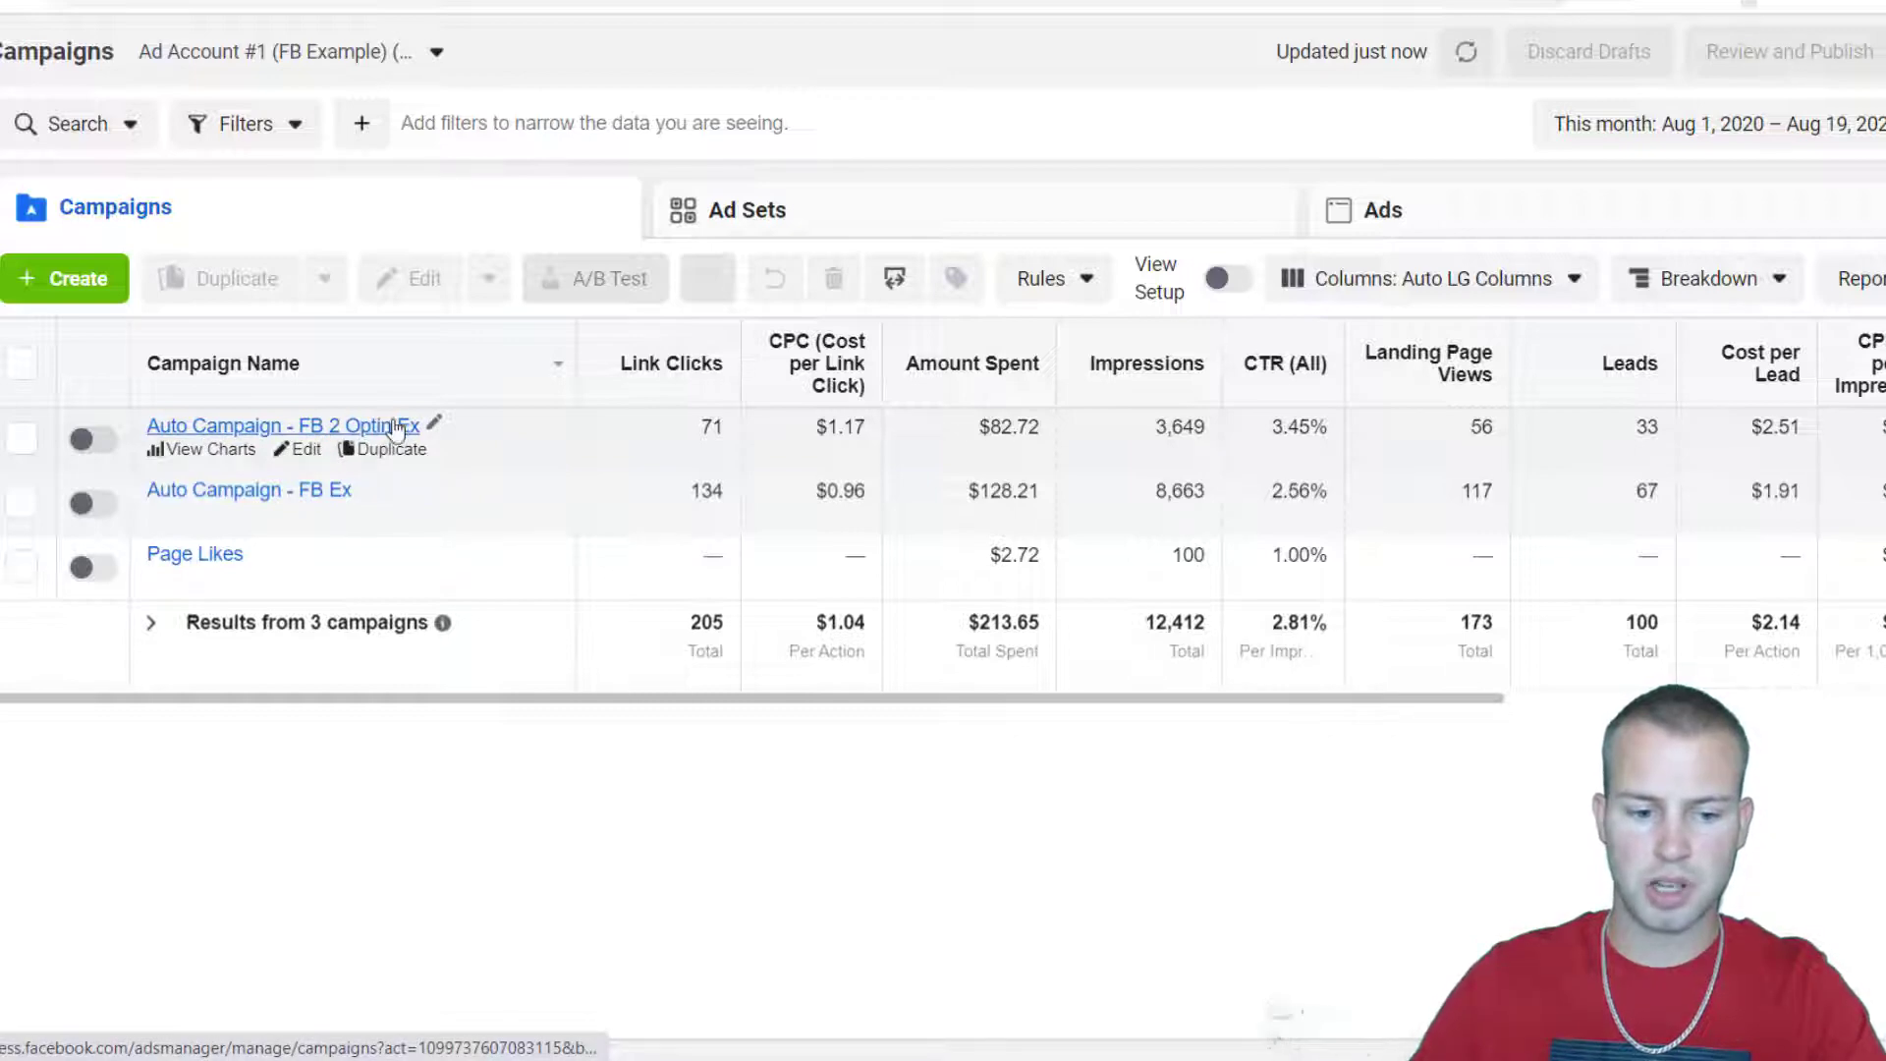
{"action": "mouse_move", "coordinate": [787, 414]}
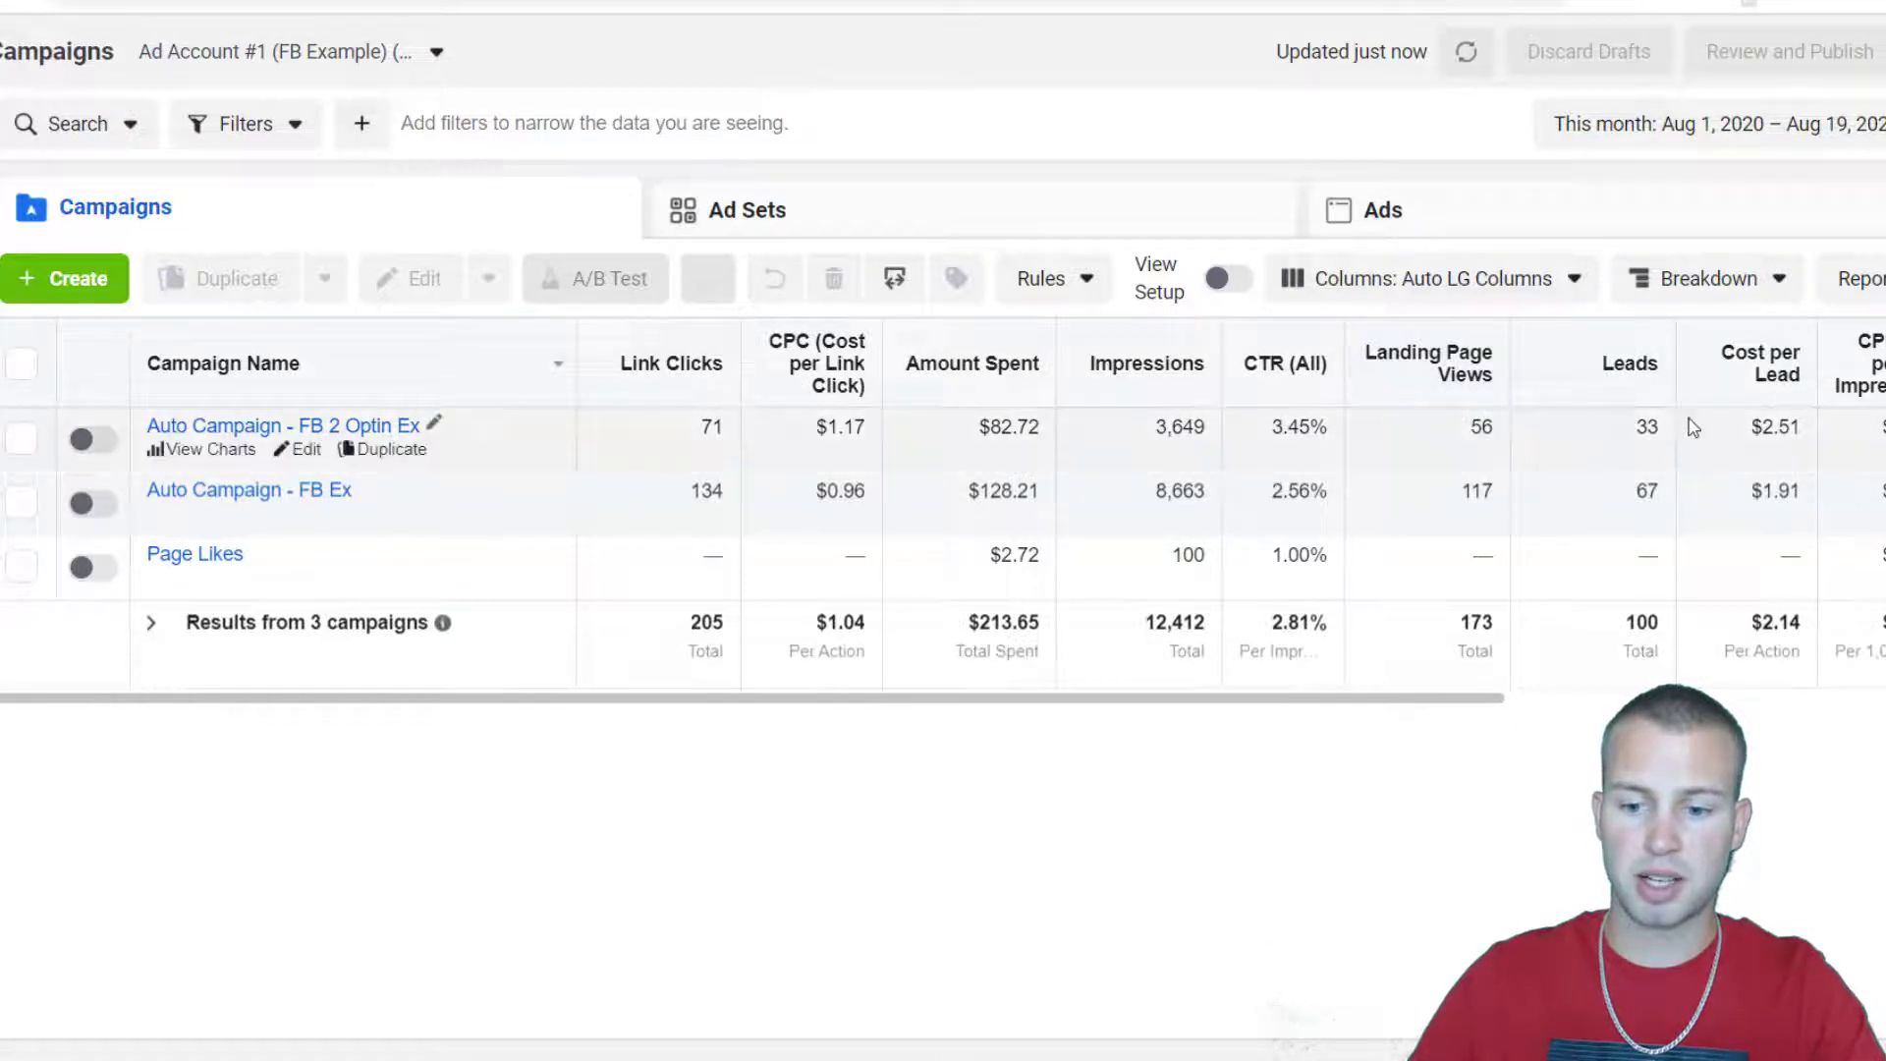
{"action": "mouse_move", "coordinate": [1413, 1010]}
{"action": "type", "text": "33"}
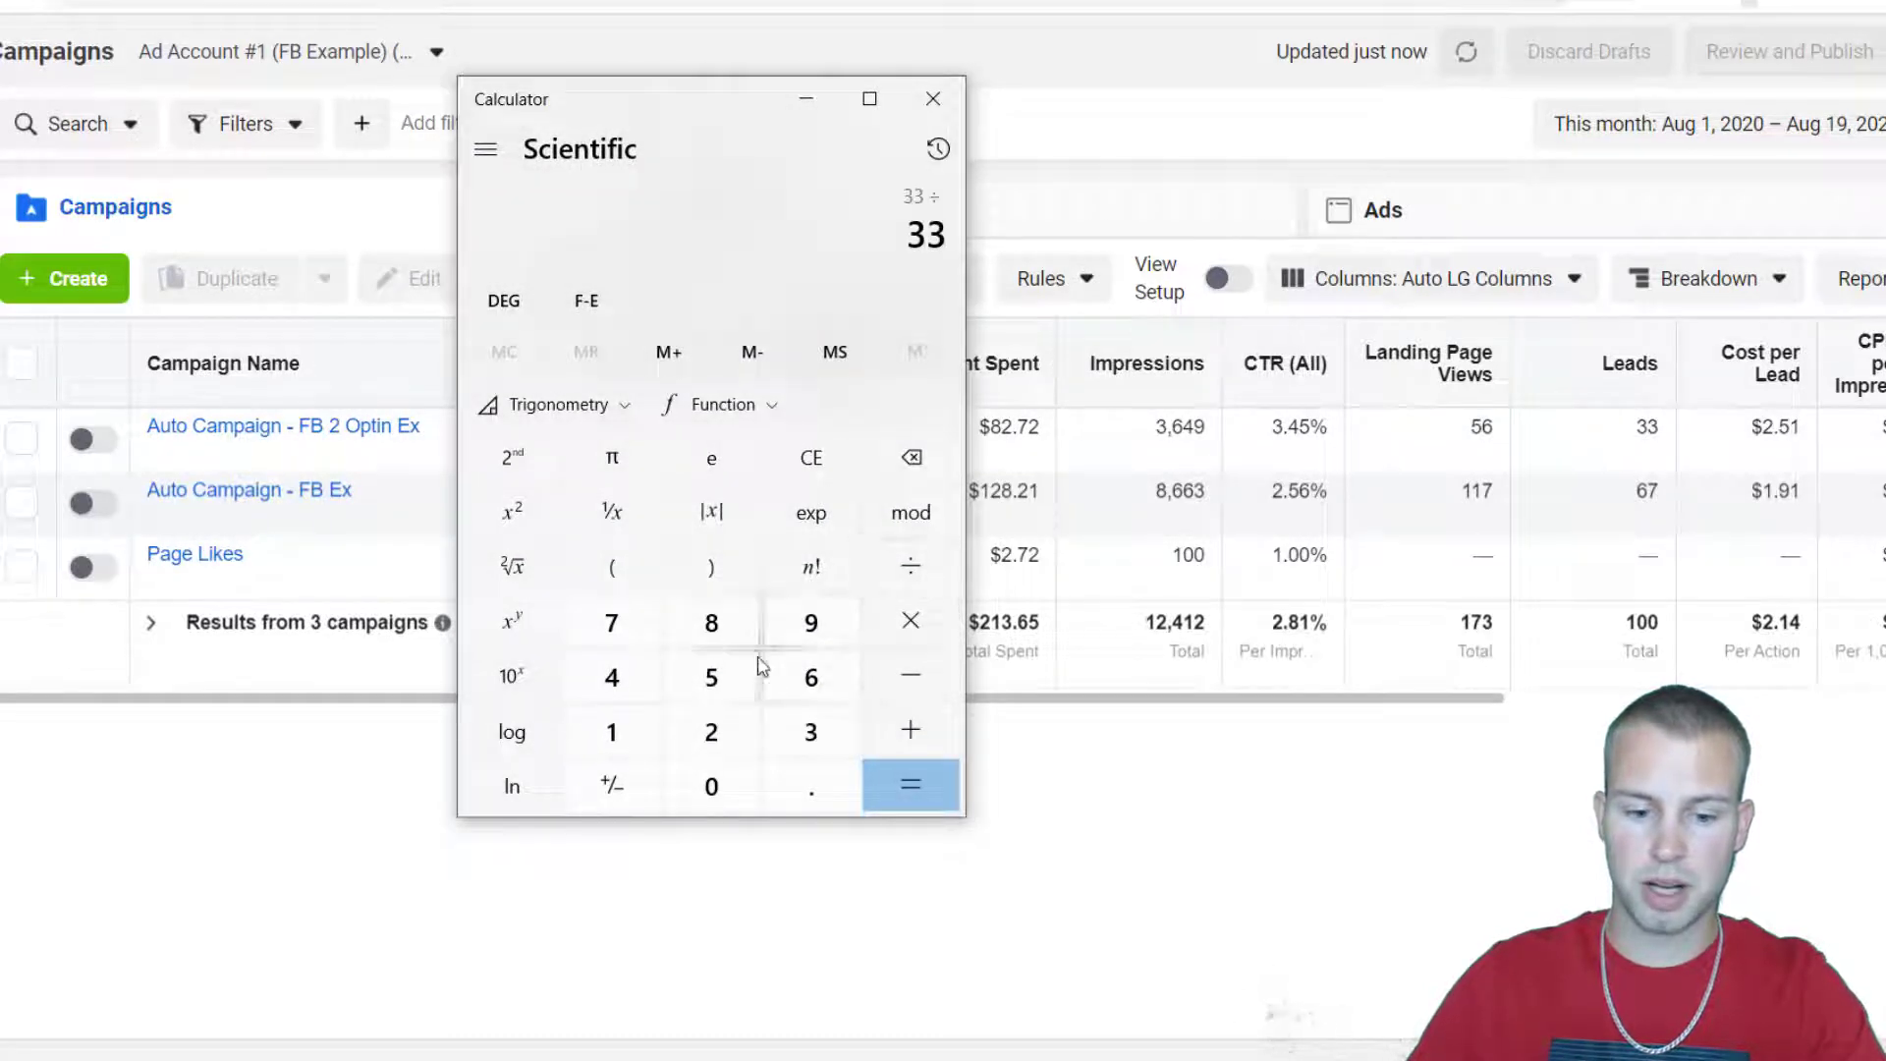
Finish the leads-per-landing-page-view calculation, close the calculator and start a new campaign.
{"action": "left_click", "coordinate": [910, 784]}
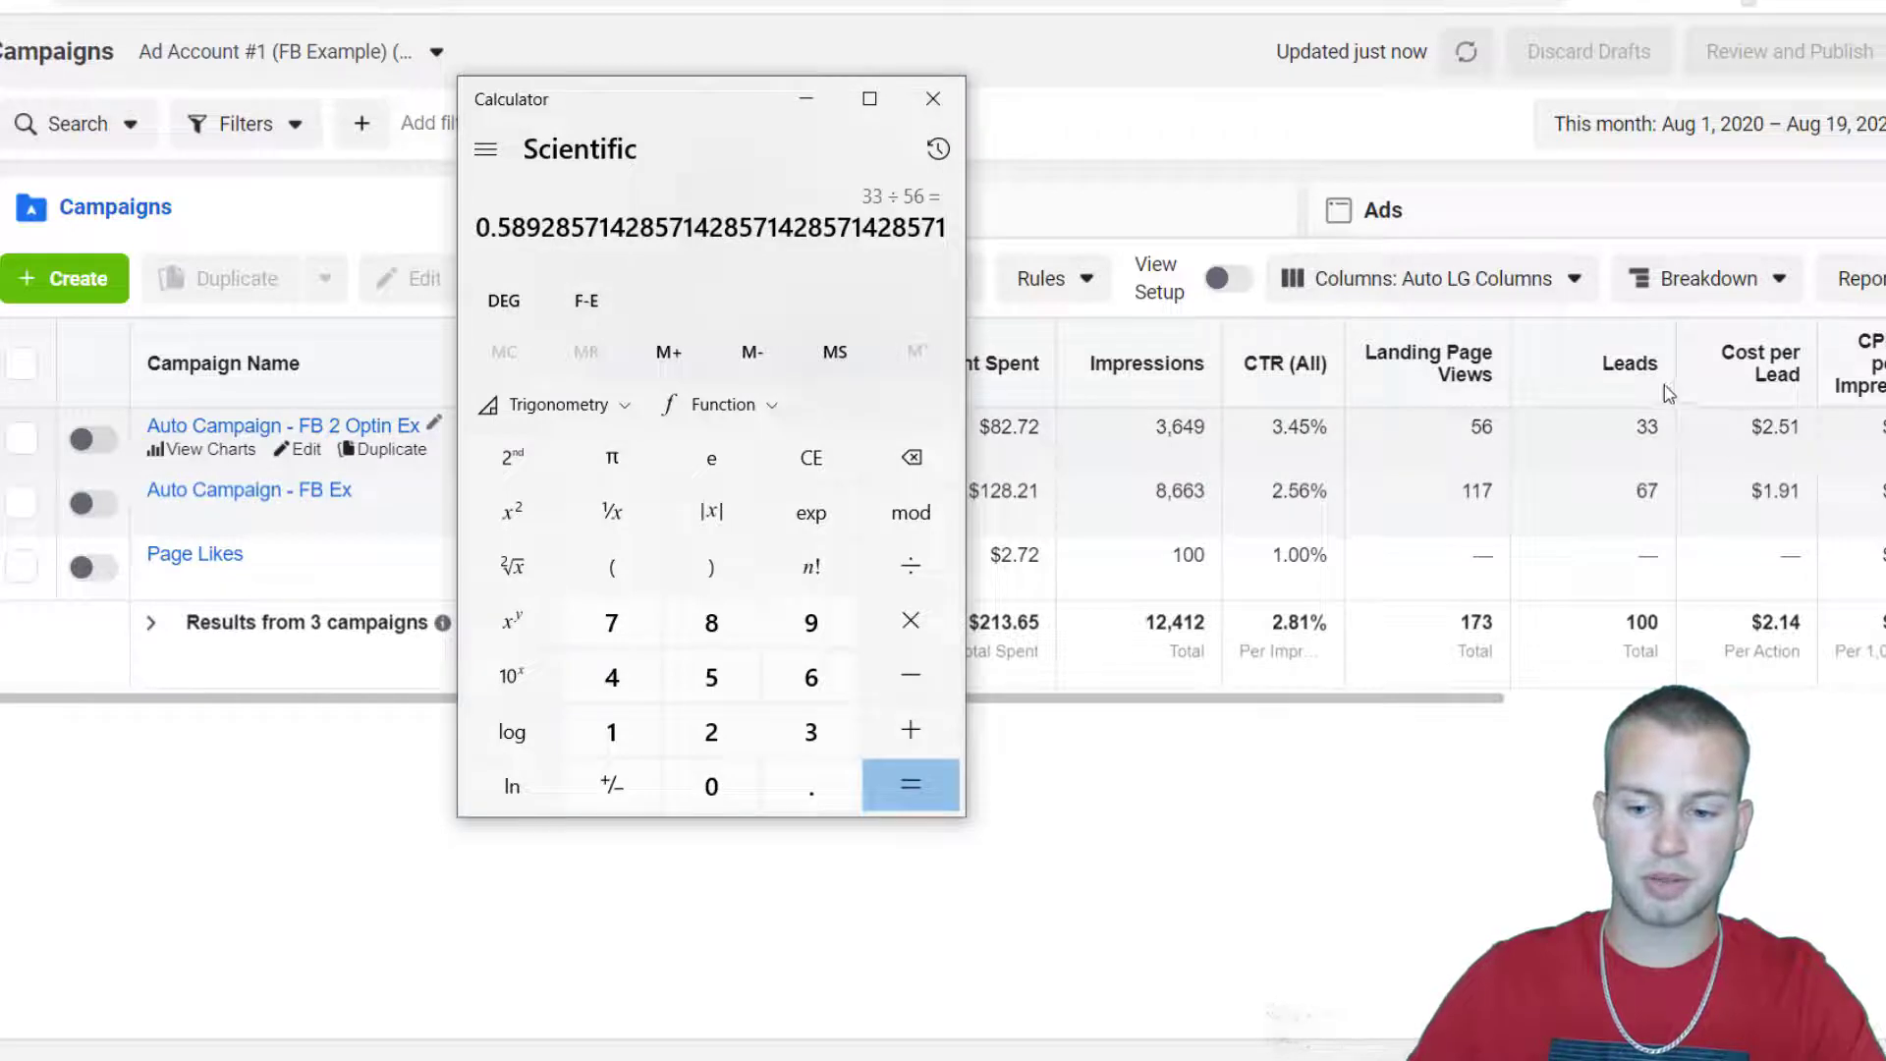
{"action": "left_click", "coordinate": [934, 99]}
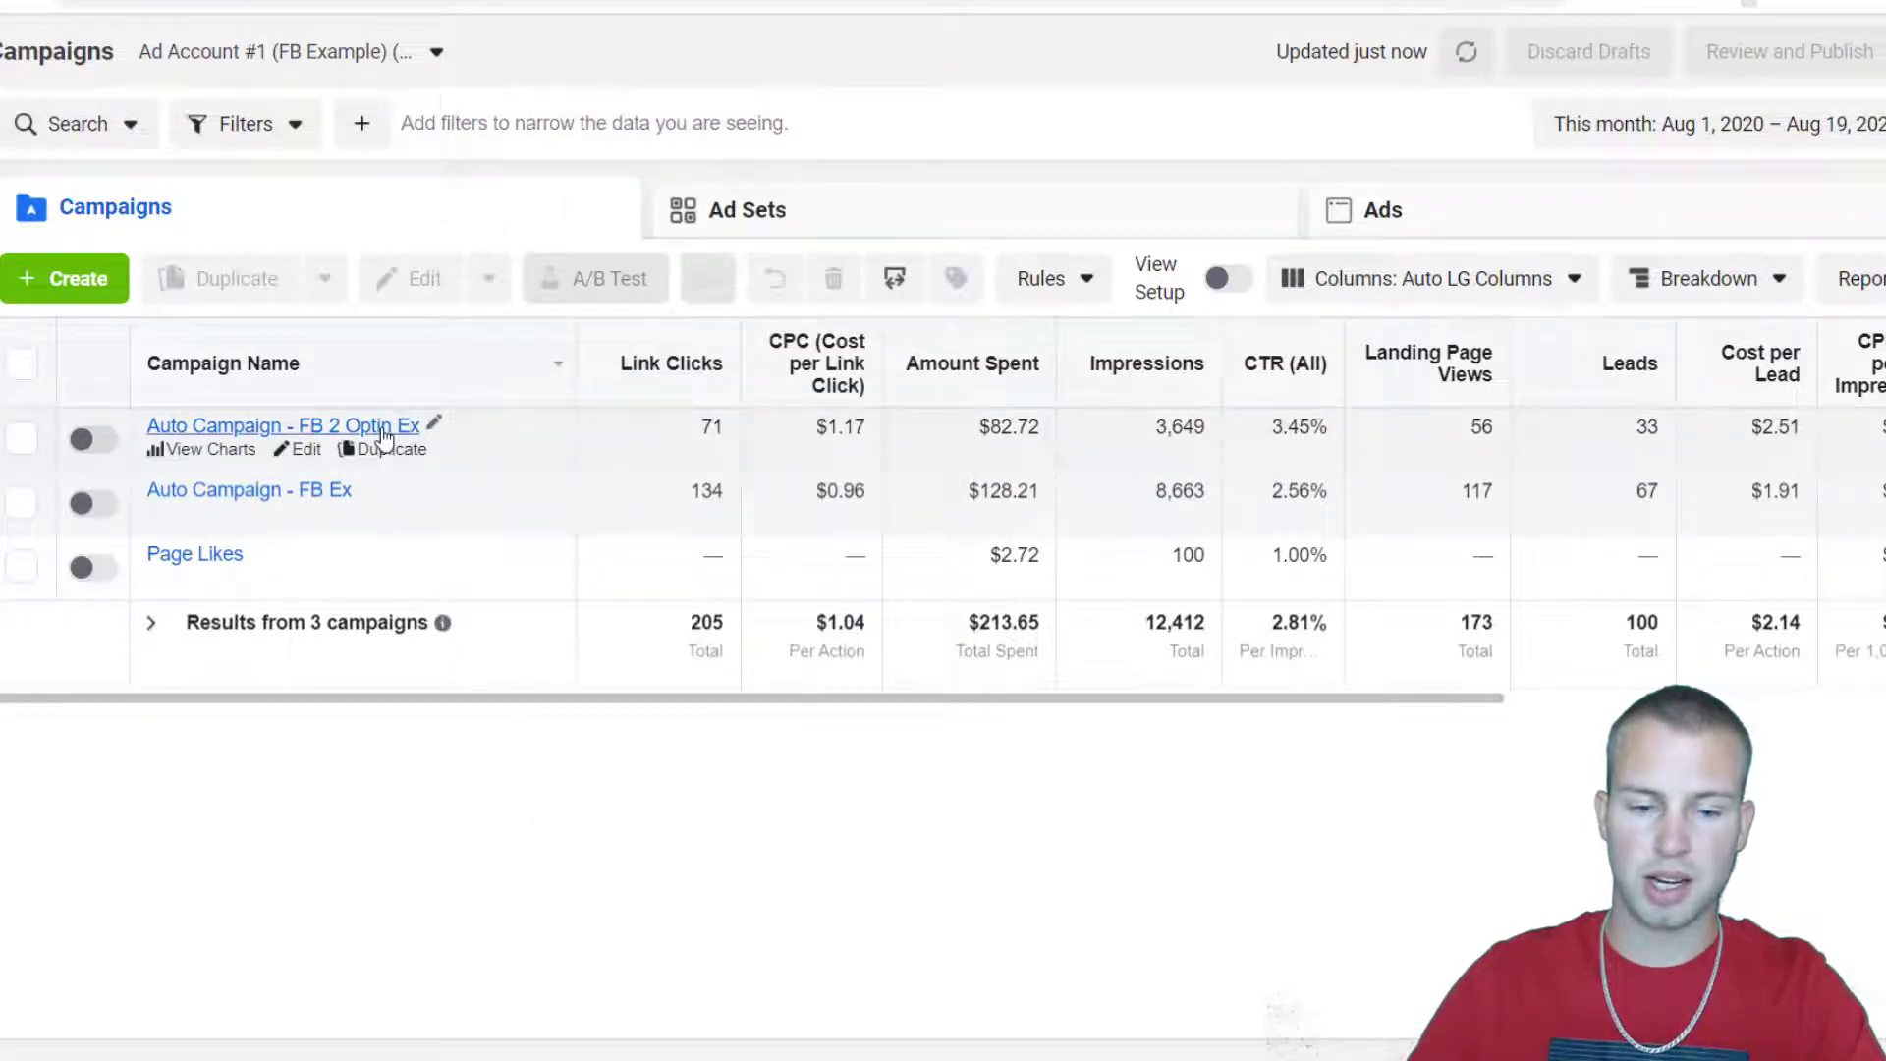
{"action": "mouse_move", "coordinate": [1155, 214]}
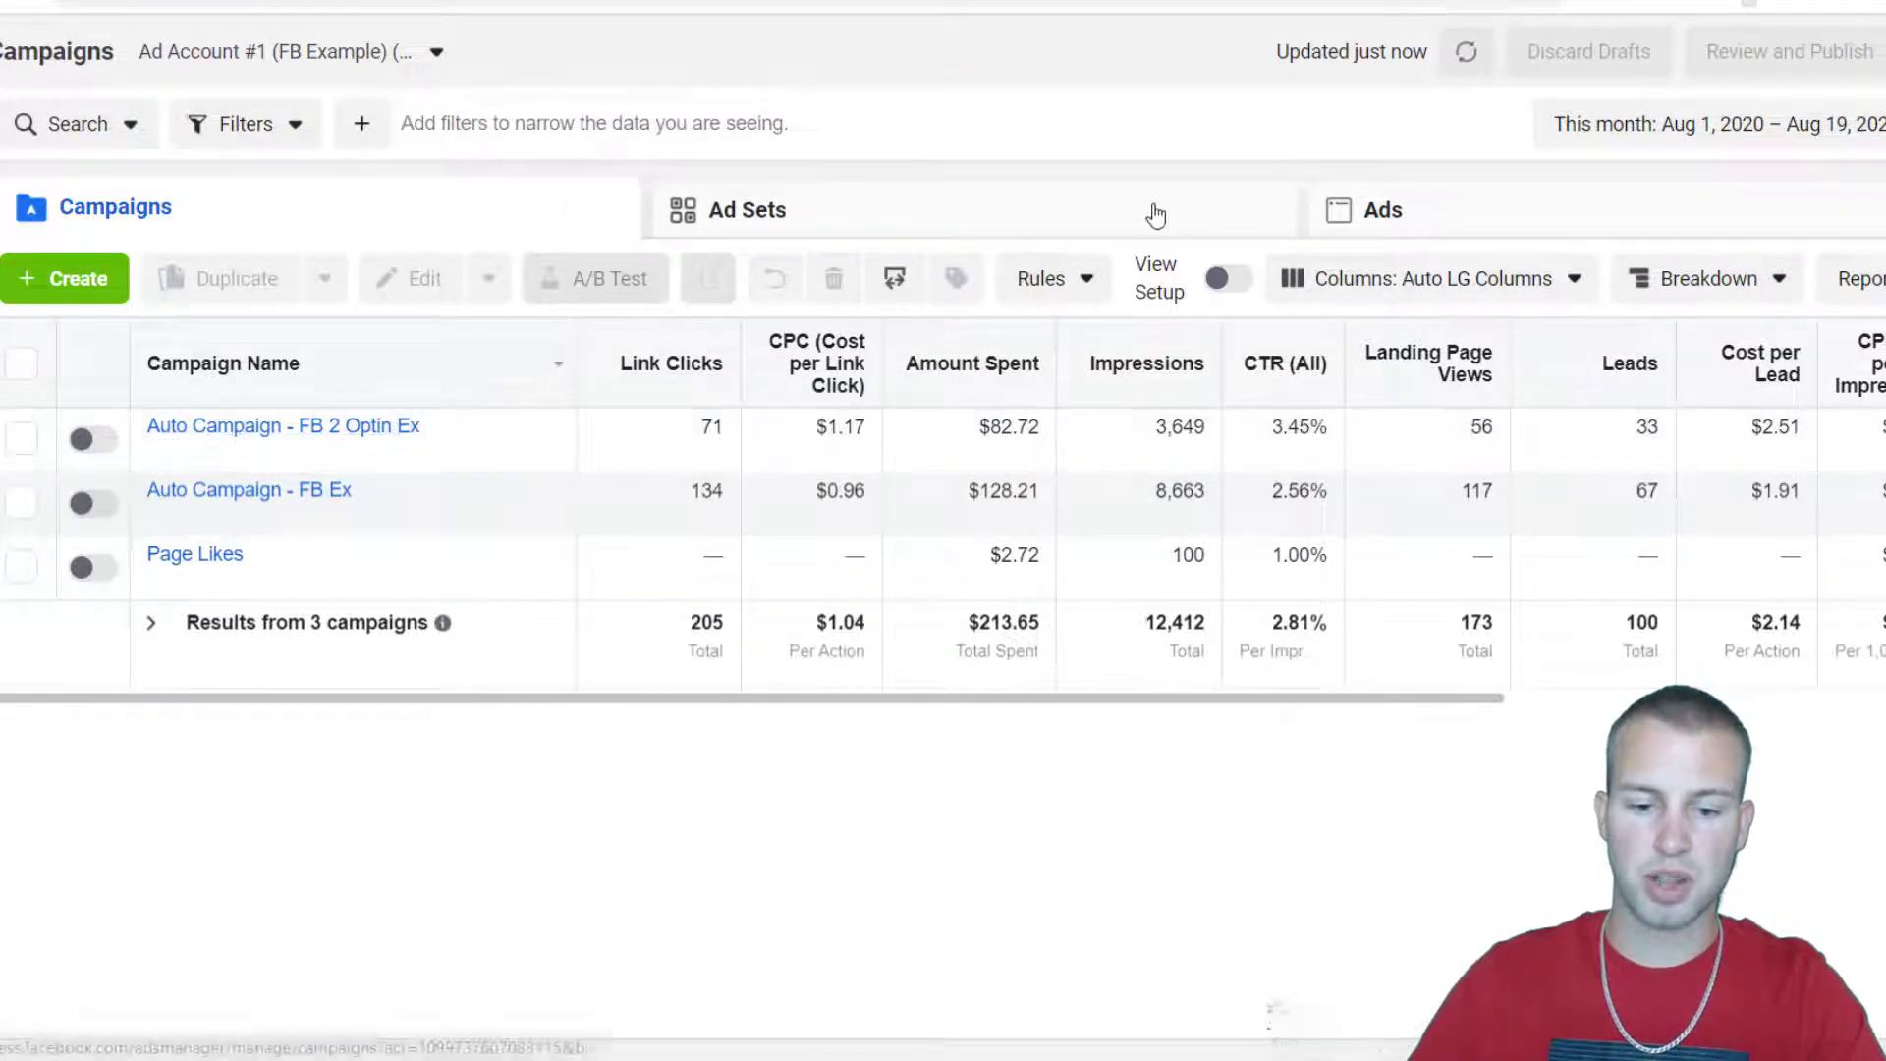
{"action": "left_click", "coordinate": [65, 277]}
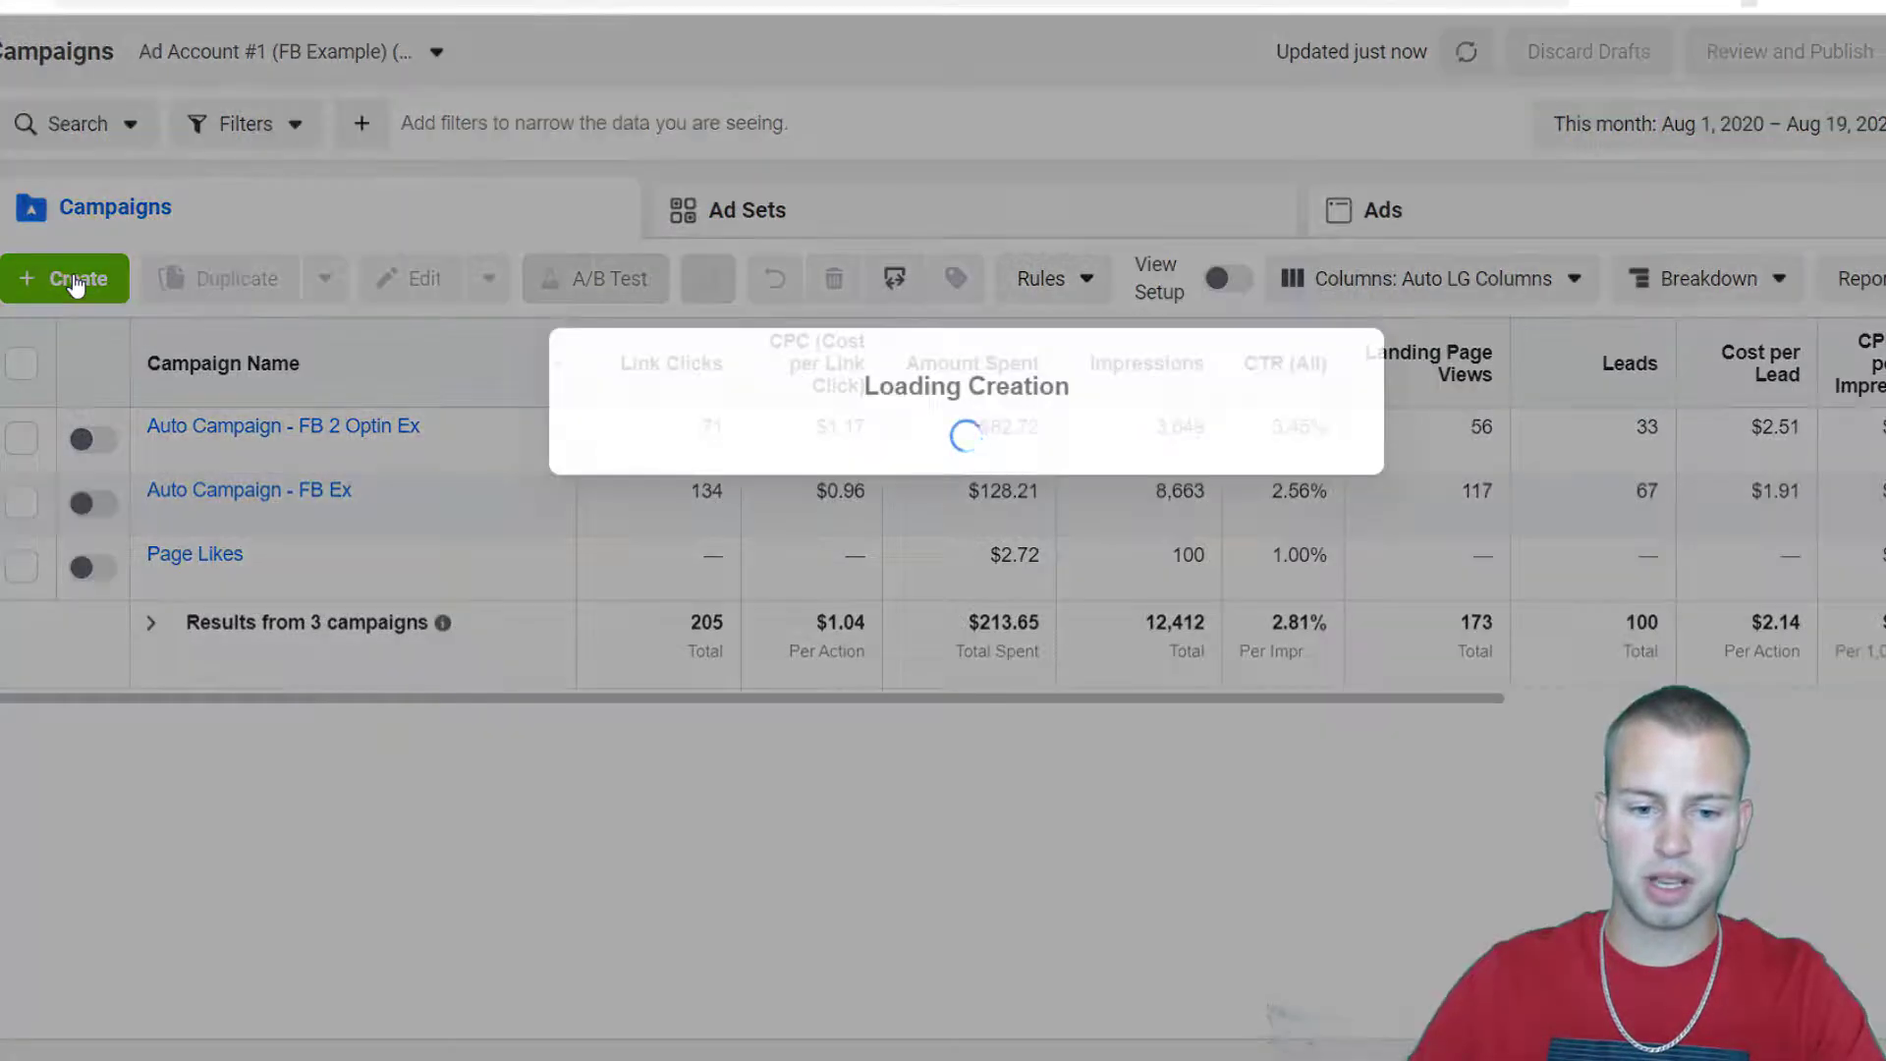
{"action": "left_click", "coordinate": [64, 279]}
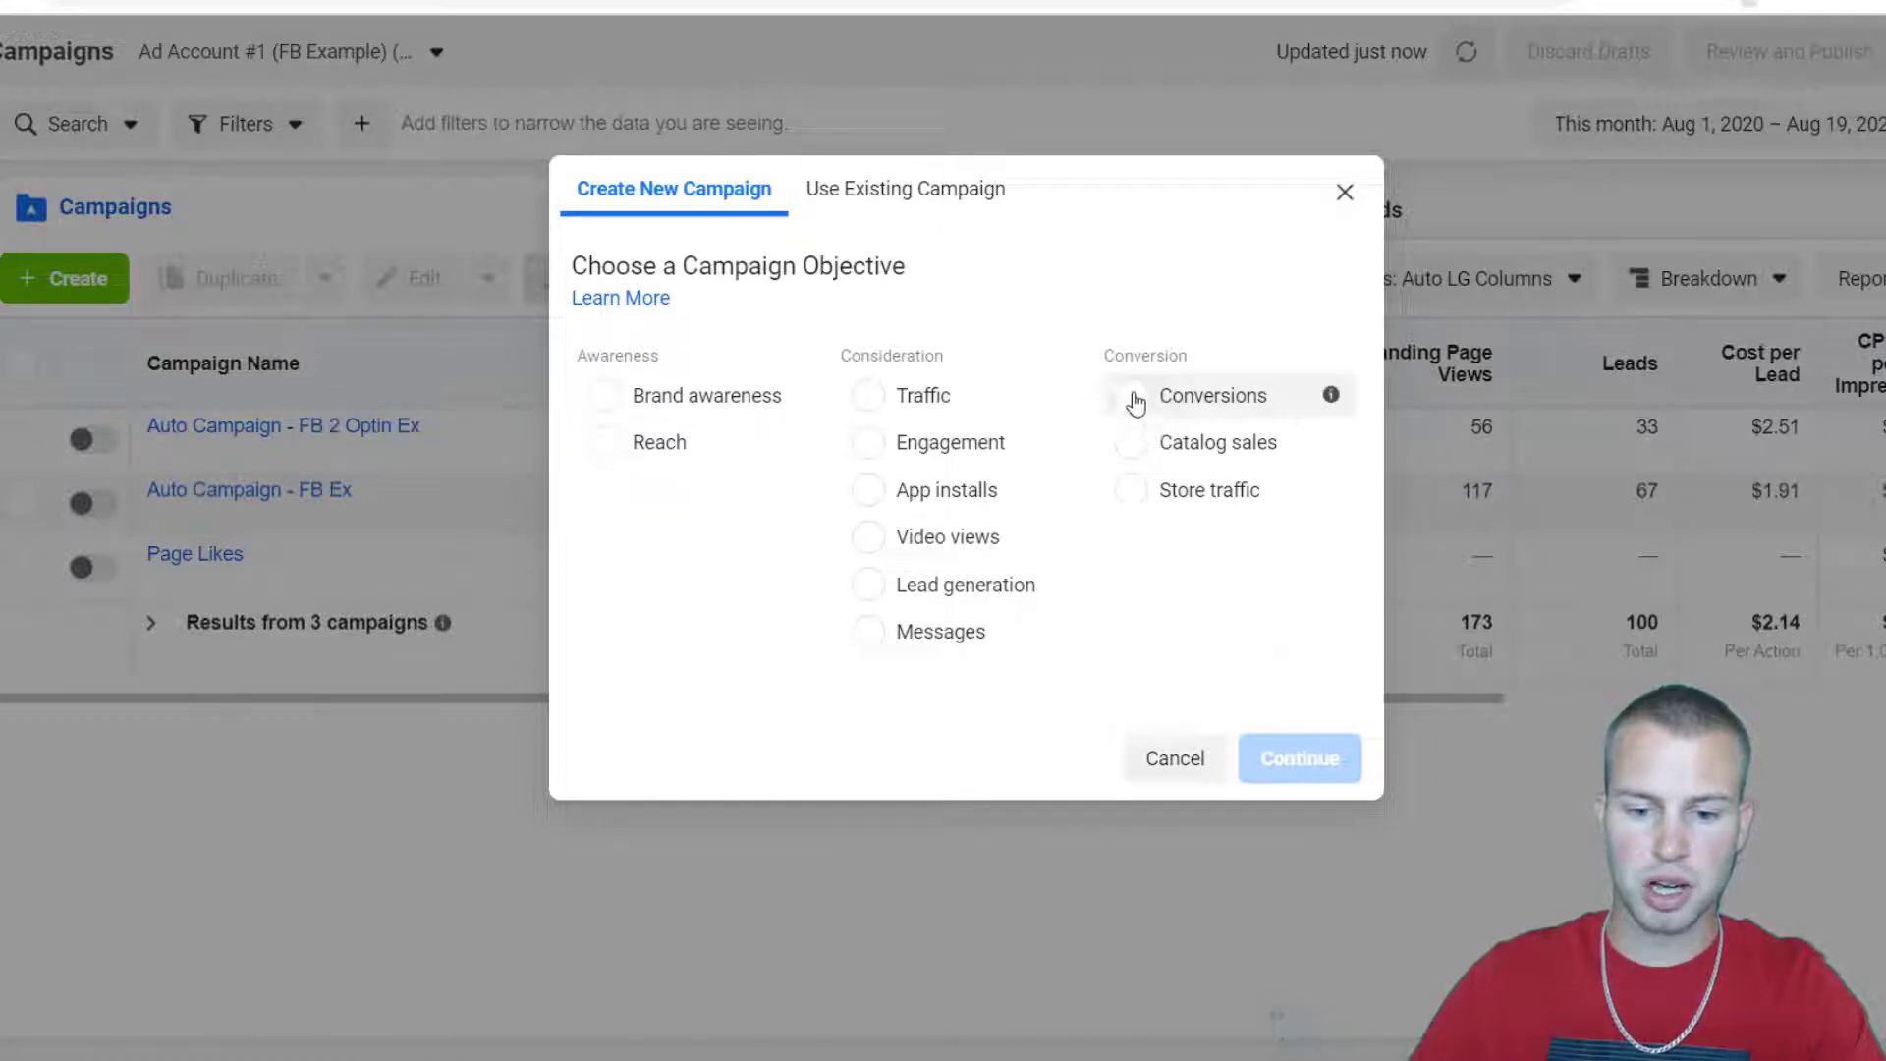
Create a Conversions campaign named 'Example Conversion Campaign' and continue into editing it.
{"action": "left_click", "coordinate": [1212, 395]}
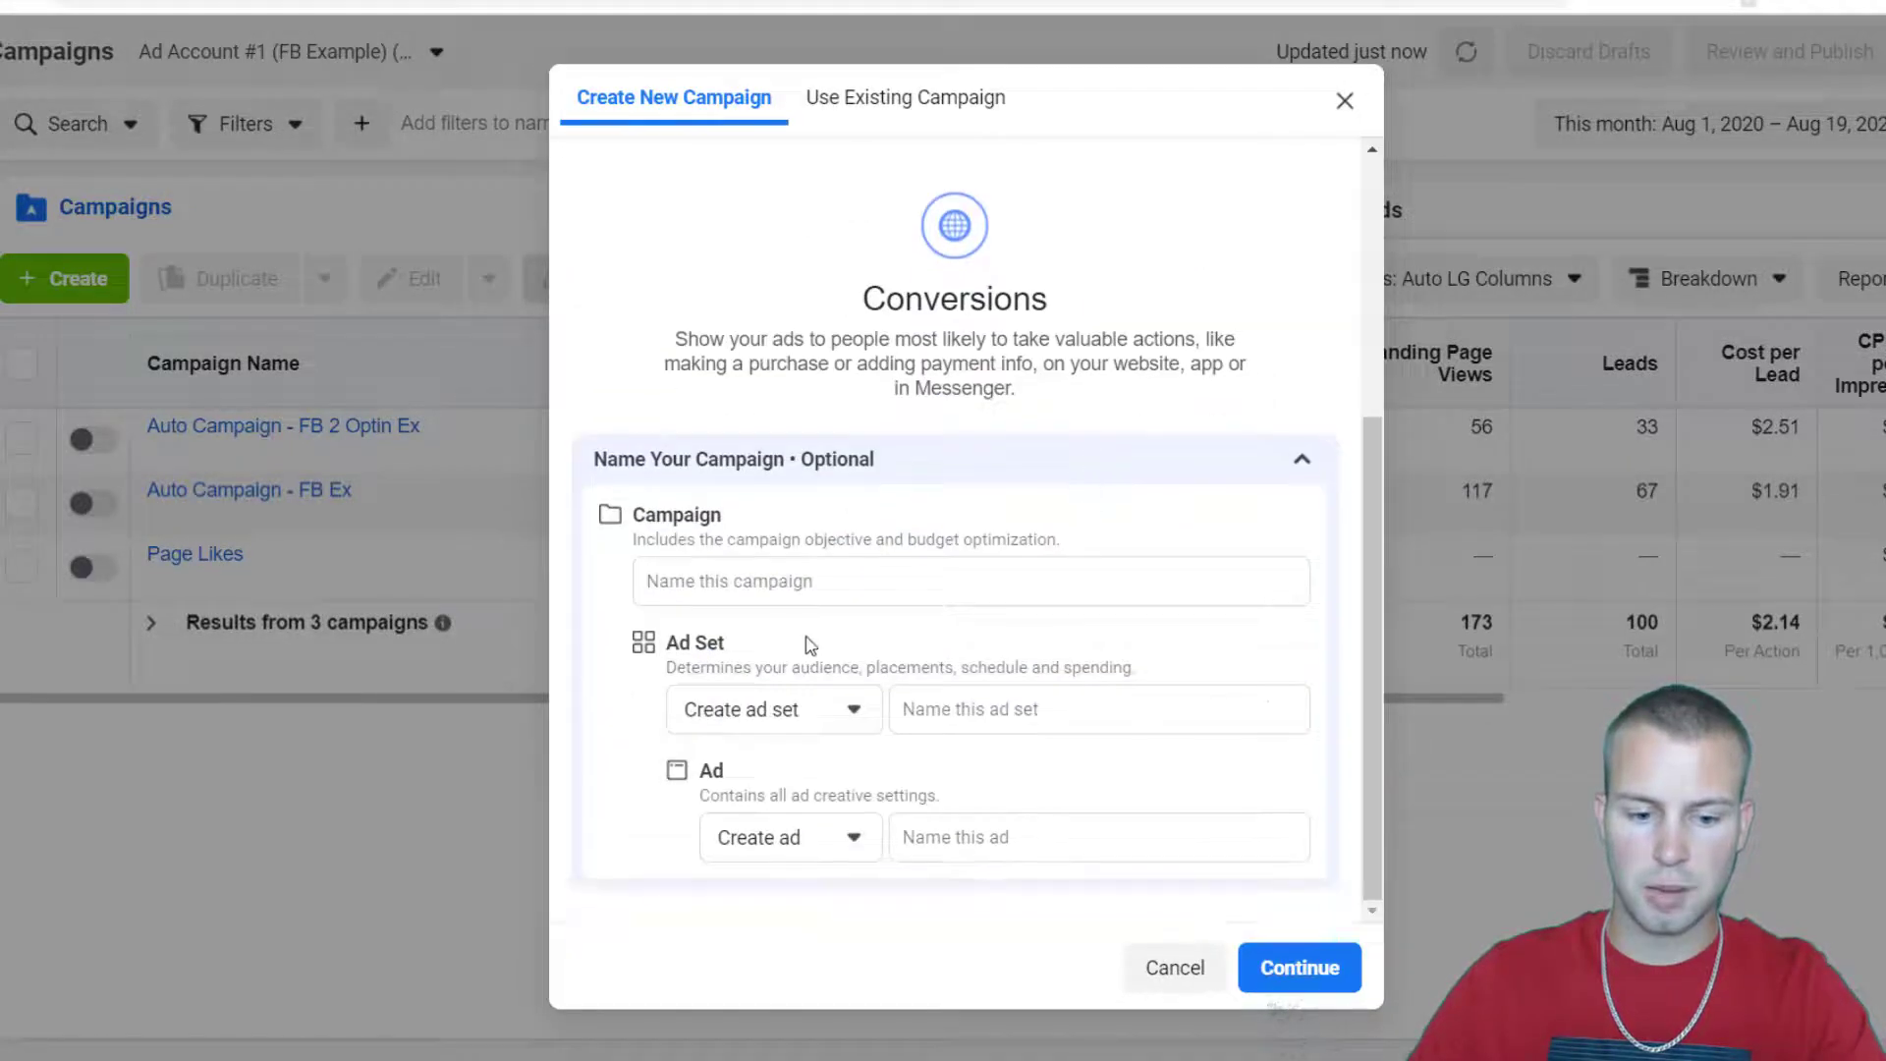
{"action": "left_click", "coordinate": [849, 582]}
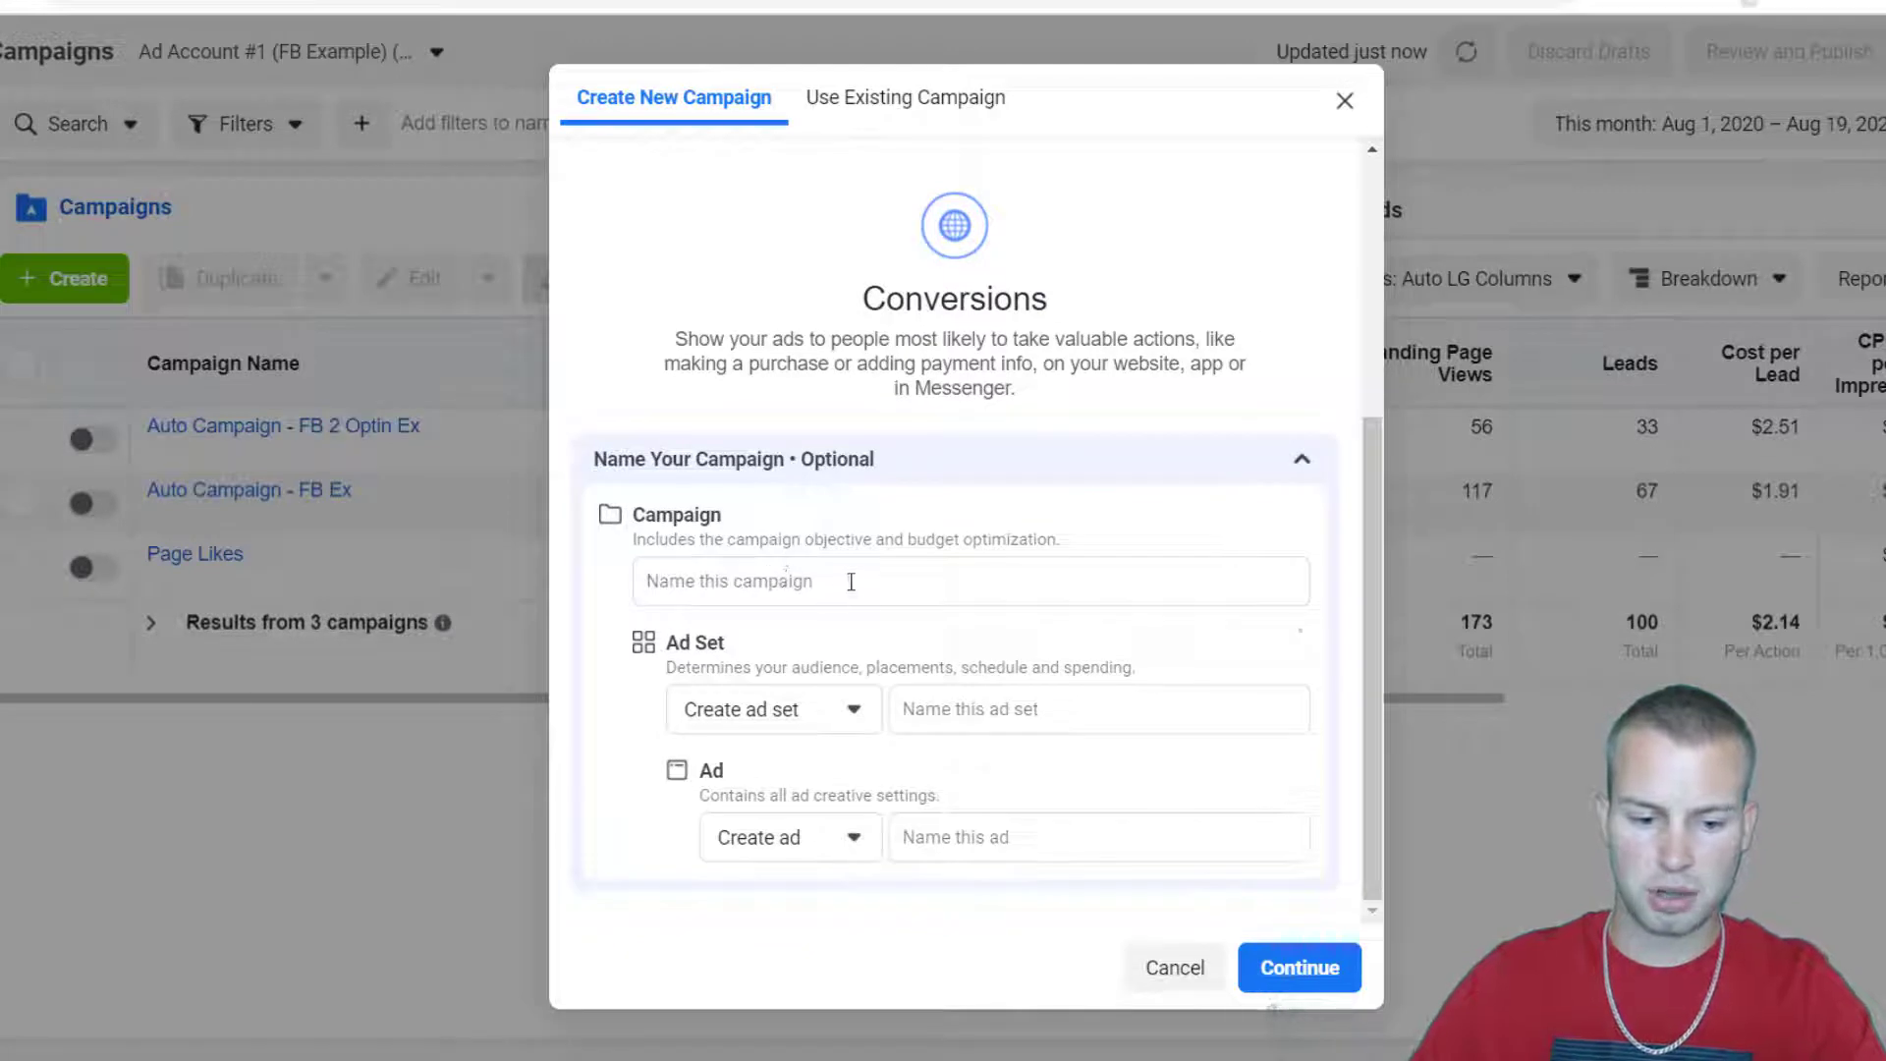
{"action": "type", "text": "Example Conversion Campaign"}
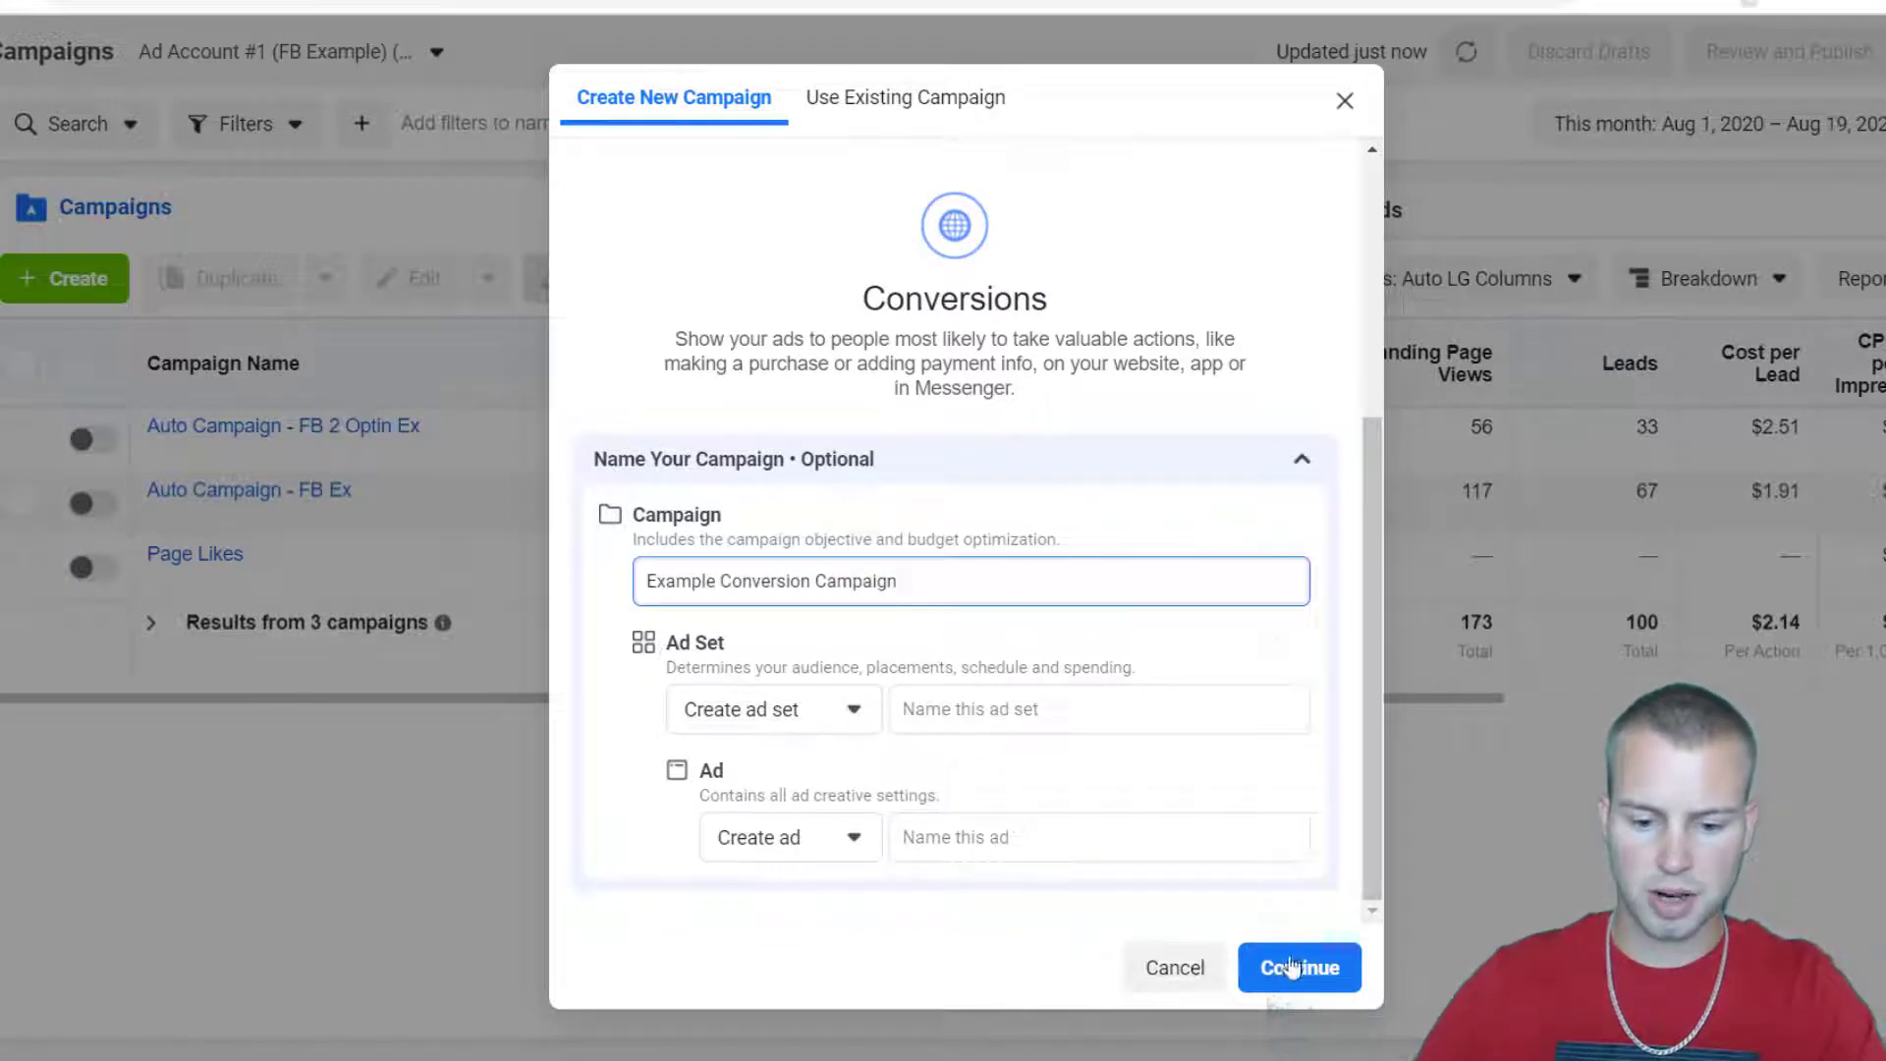
{"action": "left_click", "coordinate": [1299, 967]}
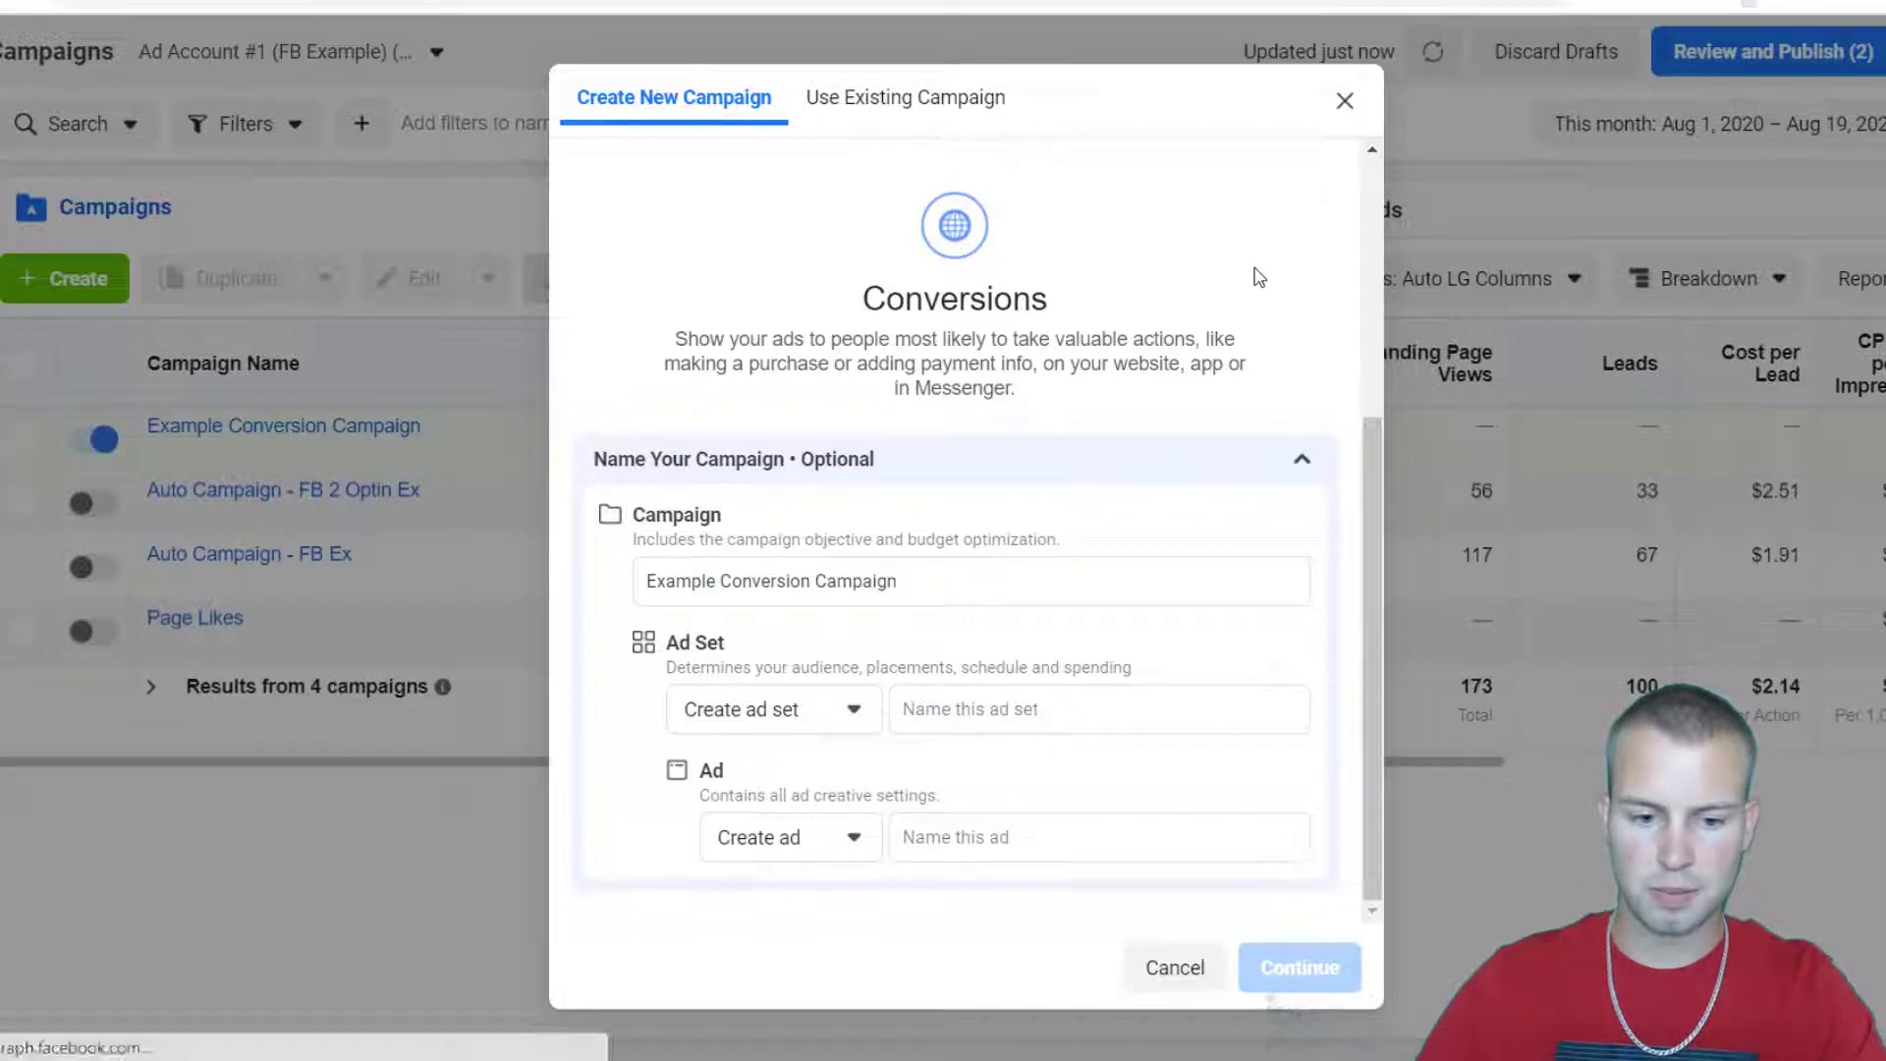
{"action": "left_click", "coordinate": [1299, 966]}
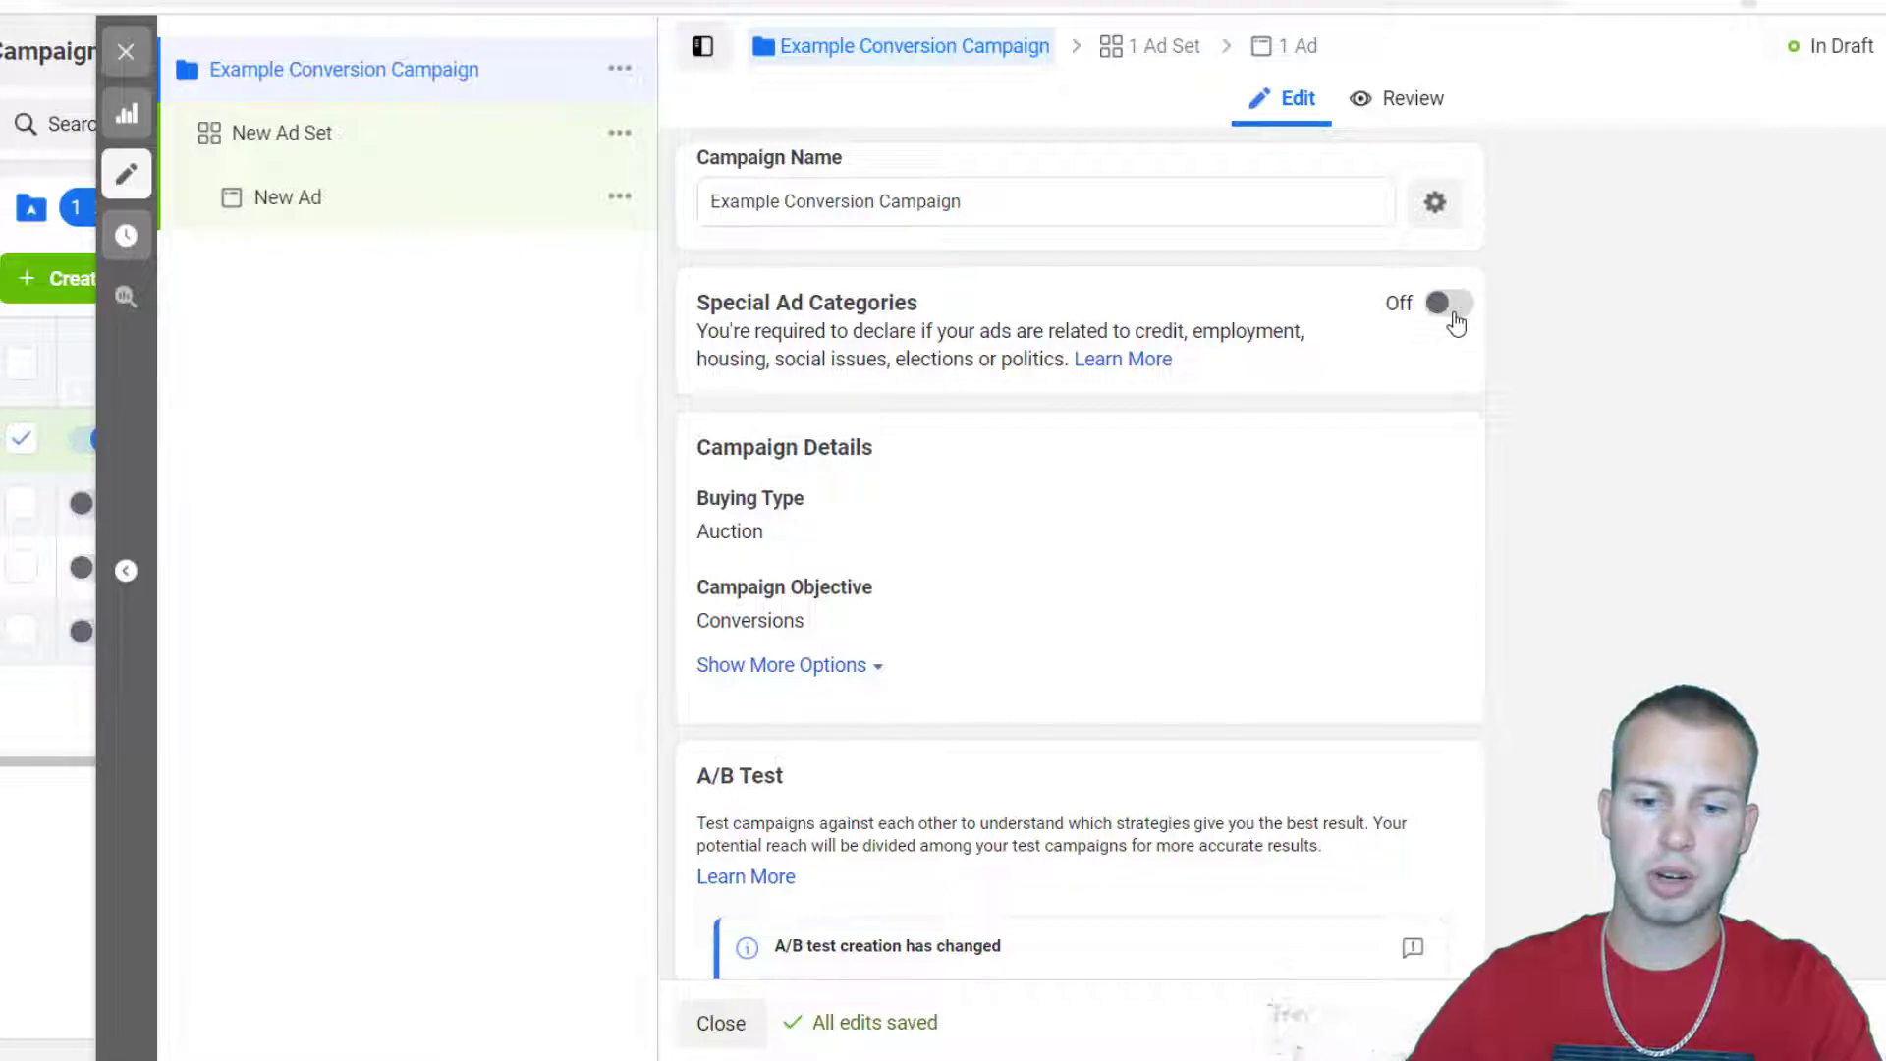
Declare the Credit special ad category and modify the ad sets to comply with it.
{"action": "left_click", "coordinate": [1448, 302]}
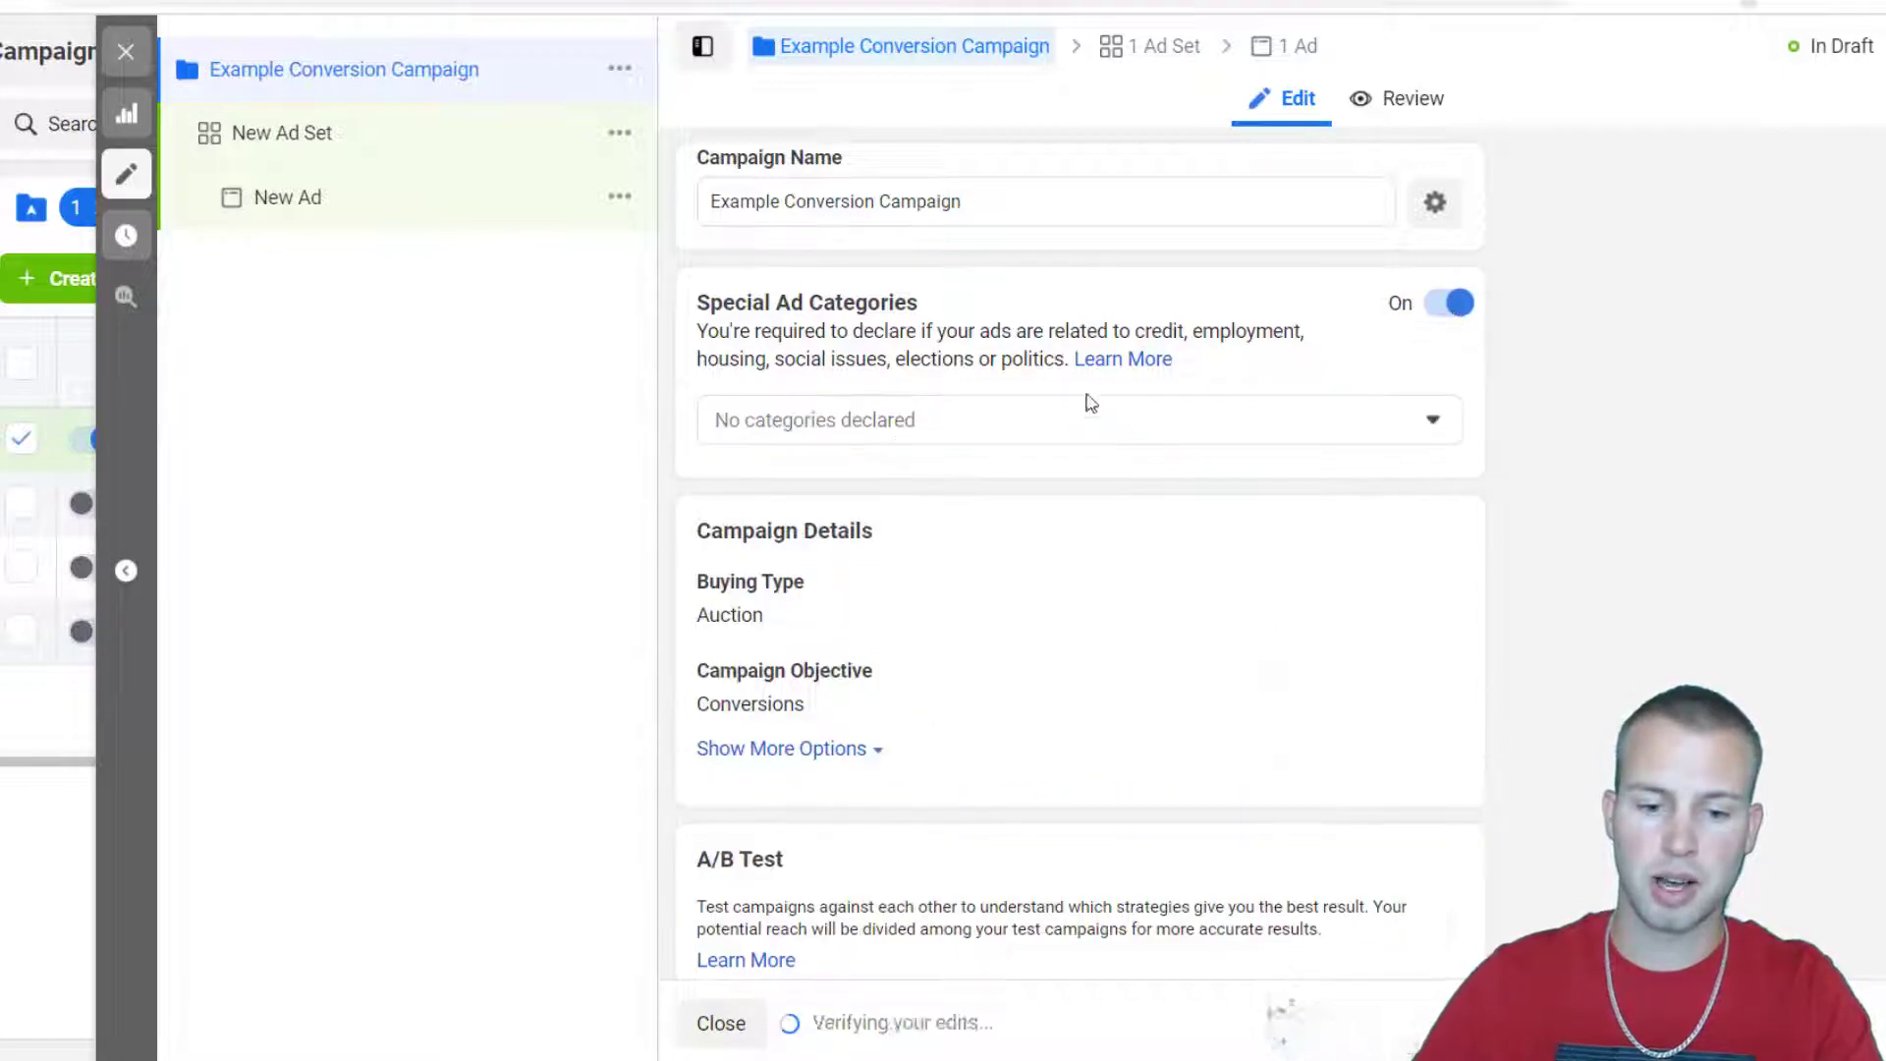
{"action": "left_click", "coordinate": [1075, 418]}
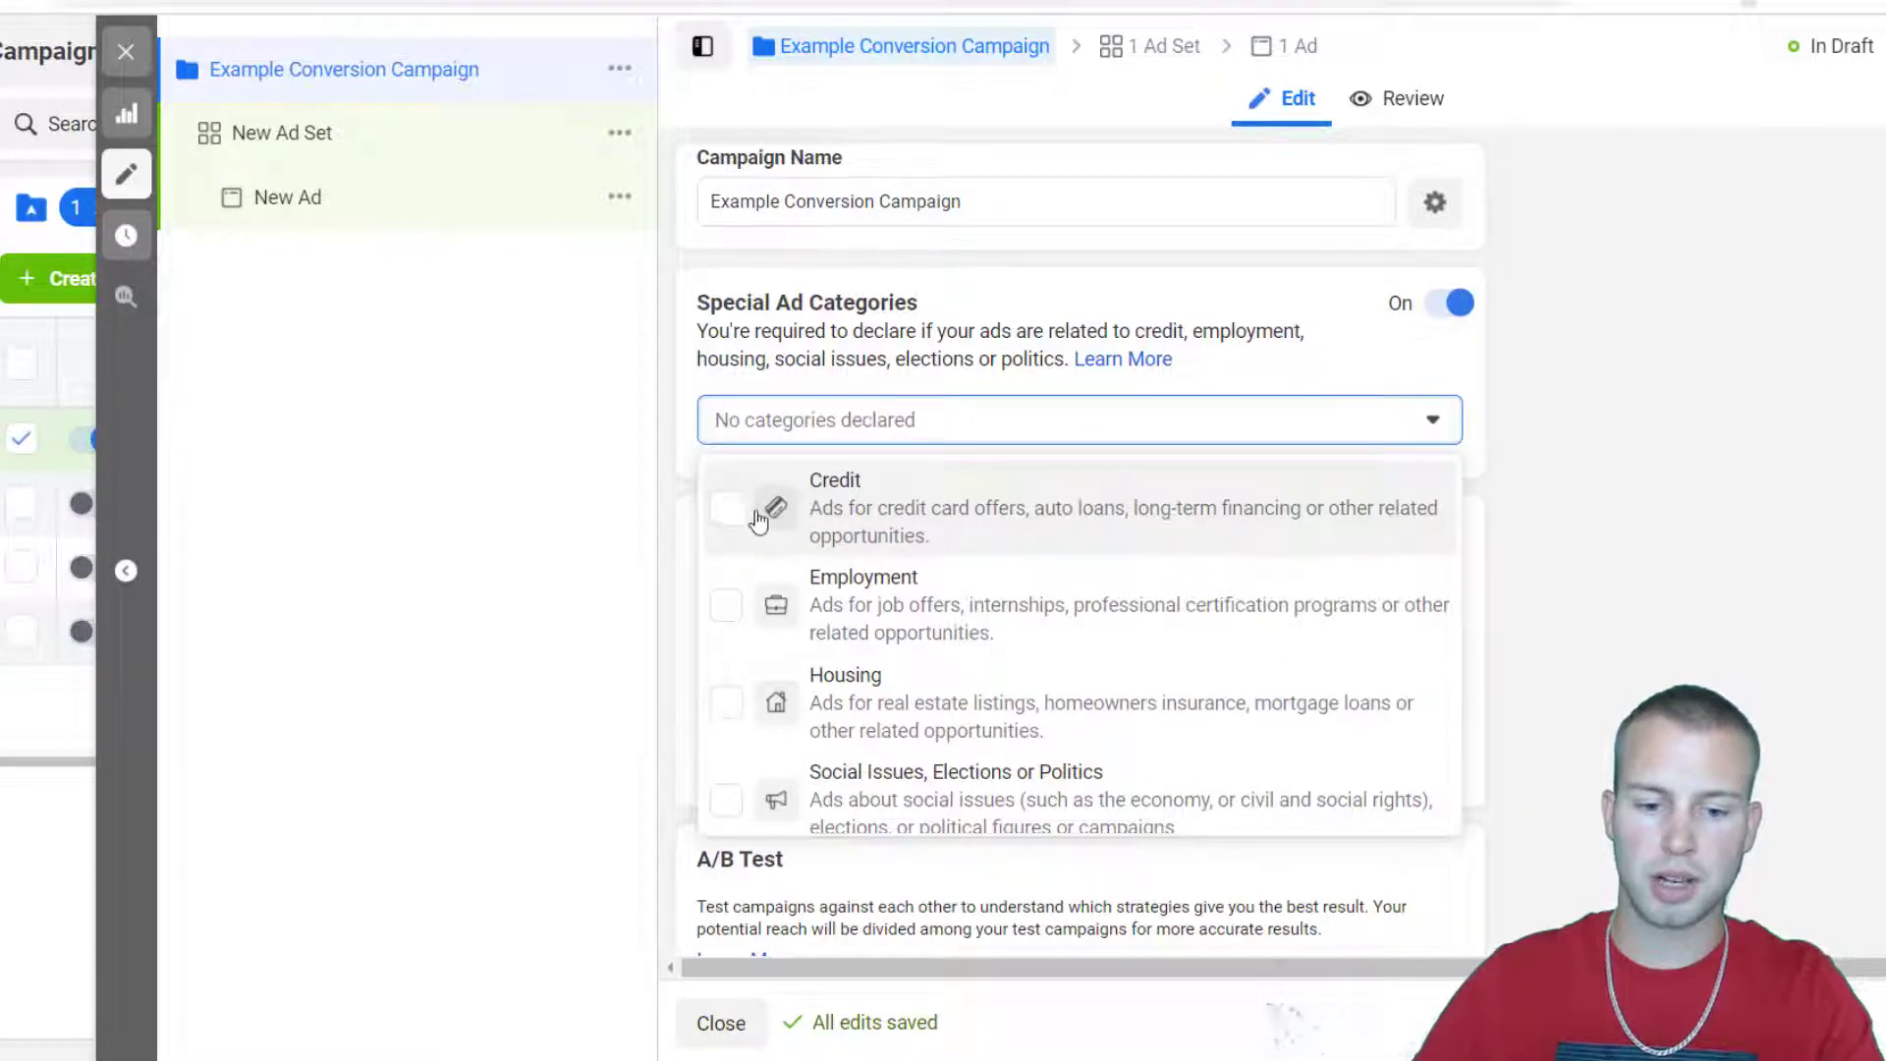
{"action": "left_click", "coordinate": [725, 507]}
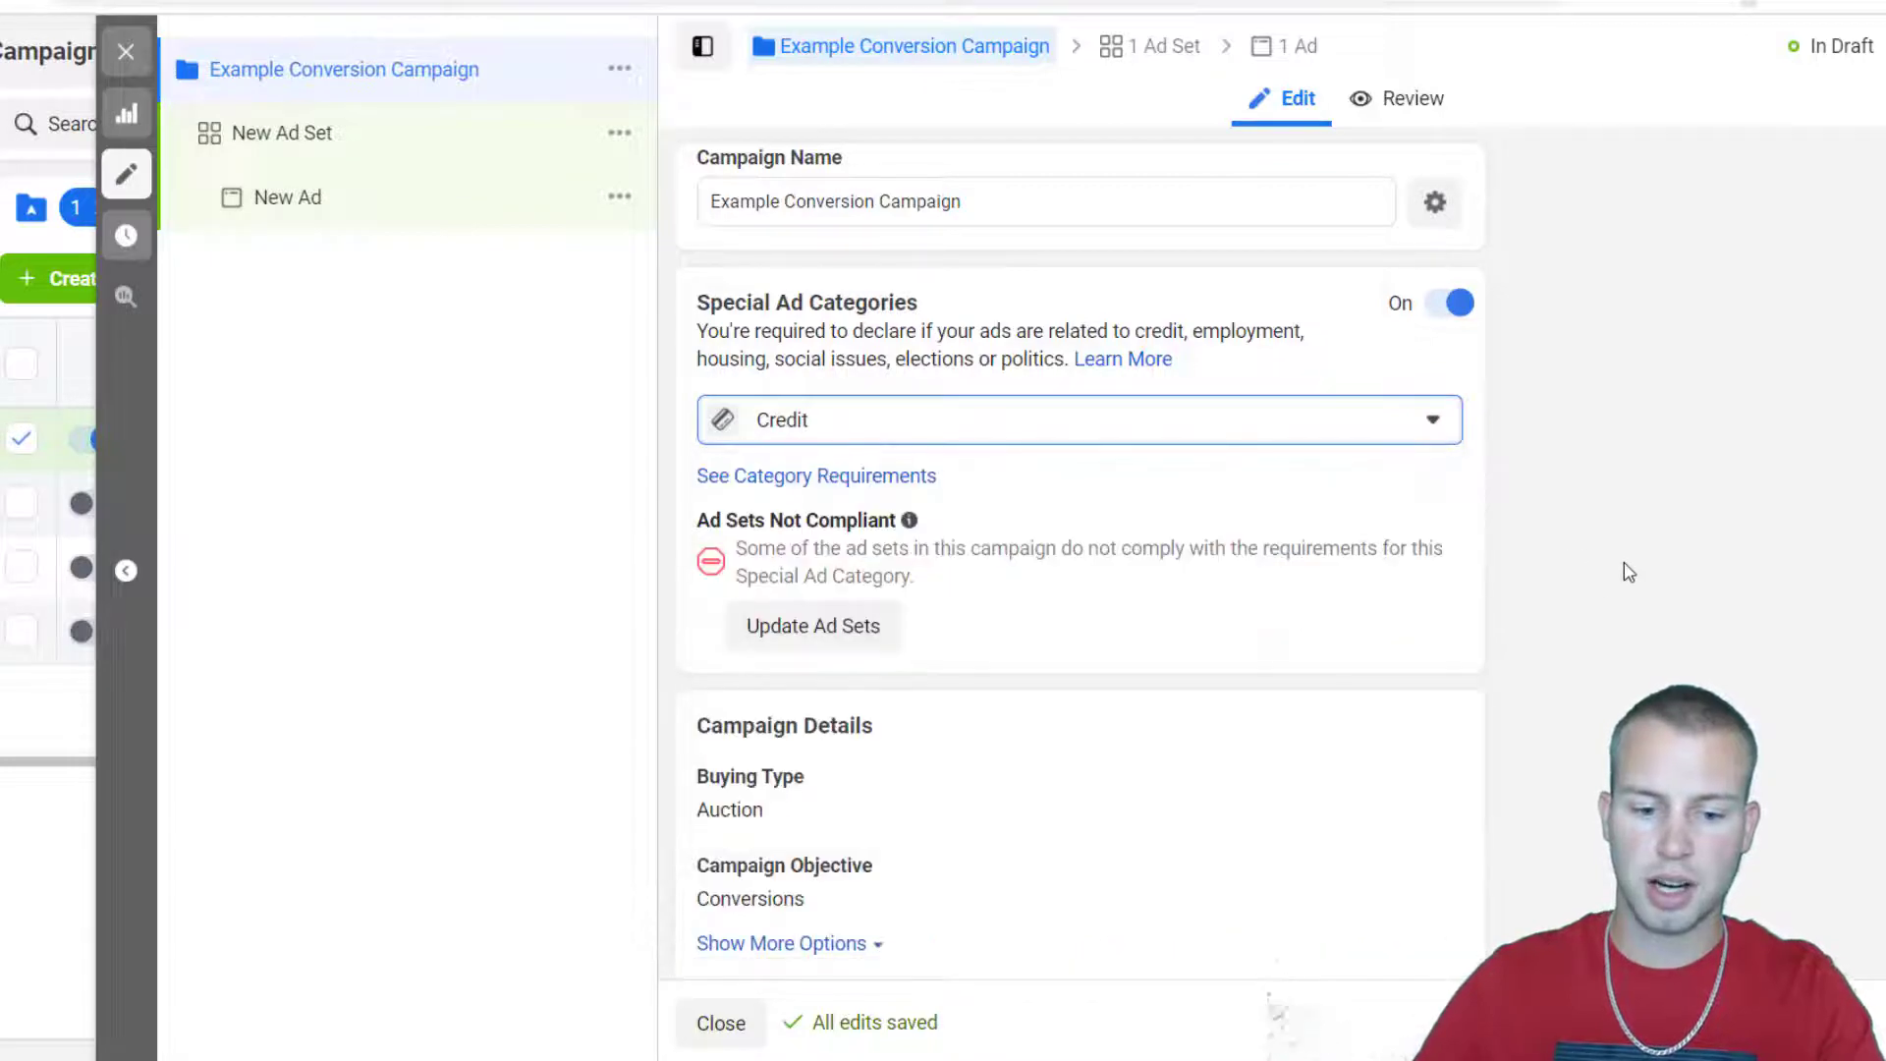
{"action": "scroll", "scroll_direction": "down", "scroll_amount": 3}
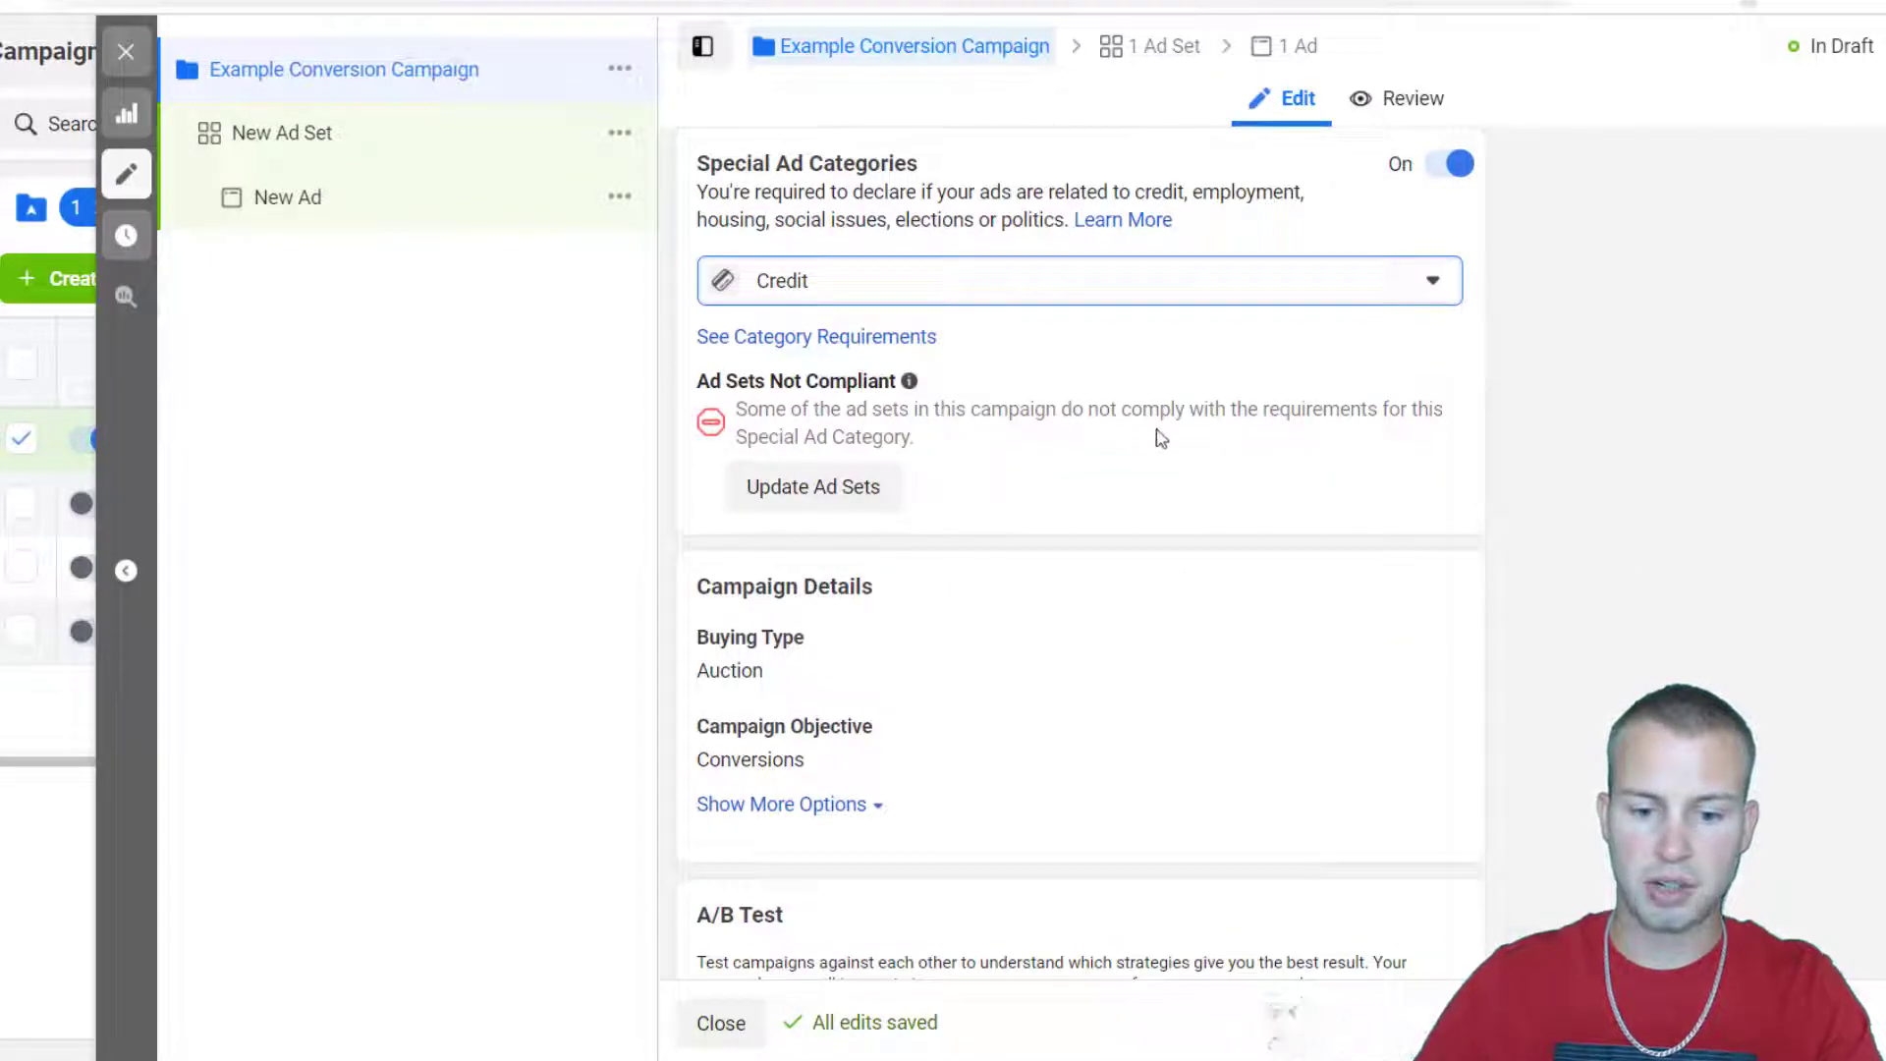
{"action": "left_click", "coordinate": [813, 487]}
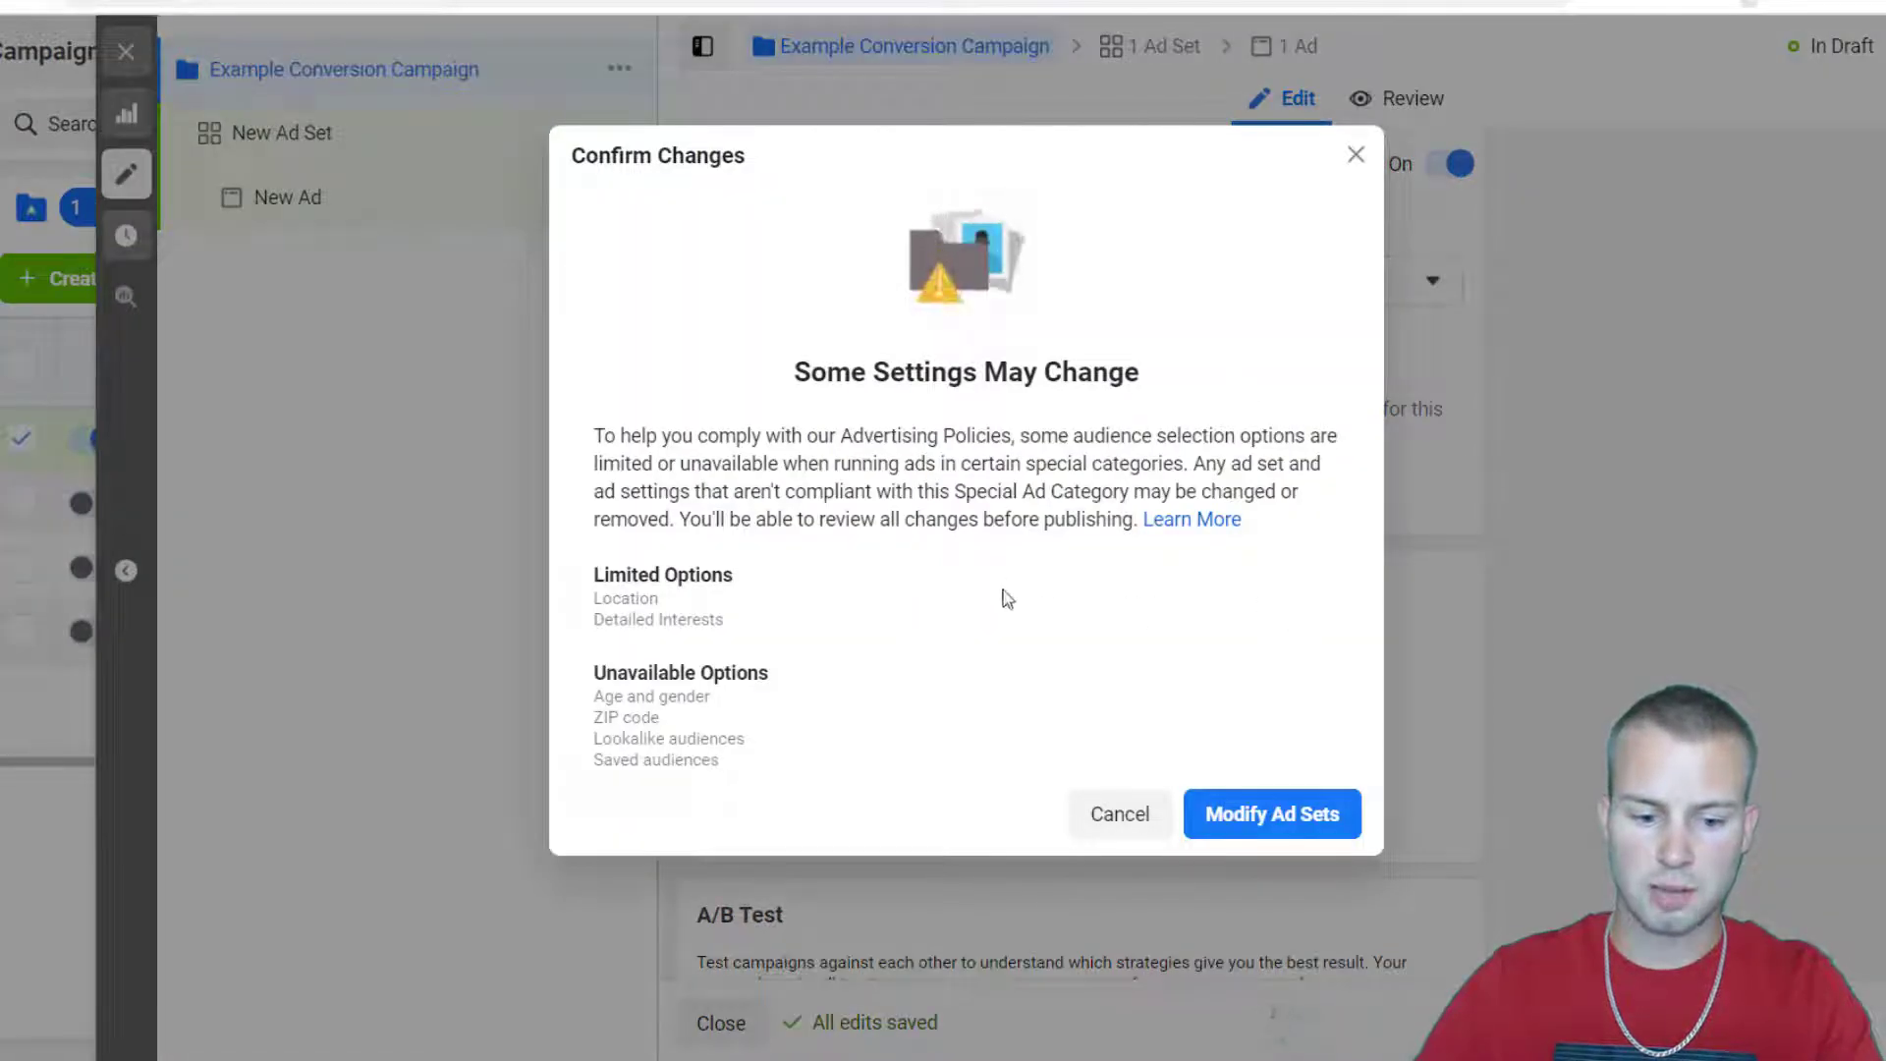
{"action": "left_click", "coordinate": [1271, 813]}
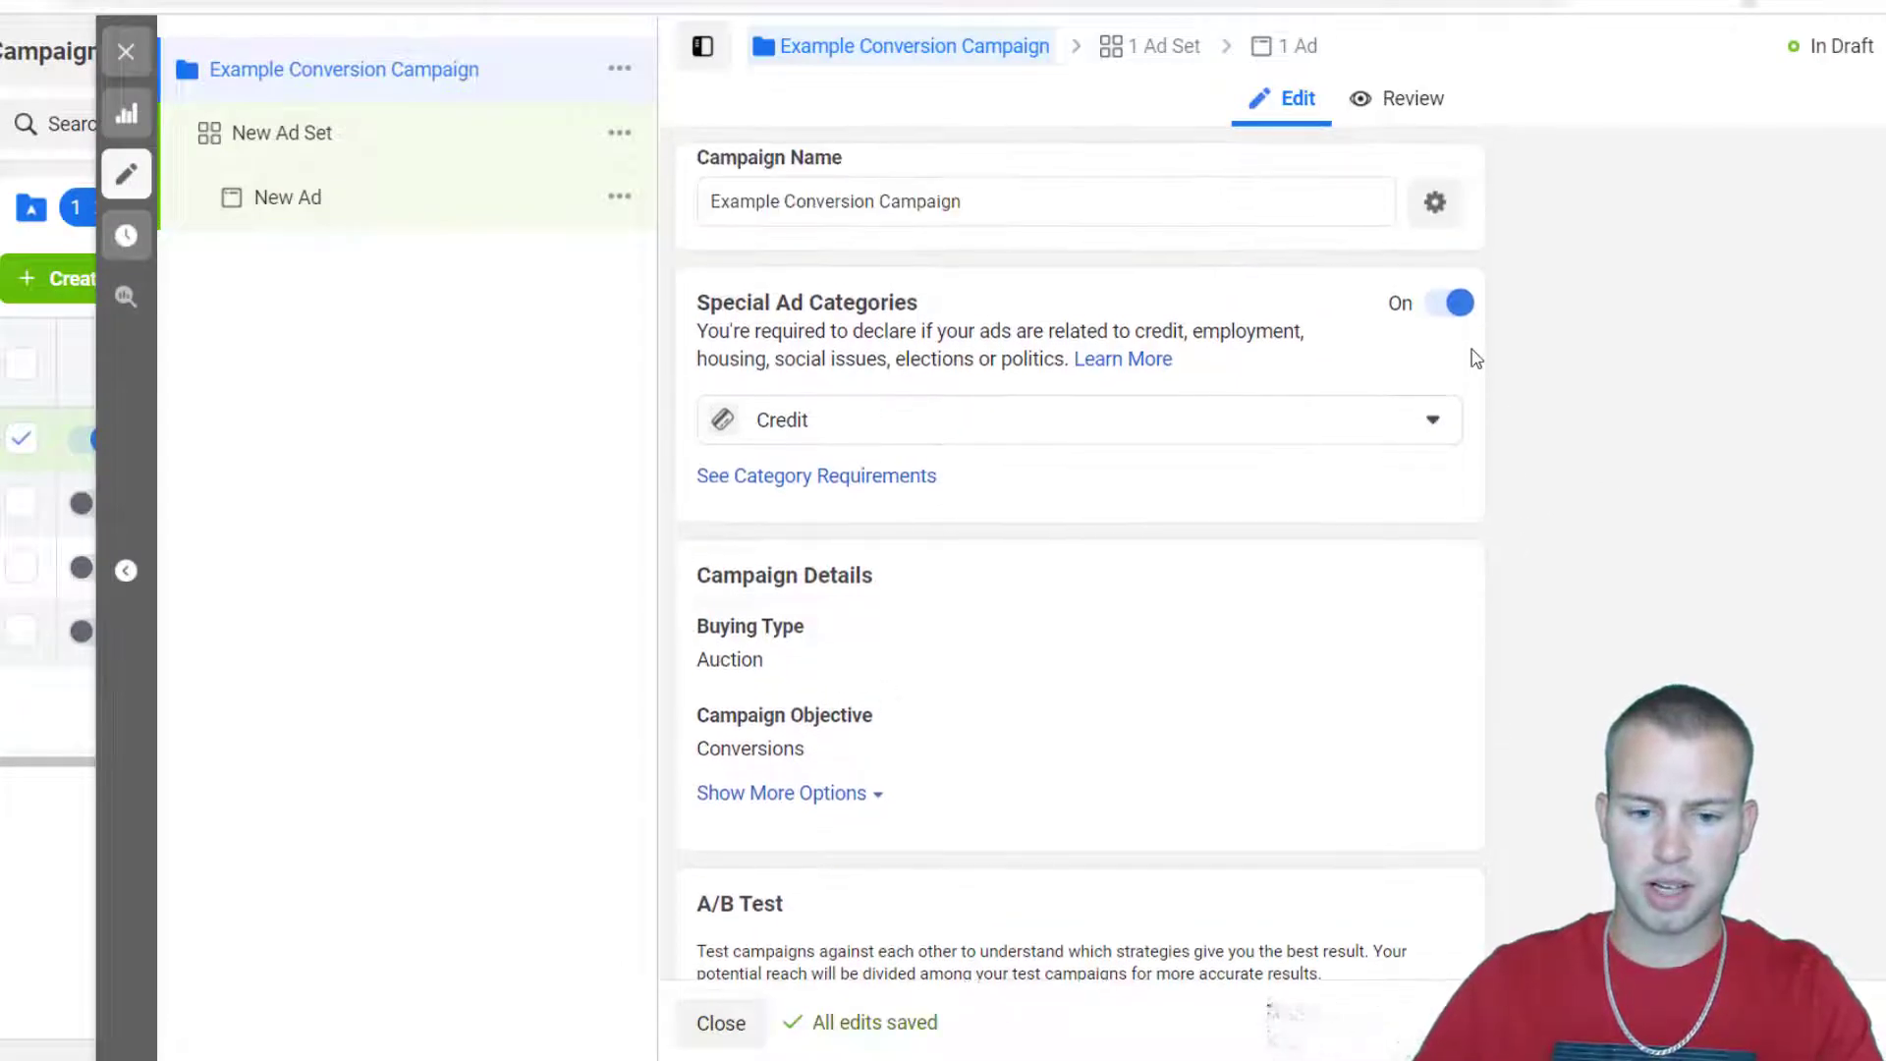
{"action": "mouse_move", "coordinate": [1512, 398]}
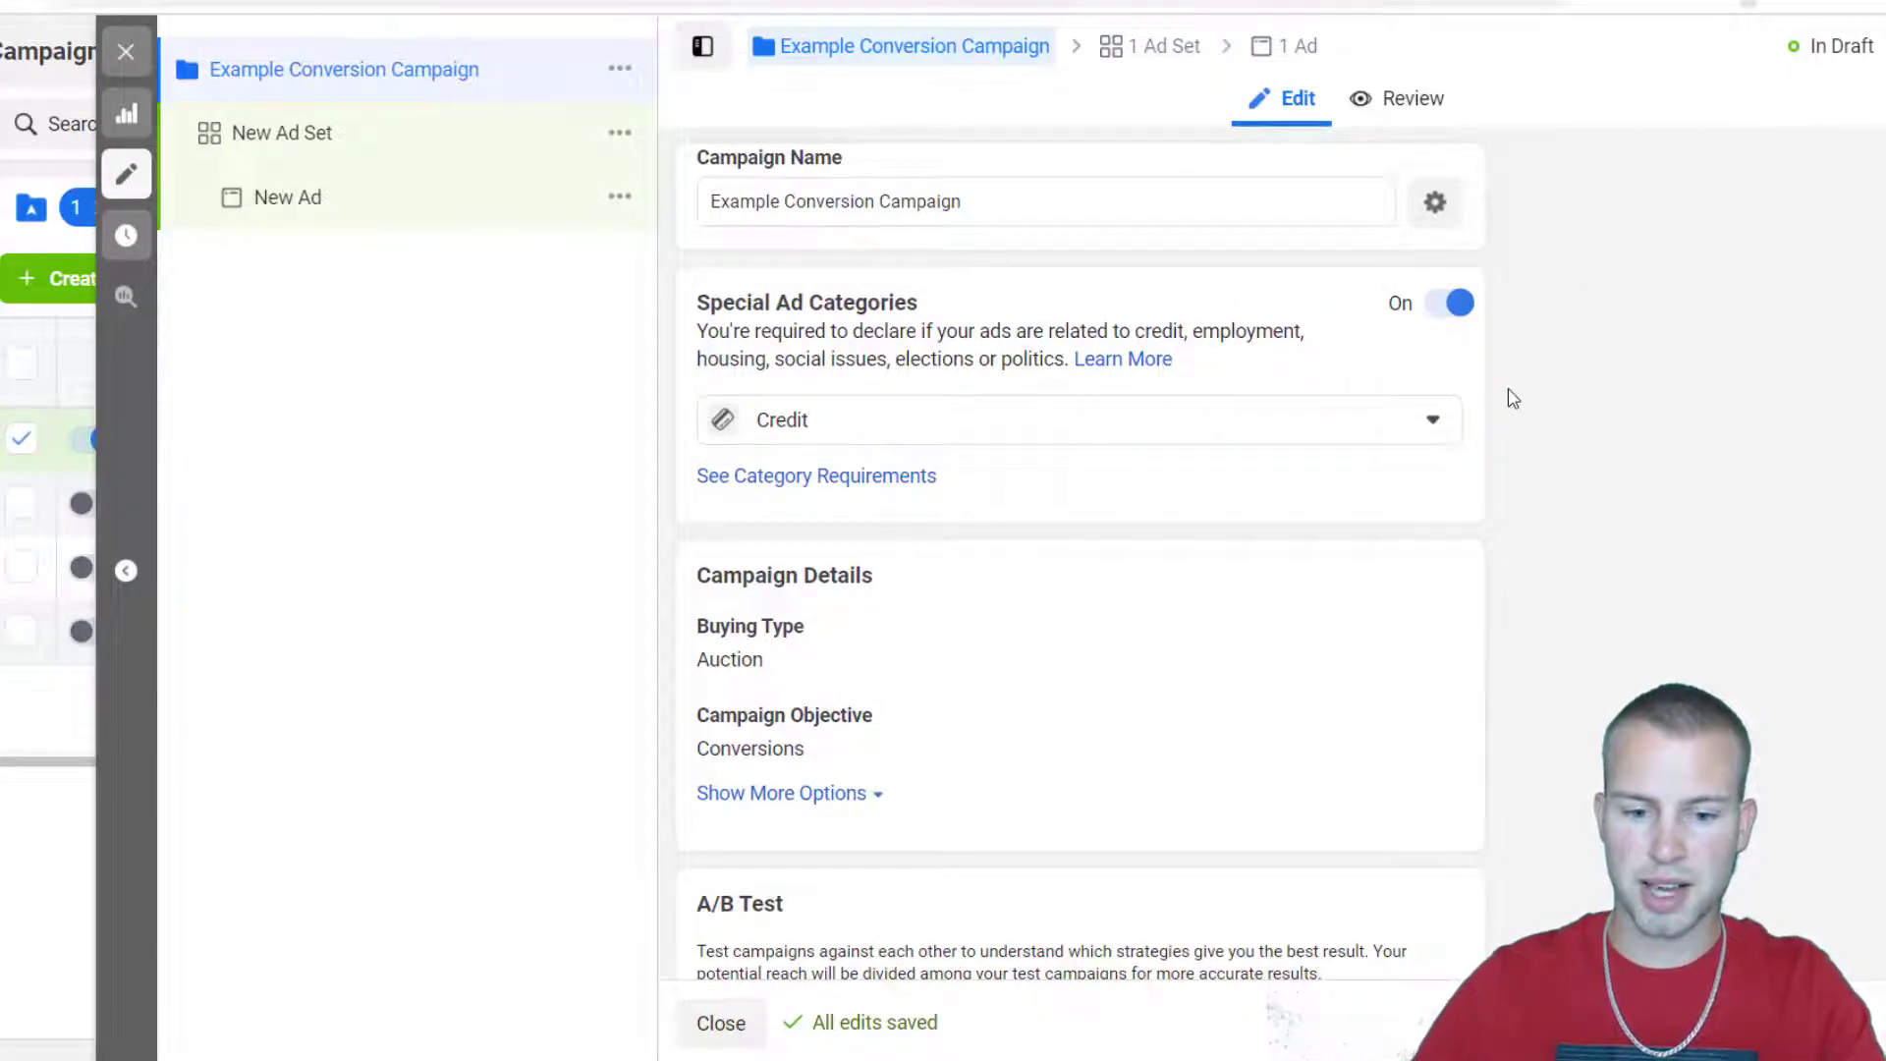
Turn Campaign Budget Optimization on with a $20.00 daily budget and lowest-cost bidding.
{"action": "scroll", "scroll_direction": "down", "scroll_amount": 3}
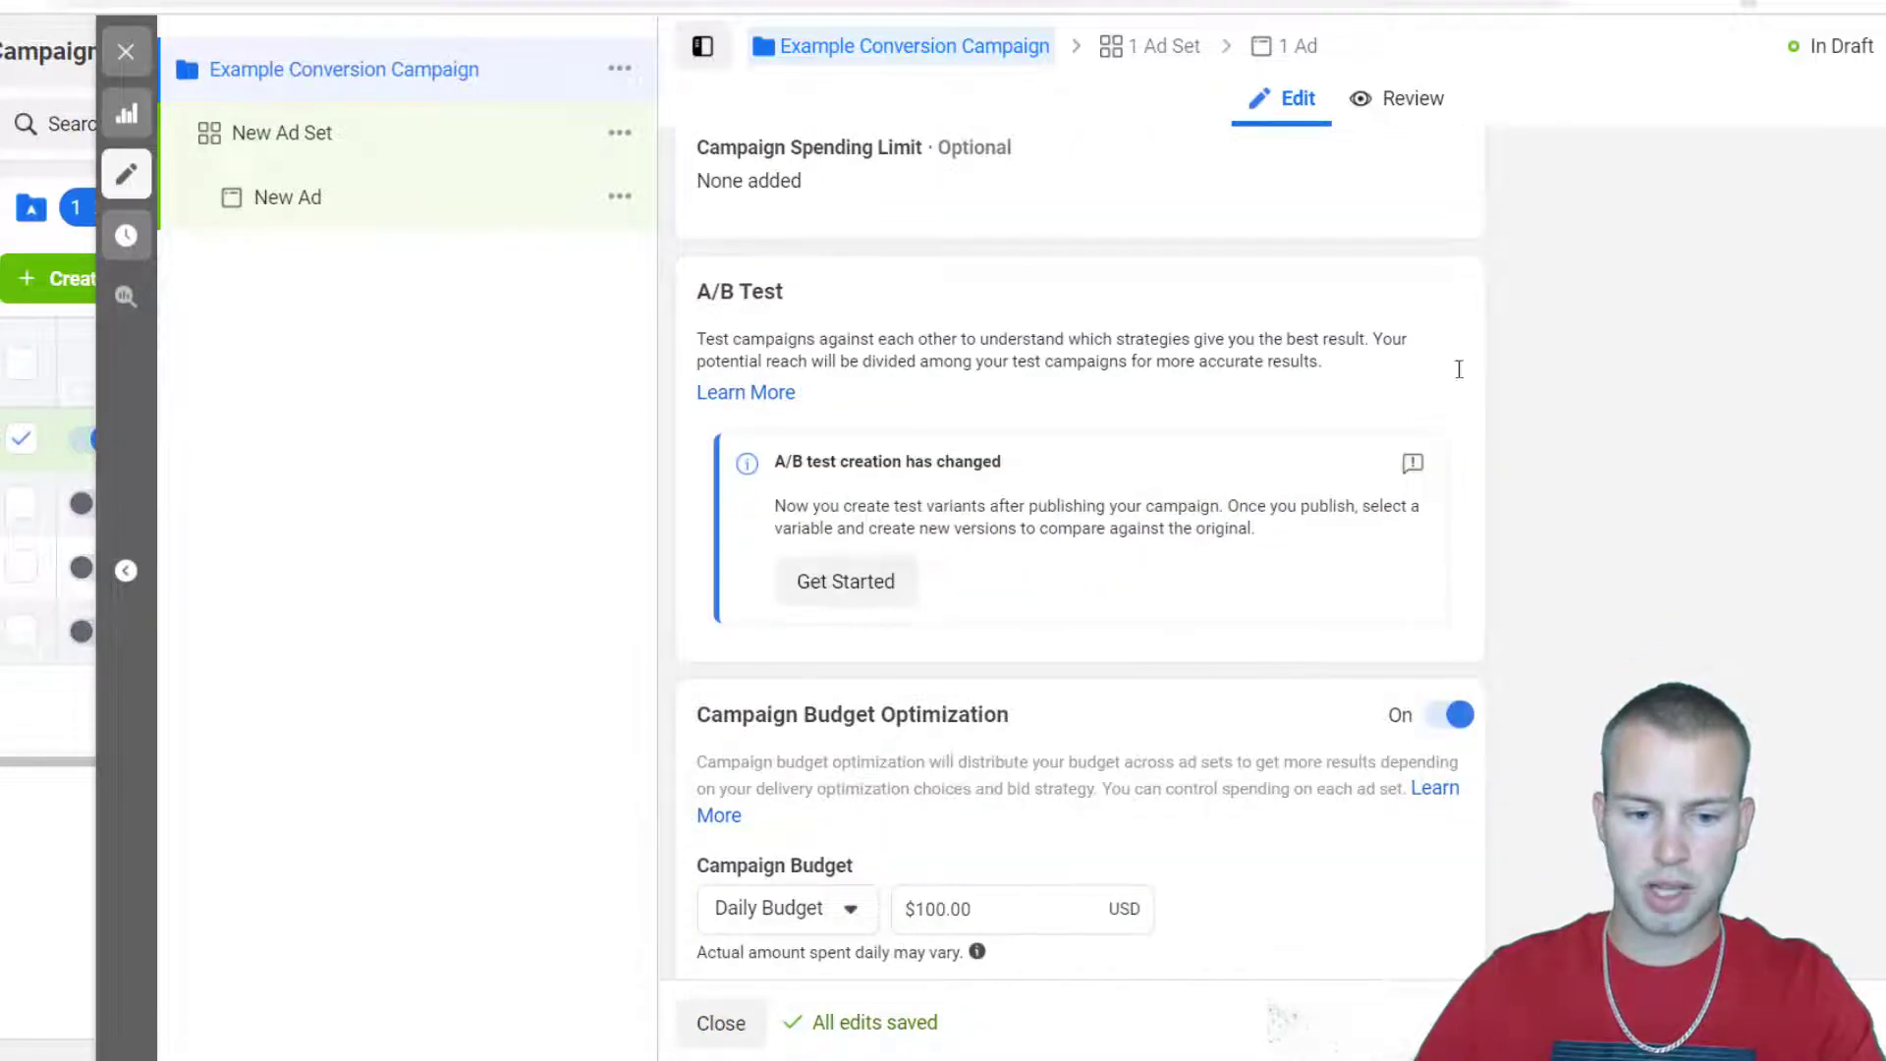
{"action": "scroll", "scroll_direction": "down", "scroll_amount": 3}
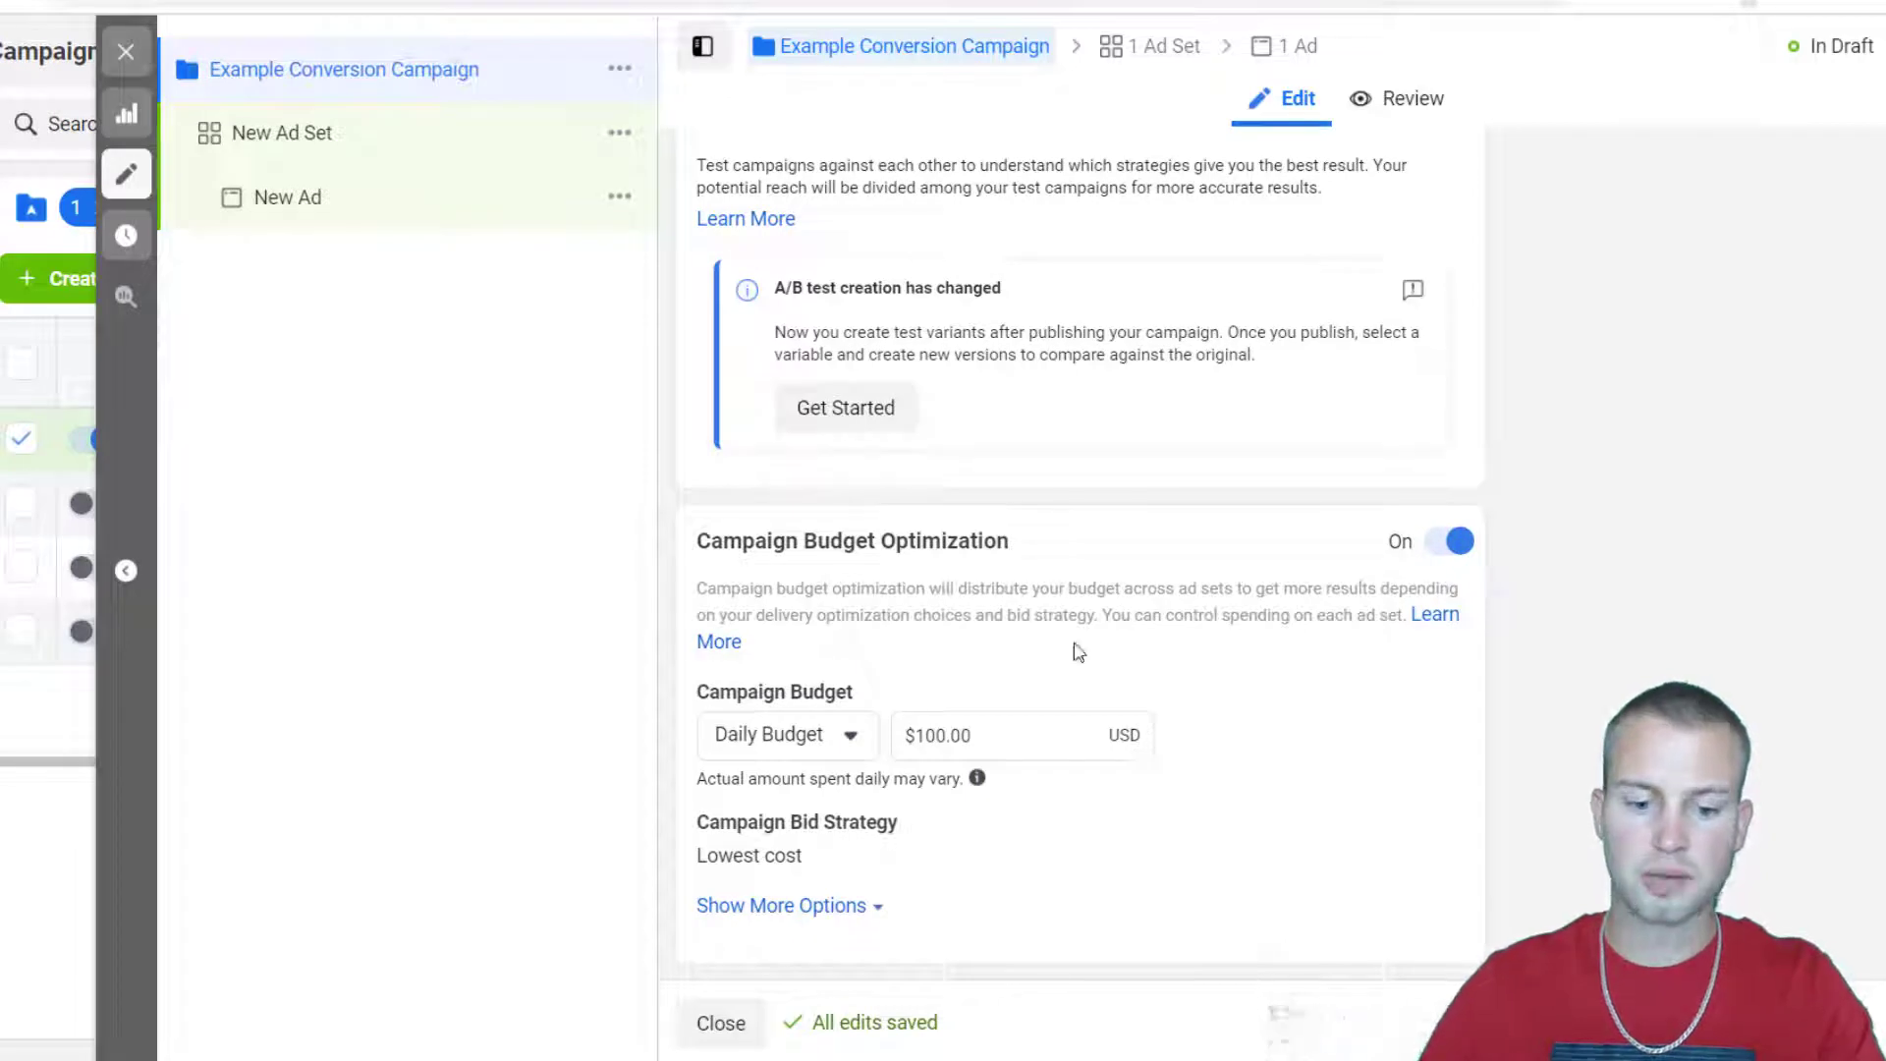
{"action": "mouse_move", "coordinate": [1255, 622]}
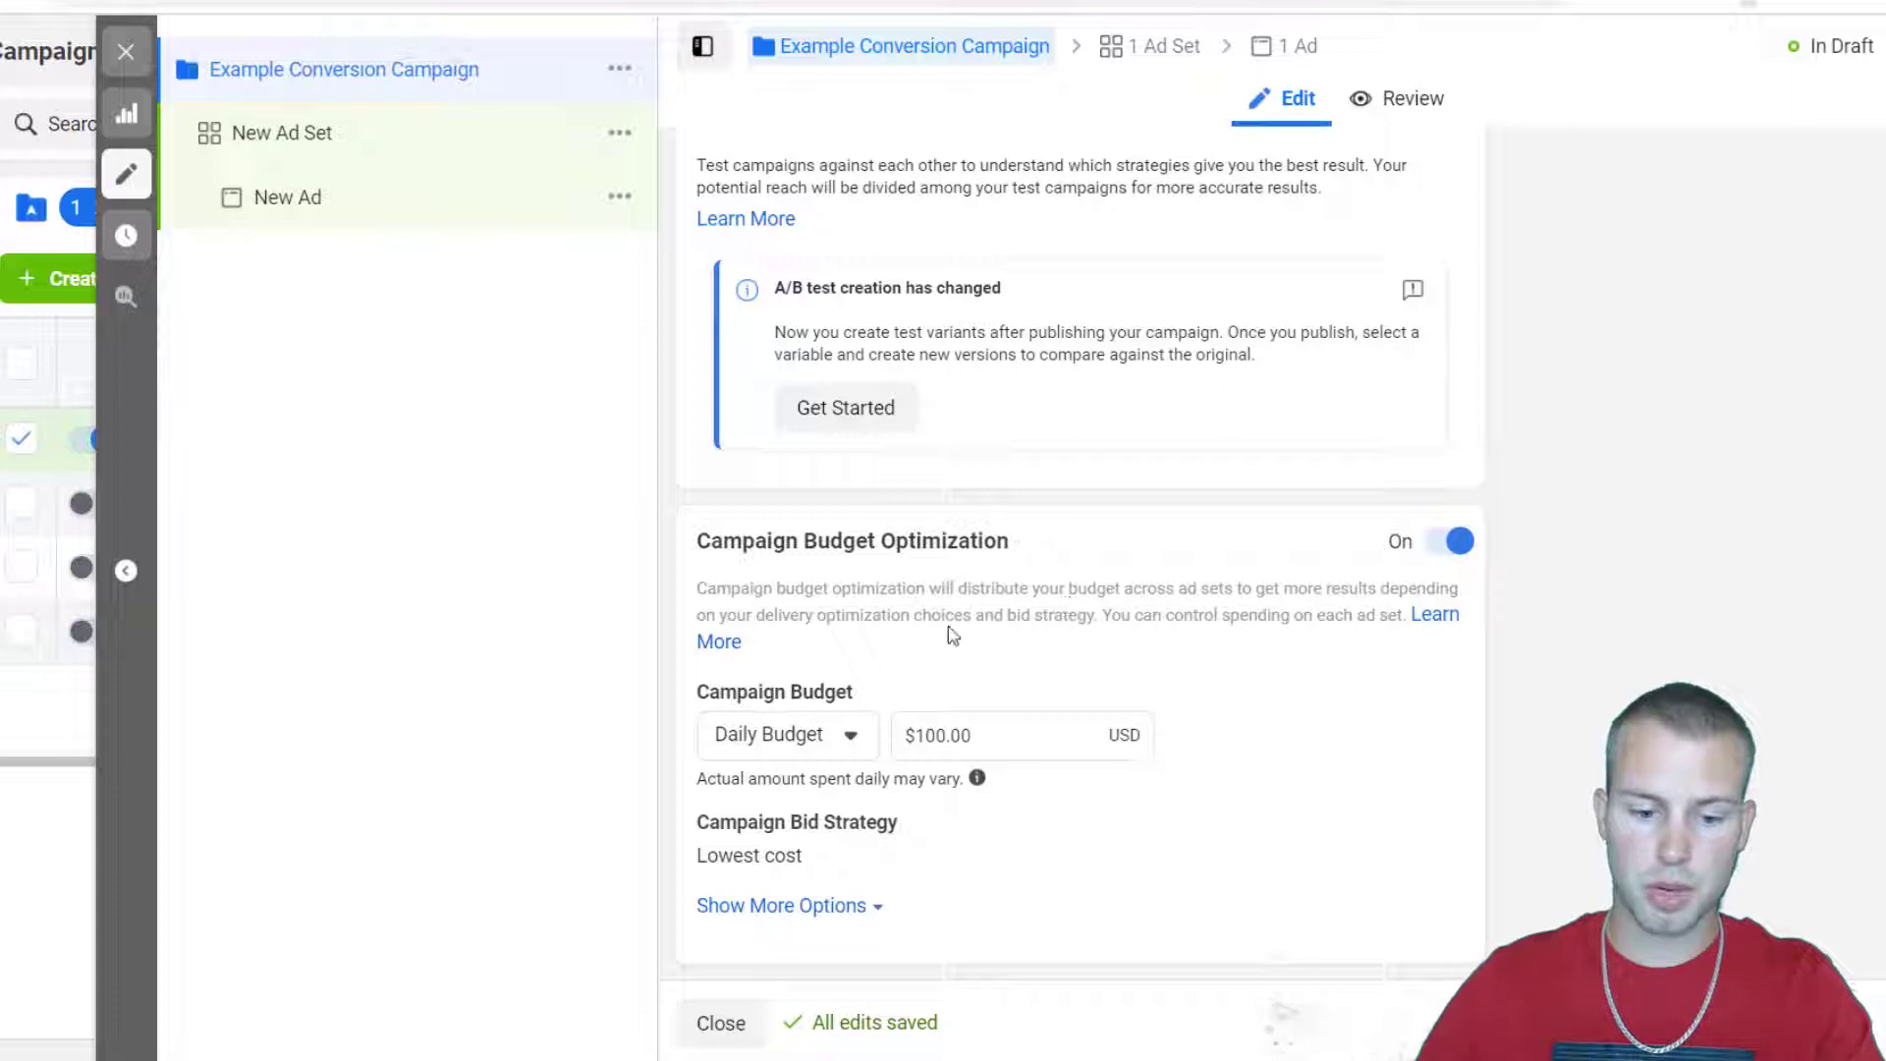
{"action": "mouse_move", "coordinate": [1047, 635]}
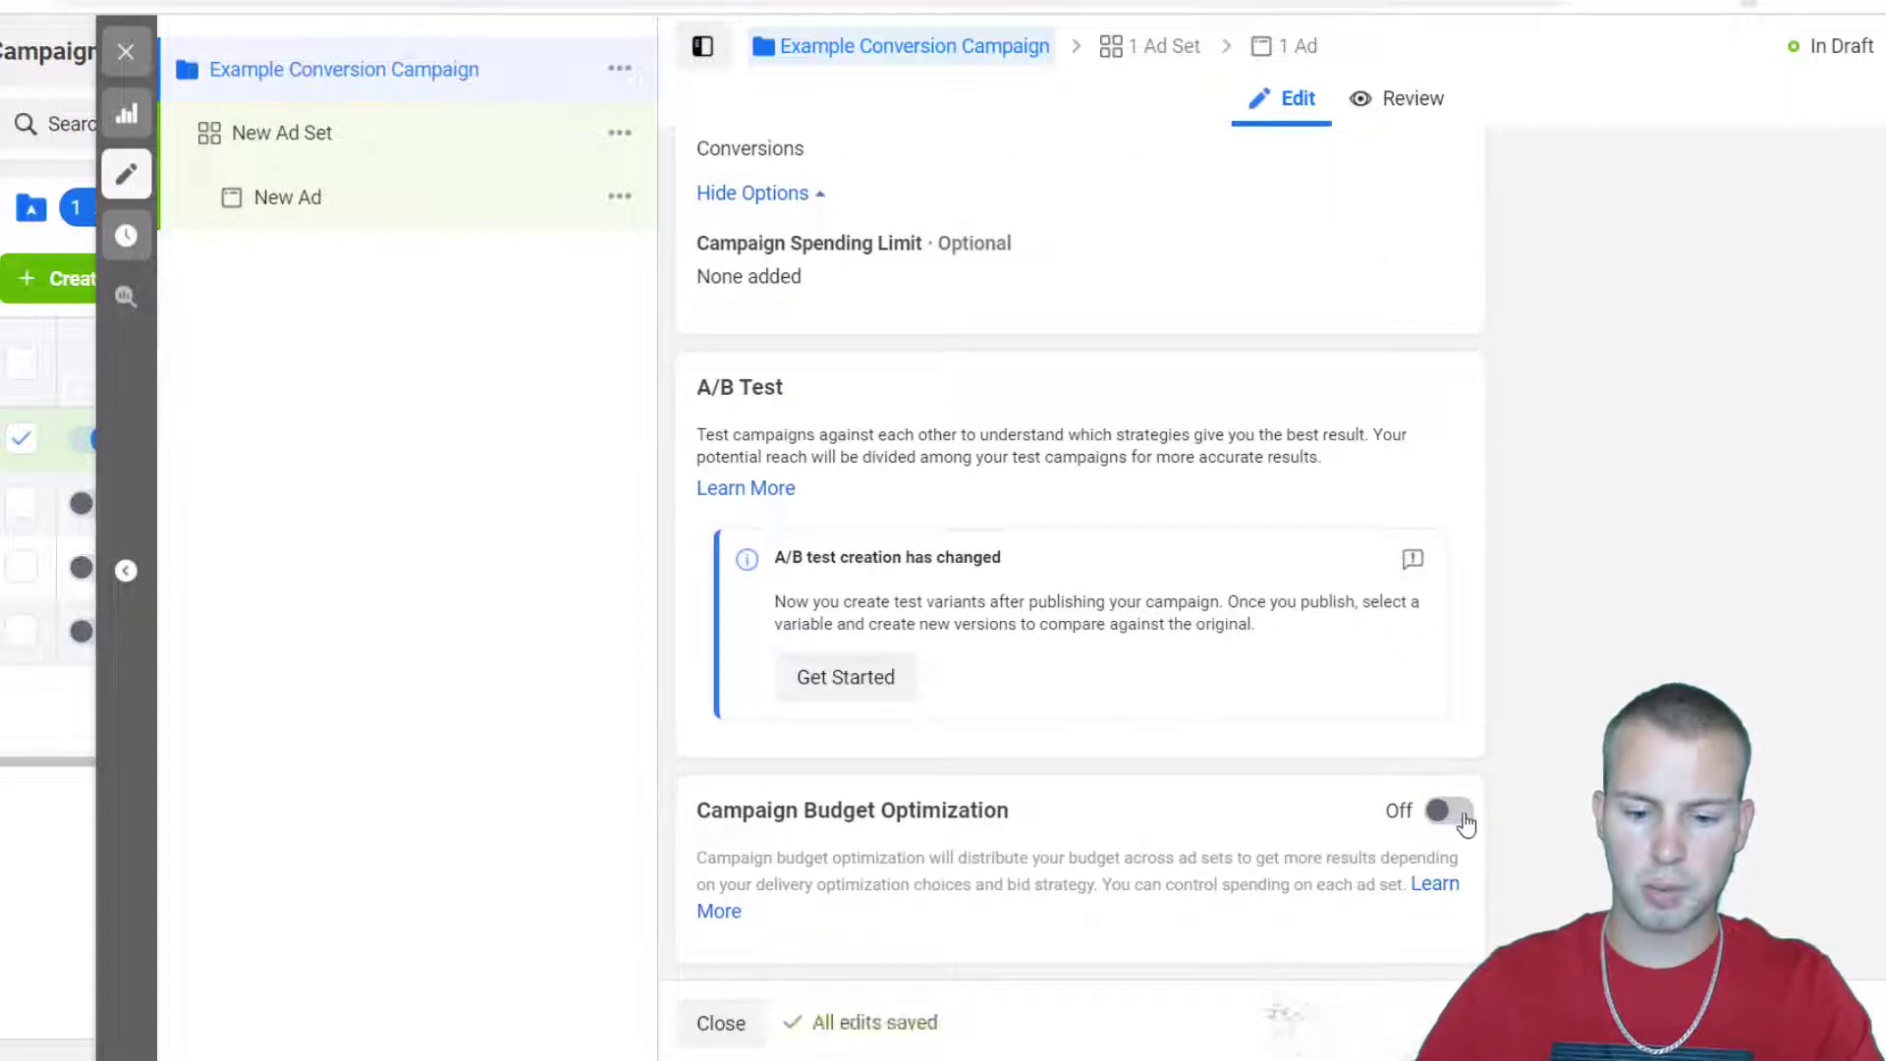
{"action": "left_click", "coordinate": [1448, 812]}
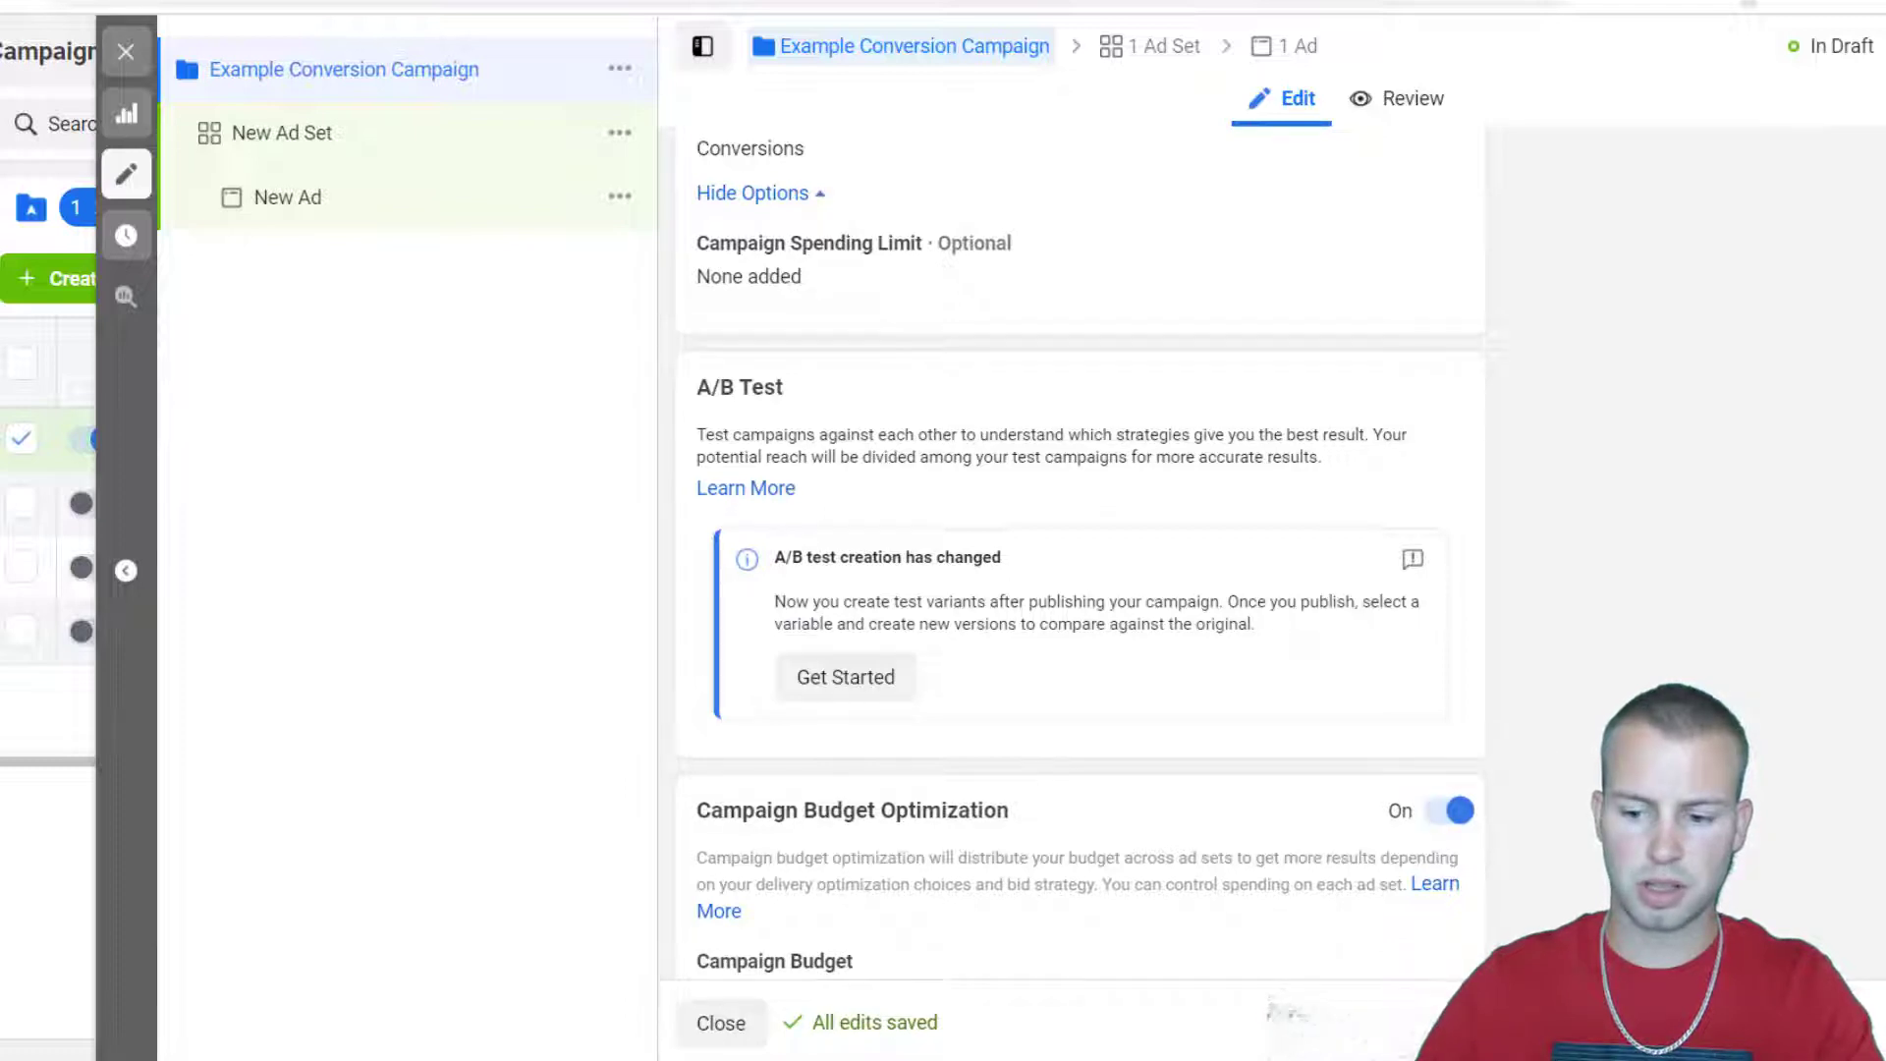
{"action": "scroll", "scroll_direction": "down", "scroll_amount": 3}
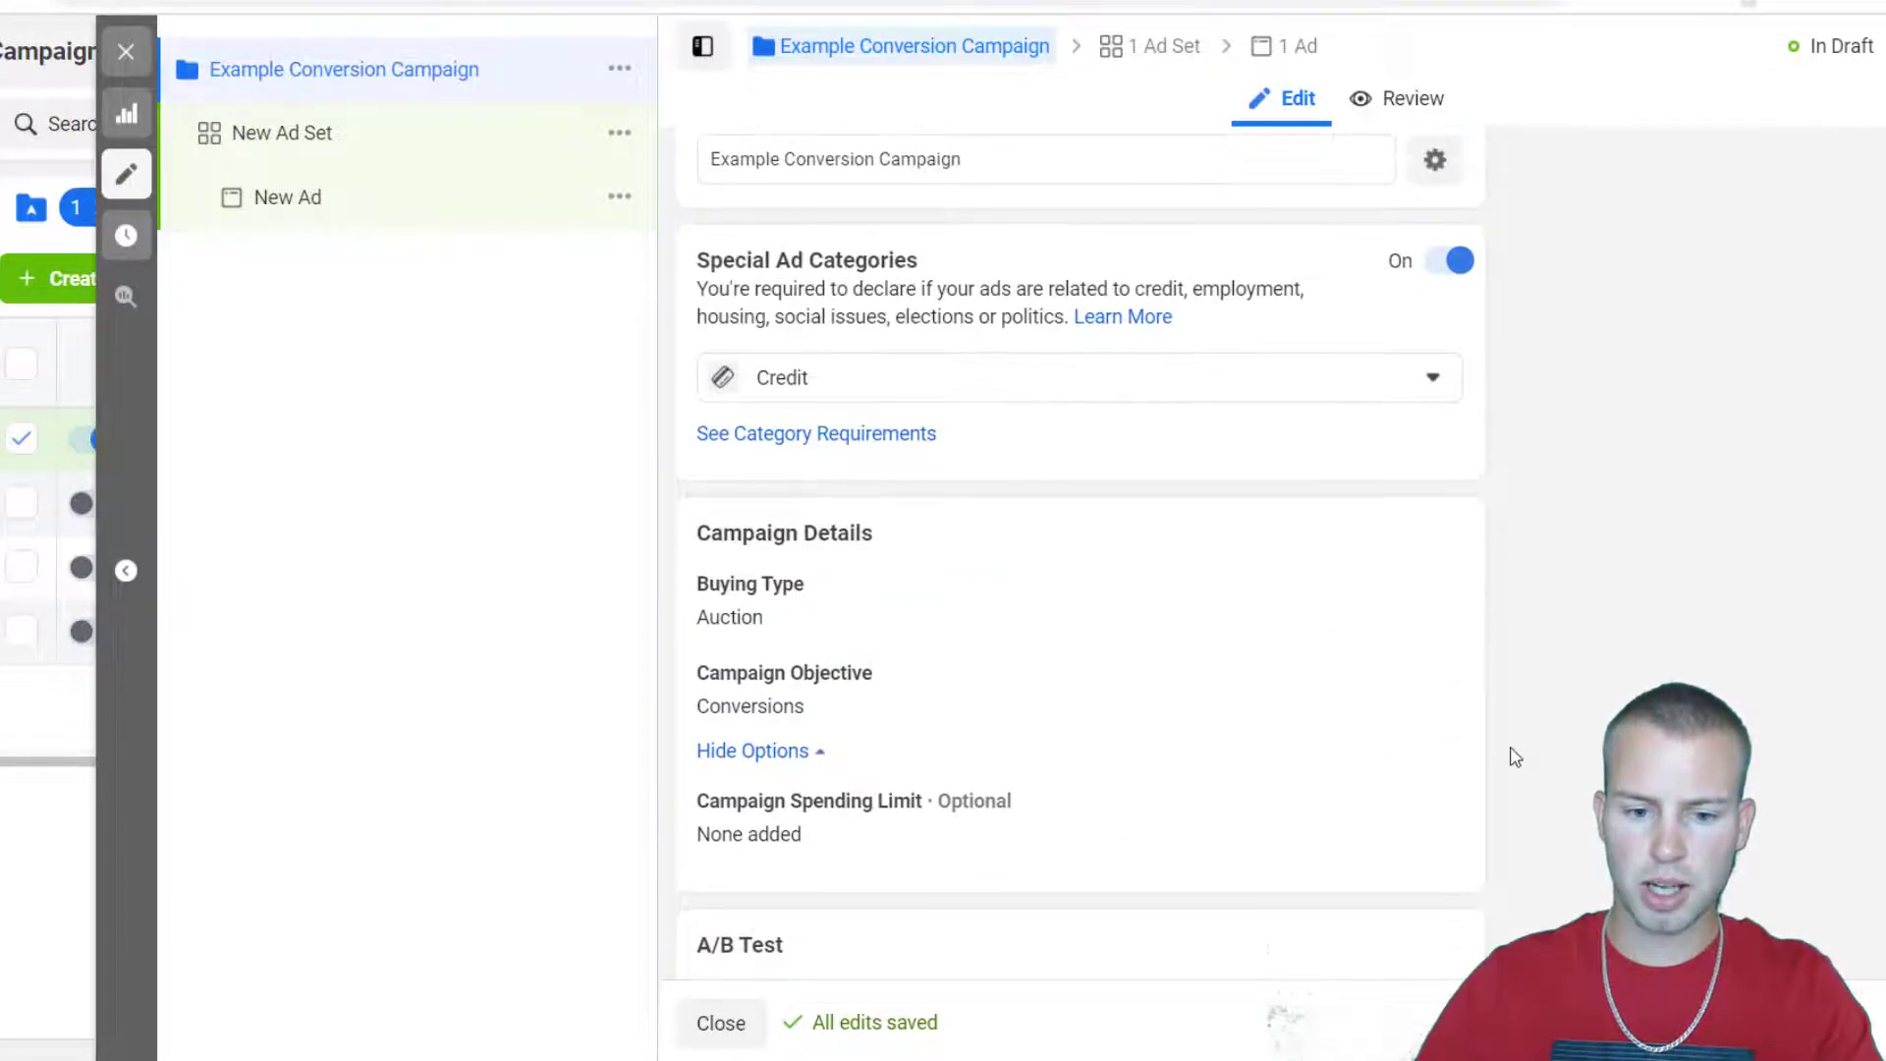
{"action": "scroll", "scroll_direction": "down", "scroll_amount": 3}
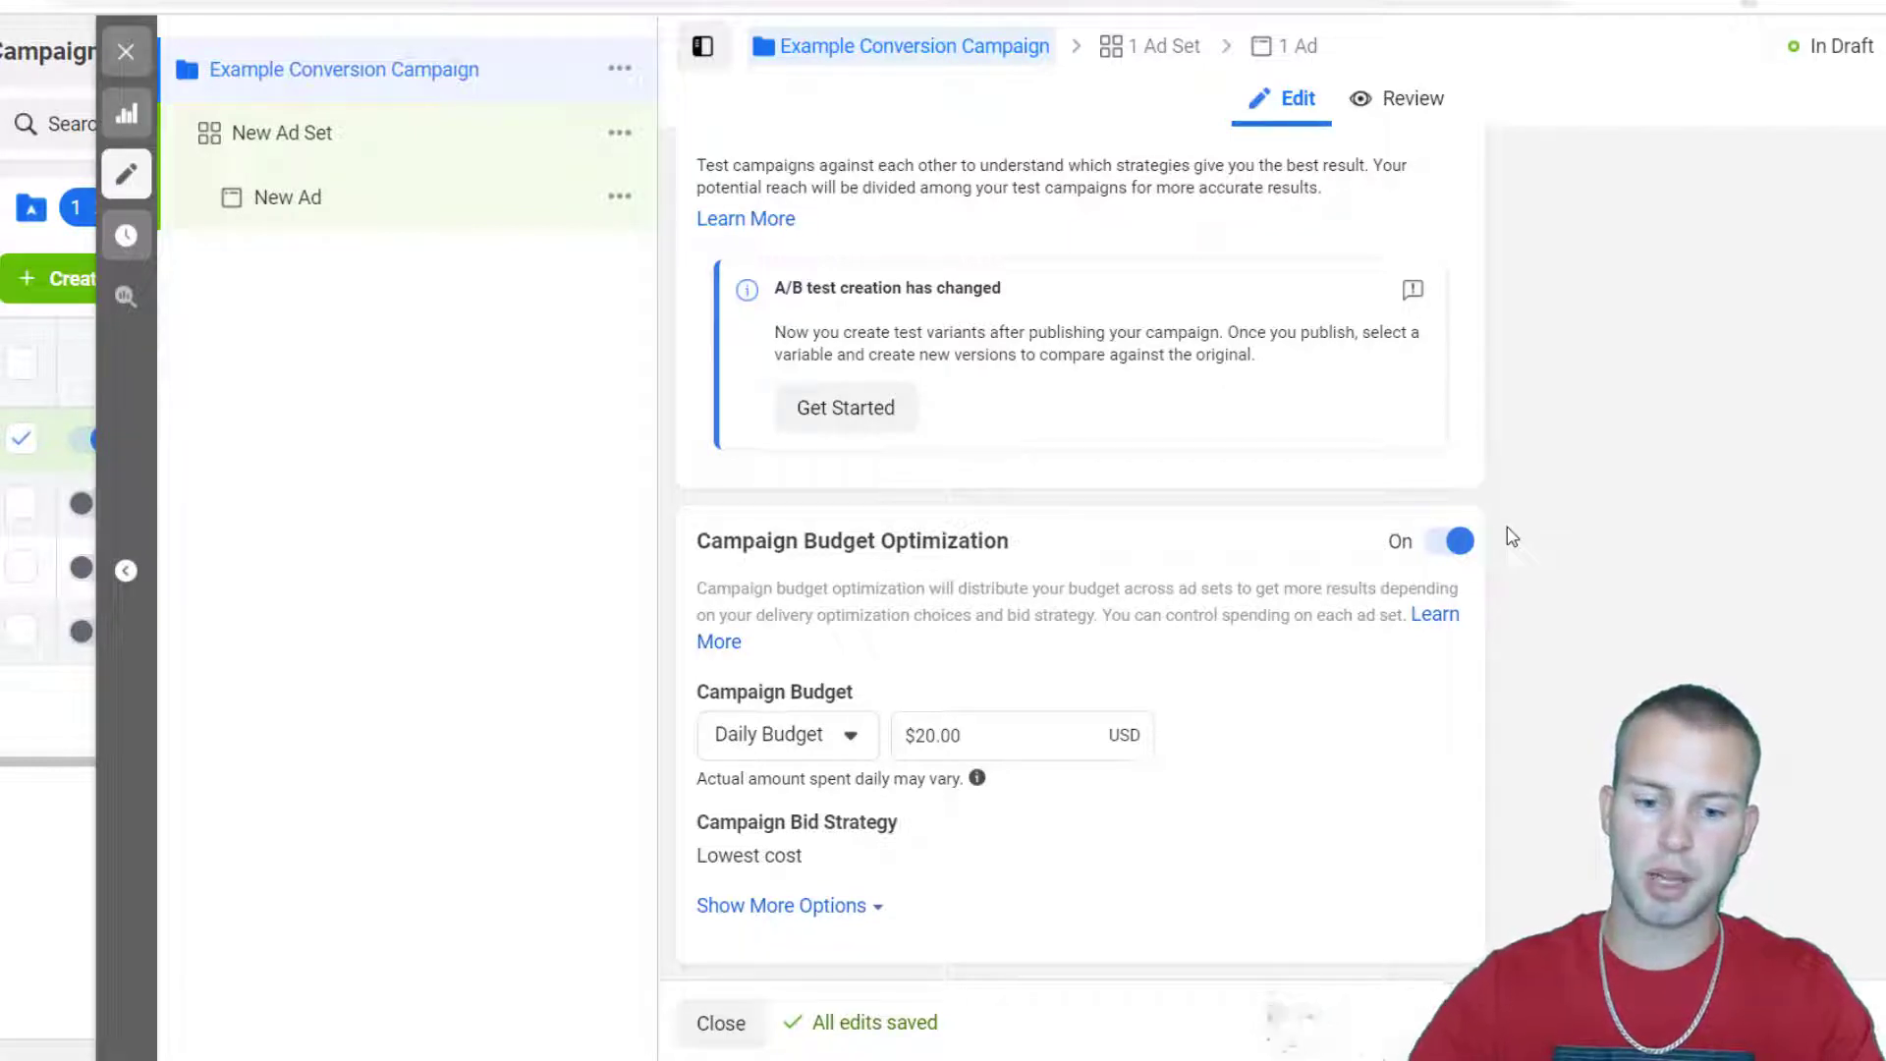
{"action": "mouse_move", "coordinate": [1750, 487]}
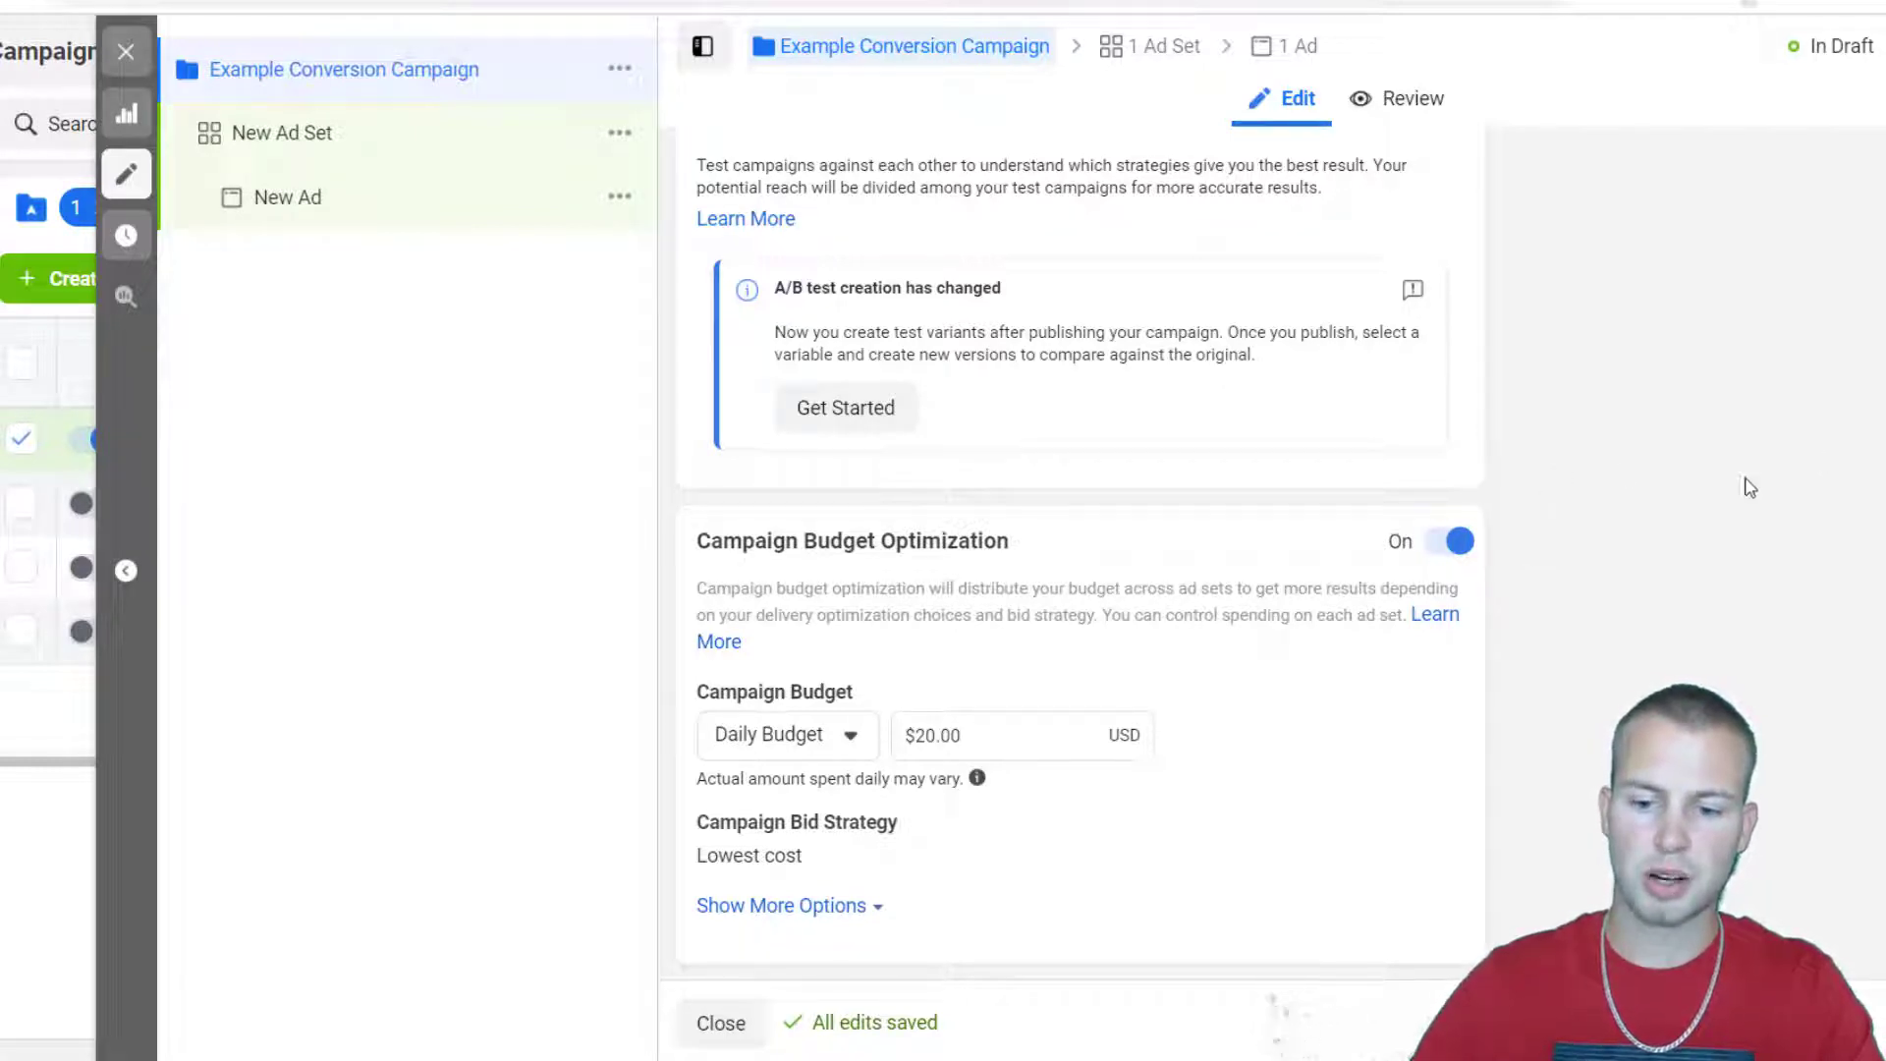
{"action": "mouse_move", "coordinate": [1452, 629]}
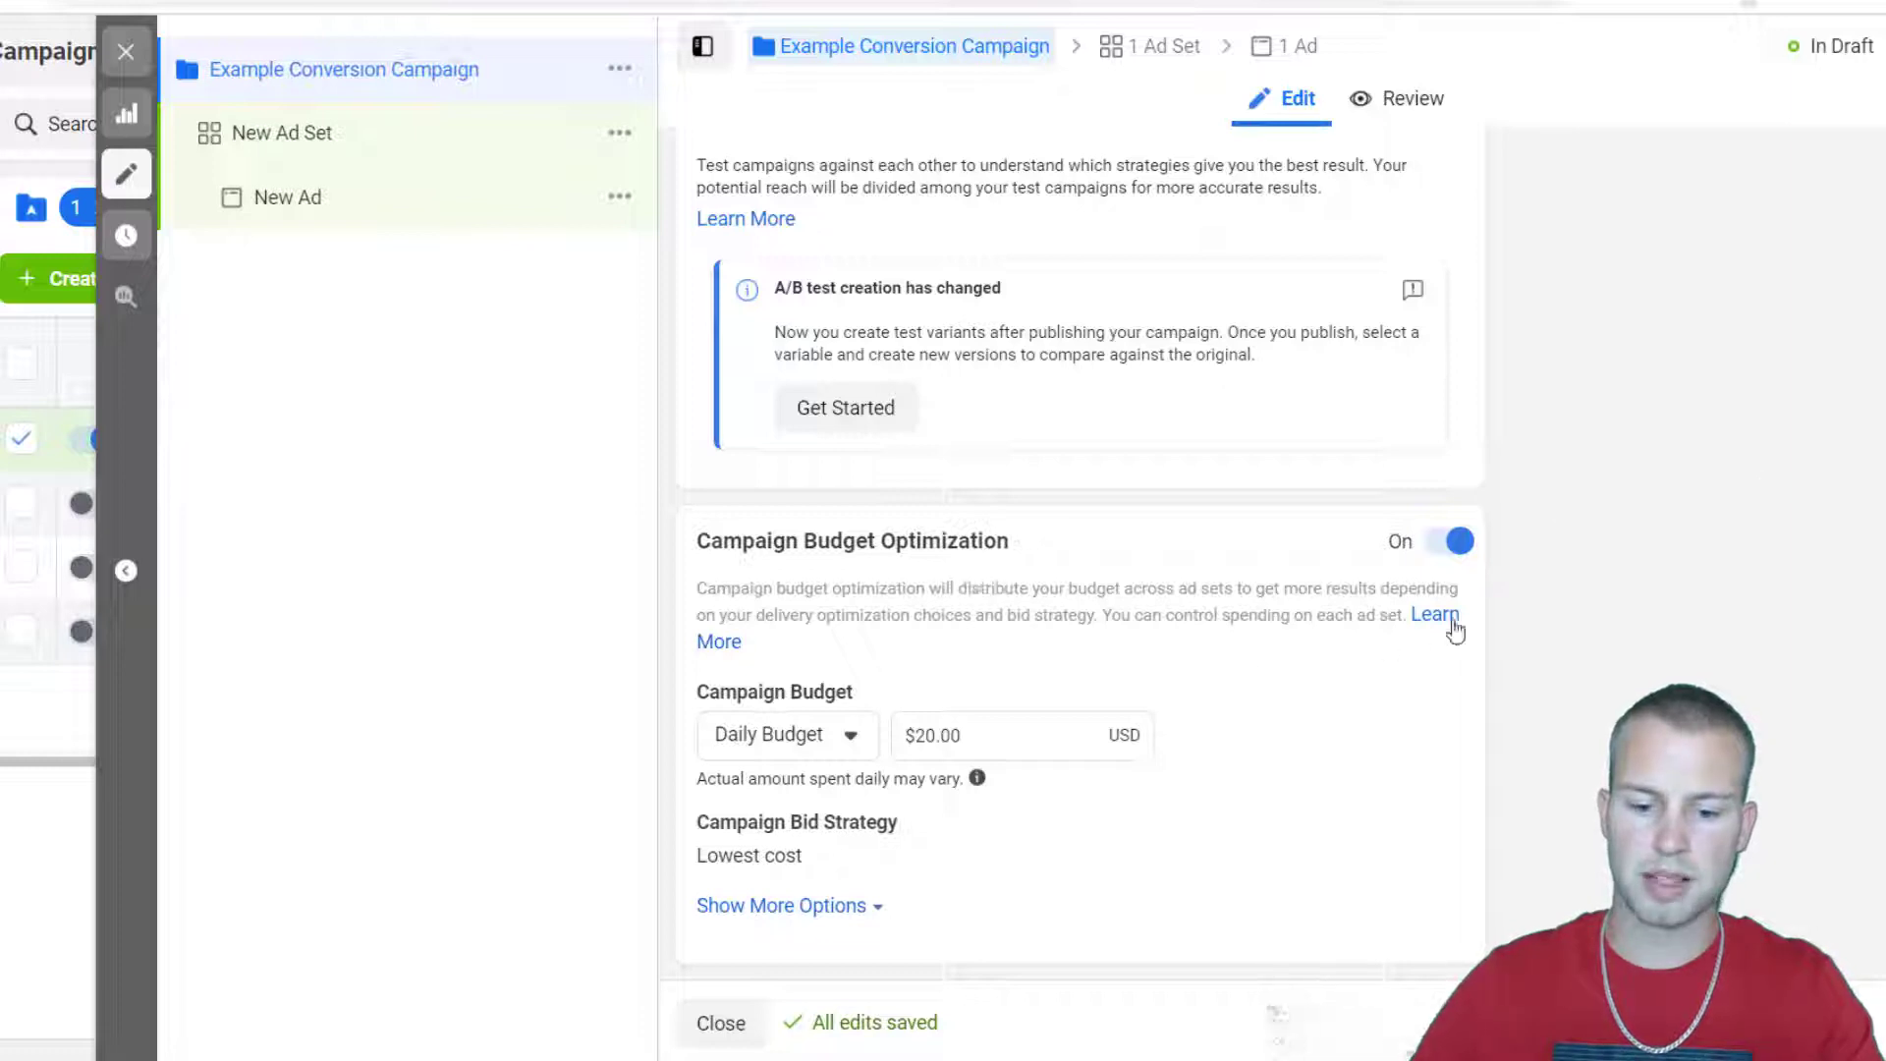
{"action": "mouse_move", "coordinate": [1587, 577]}
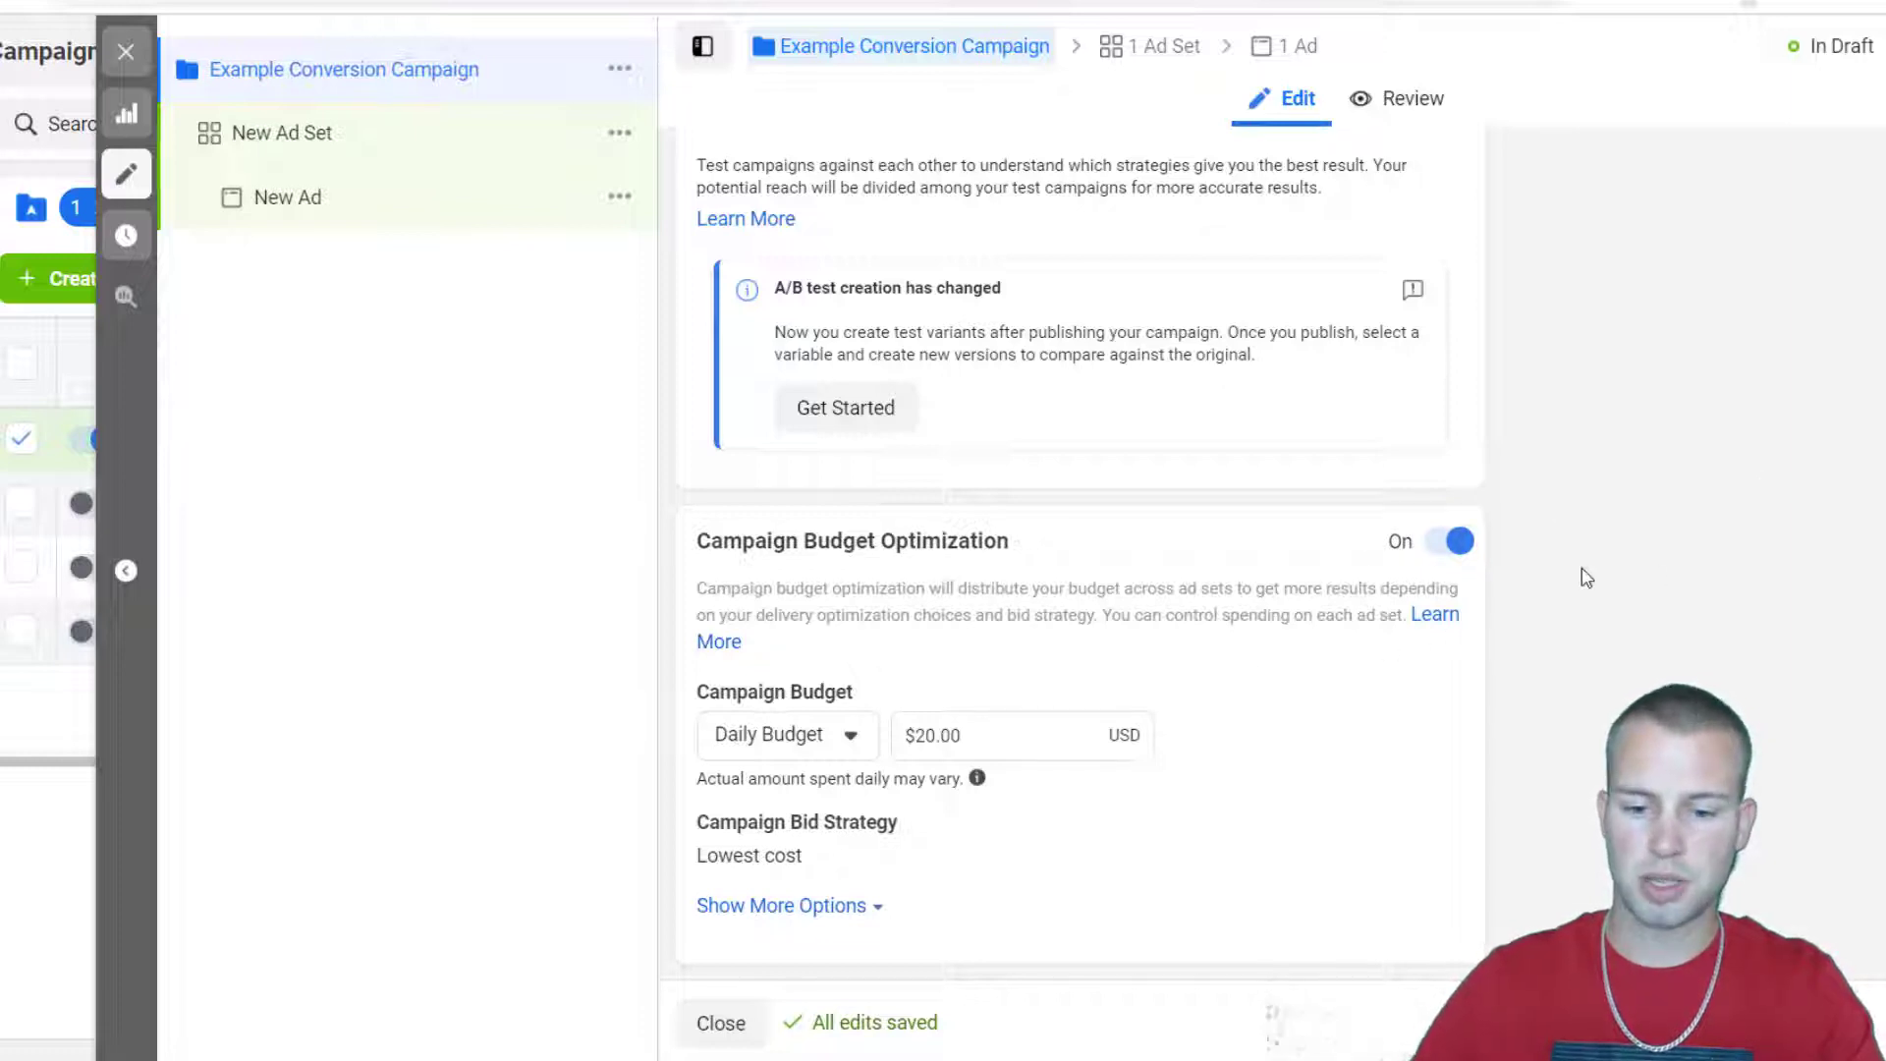
Reveal the extra budget options to confirm ads run all the time under Ad Scheduling.
{"action": "scroll", "scroll_direction": "up", "scroll_amount": 3}
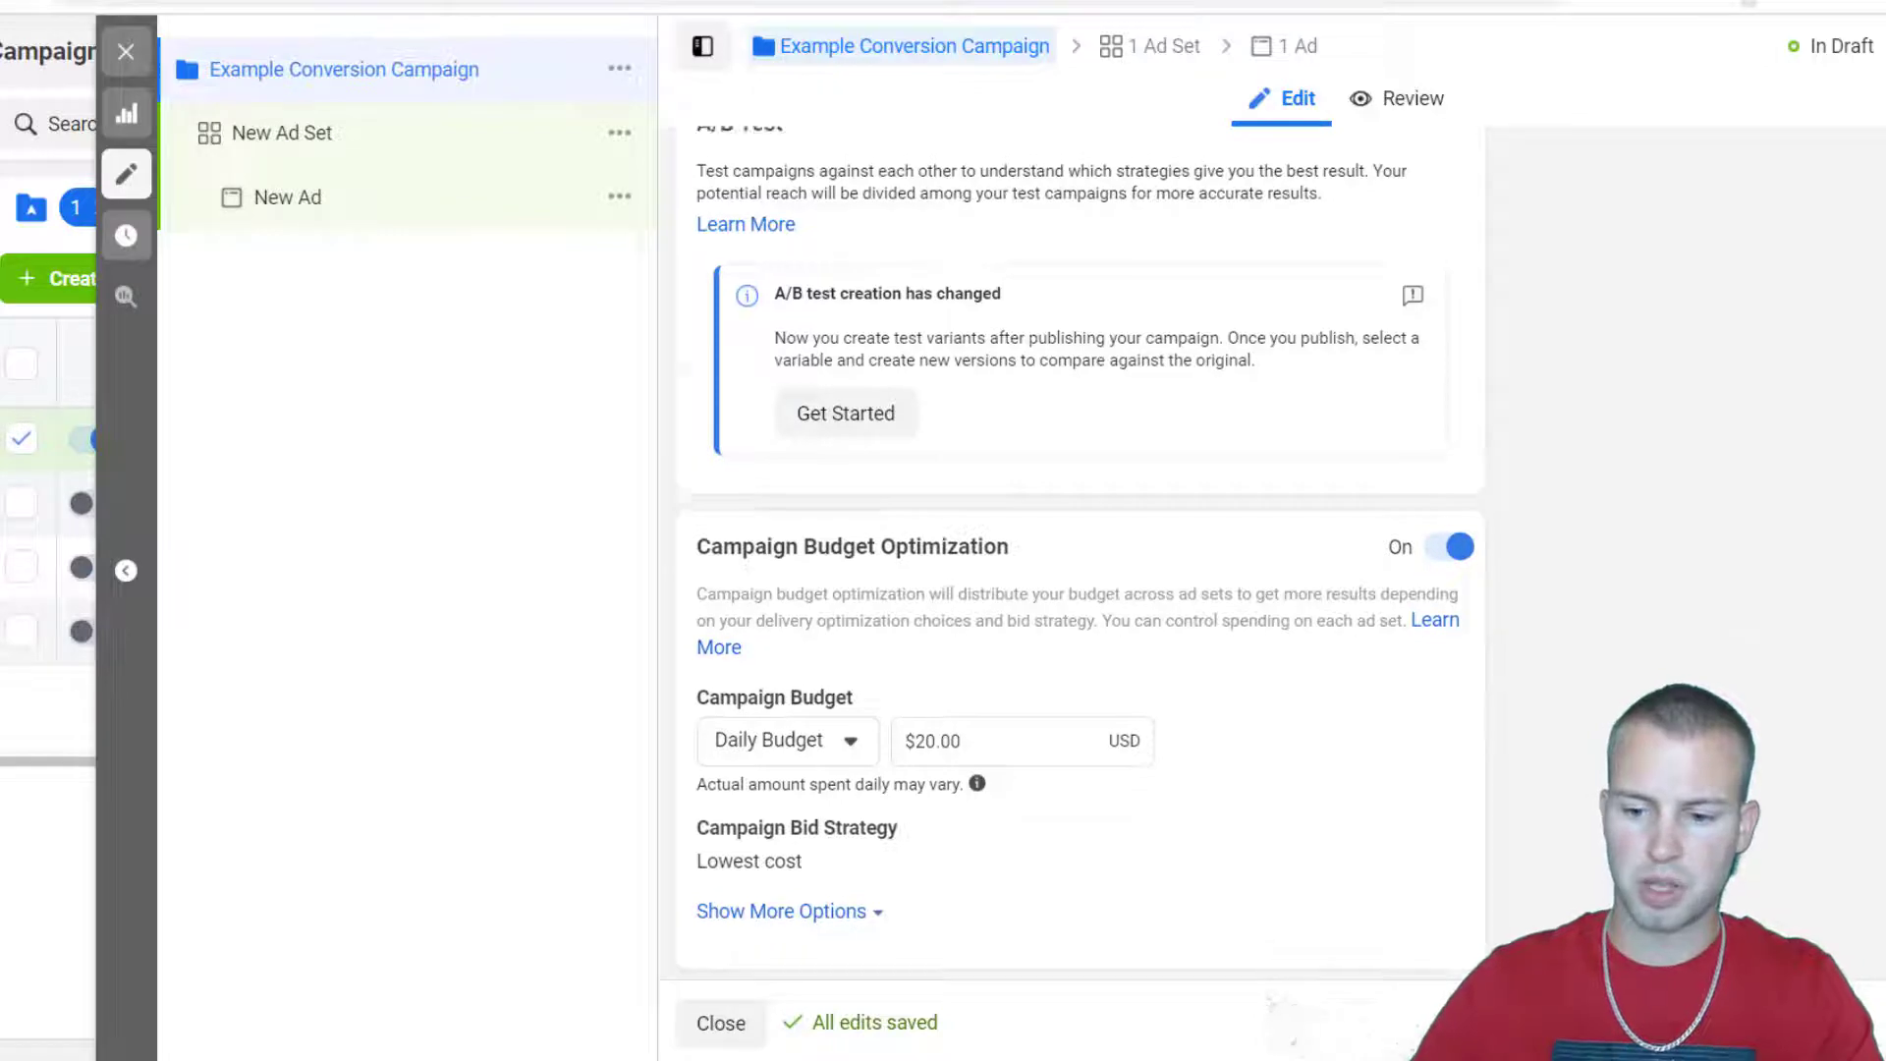
{"action": "scroll", "scroll_direction": "down", "scroll_amount": 3}
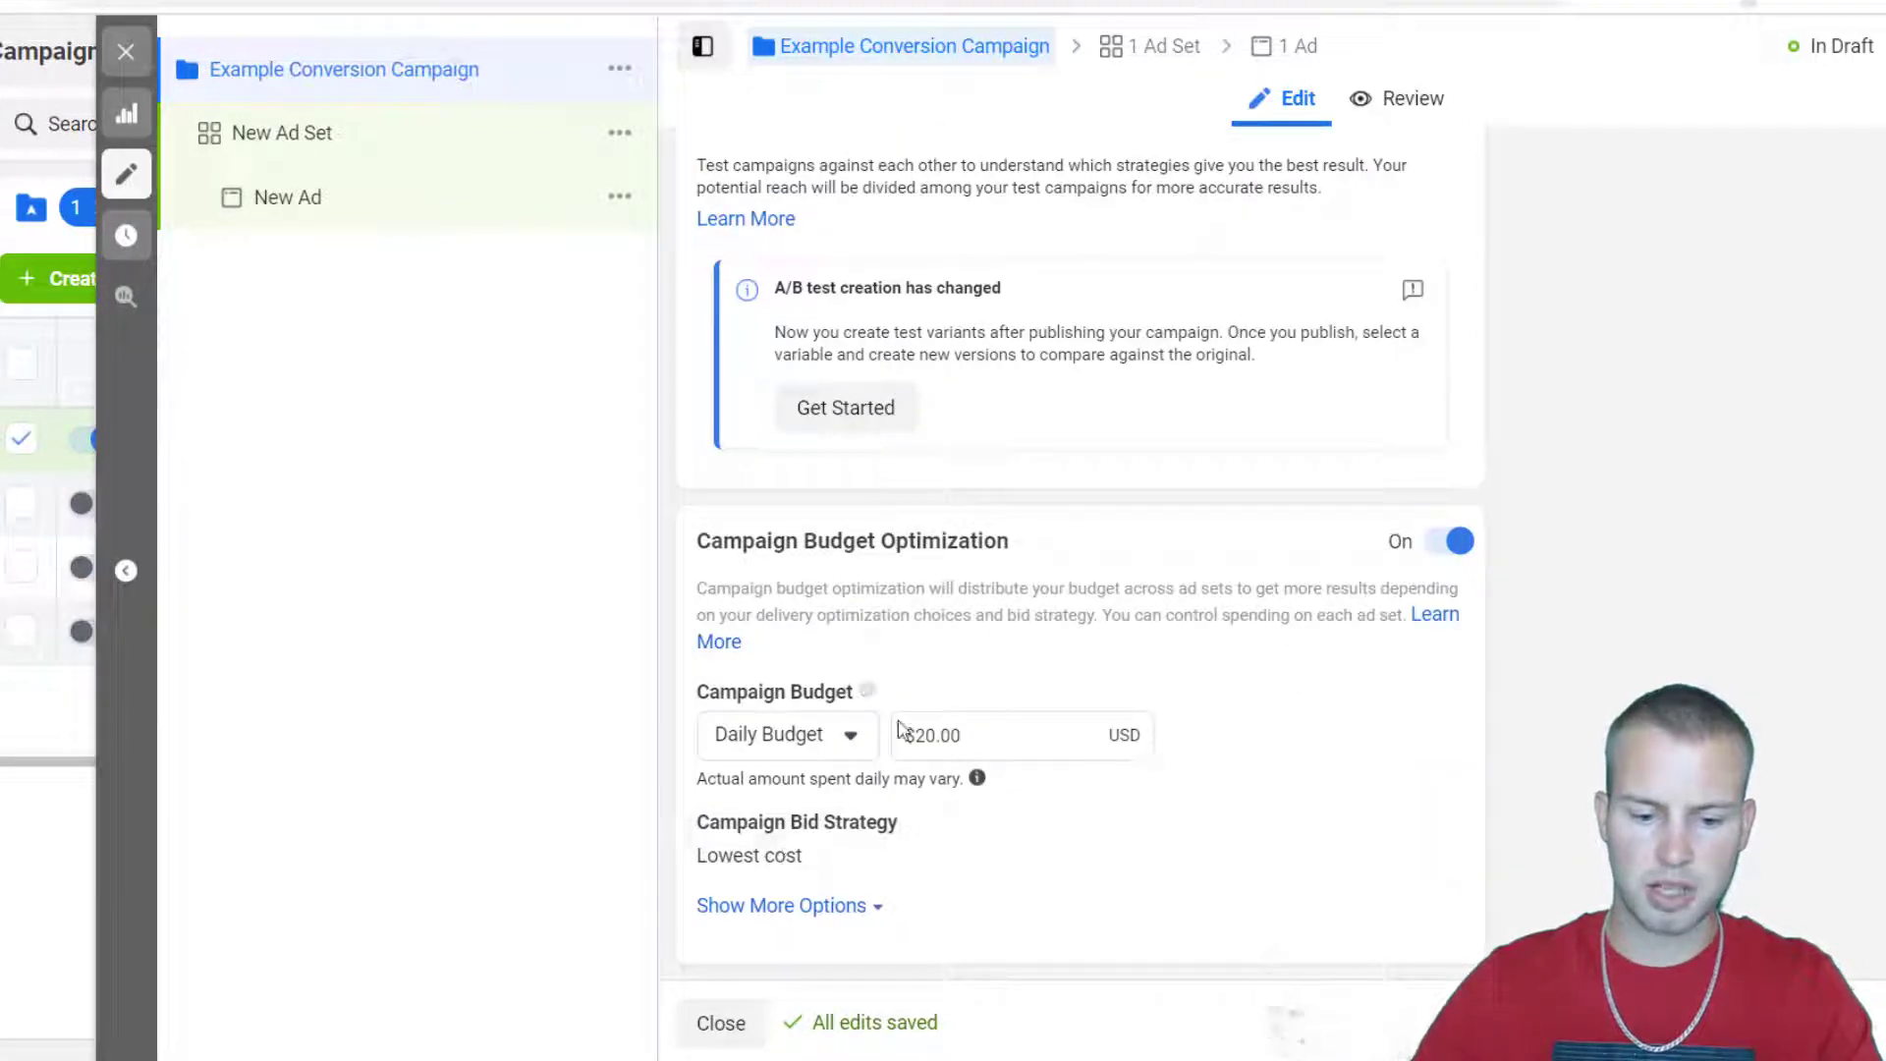
{"action": "left_click", "coordinate": [780, 903]}
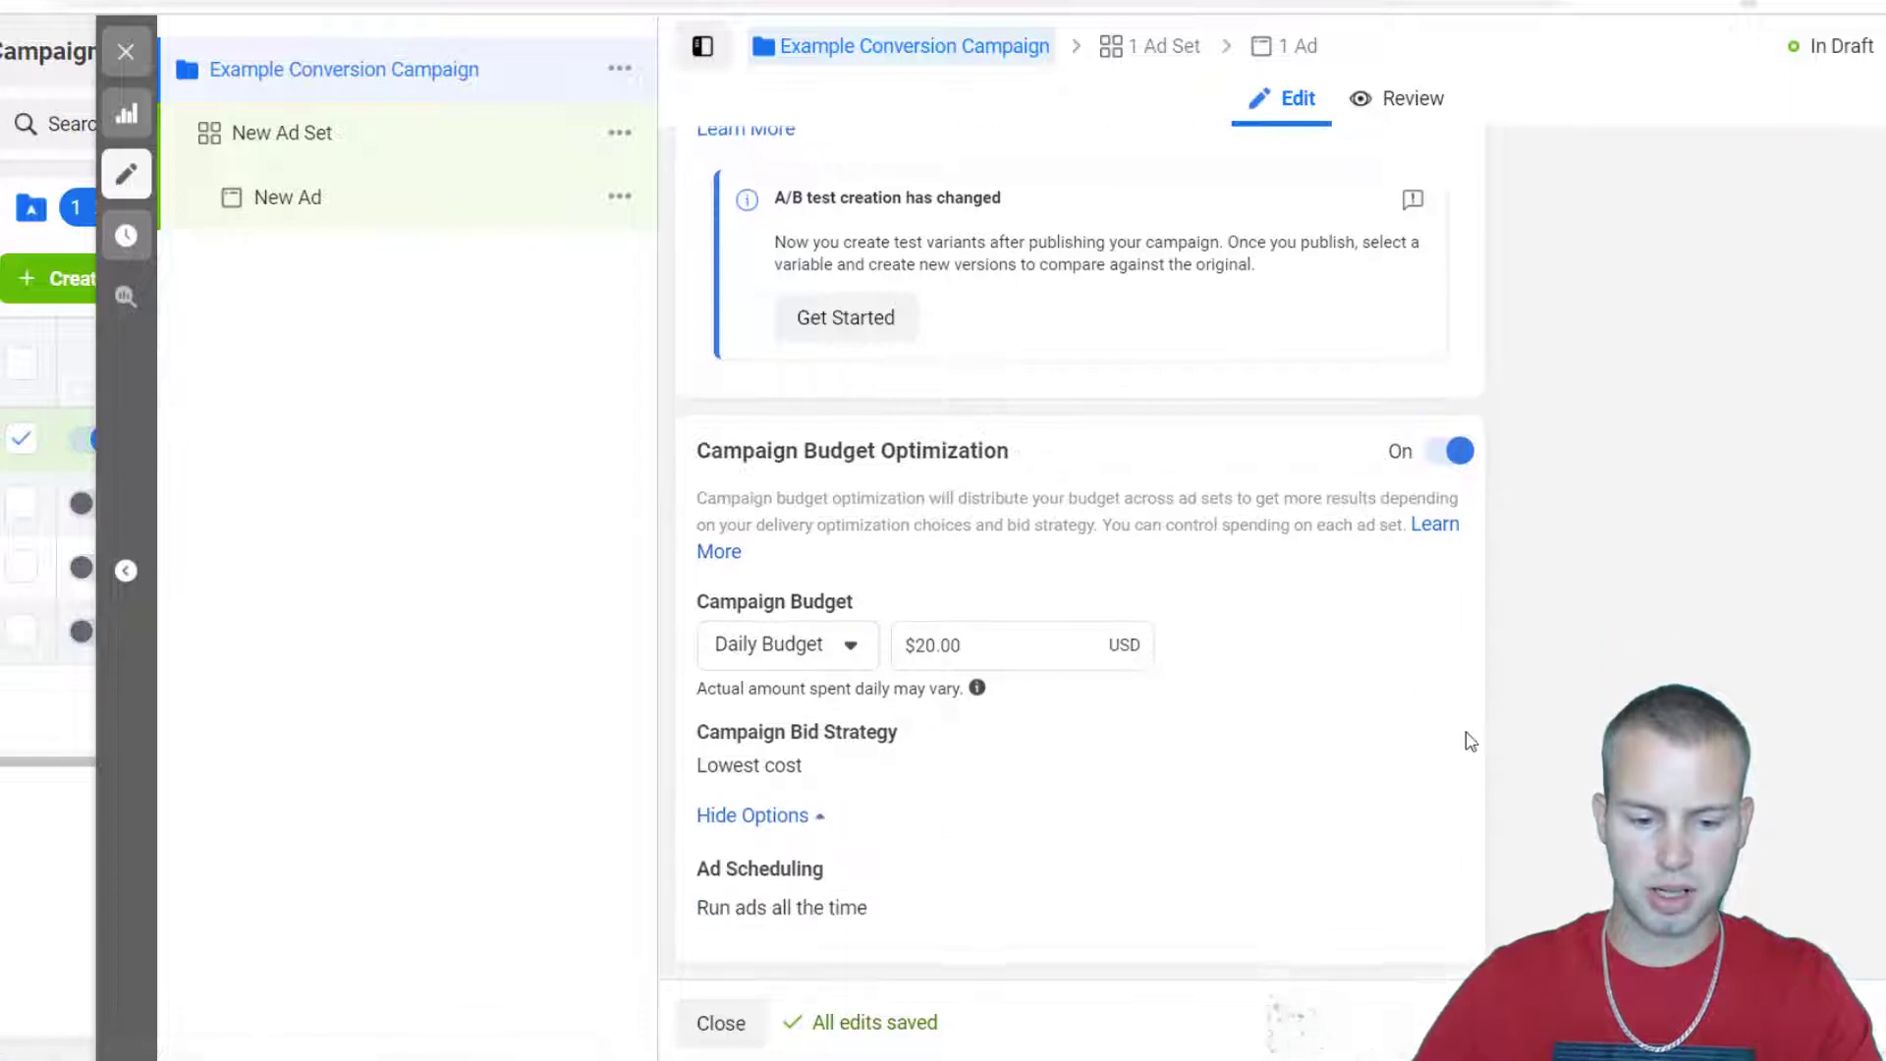
{"action": "left_click", "coordinate": [281, 132]}
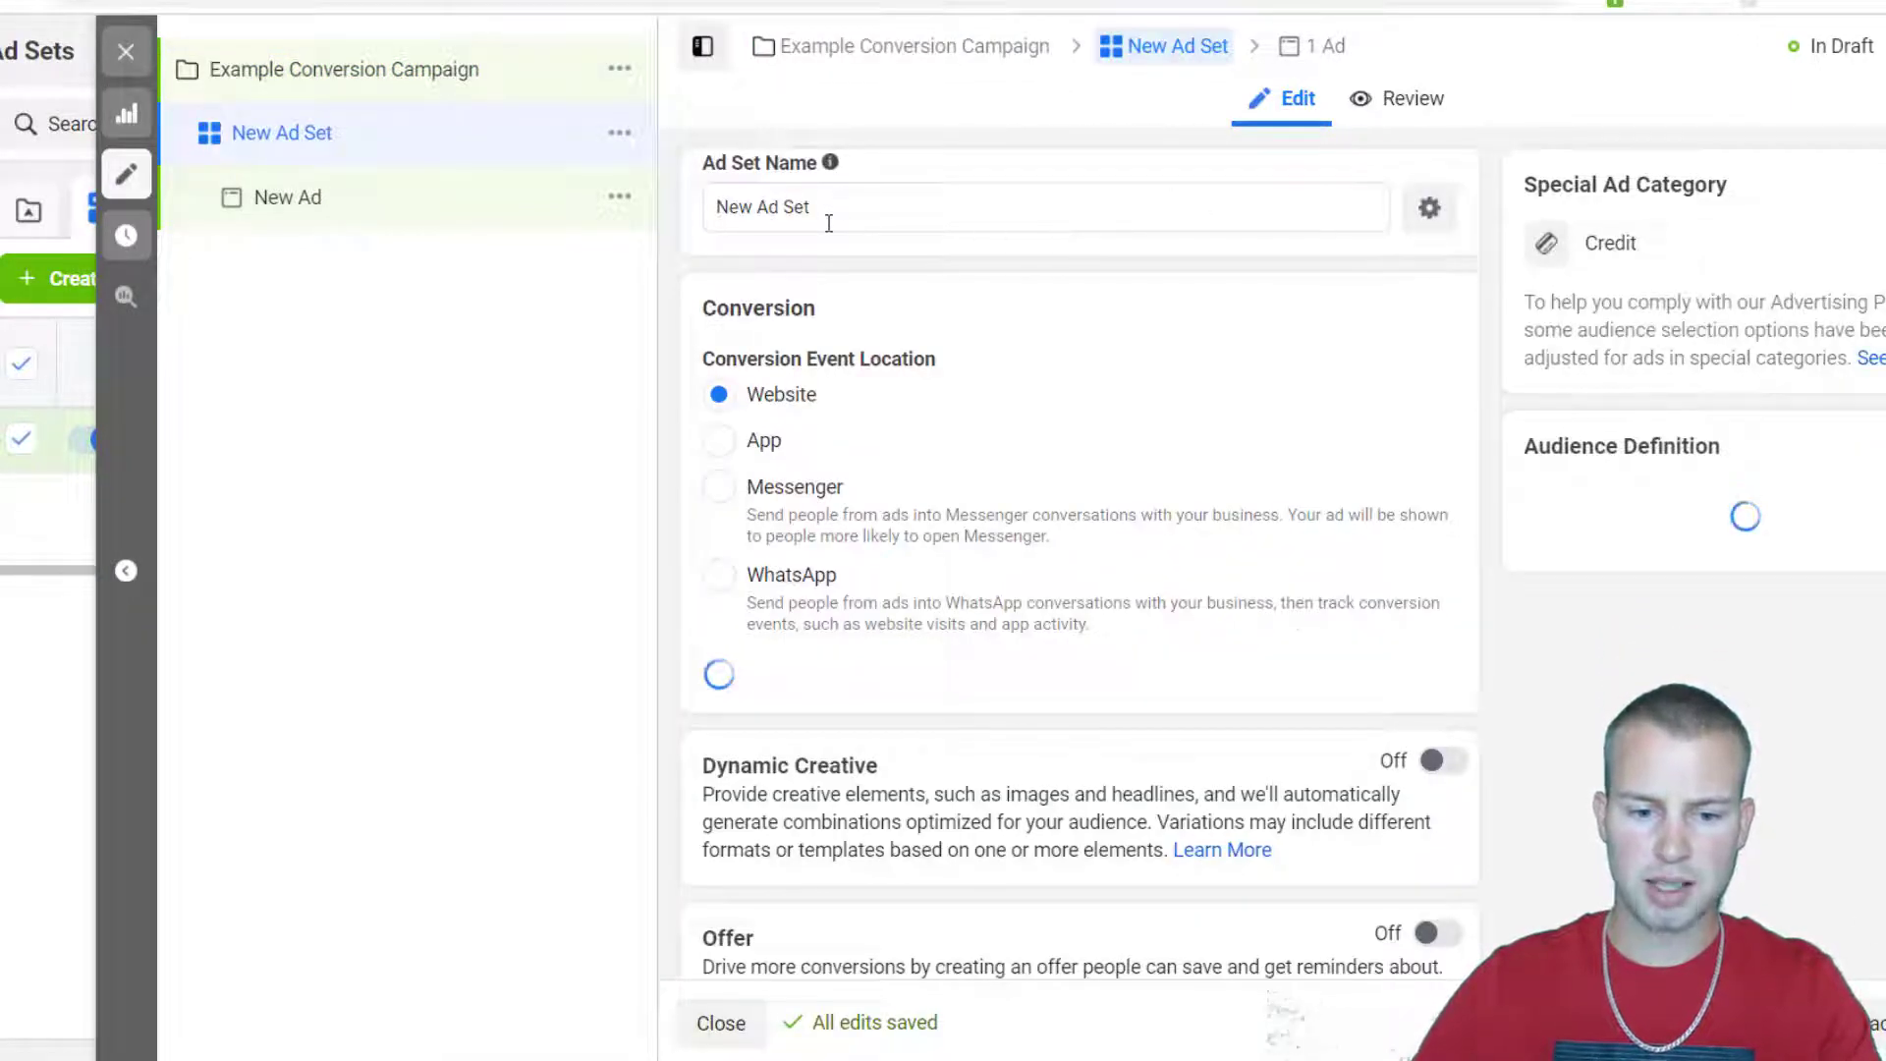
Name the ad set 'Example Ad Set' and choose Lead as its website conversion event.
{"action": "type", "text": "Example Ad Set"}
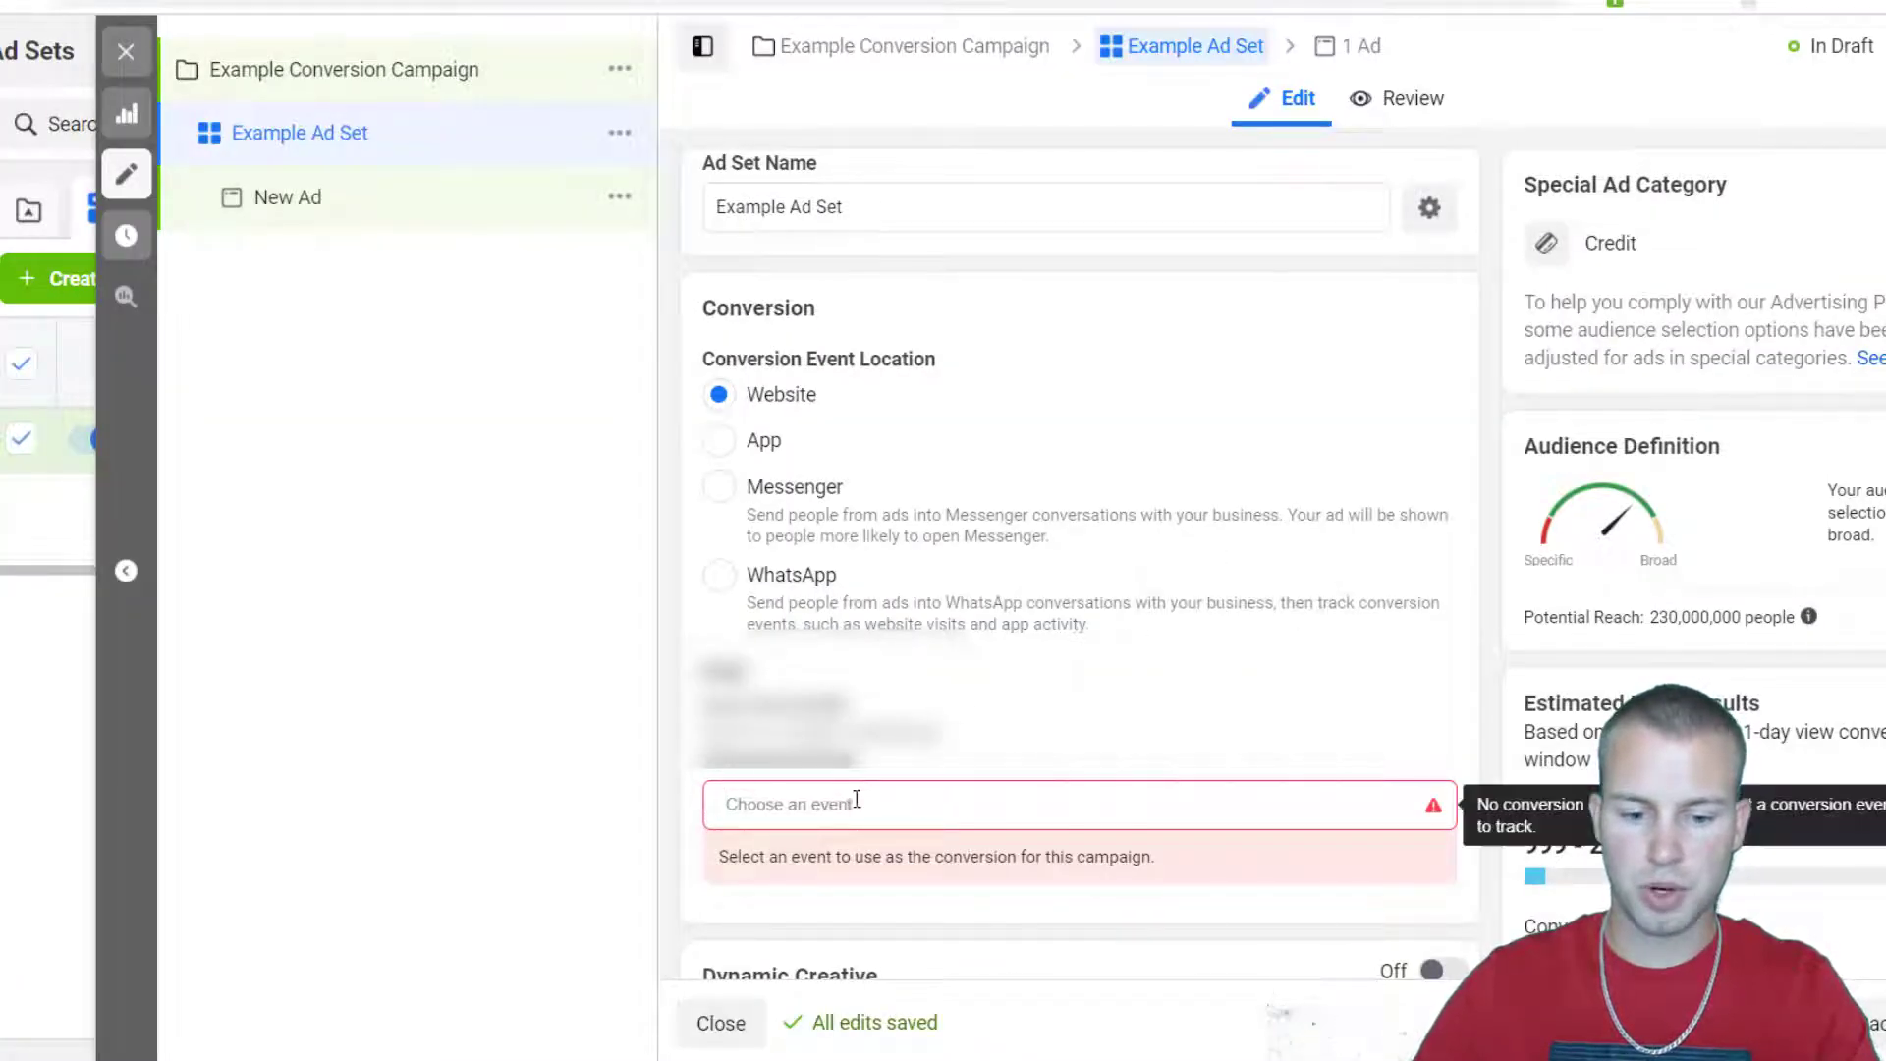
{"action": "mouse_move", "coordinate": [1065, 802]}
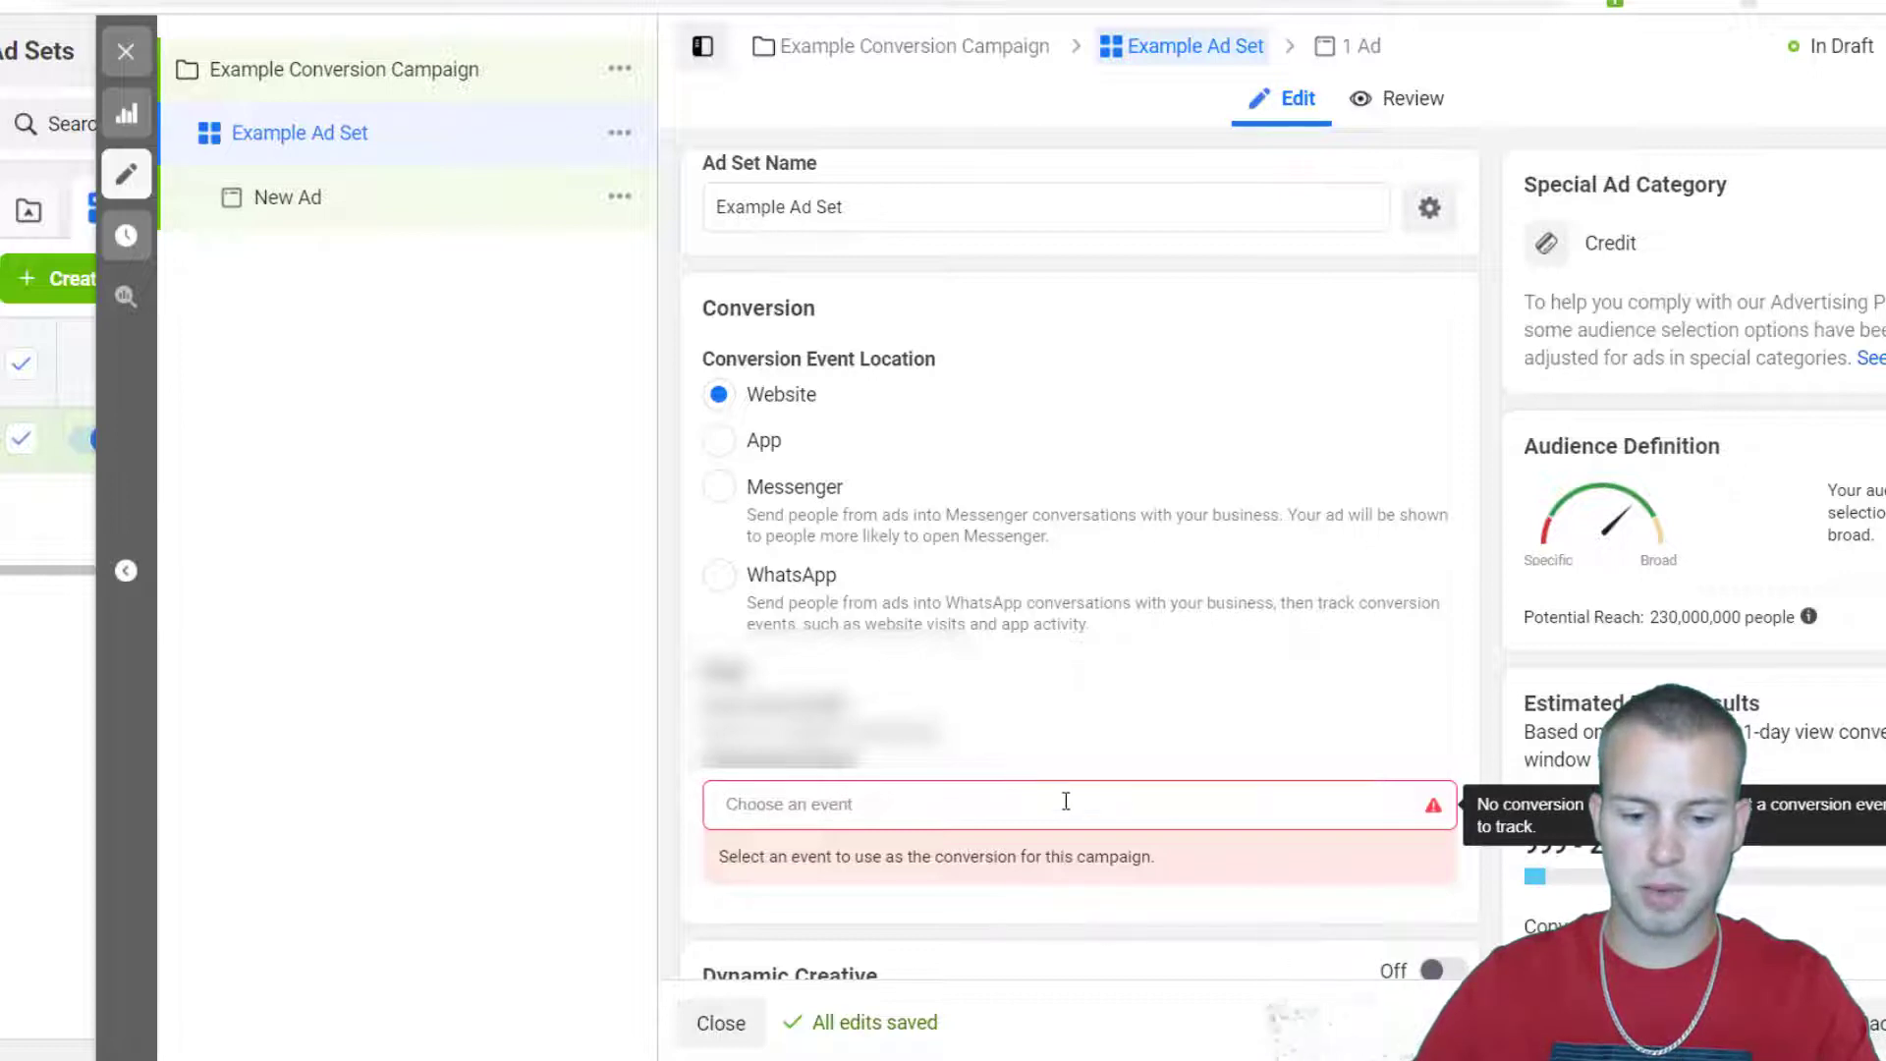
{"action": "left_click", "coordinate": [1071, 804]}
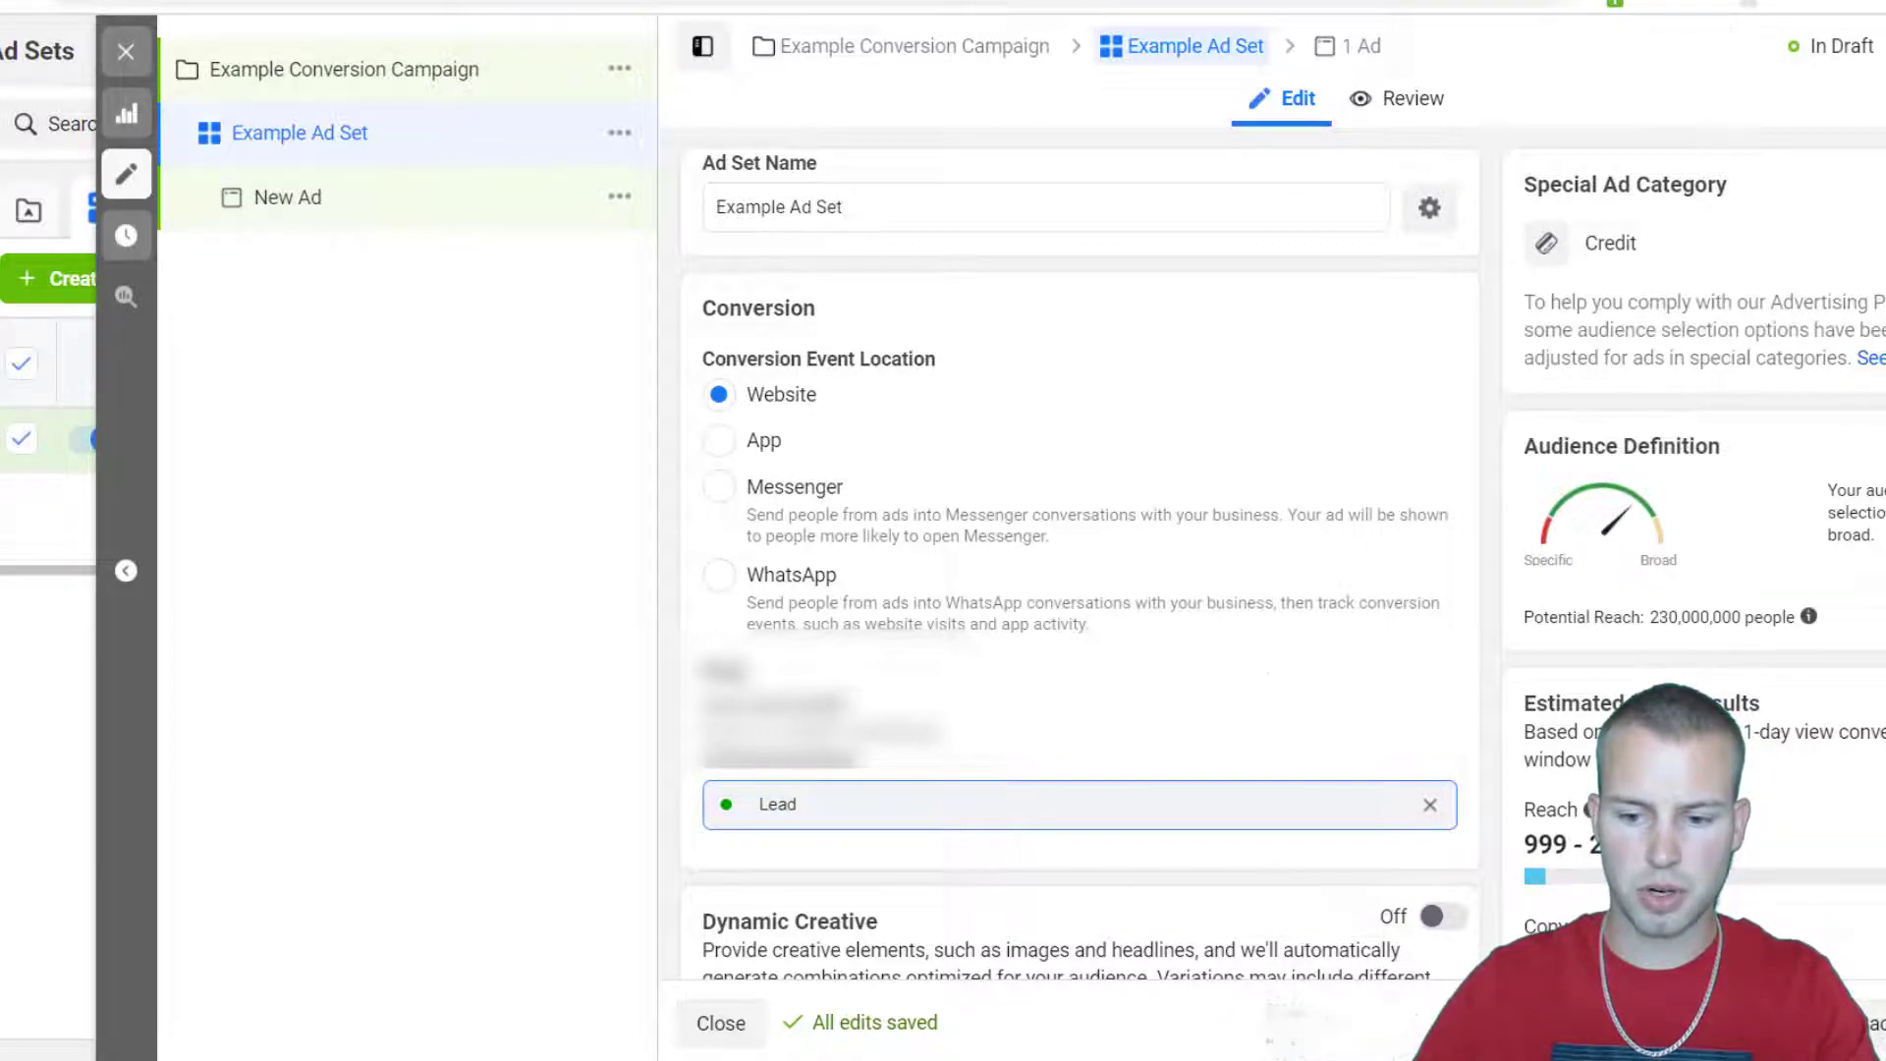
{"action": "scroll", "scroll_direction": "down", "scroll_amount": 3}
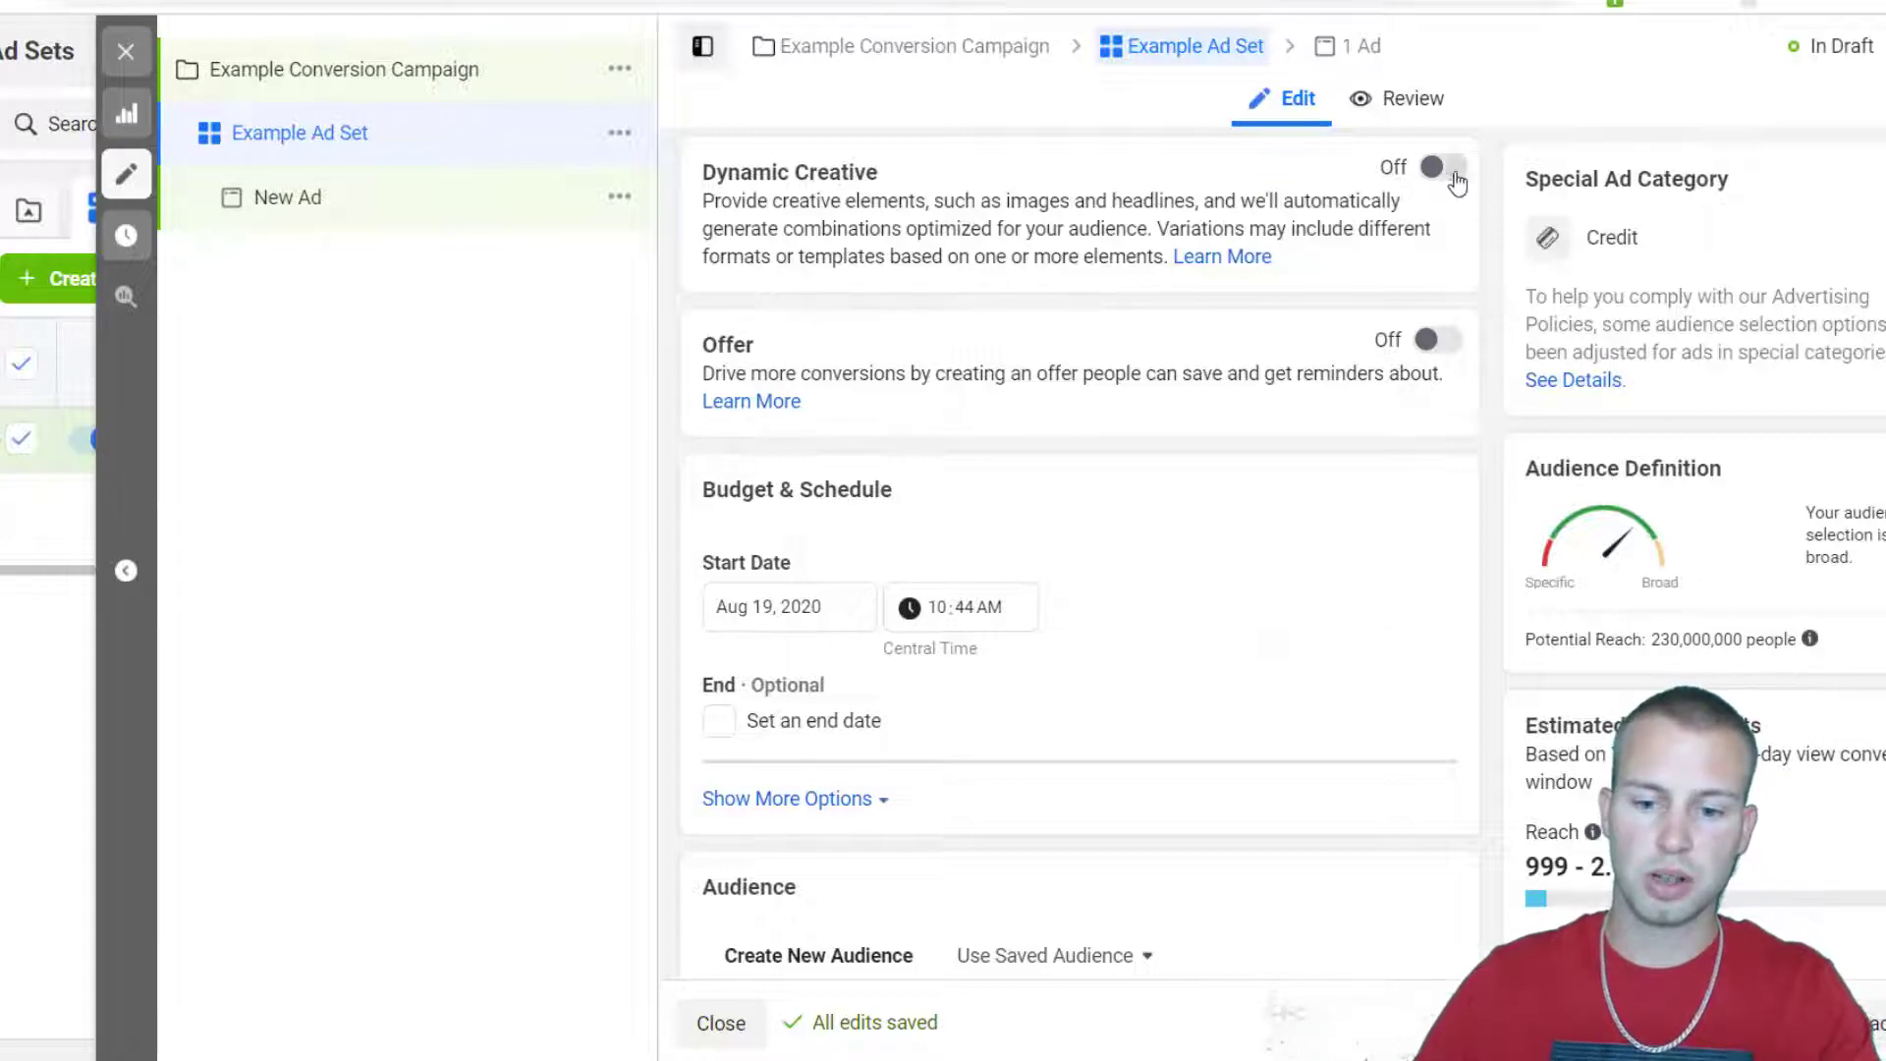
Dismiss the Dynamic Creative prompt and set the start date to Aug 20, 2020 at 12:01 AM.
{"action": "left_click", "coordinate": [1432, 167]}
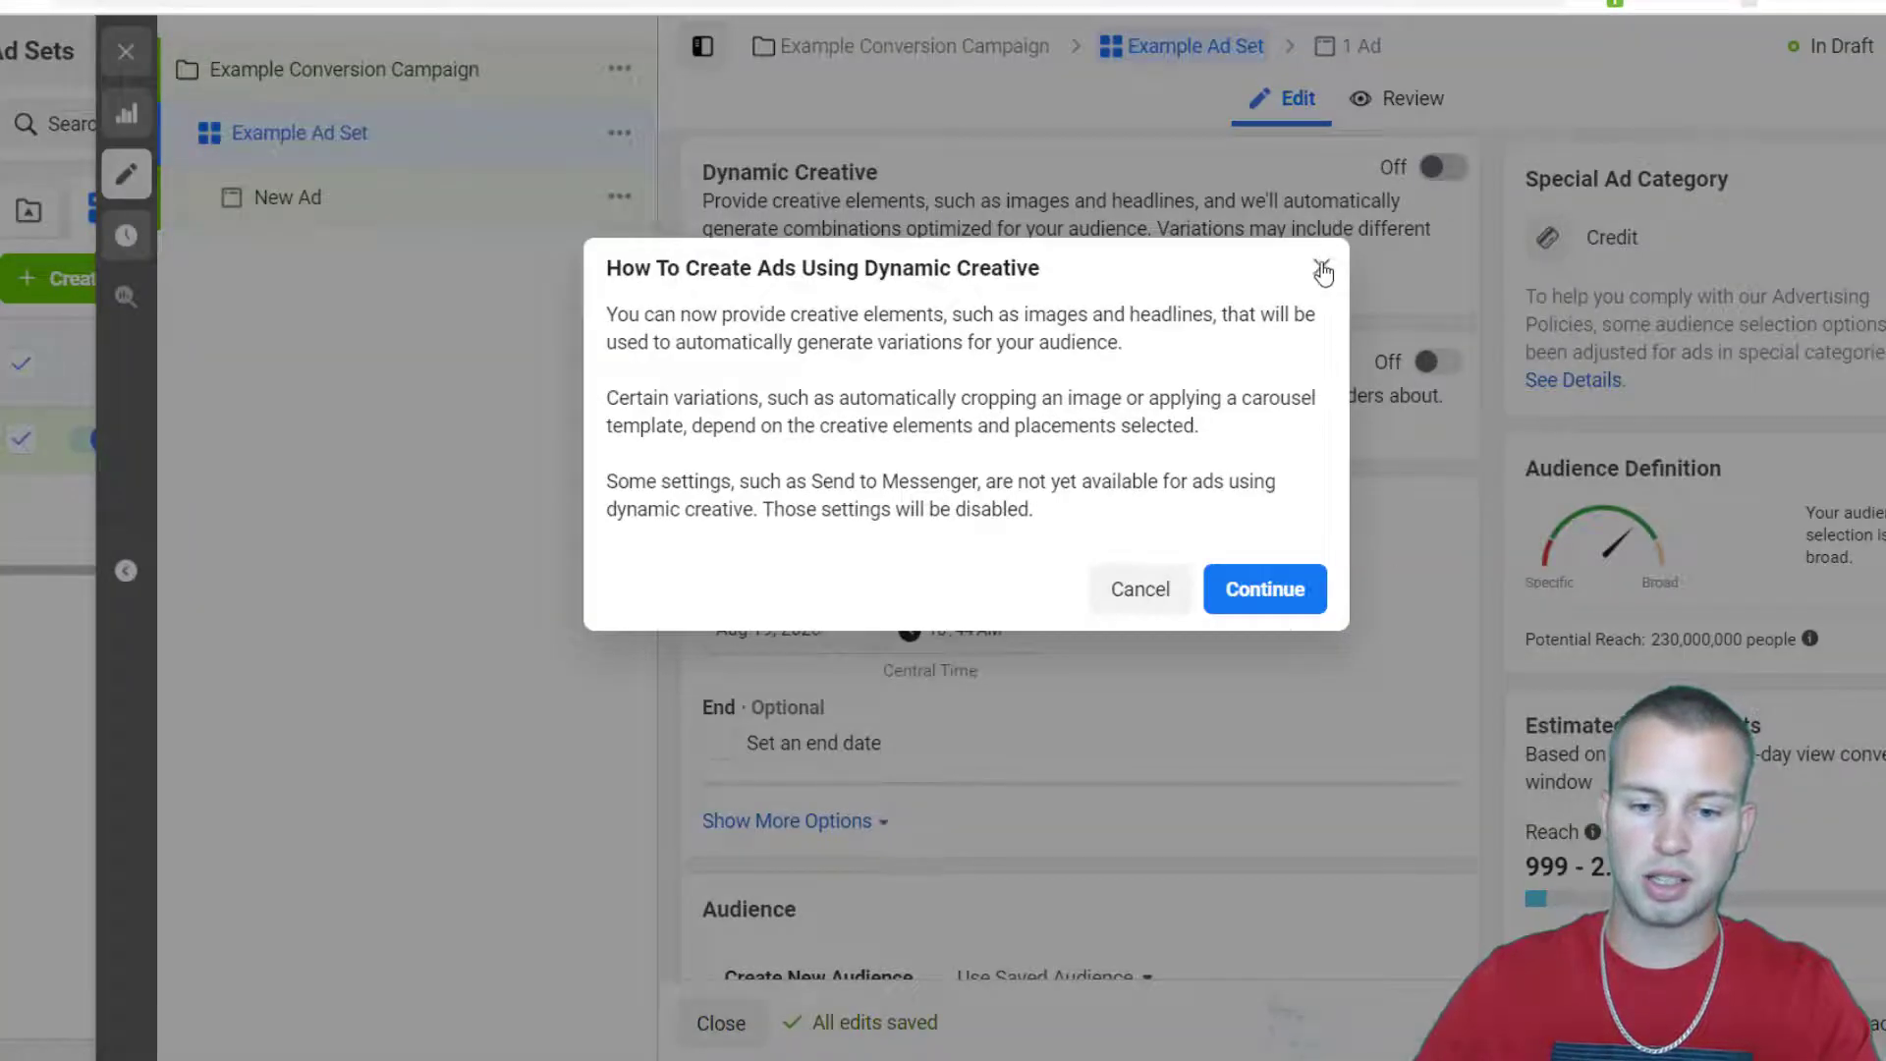
{"action": "left_click", "coordinate": [1322, 269]}
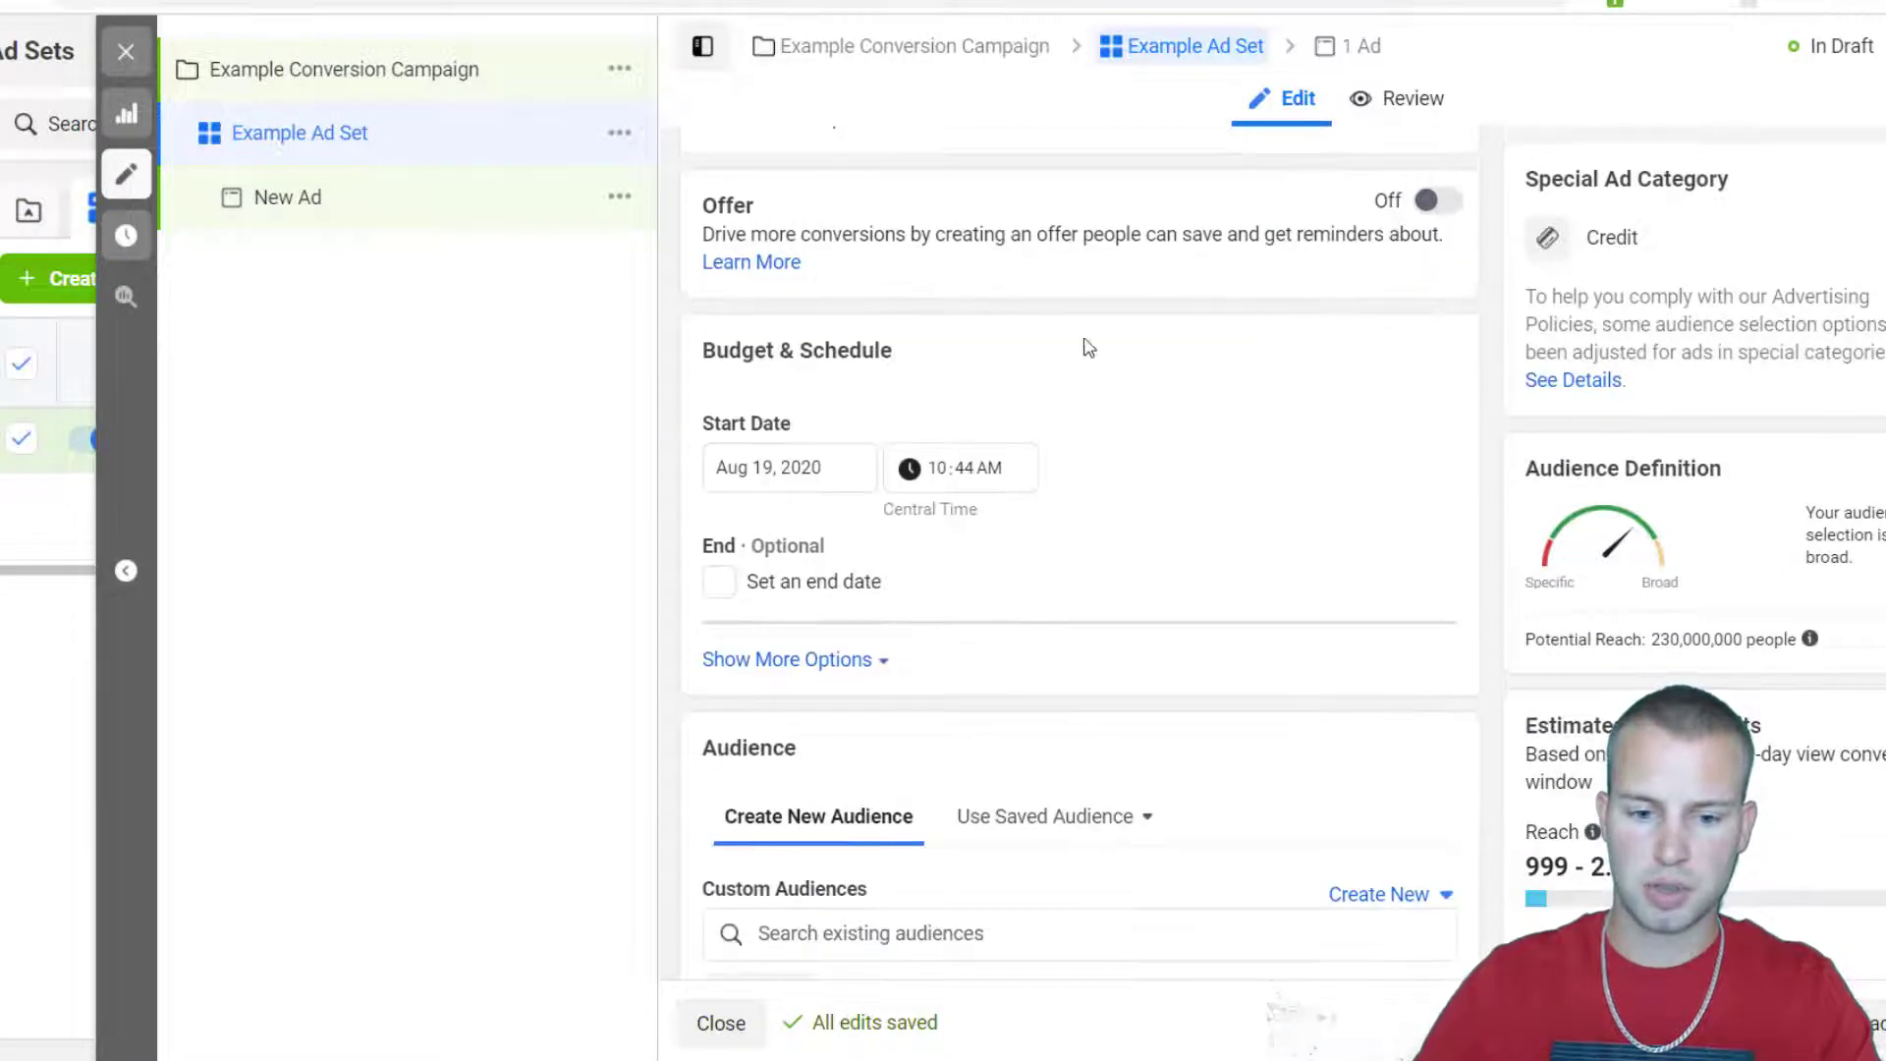
{"action": "scroll", "scroll_direction": "down", "scroll_amount": 3}
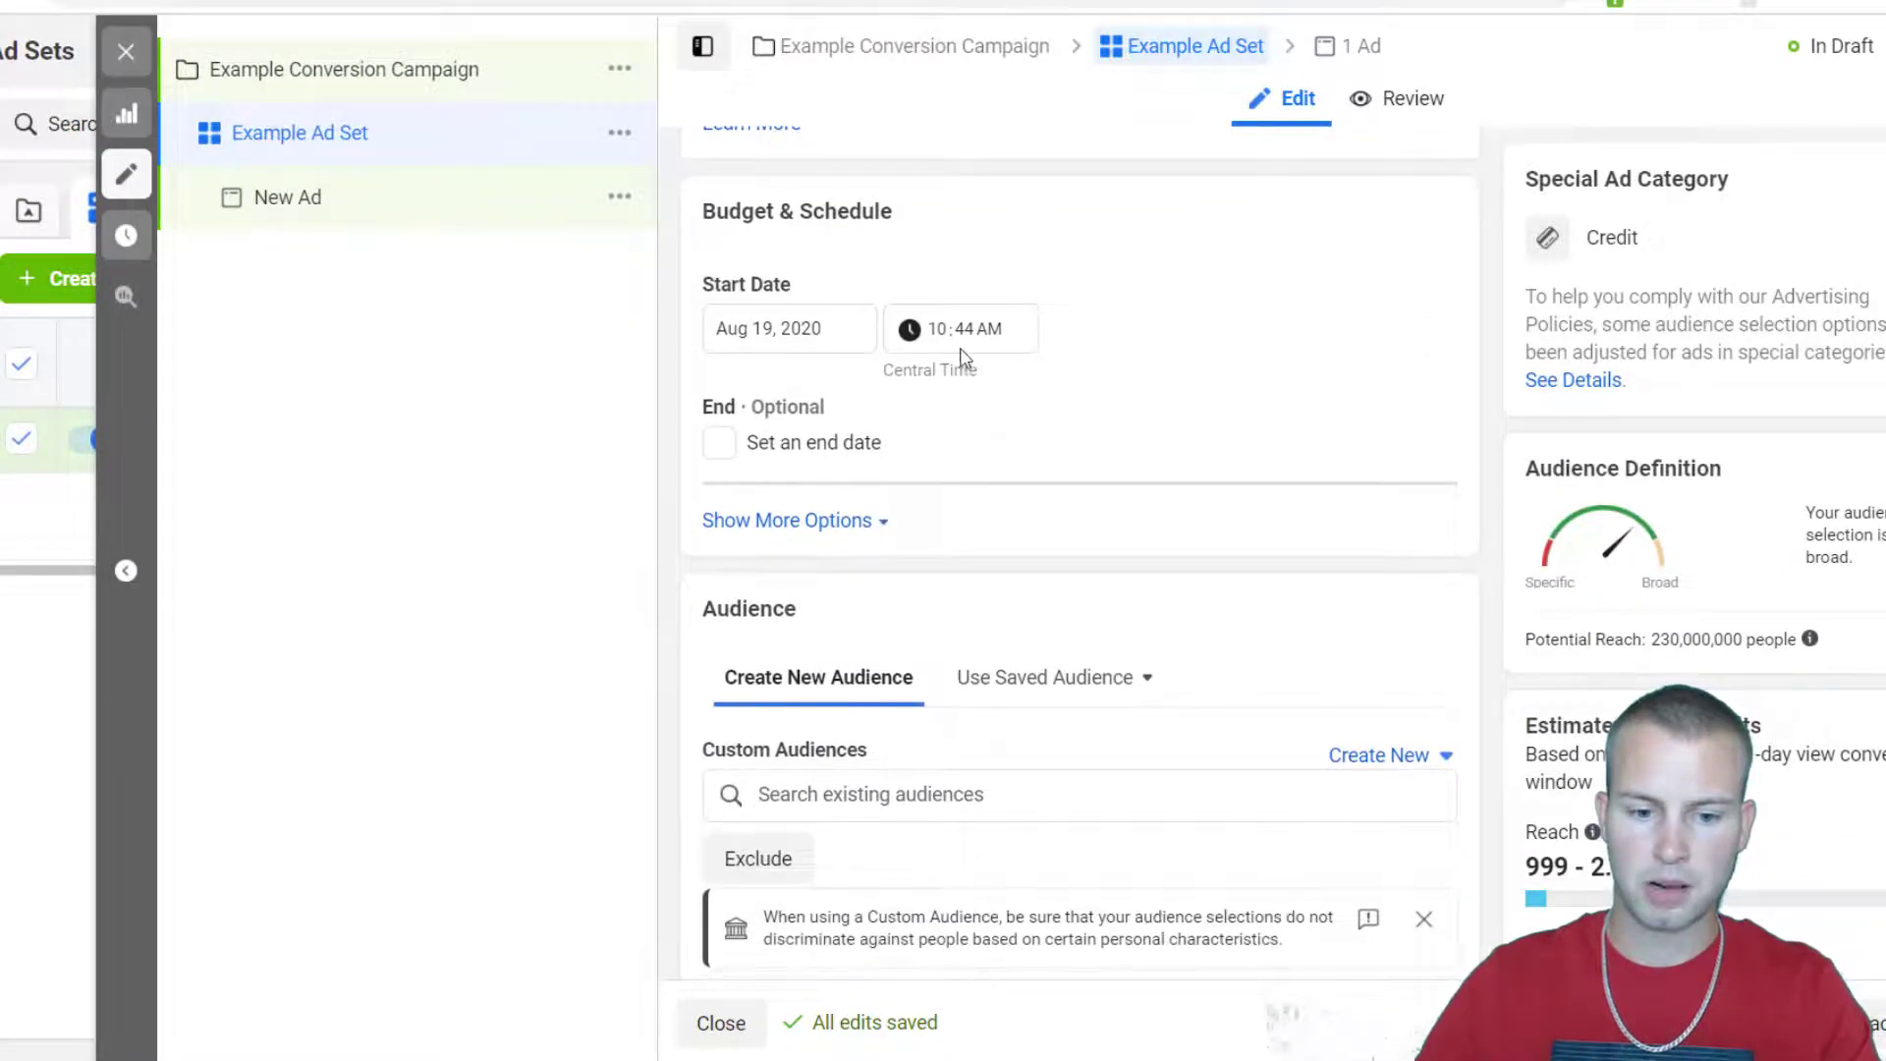
{"action": "left_click", "coordinate": [787, 328]}
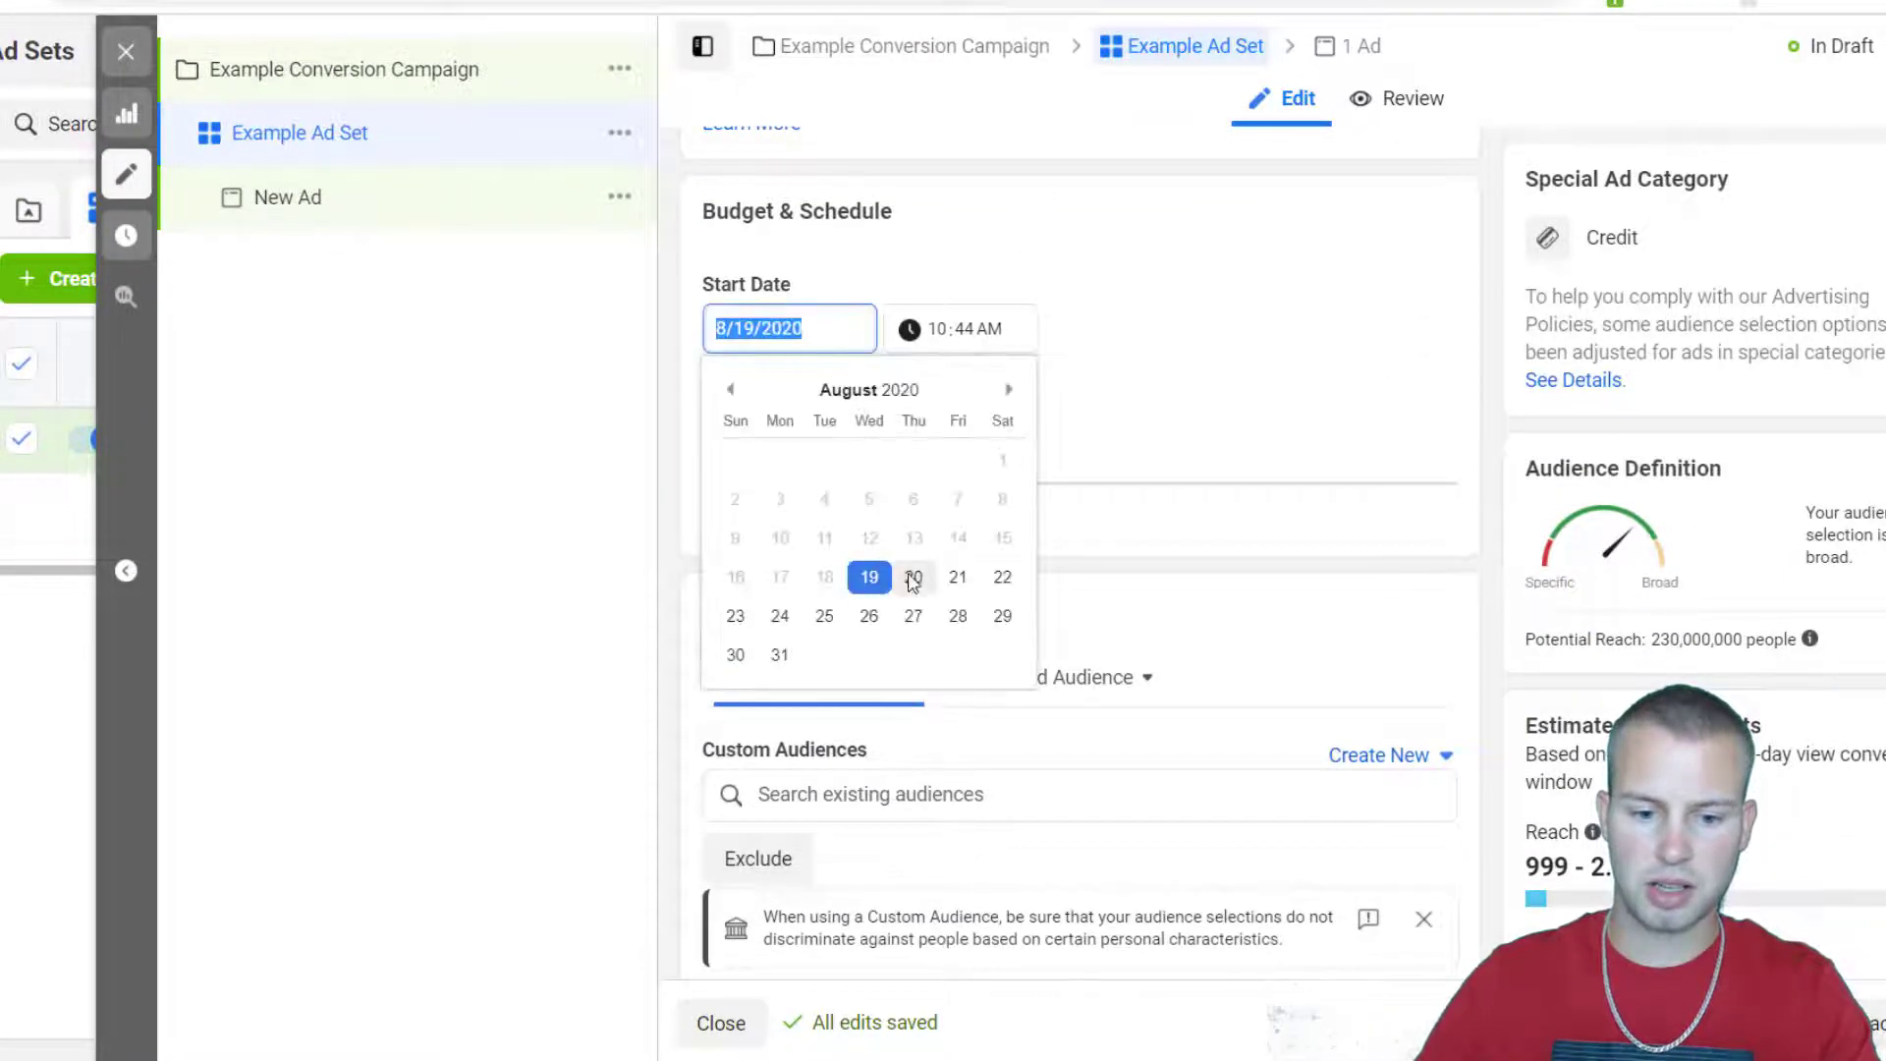
{"action": "left_click", "coordinate": [914, 578]}
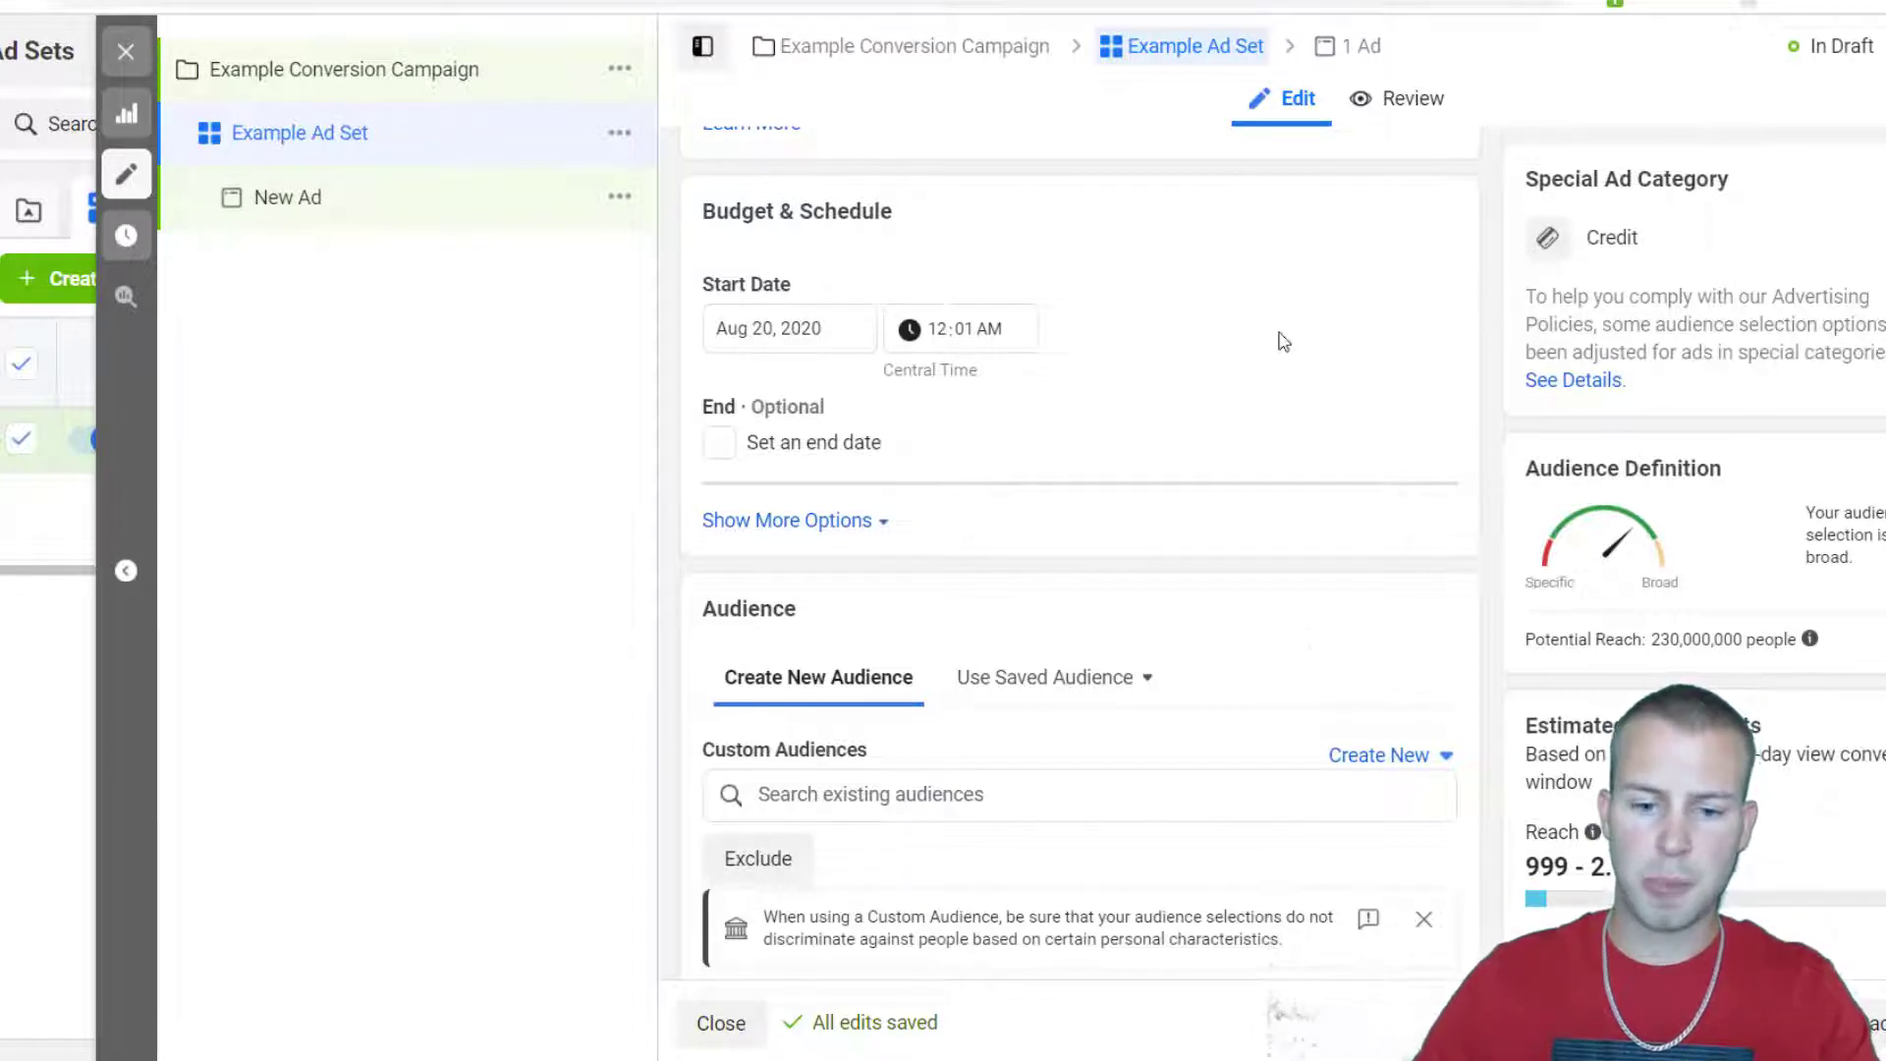
{"action": "scroll", "scroll_direction": "down", "scroll_amount": 3}
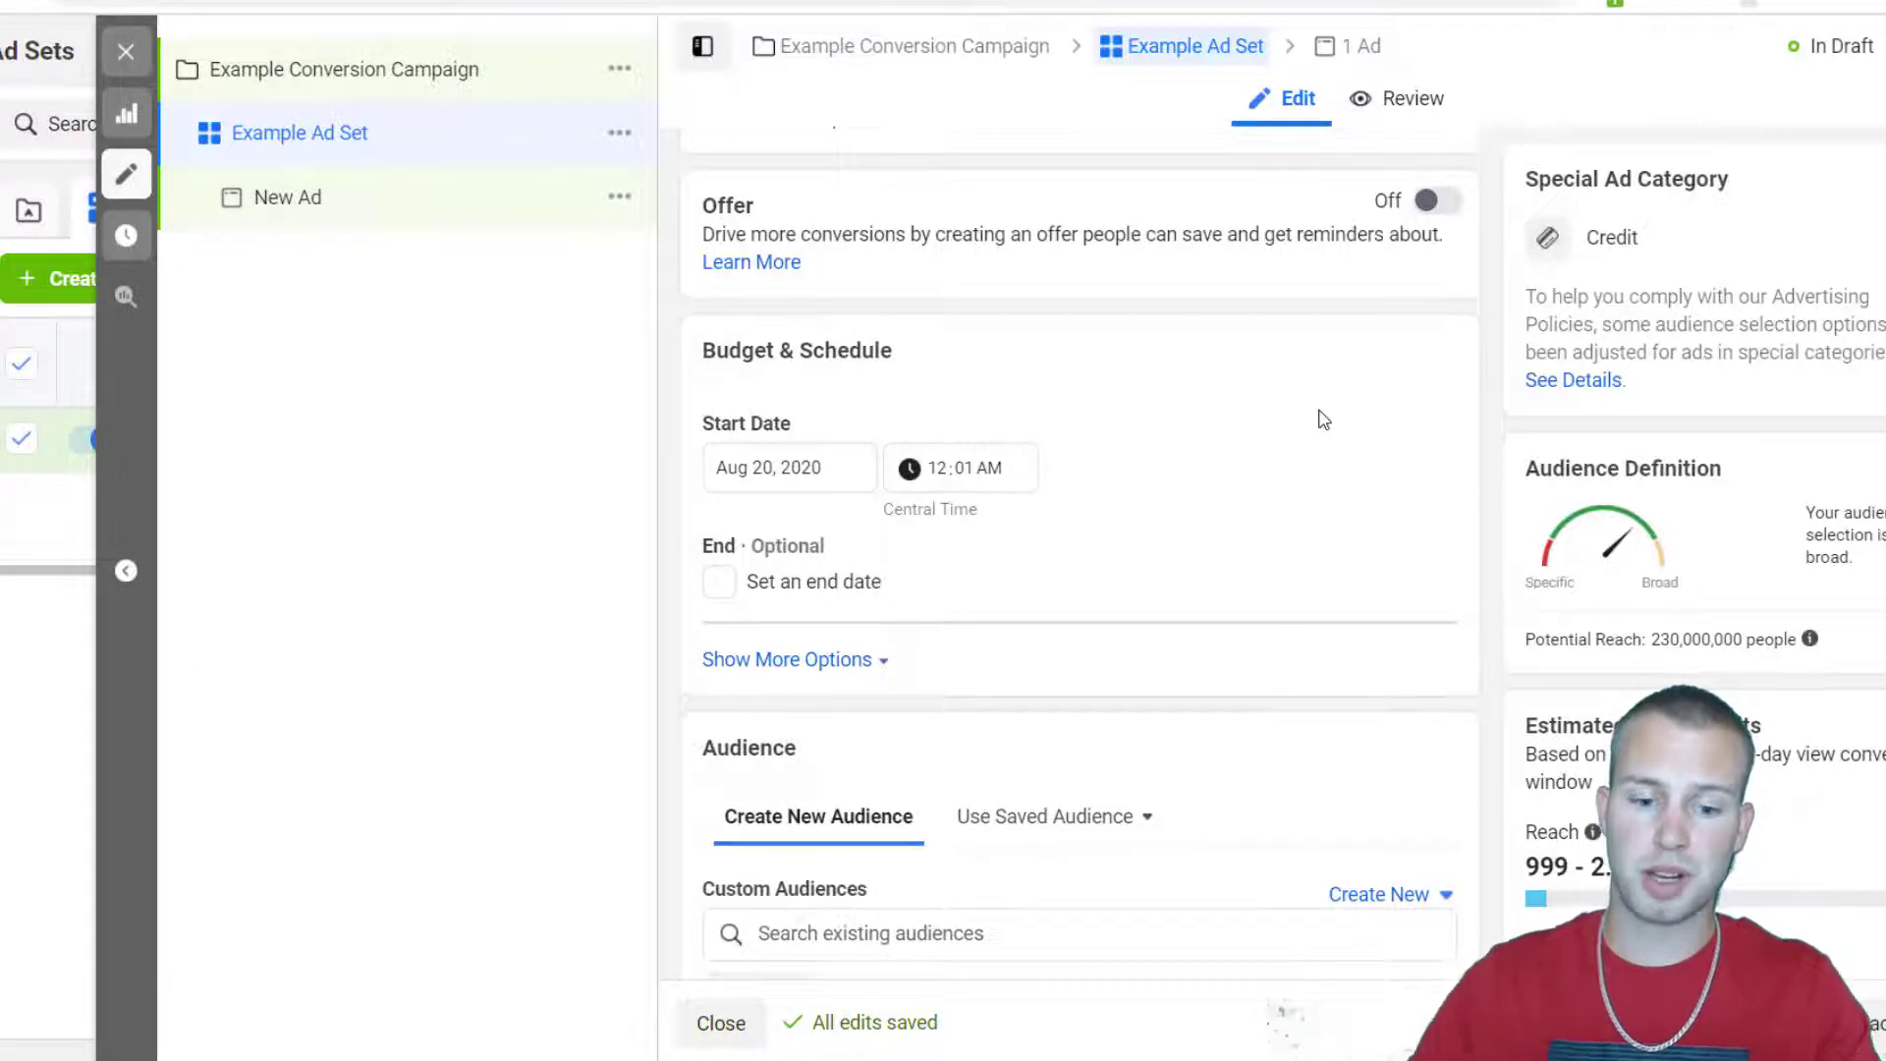
{"action": "scroll", "scroll_direction": "down", "scroll_amount": 3}
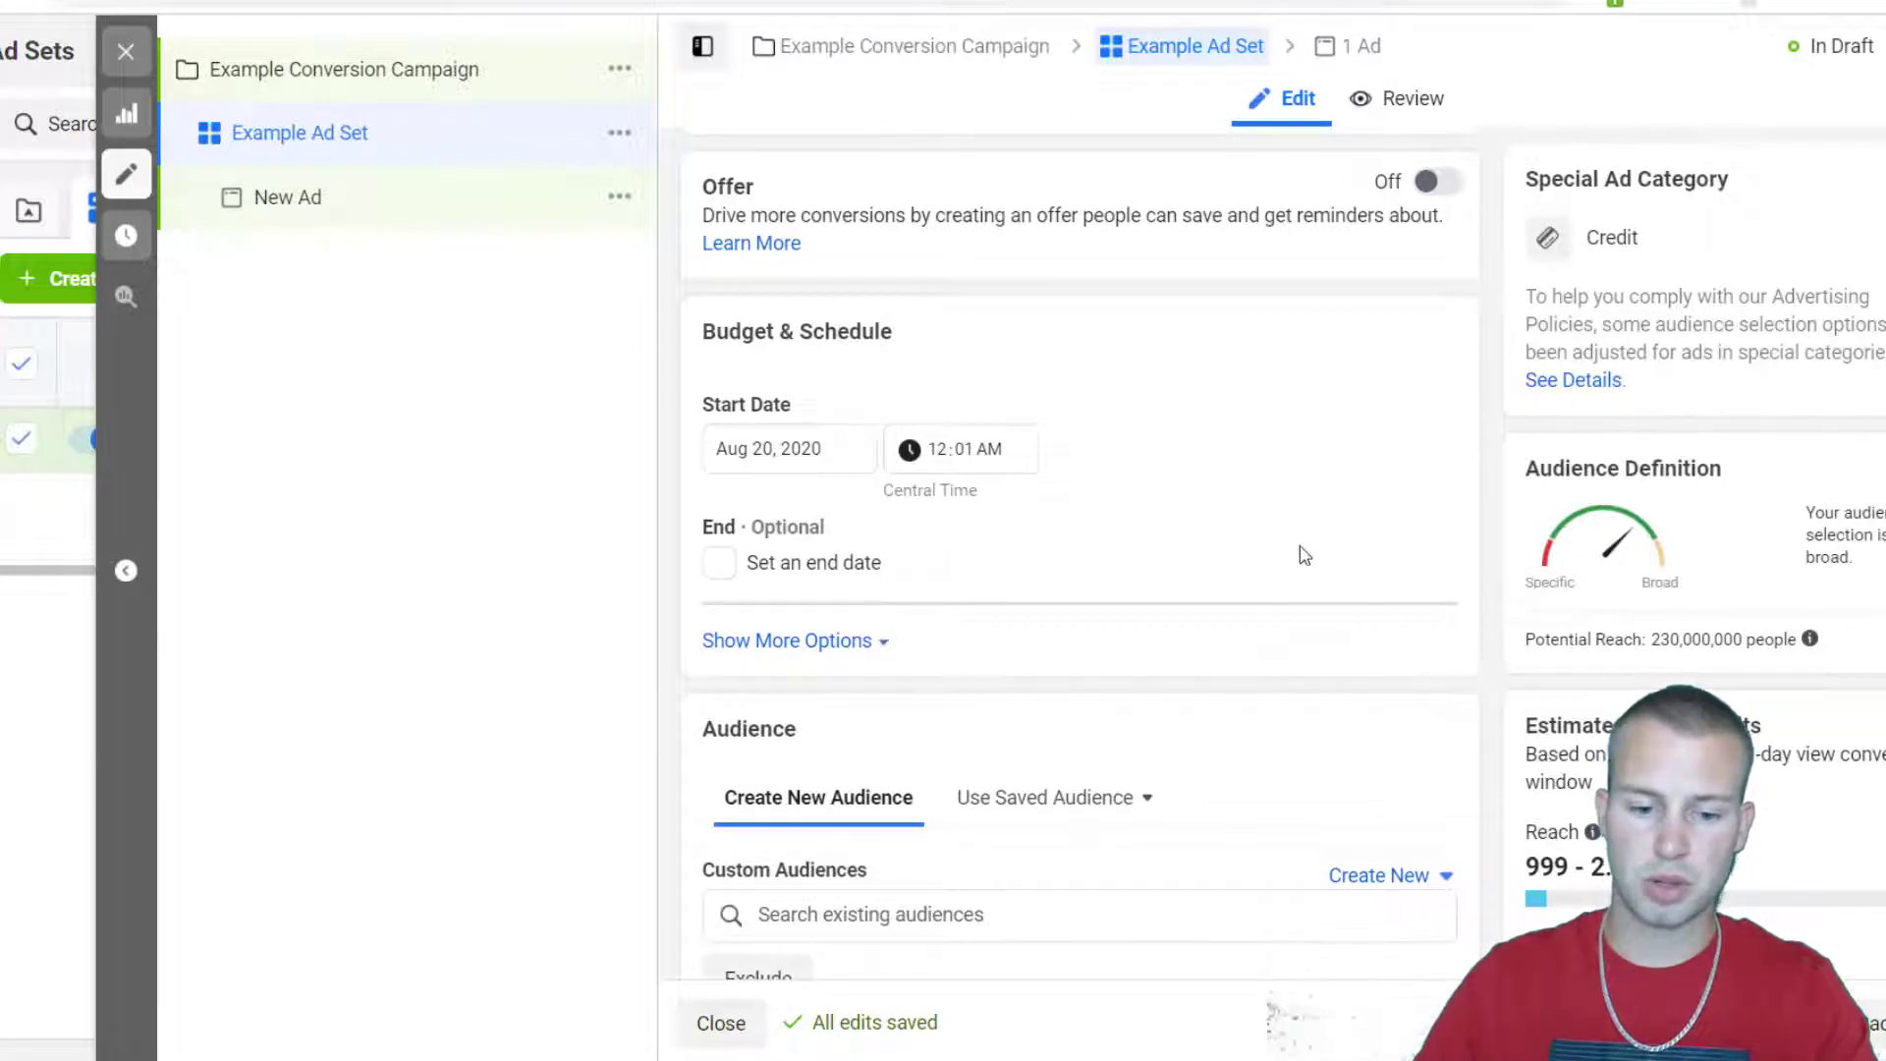
{"action": "scroll", "scroll_direction": "down", "scroll_amount": 3}
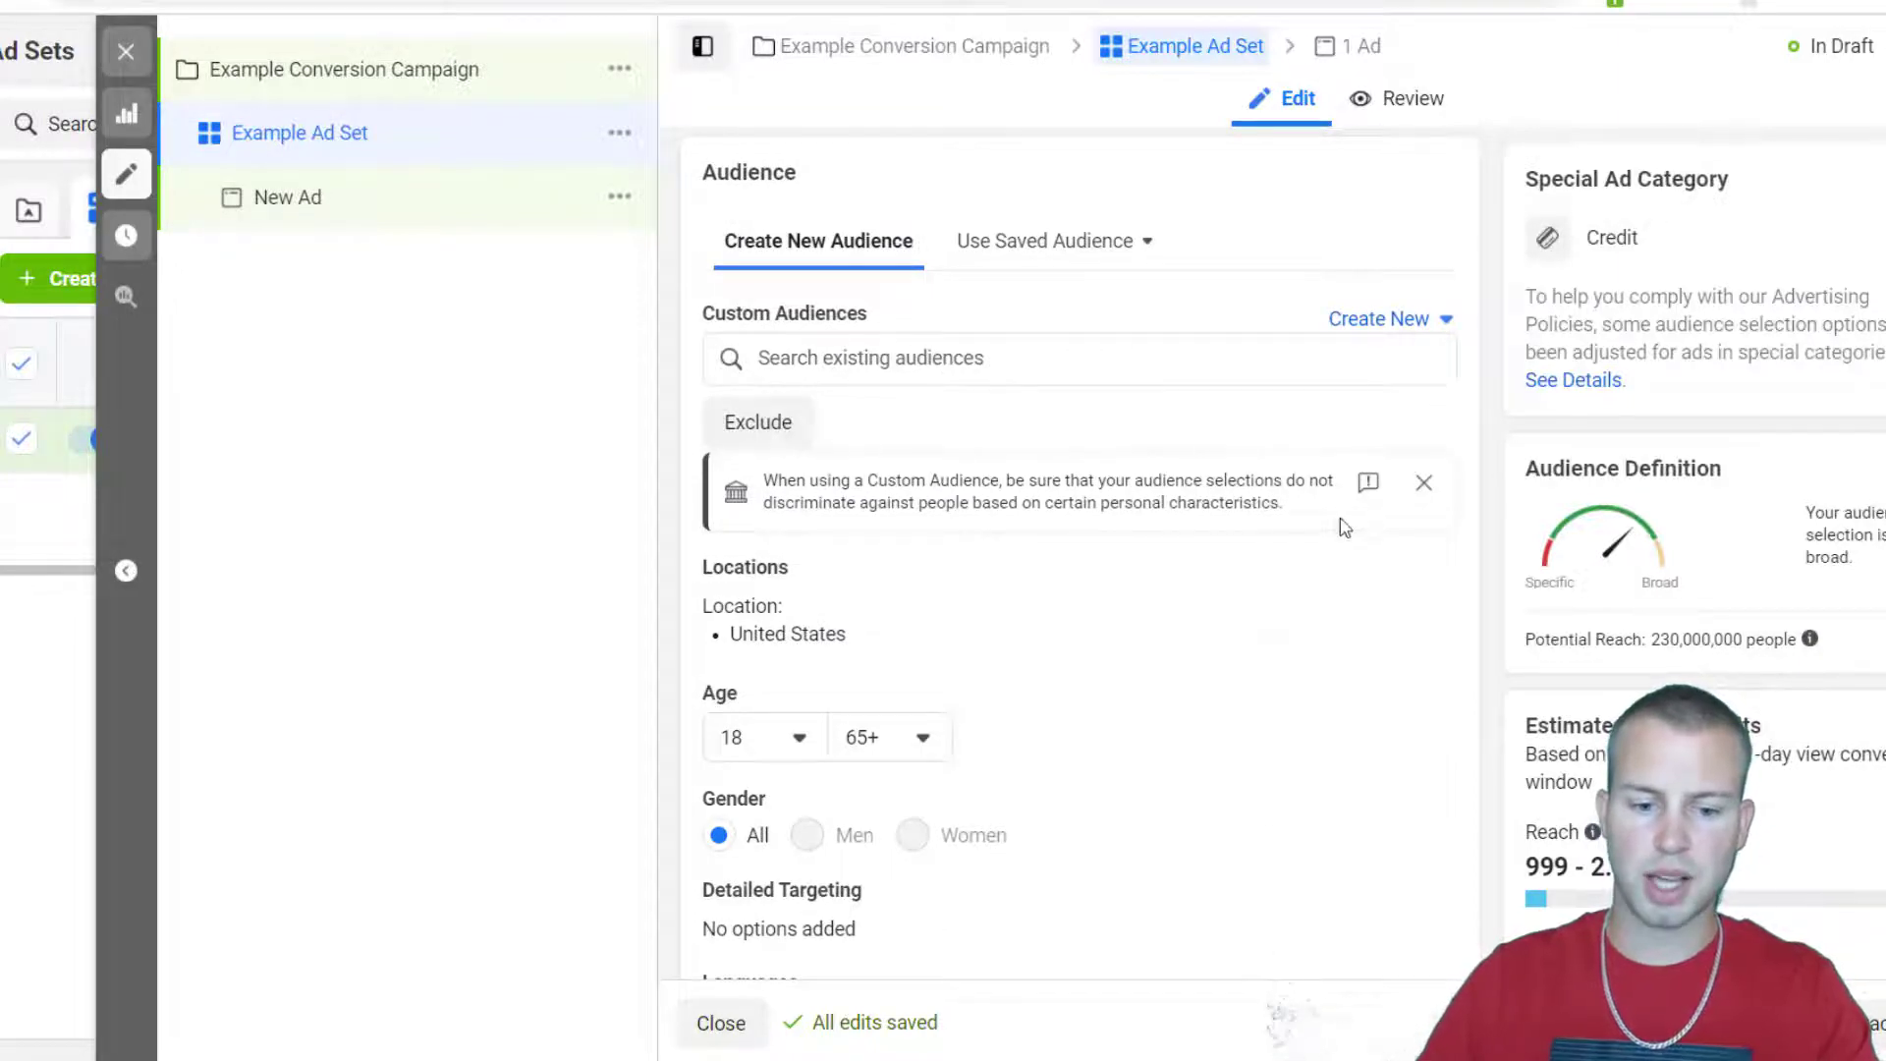
{"action": "left_click", "coordinate": [1076, 357]}
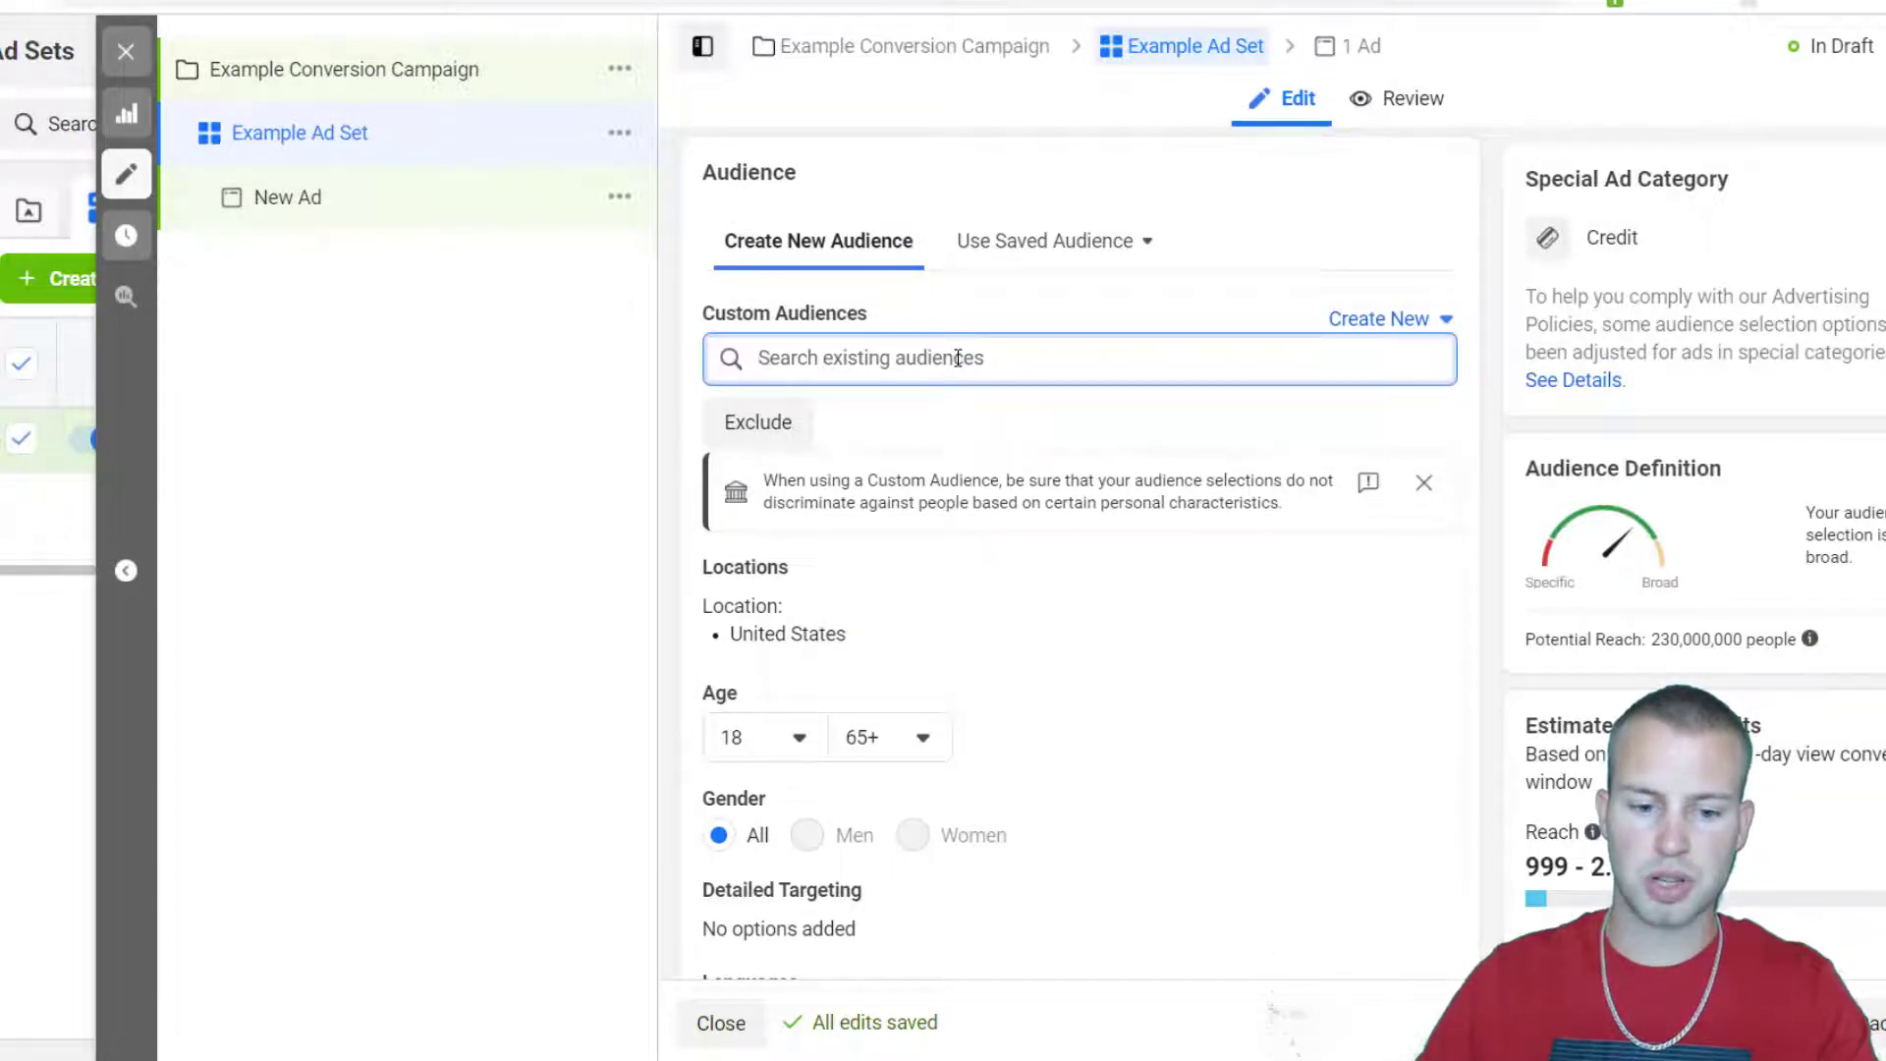
{"action": "left_click", "coordinate": [1078, 357]}
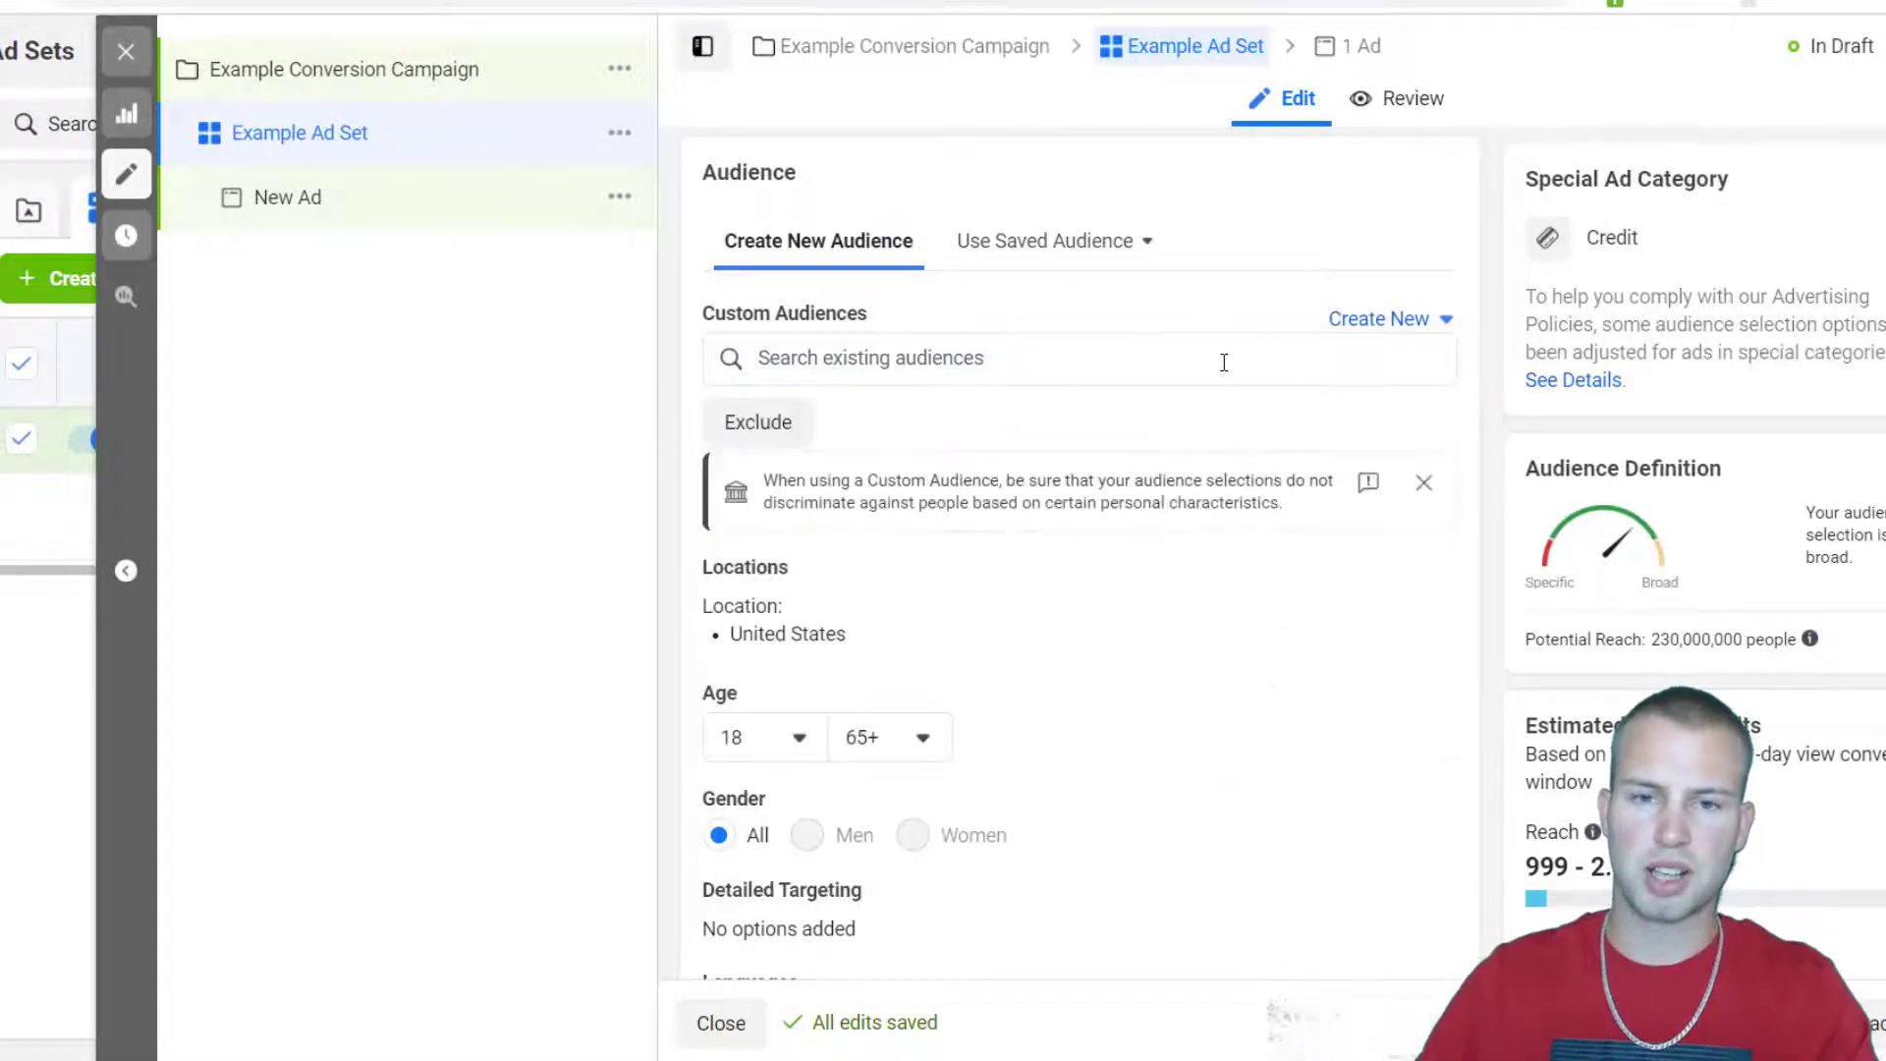
{"action": "scroll", "scroll_direction": "down", "scroll_amount": 3}
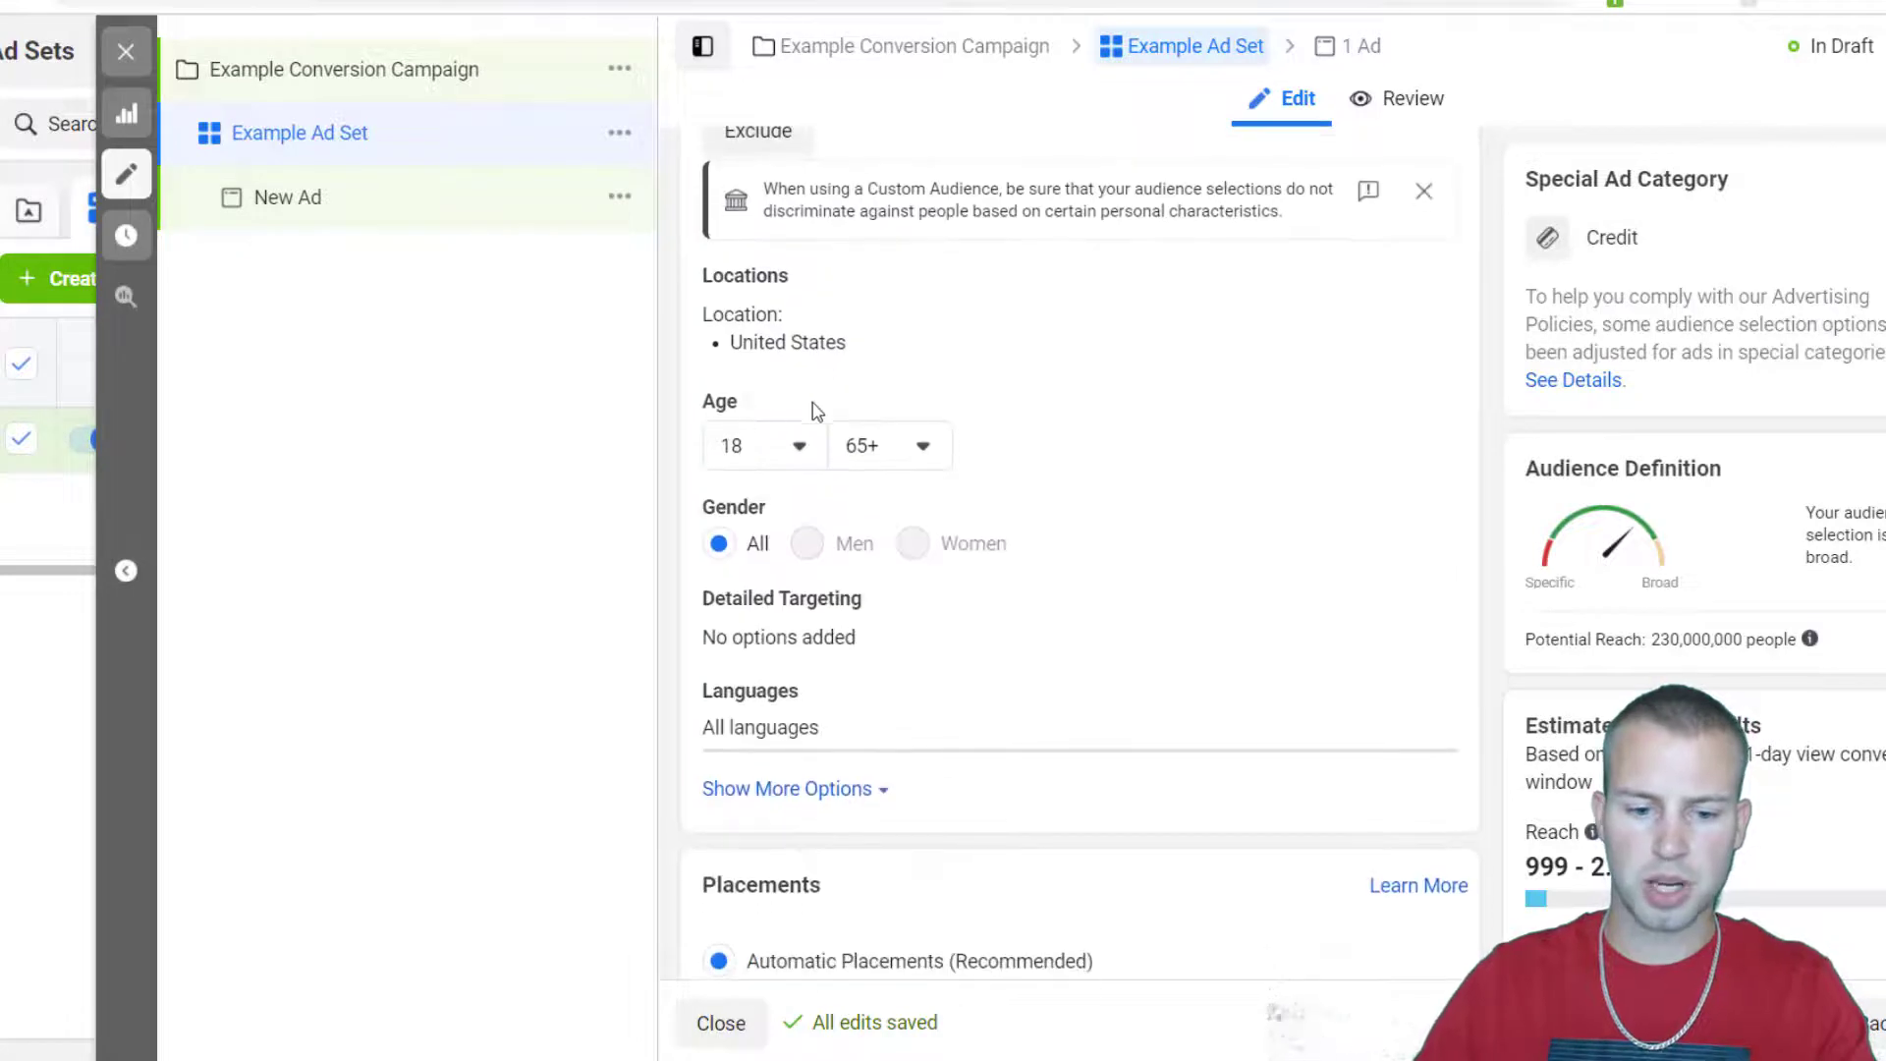
{"action": "left_click", "coordinate": [762, 445]}
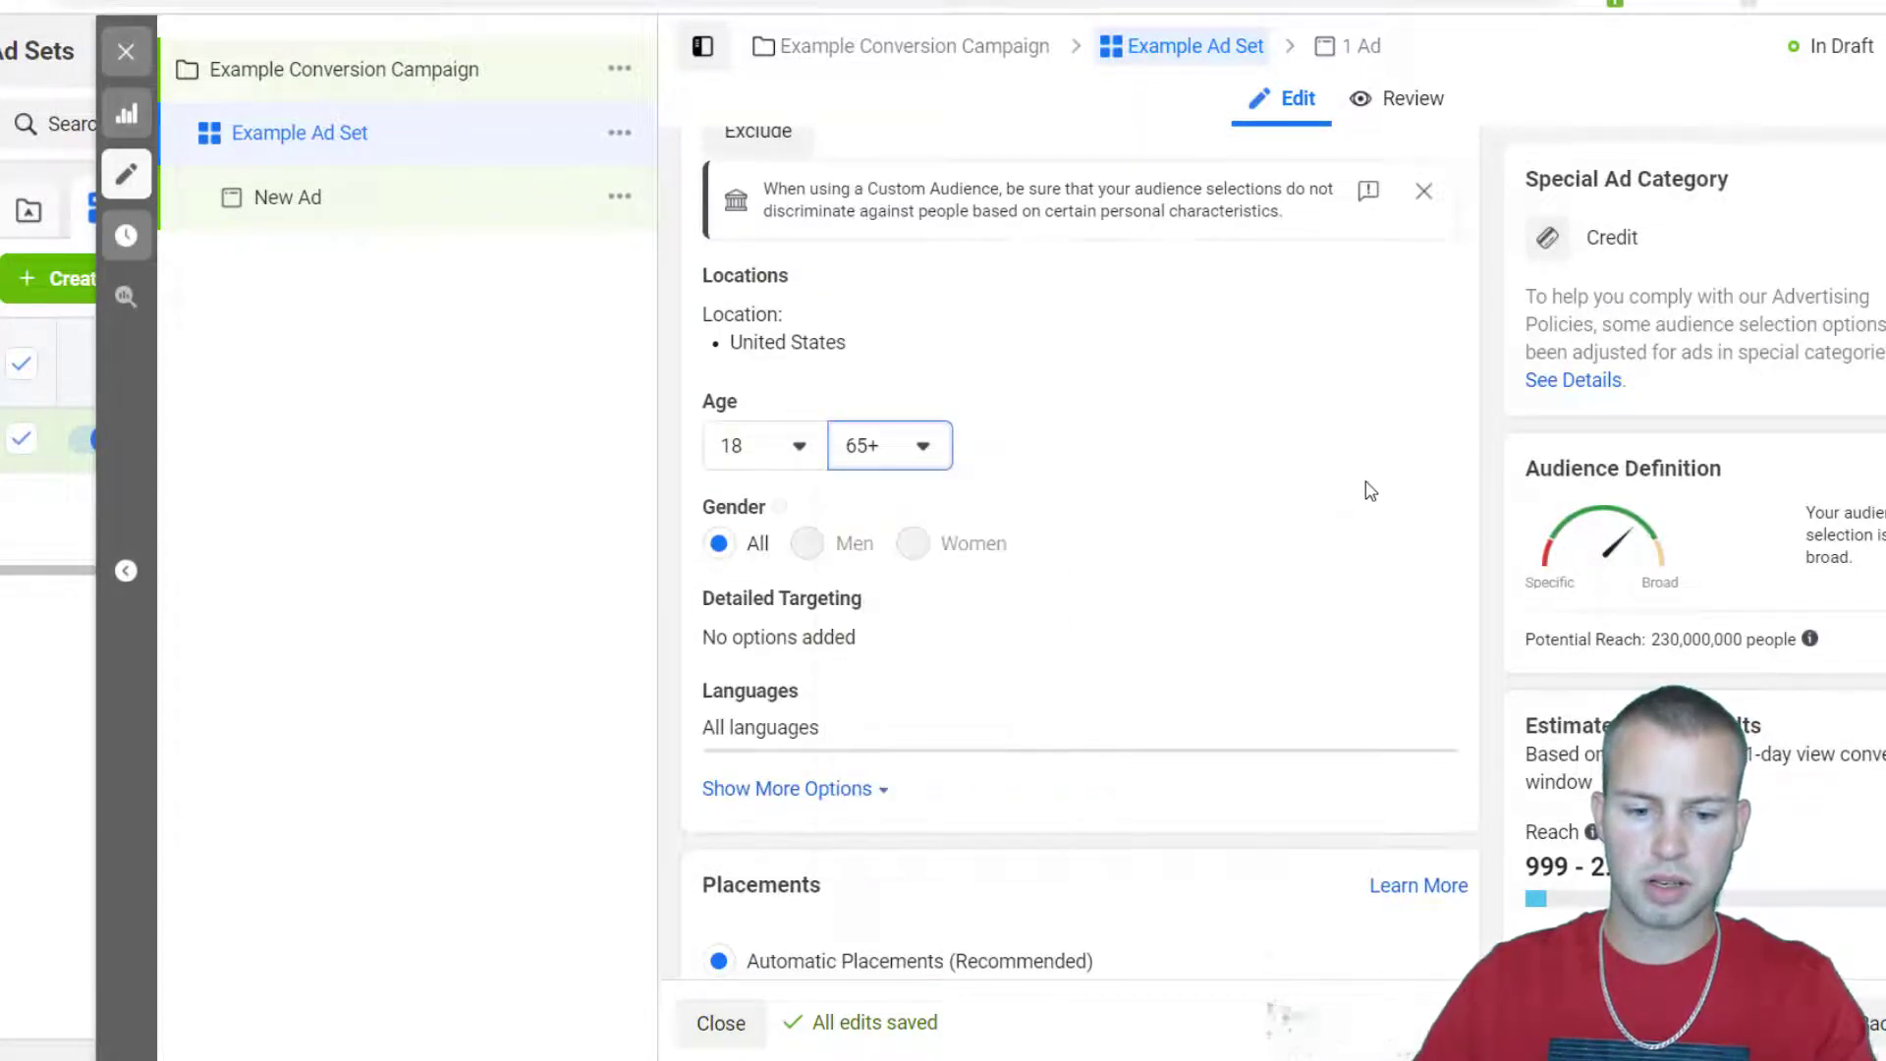
{"action": "scroll", "scroll_direction": "down", "scroll_amount": 3}
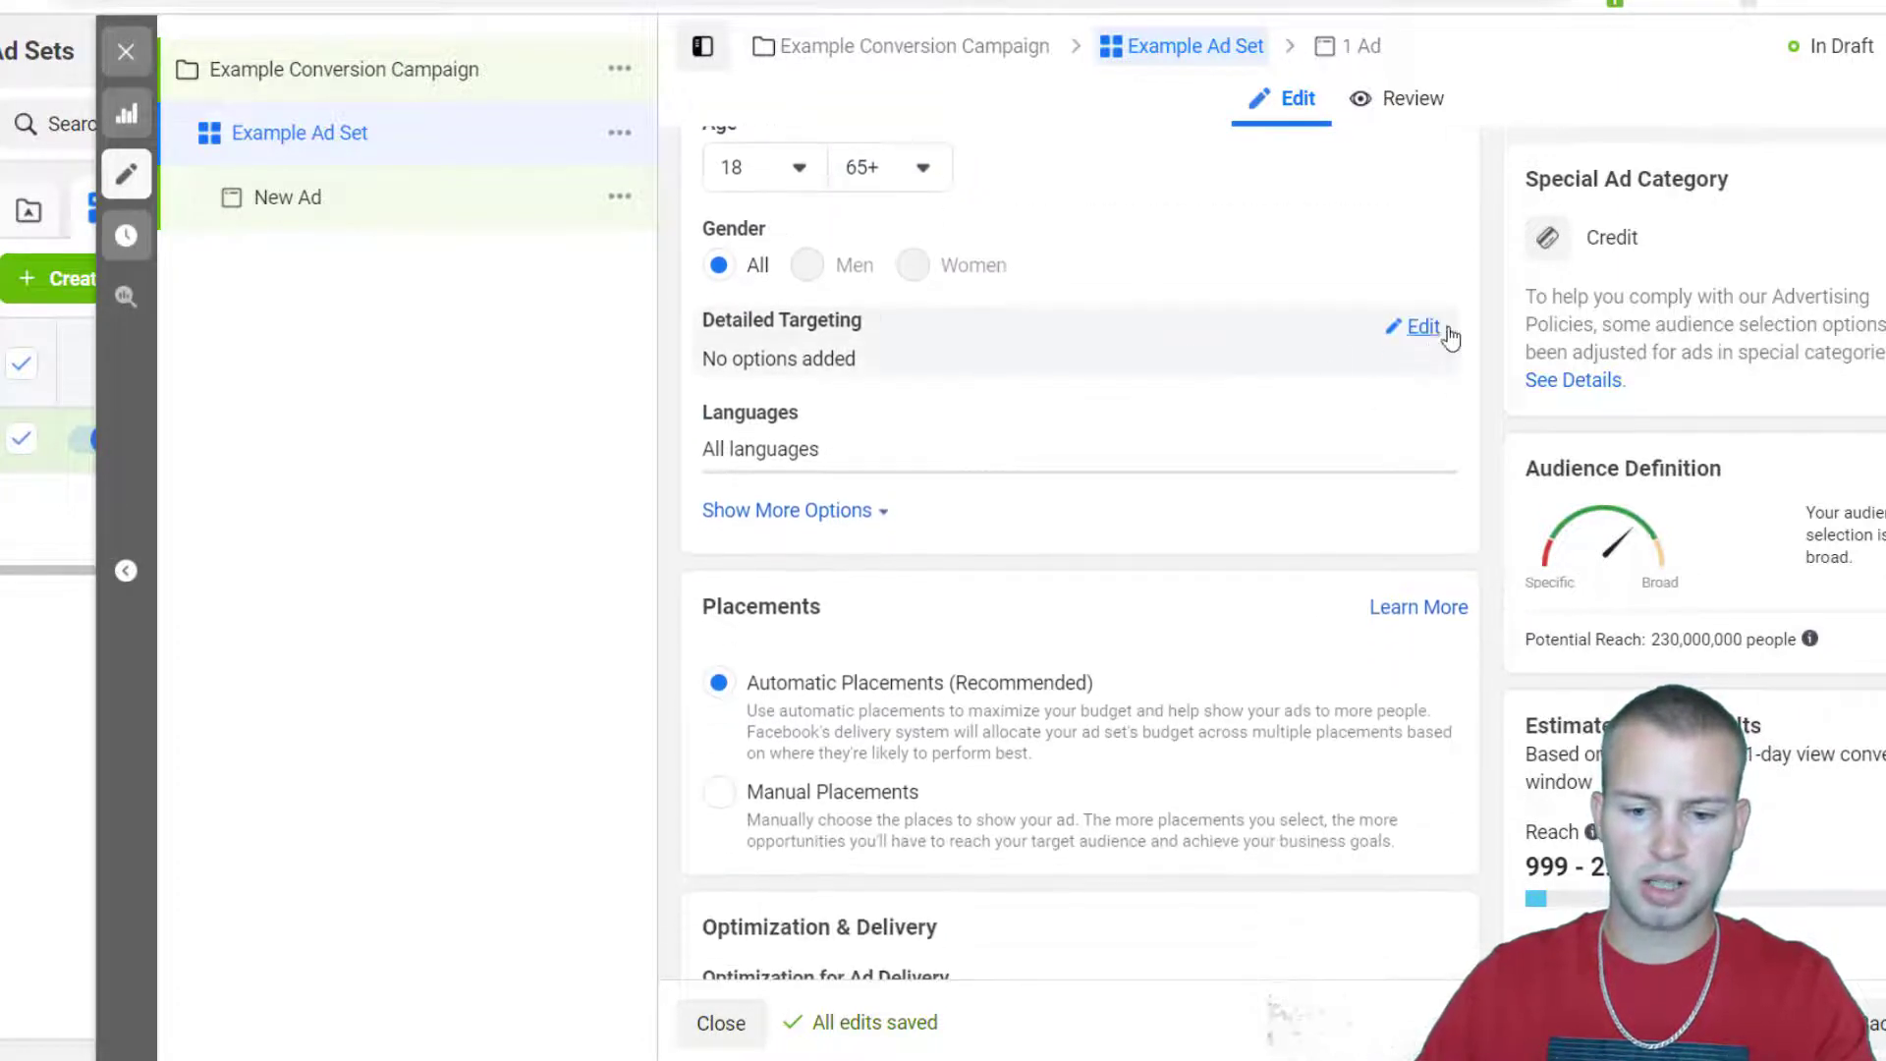
Add the Car finance interest under Detailed Targeting by searching 'car fina'.
{"action": "left_click", "coordinate": [1422, 326]}
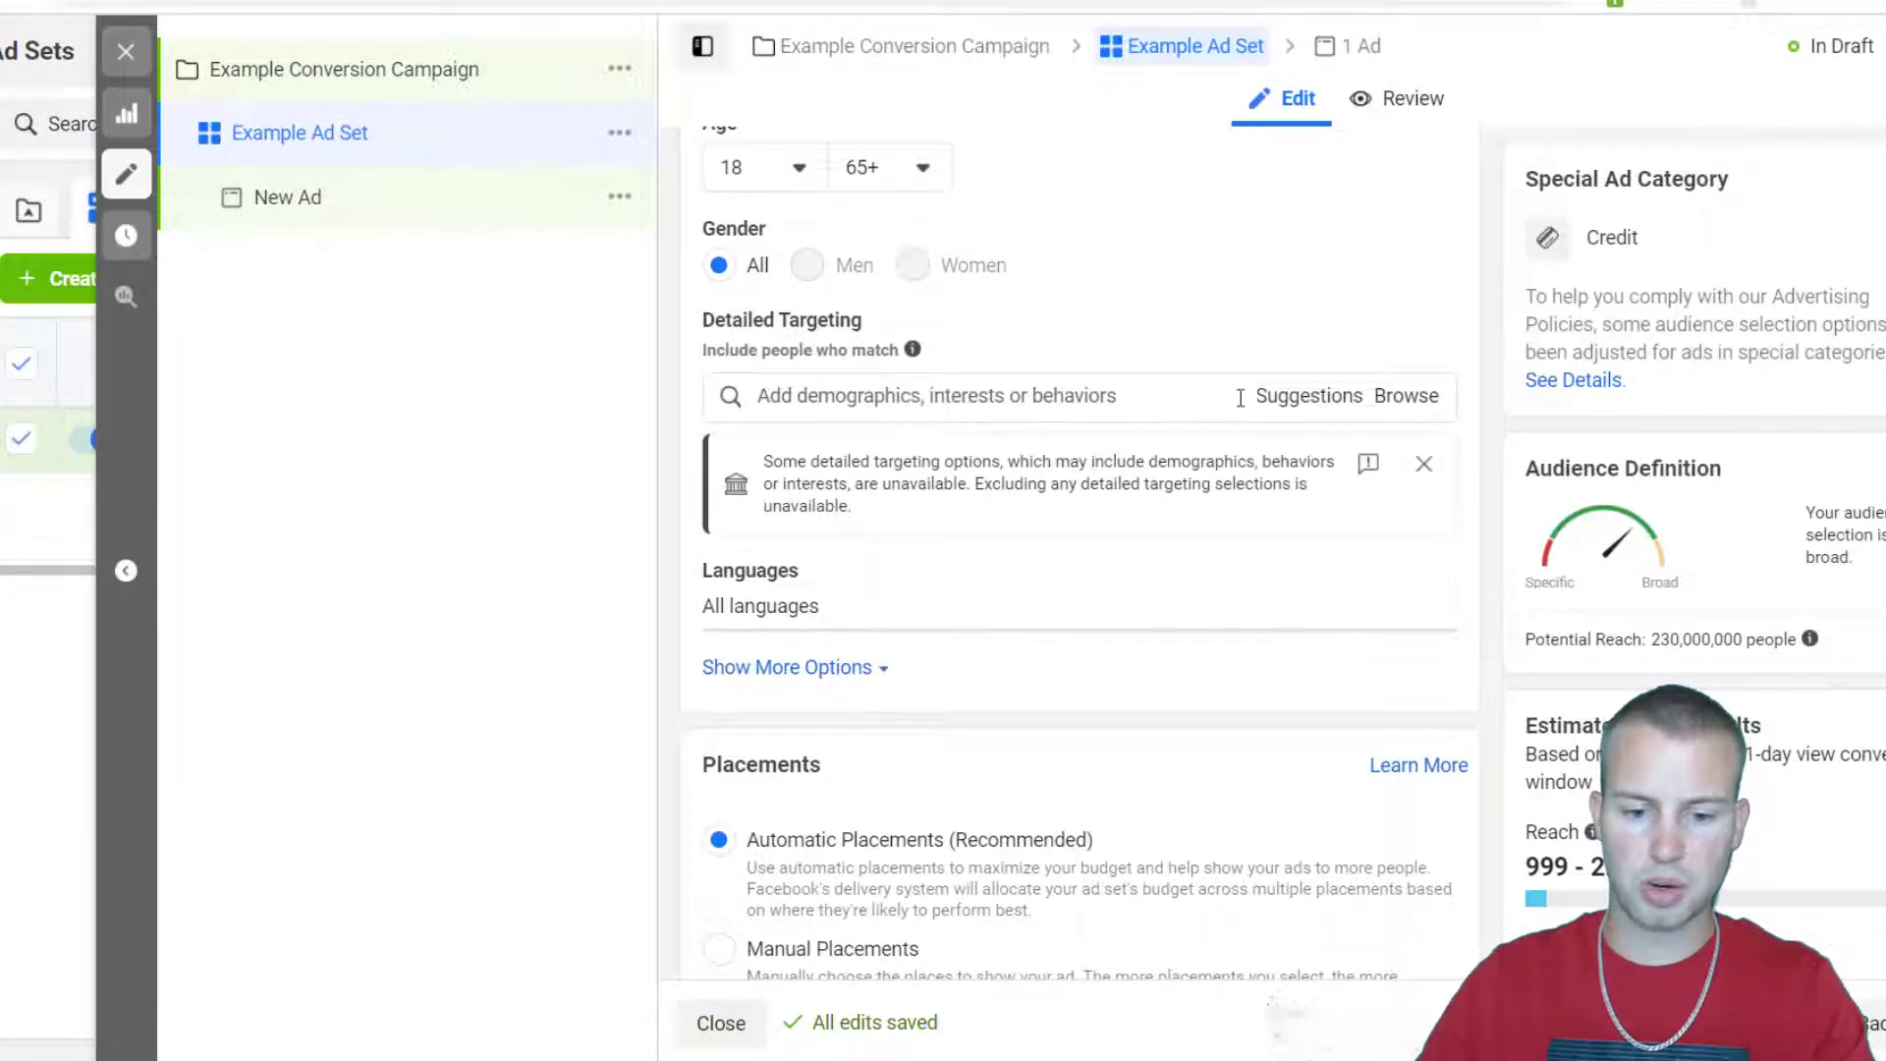
{"action": "left_click", "coordinate": [1022, 394]}
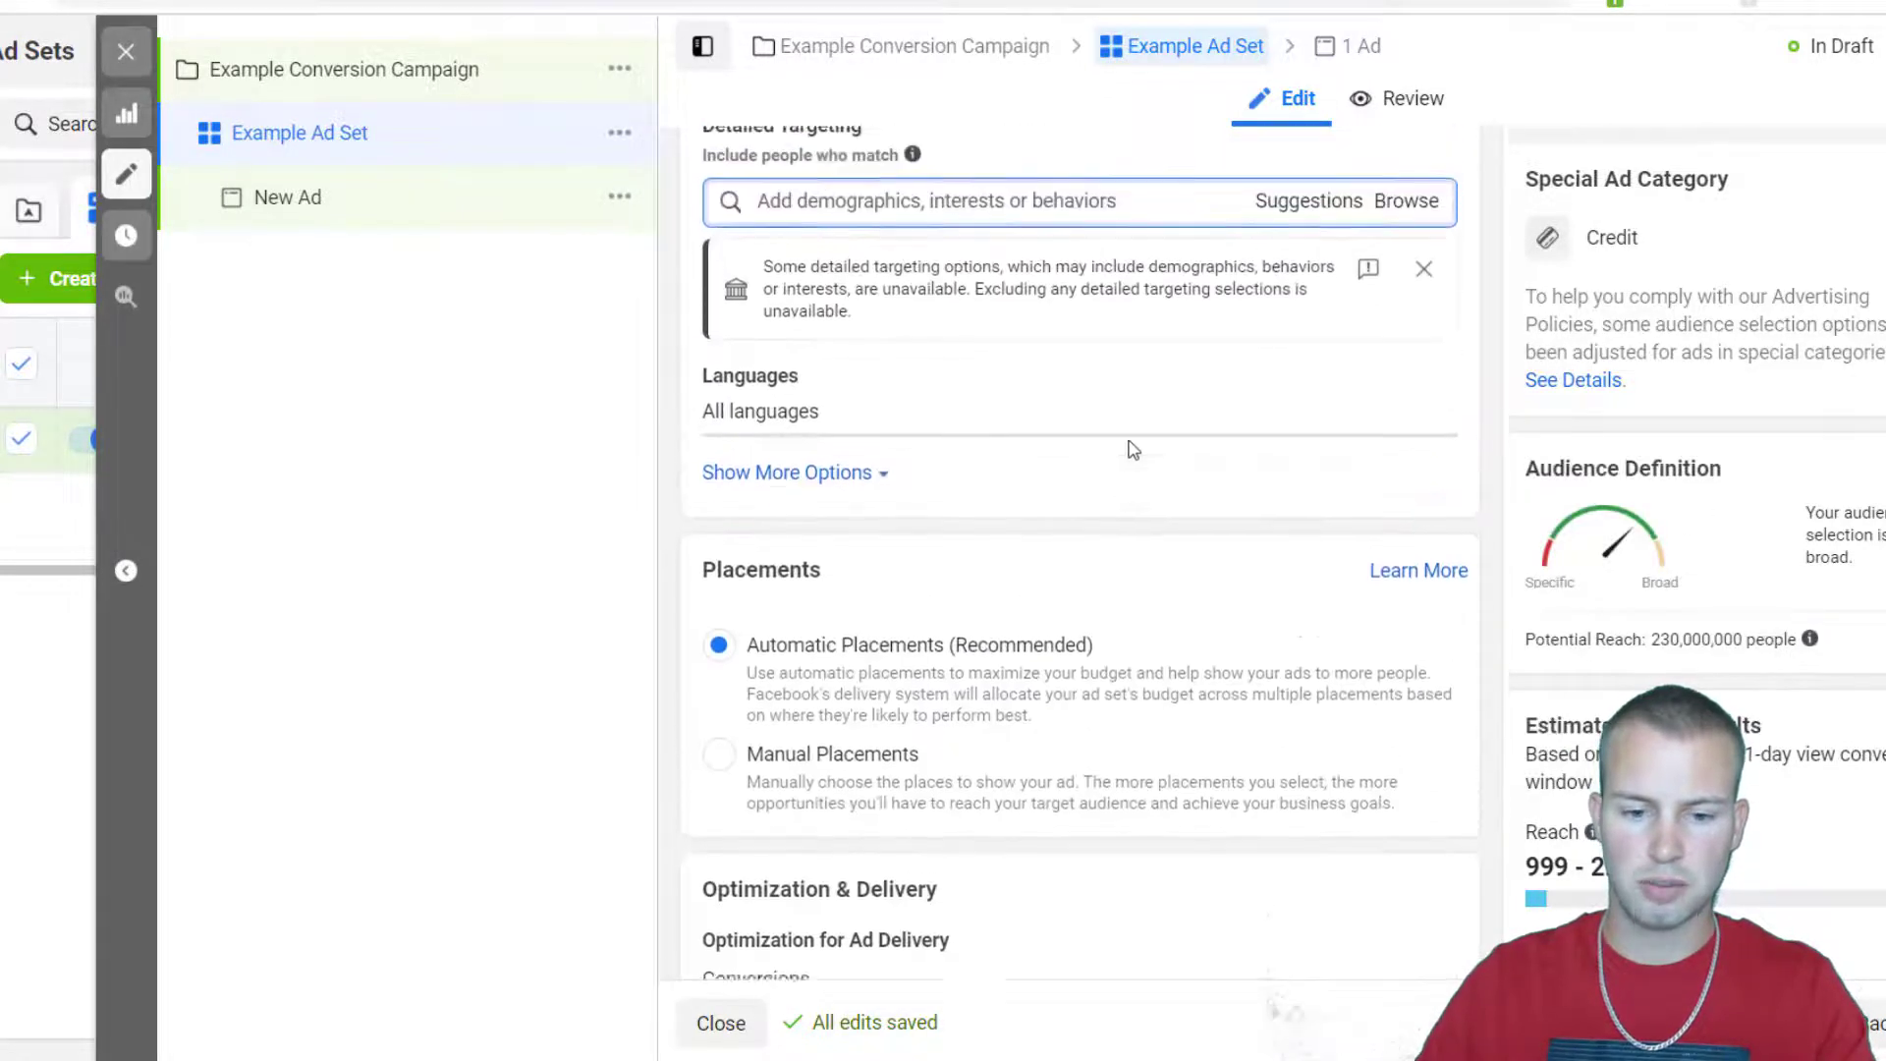
{"action": "type", "text": "car"}
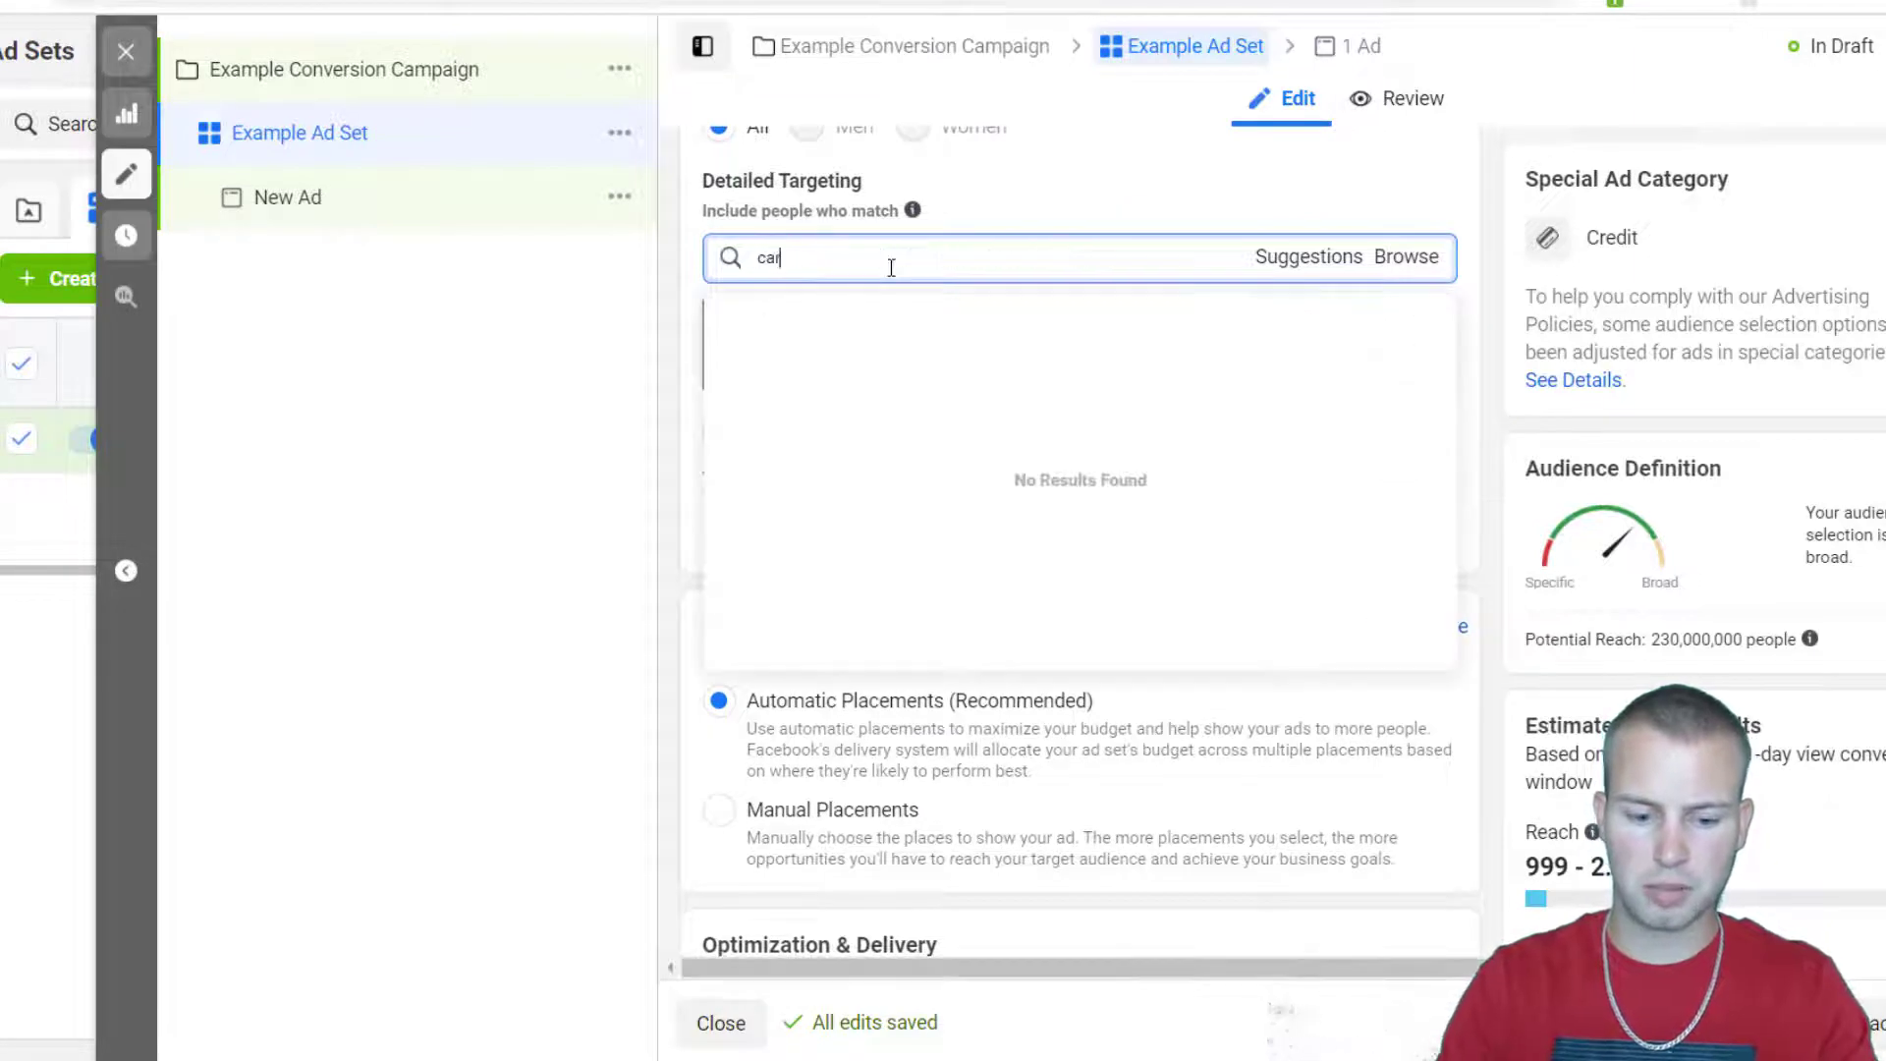
{"action": "type", "text": "car"}
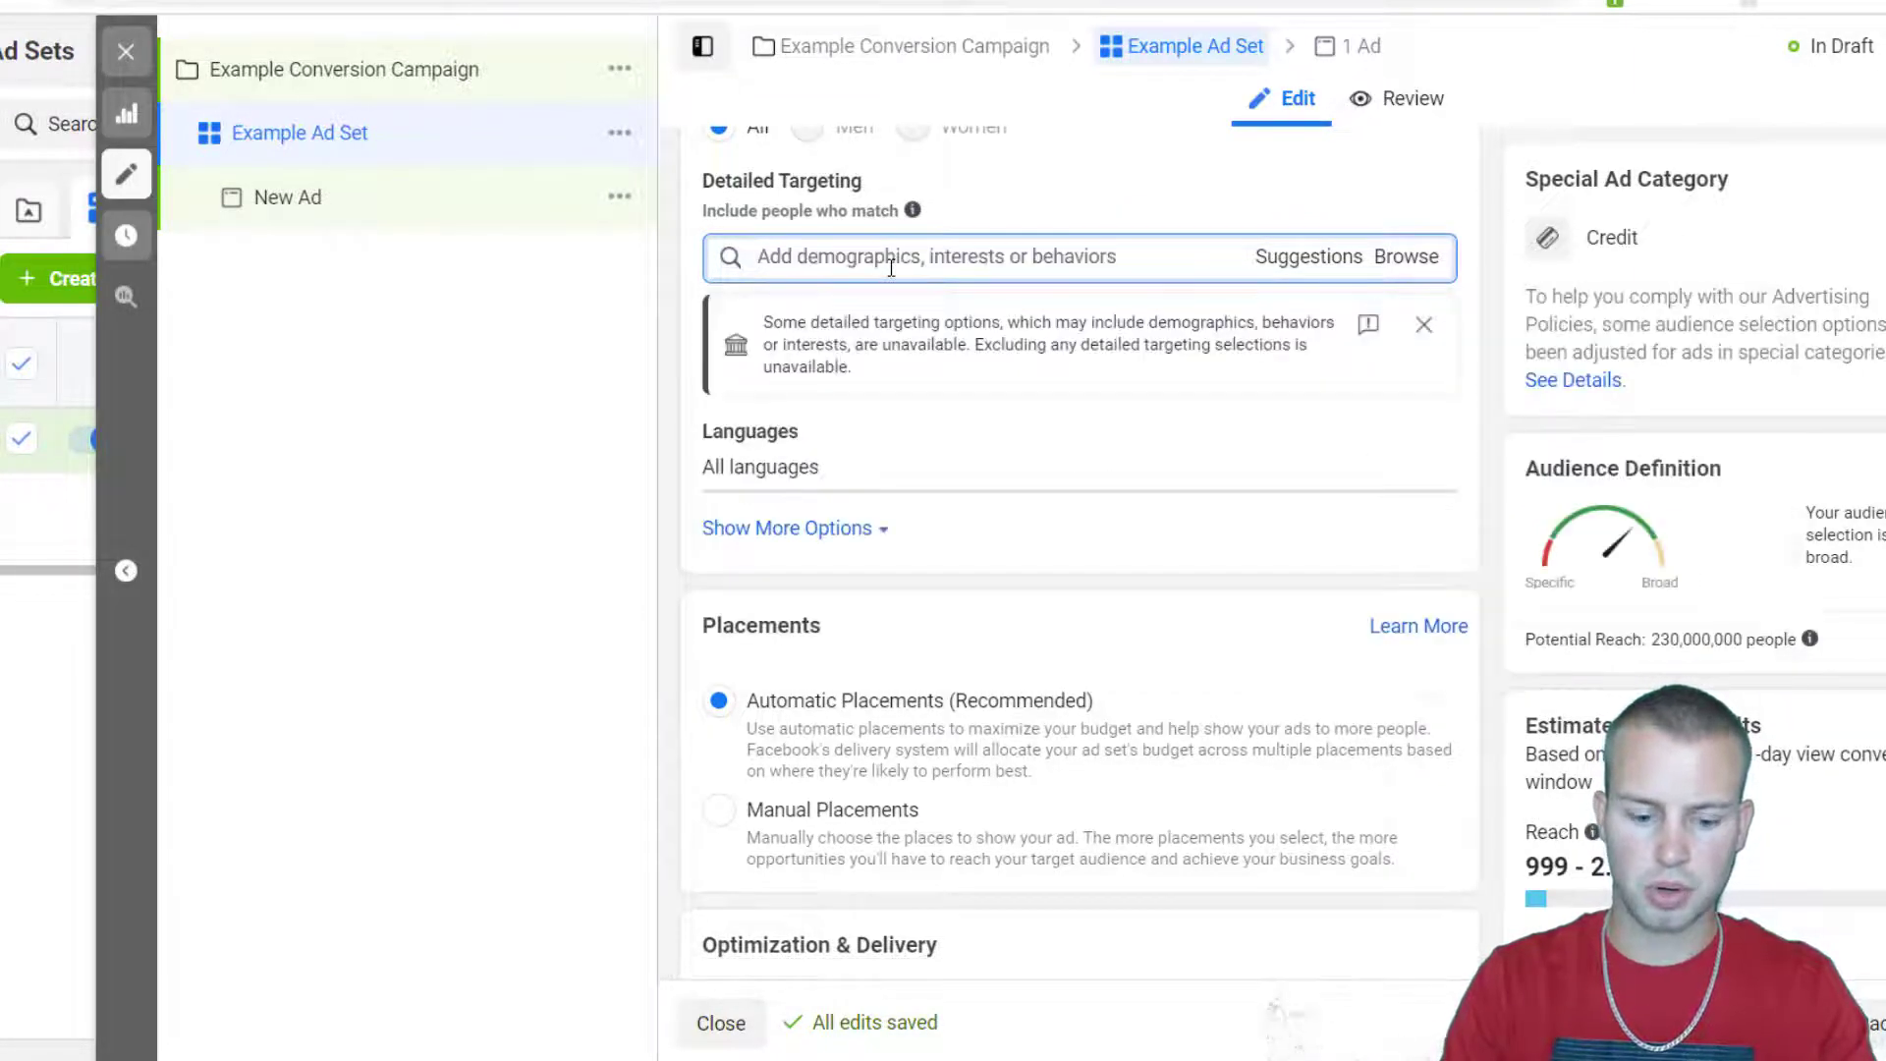
{"action": "type", "text": "fina"}
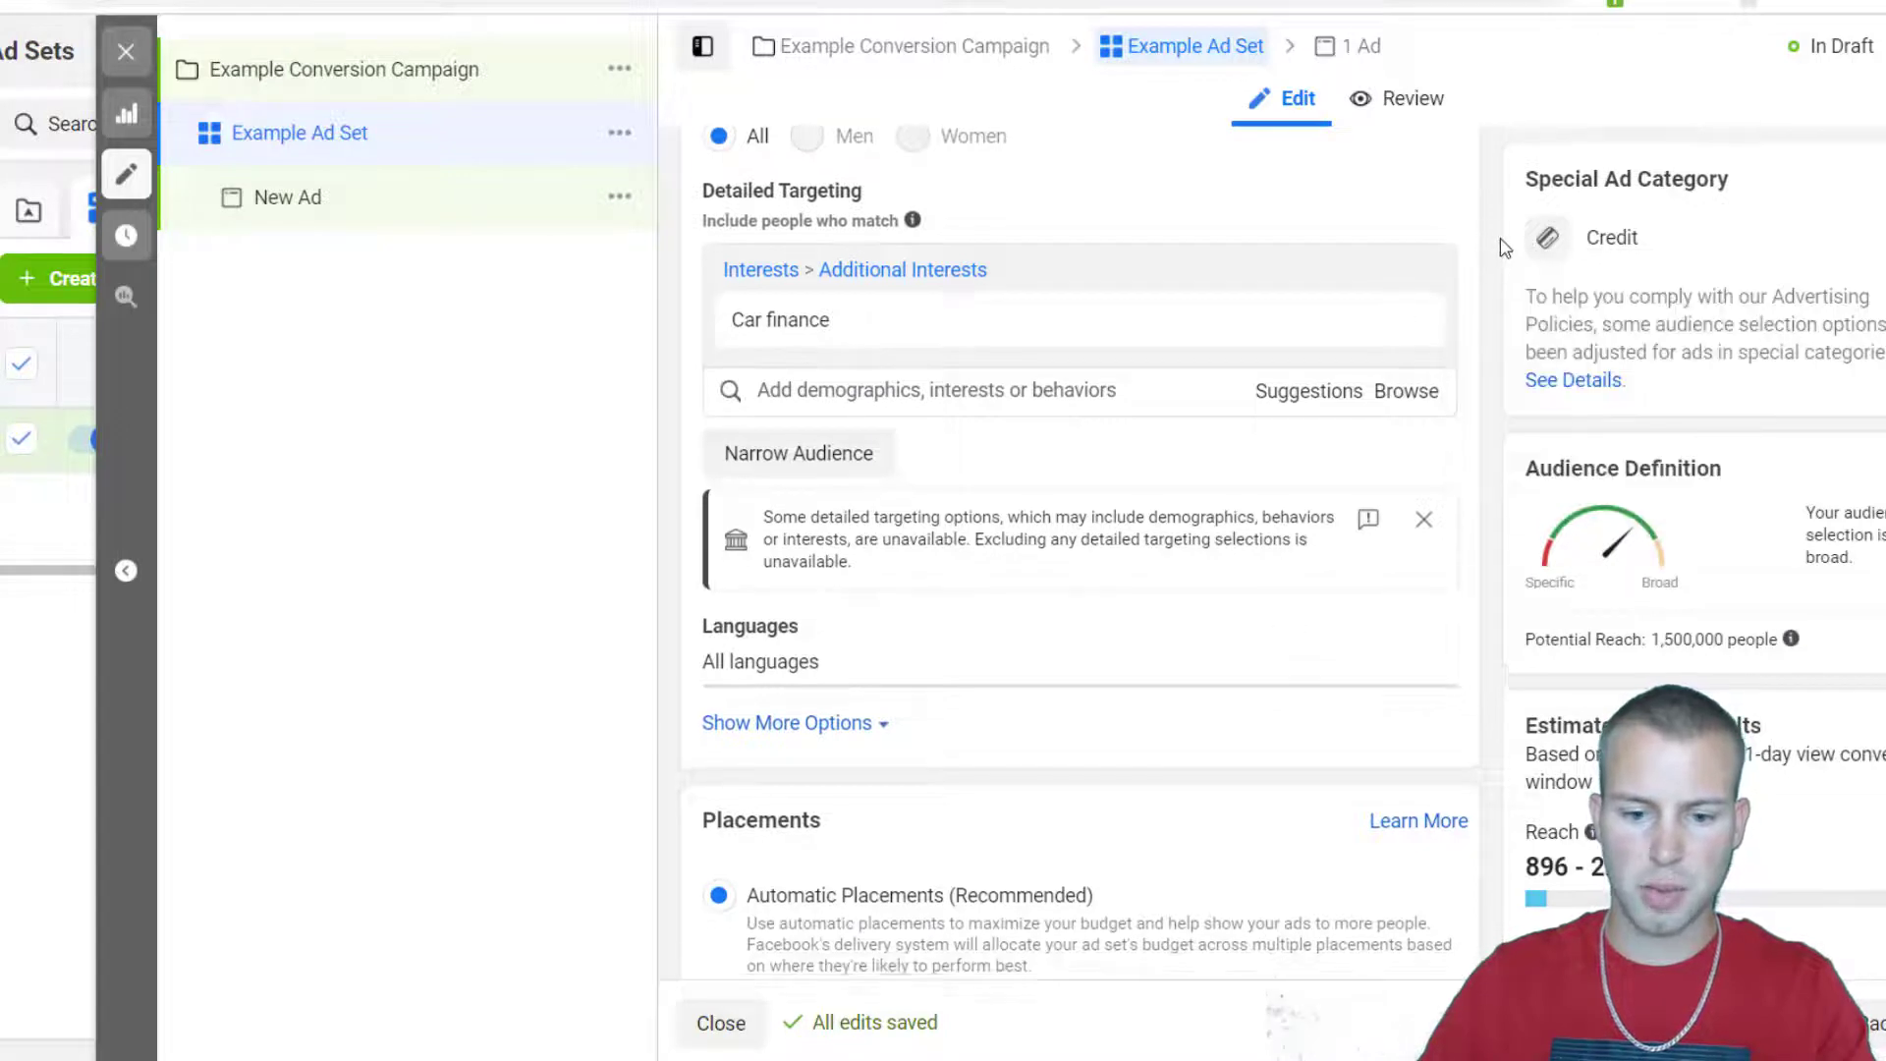
{"action": "scroll", "scroll_direction": "down", "scroll_amount": 3}
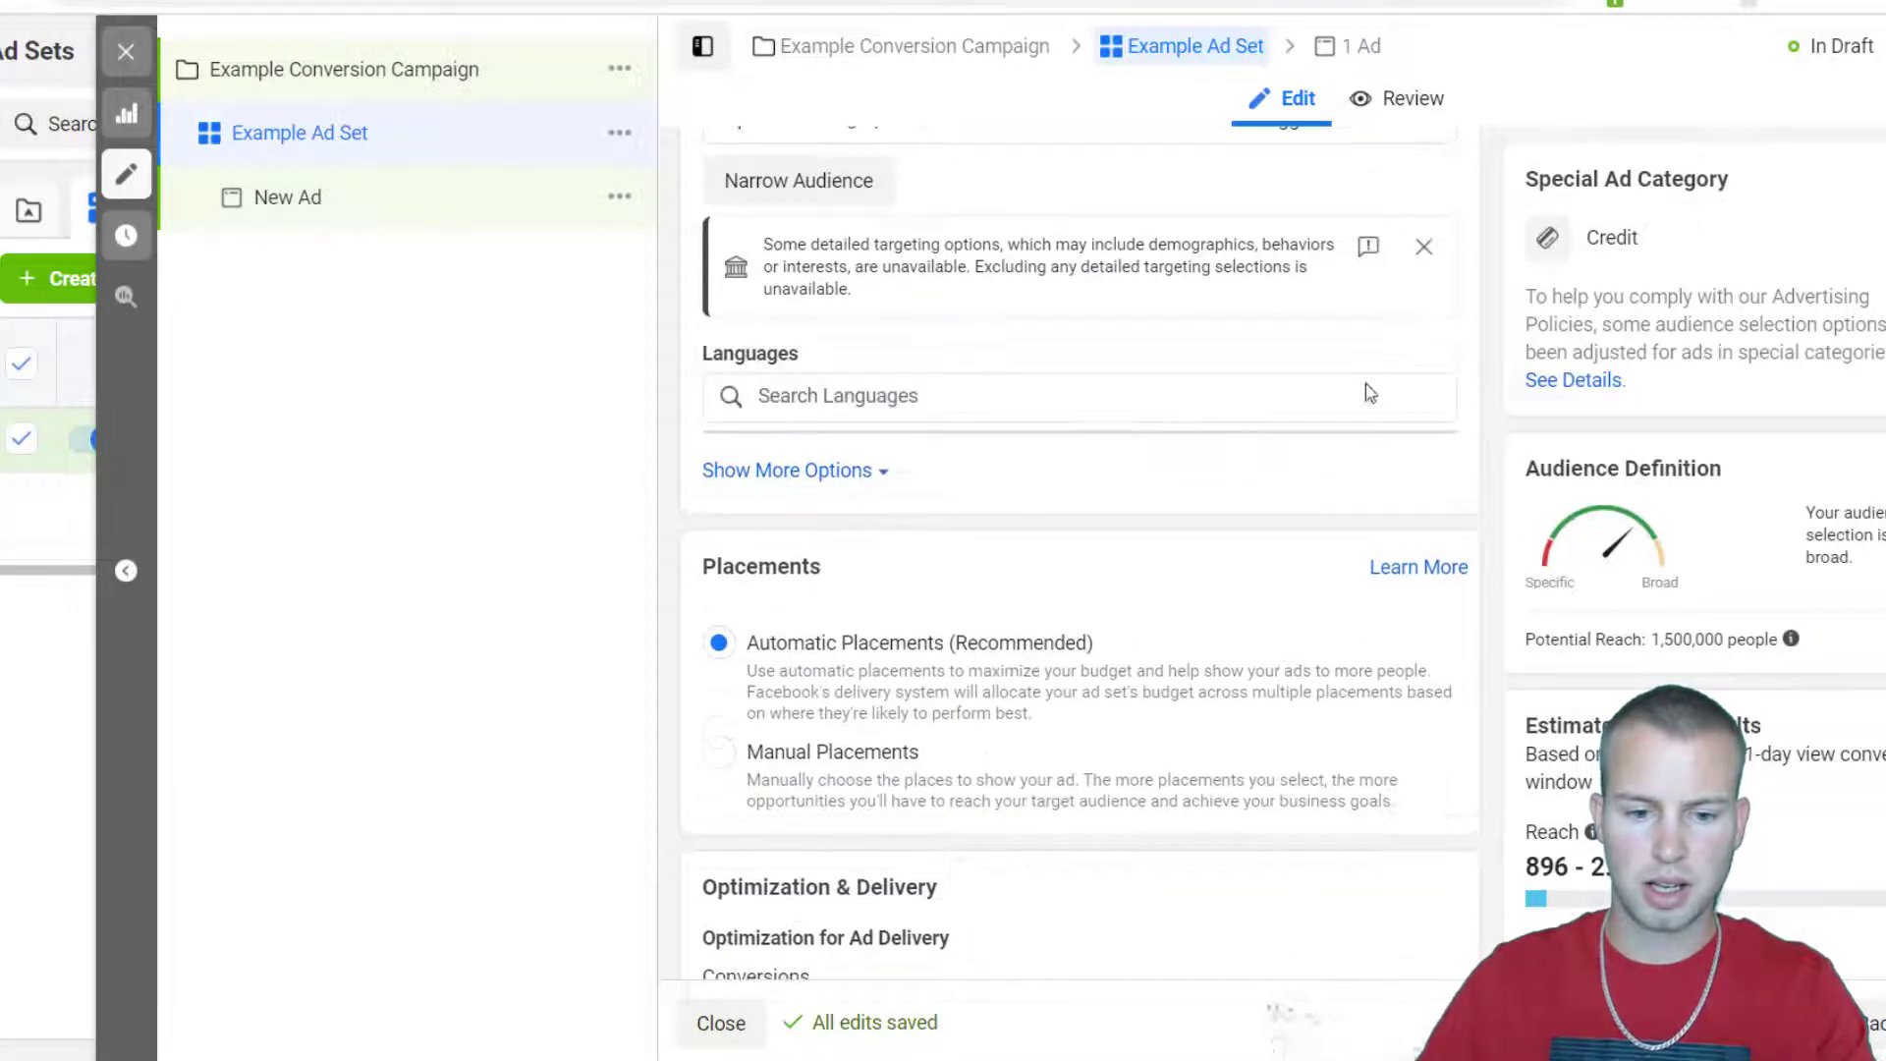
{"action": "type", "text": "Englis"}
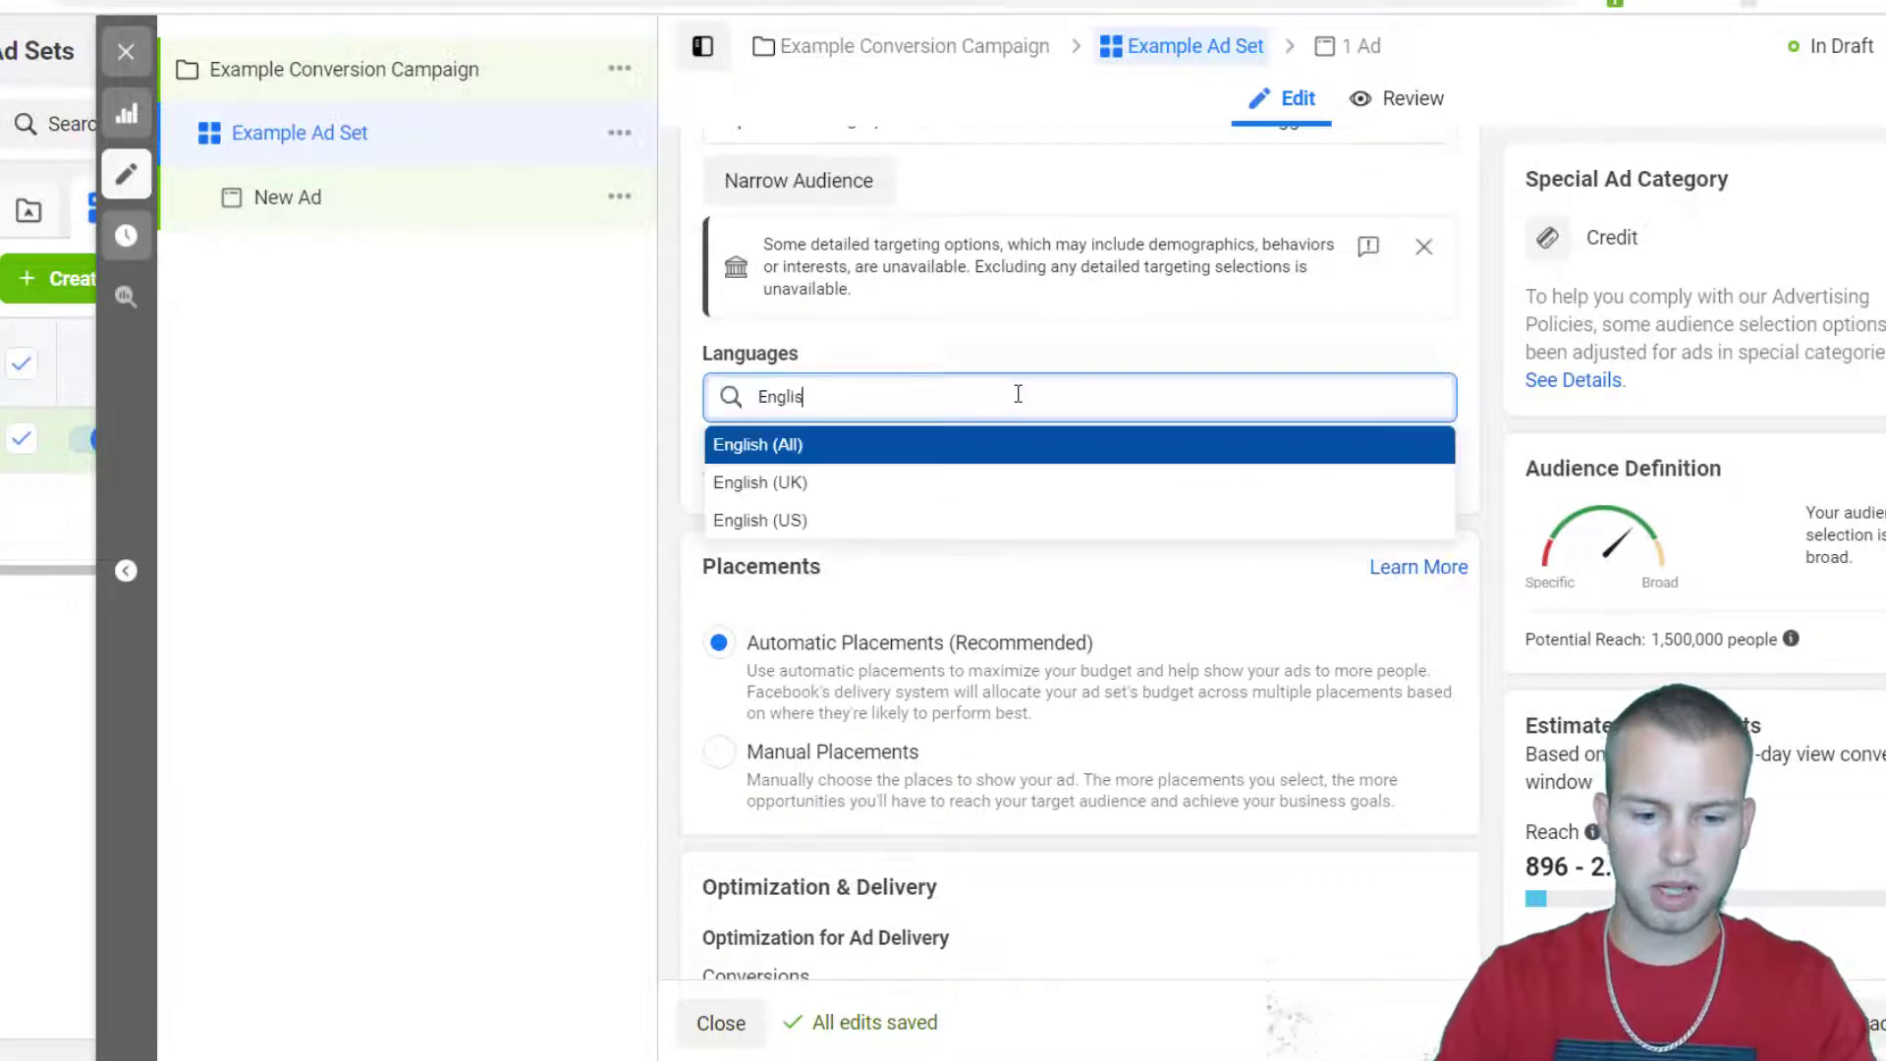
{"action": "left_click", "coordinate": [758, 519]}
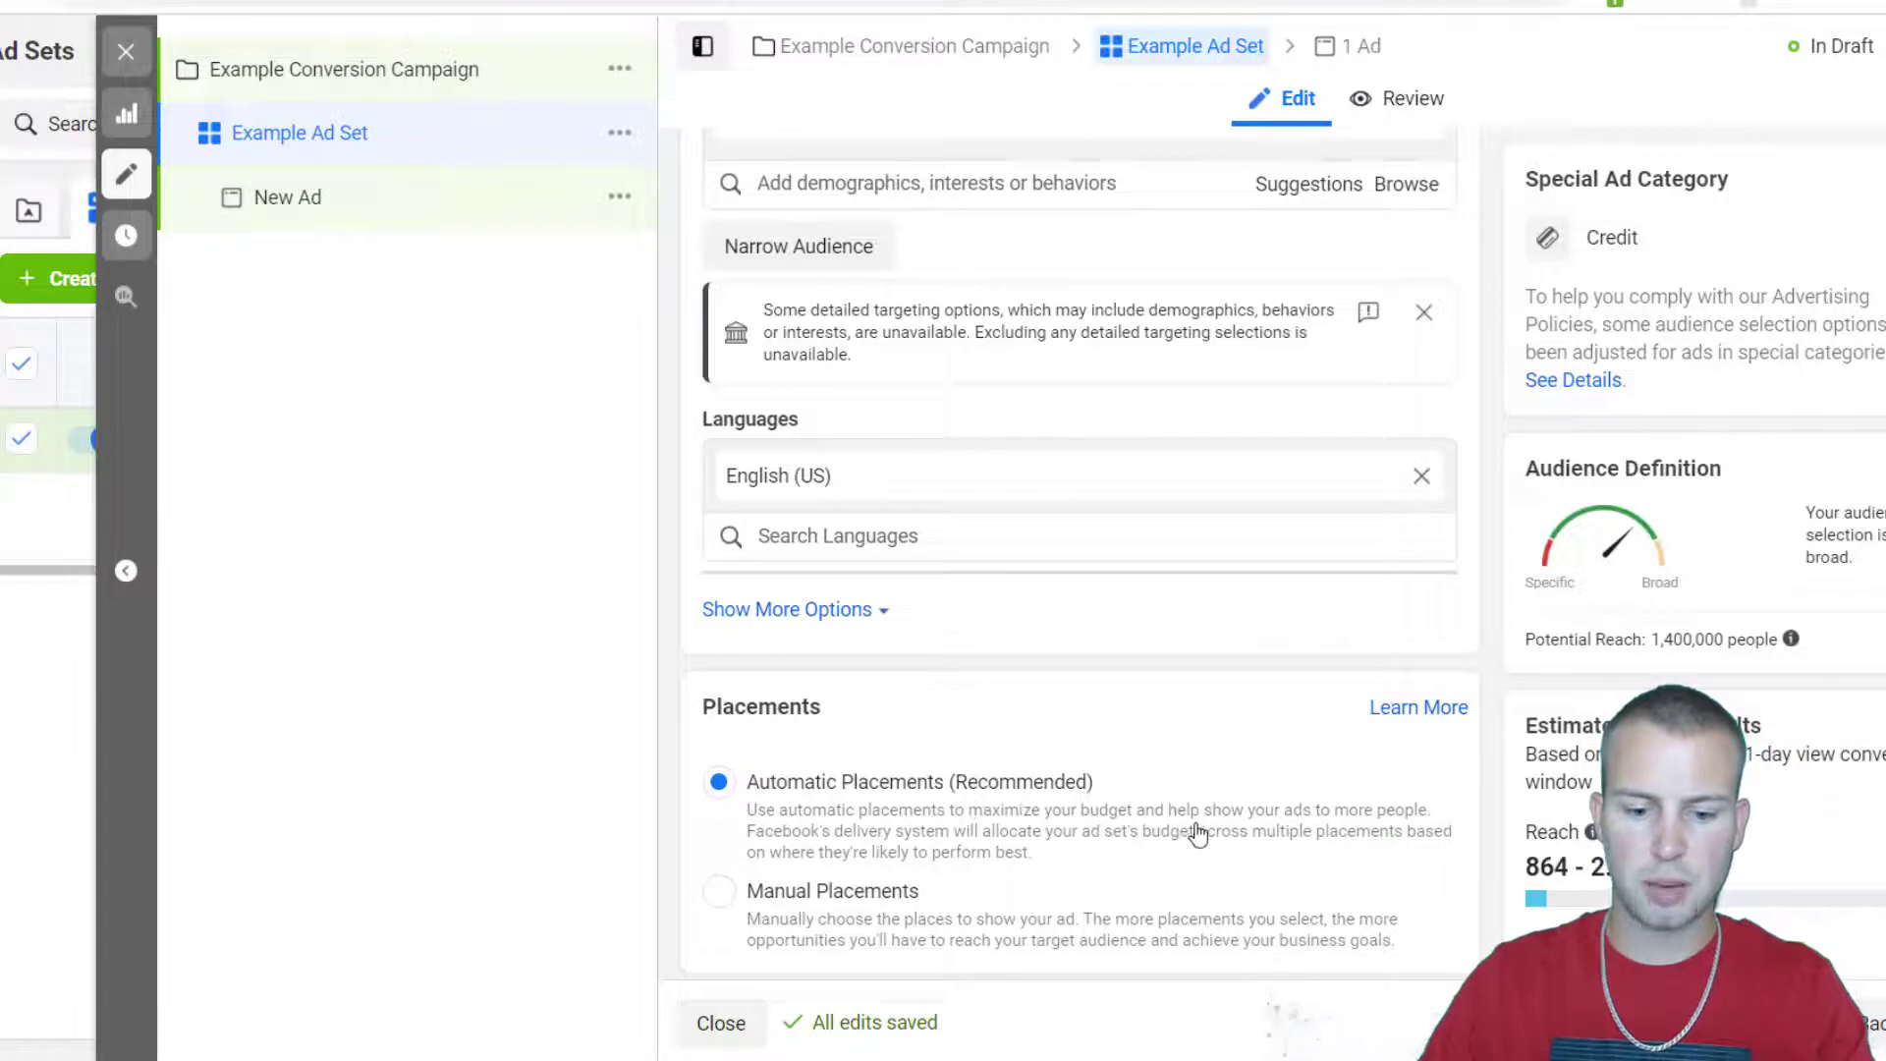
{"action": "scroll", "scroll_direction": "up", "scroll_amount": 3}
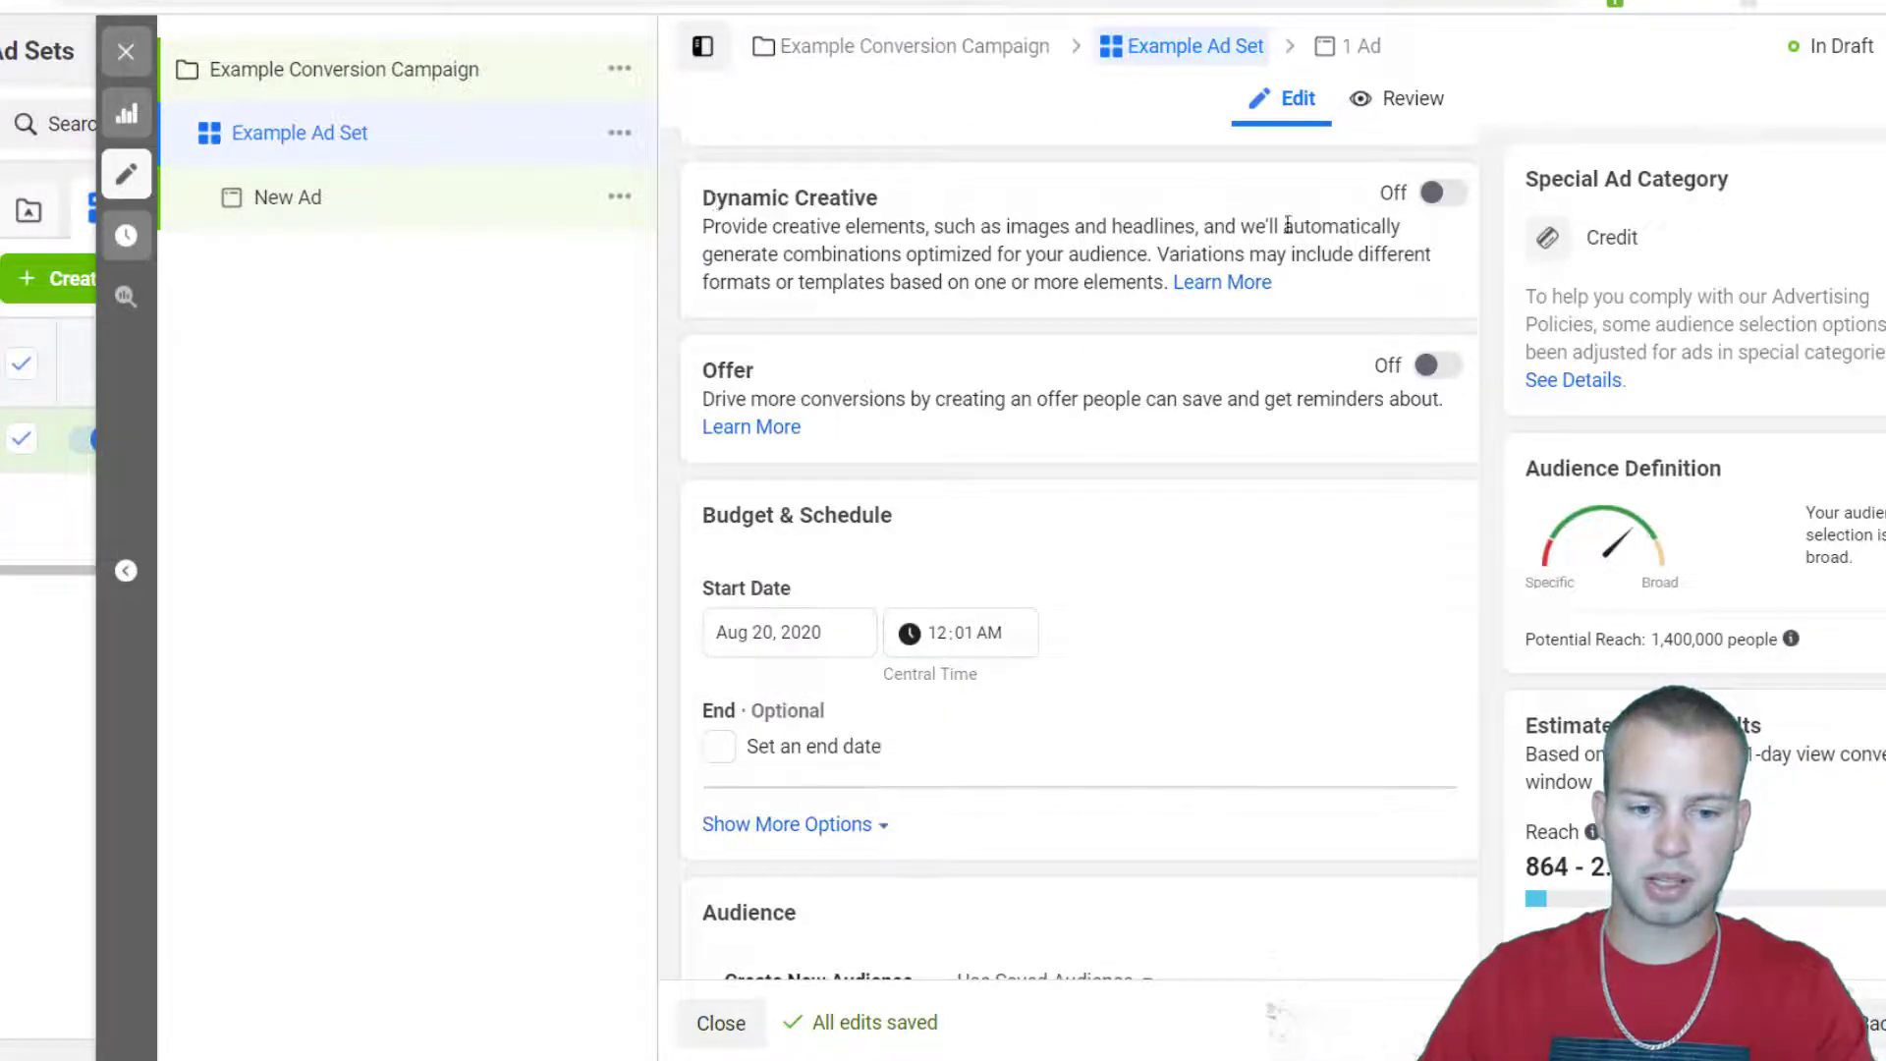
{"action": "scroll", "scroll_direction": "down", "scroll_amount": 3}
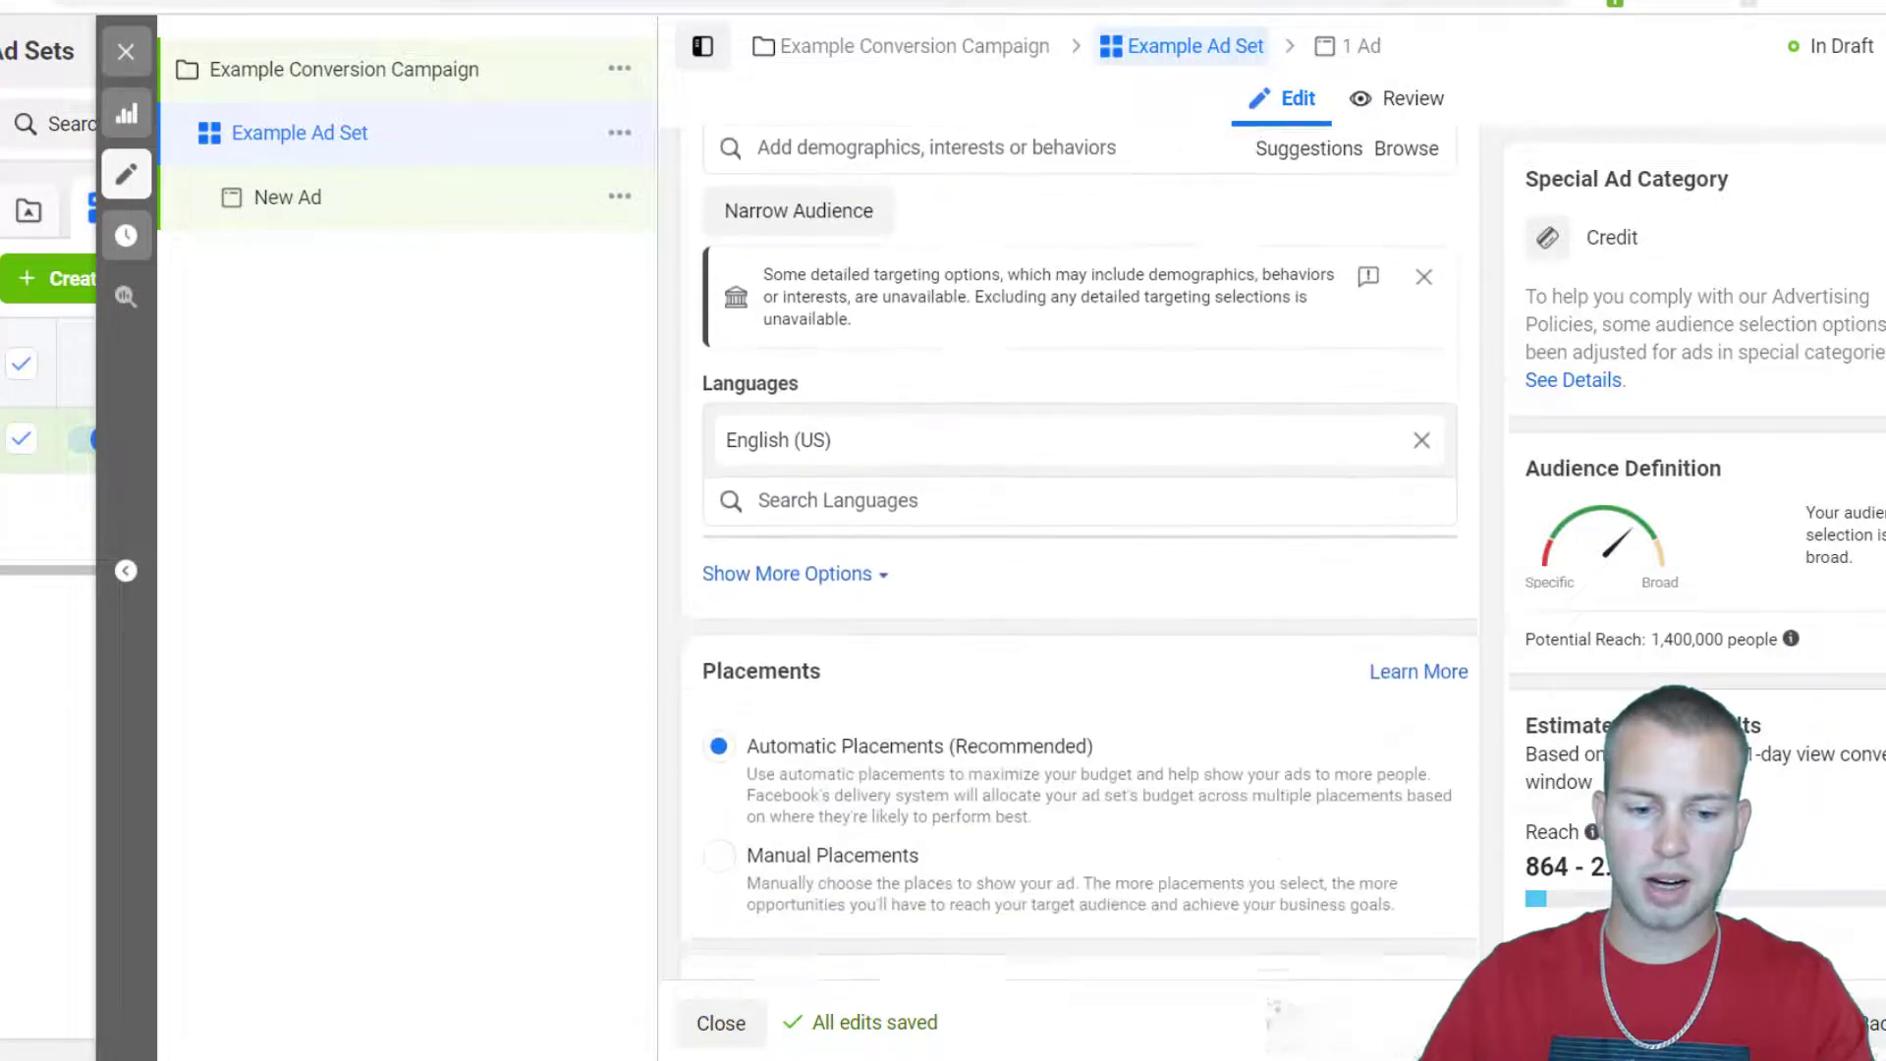
{"action": "scroll", "scroll_direction": "down", "scroll_amount": 3}
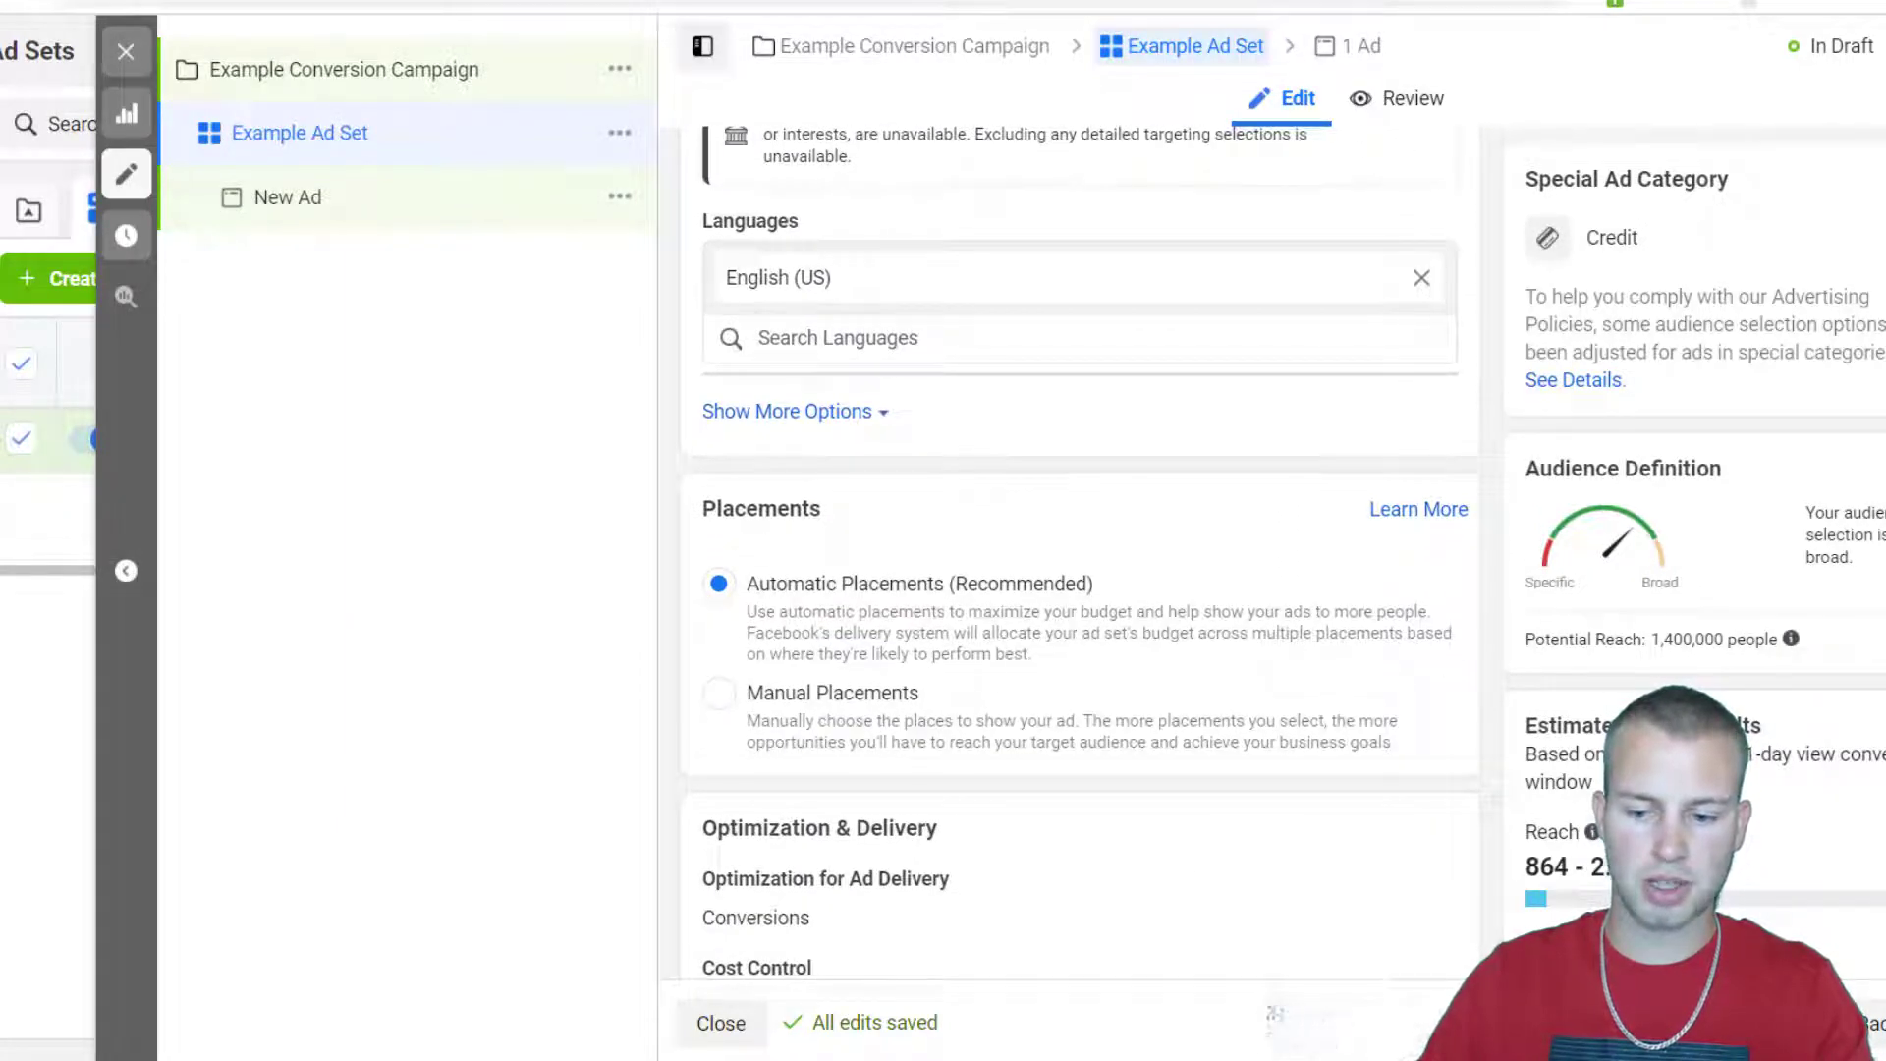
{"action": "scroll", "scroll_direction": "down", "scroll_amount": 3}
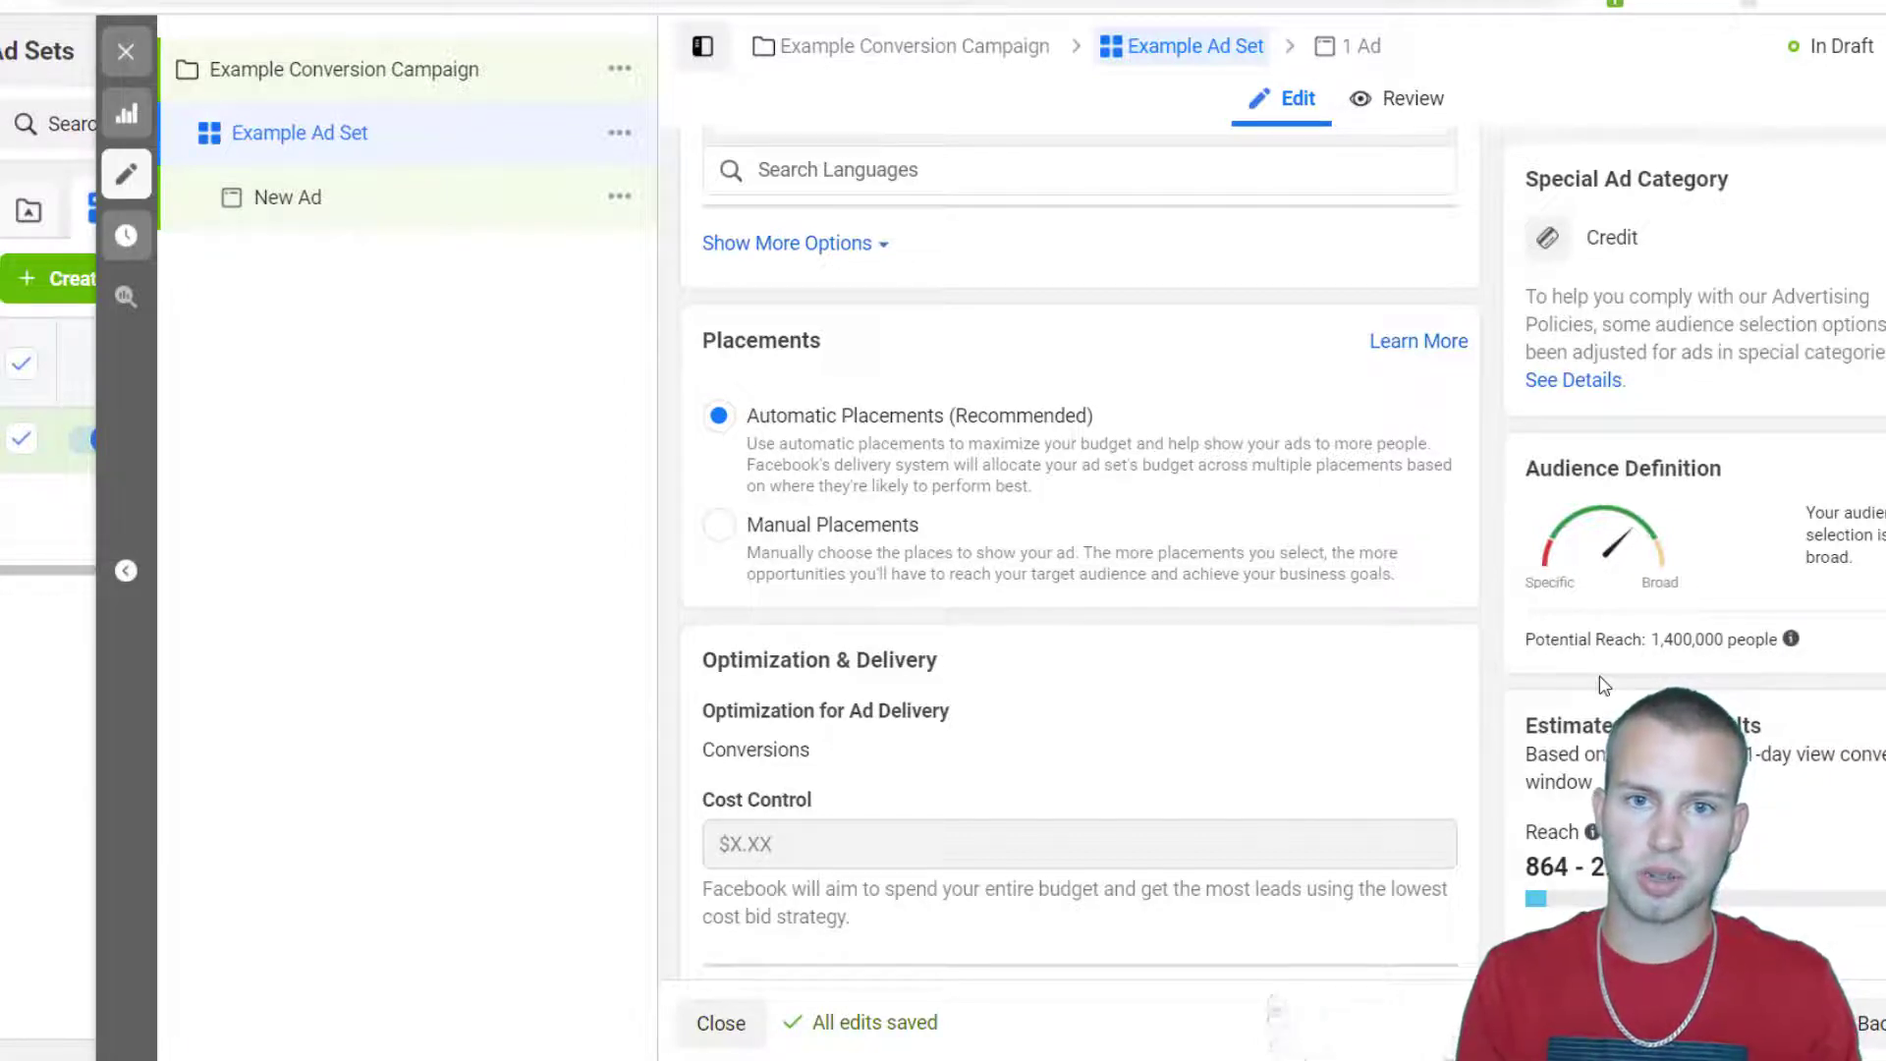
{"action": "mouse_move", "coordinate": [982, 491]}
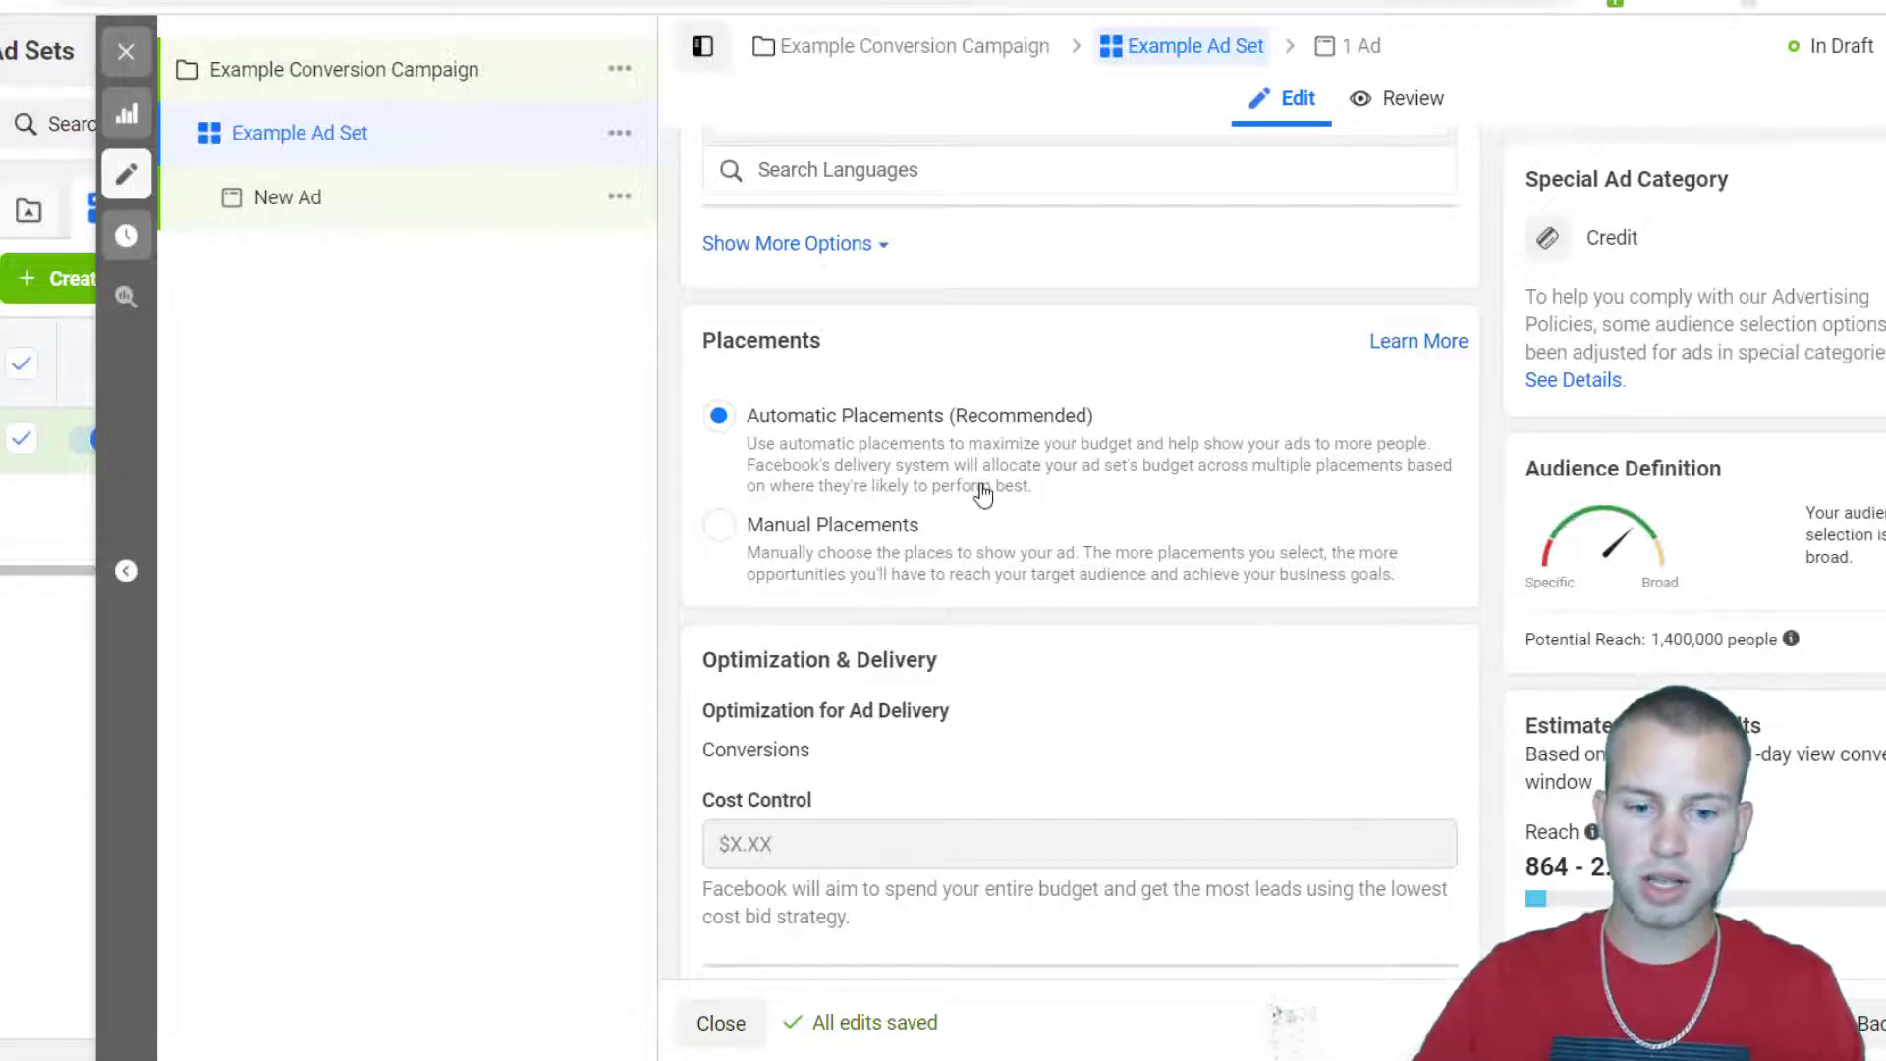
Use manual placements with only Facebook News Feed, excluding Audience Network, Messenger and Instagram.
{"action": "left_click", "coordinate": [719, 525]}
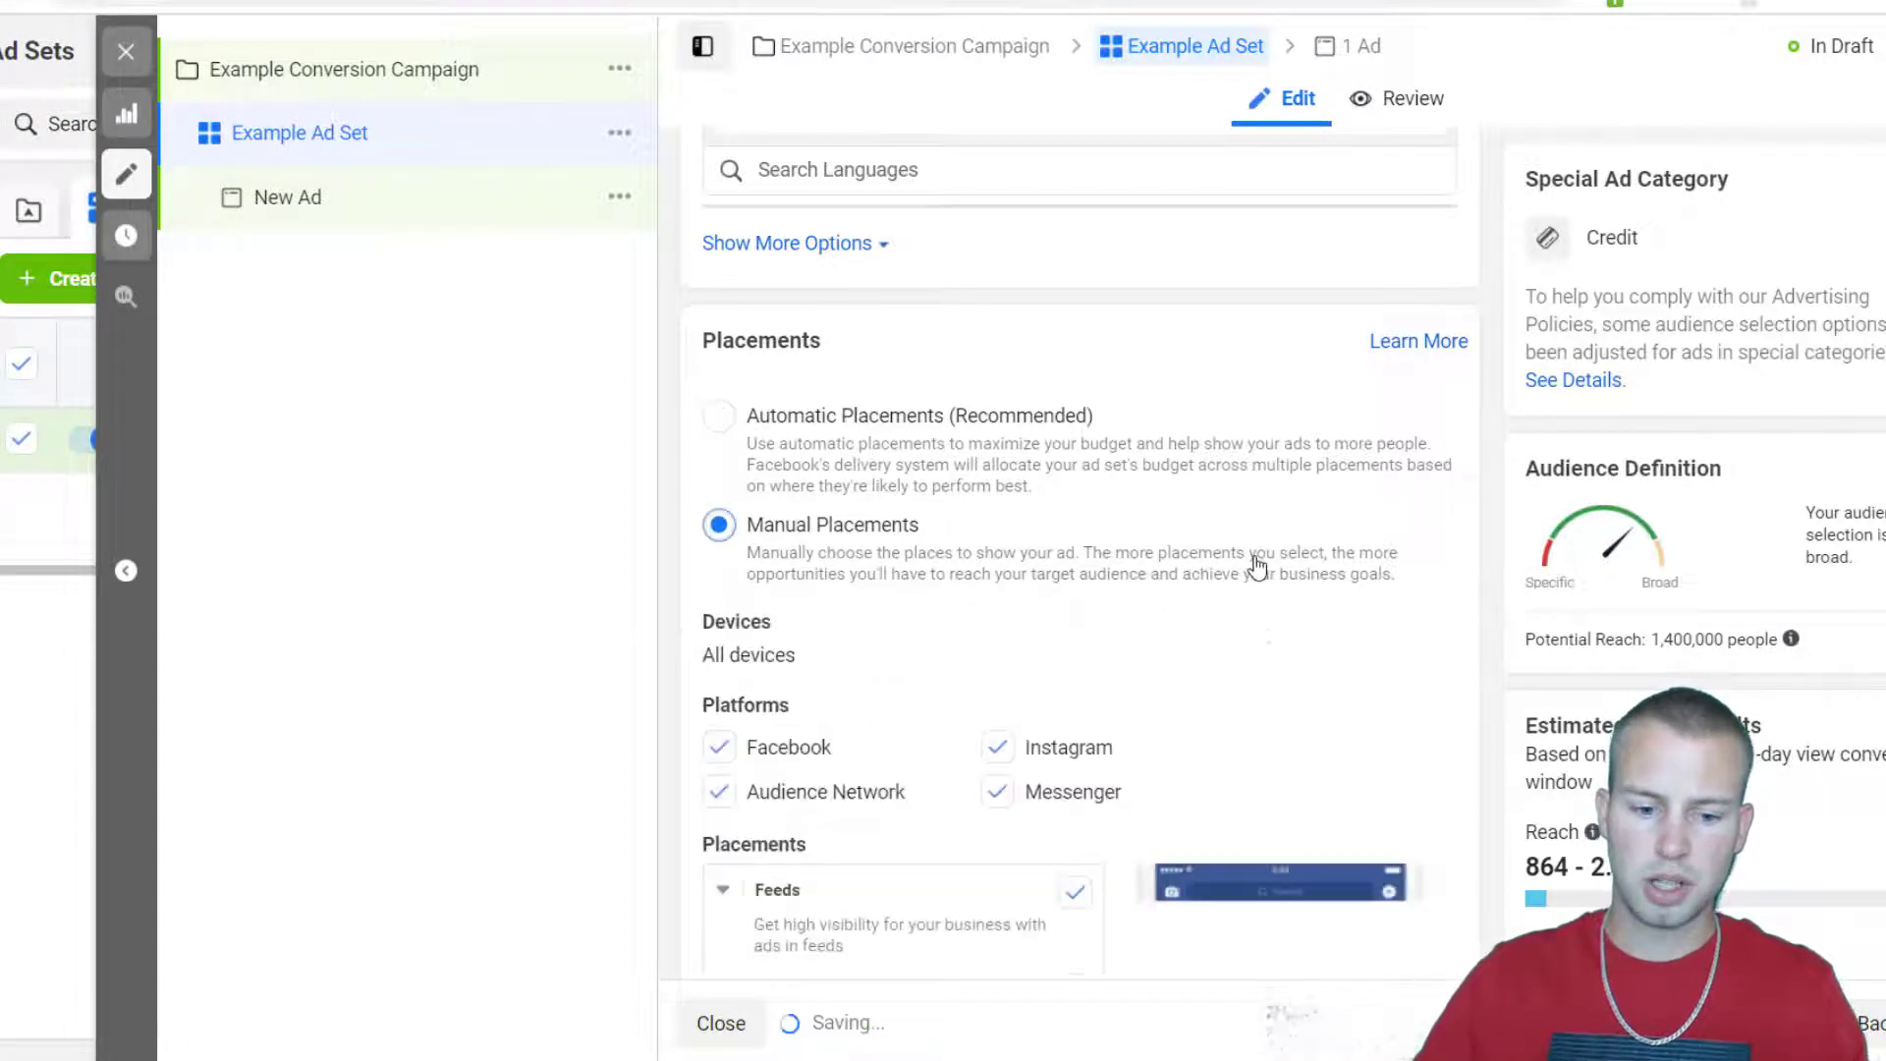
{"action": "left_click", "coordinate": [719, 792]}
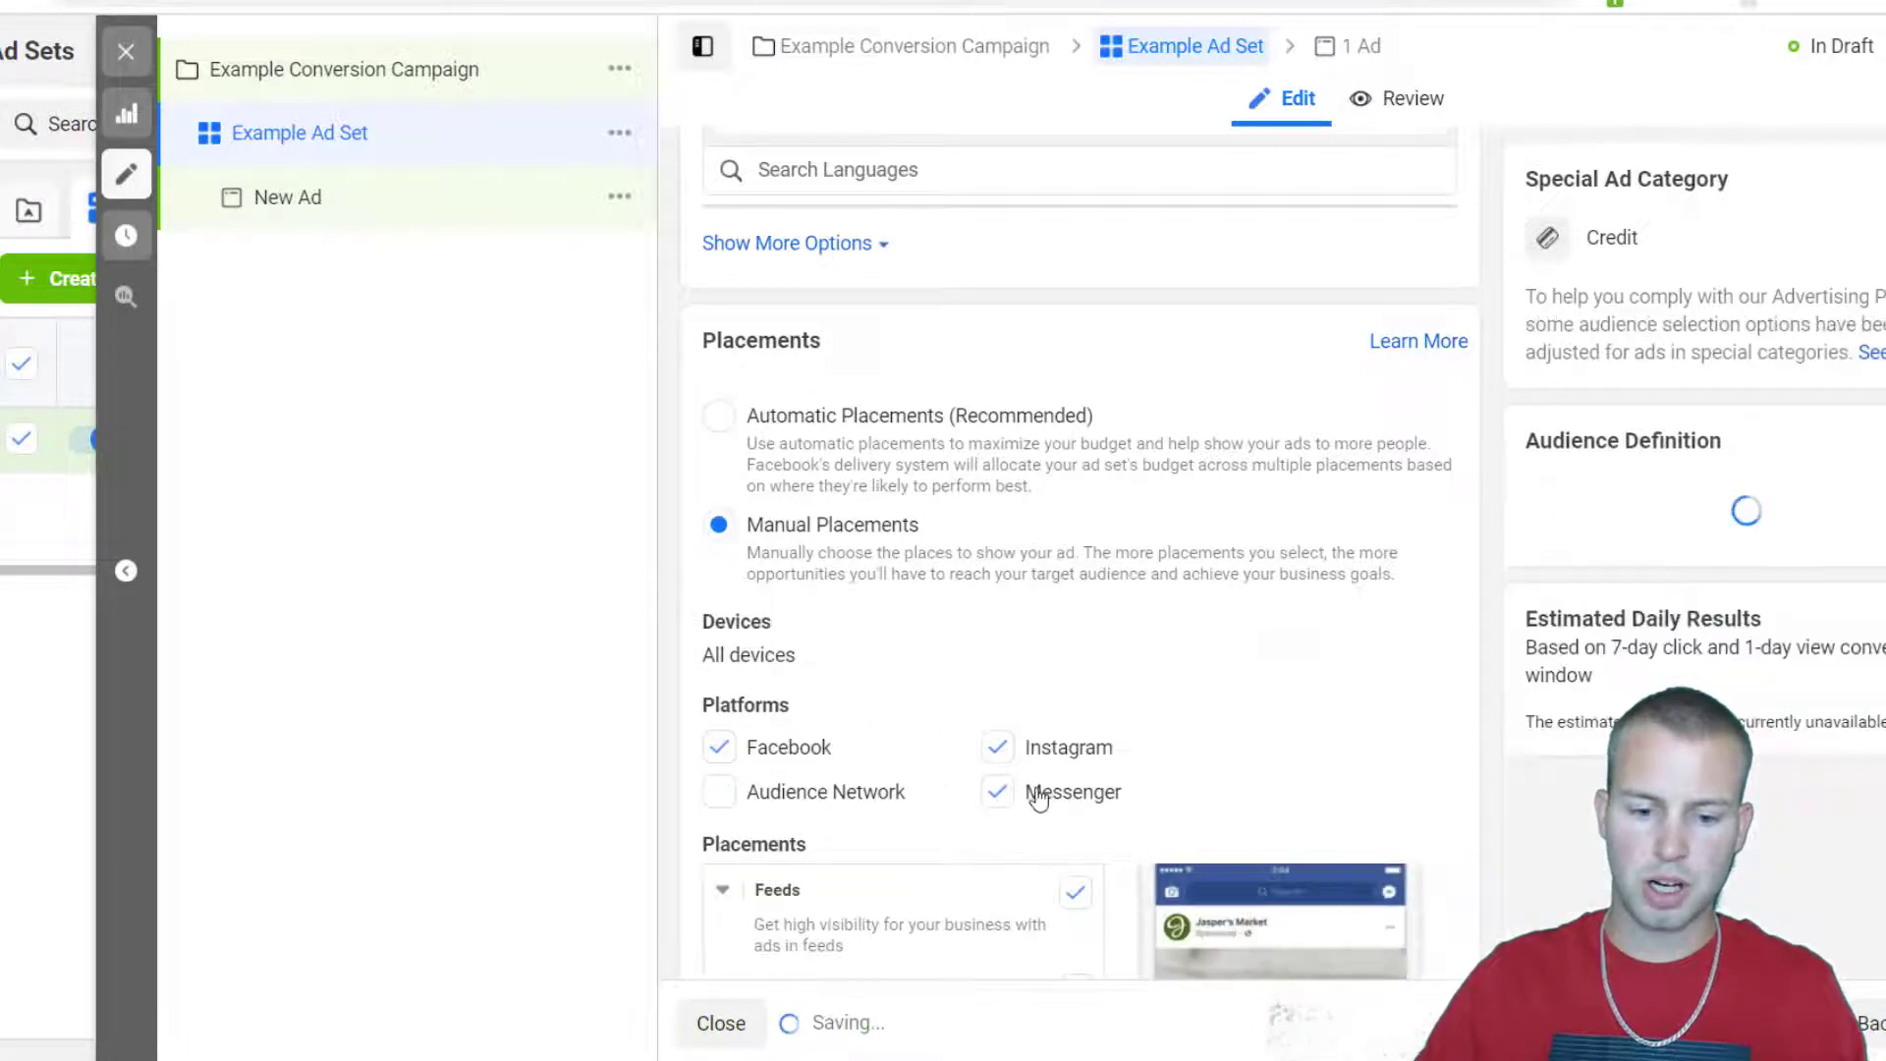
{"action": "left_click", "coordinate": [996, 792]}
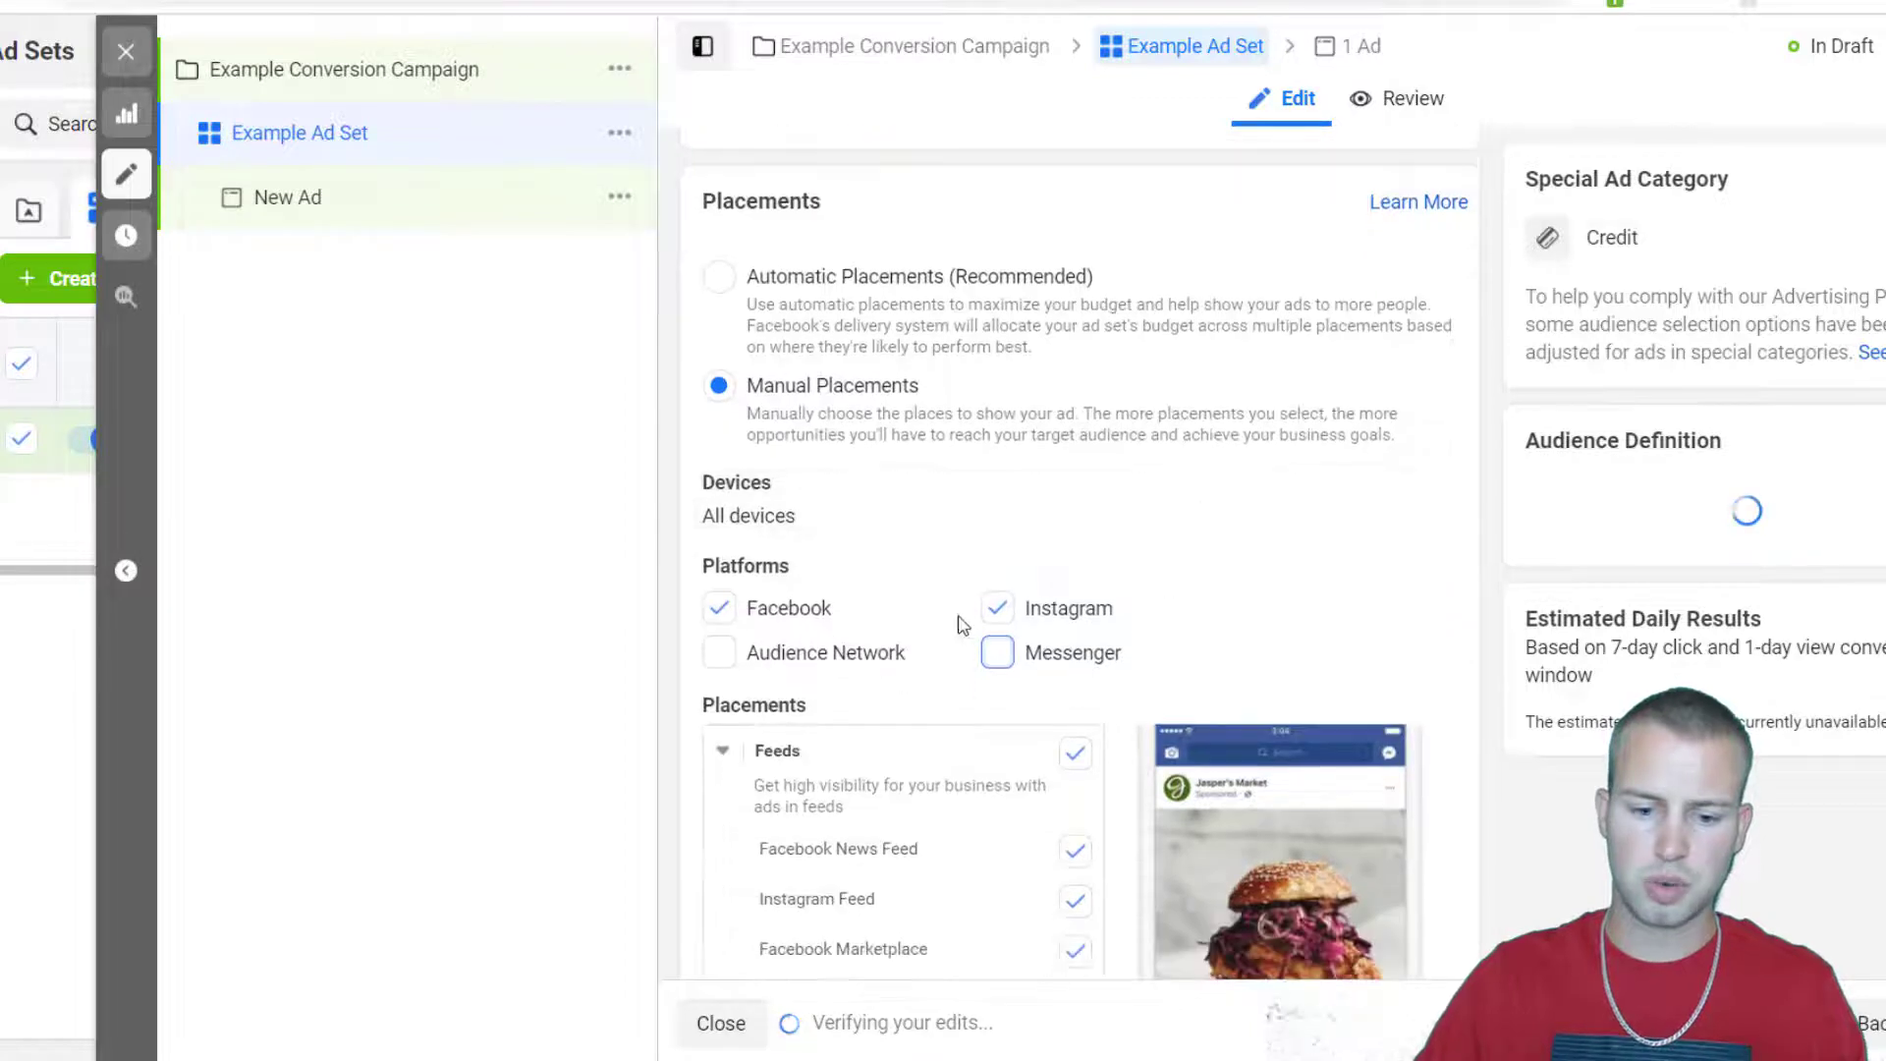
{"action": "left_click", "coordinate": [996, 607]}
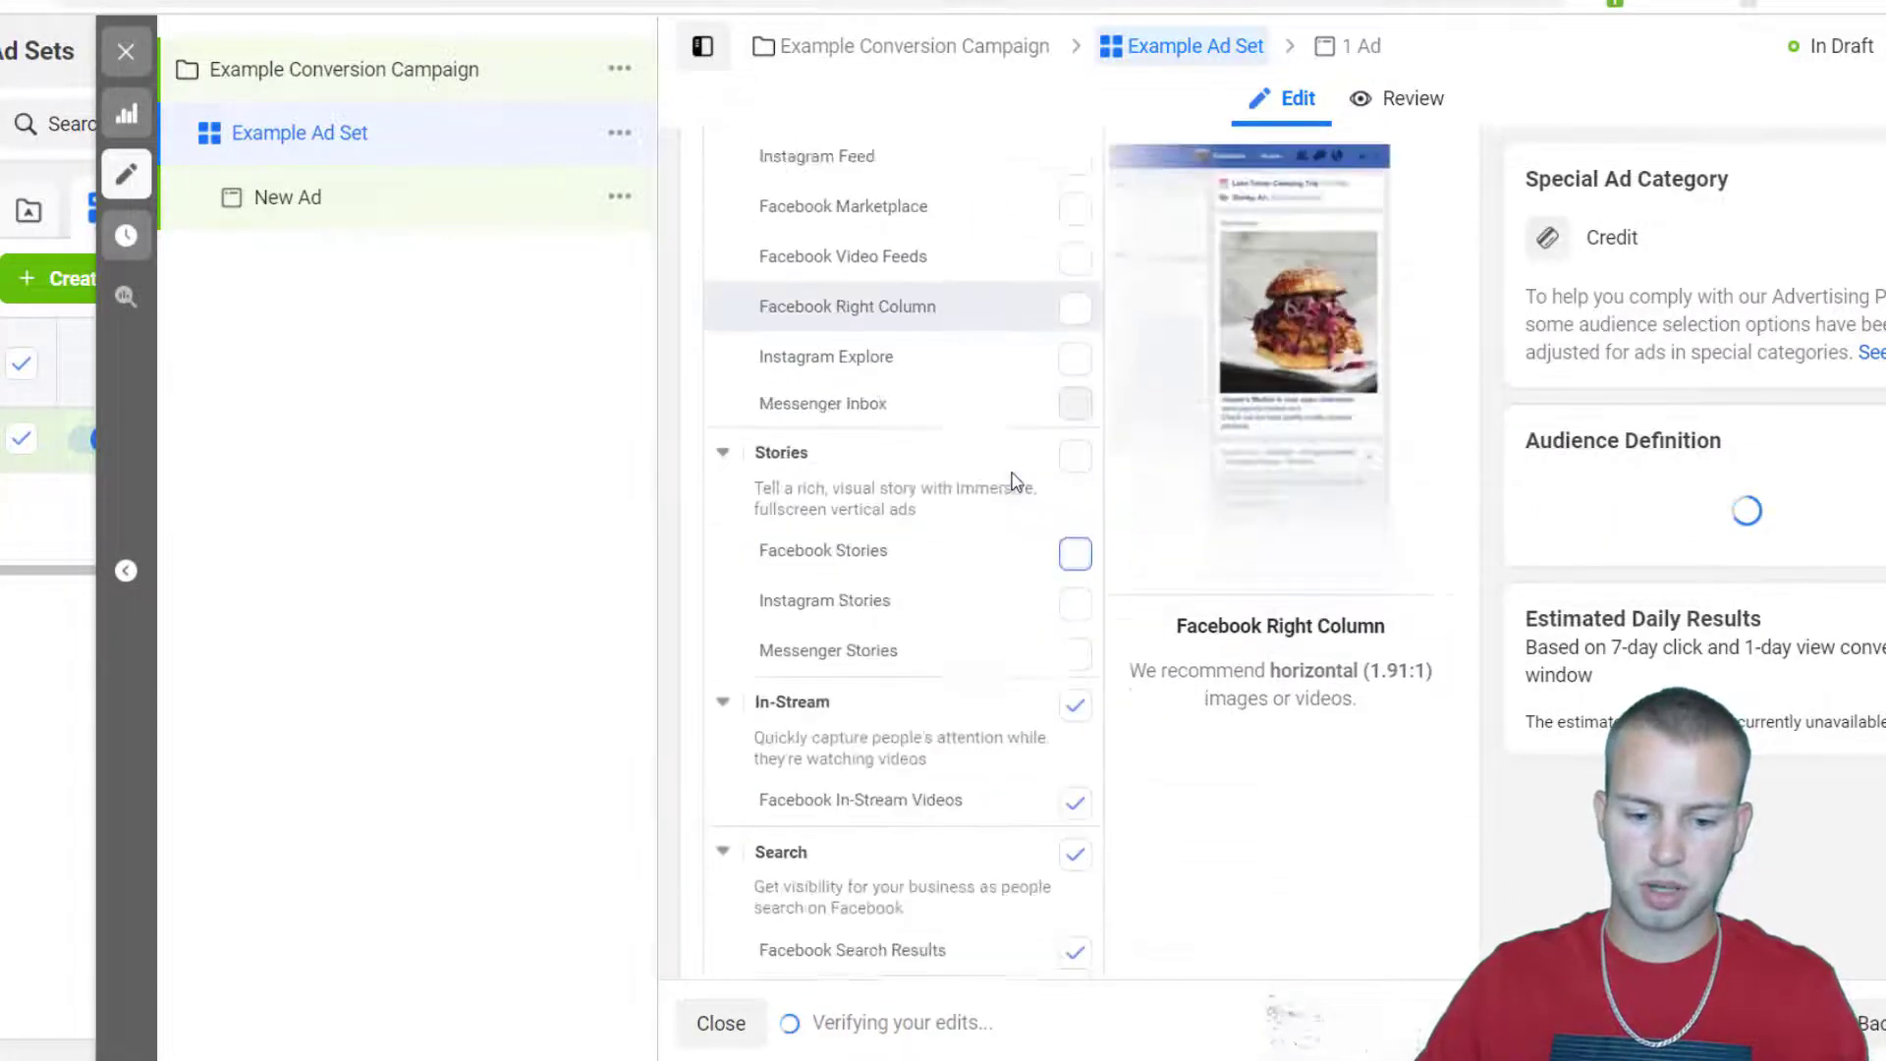
{"action": "scroll", "scroll_direction": "down", "scroll_amount": 3}
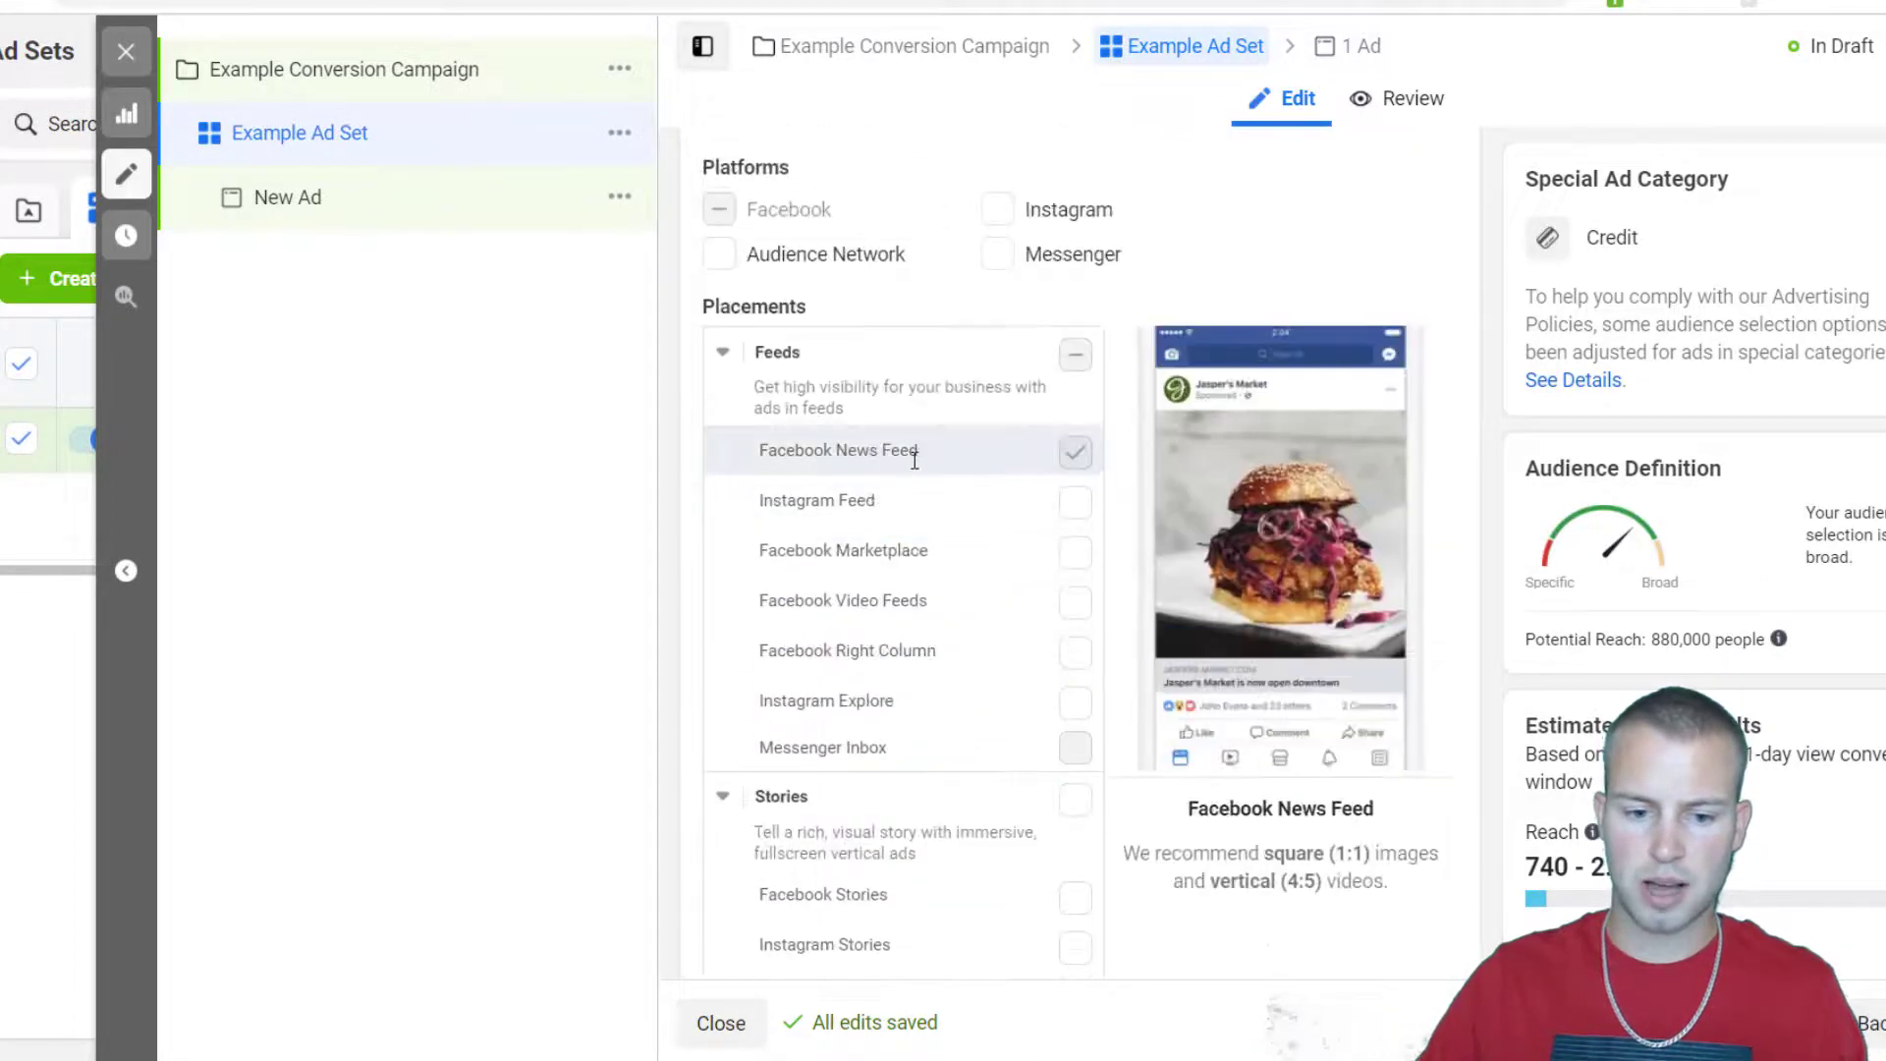
{"action": "scroll", "scroll_direction": "down", "scroll_amount": 3}
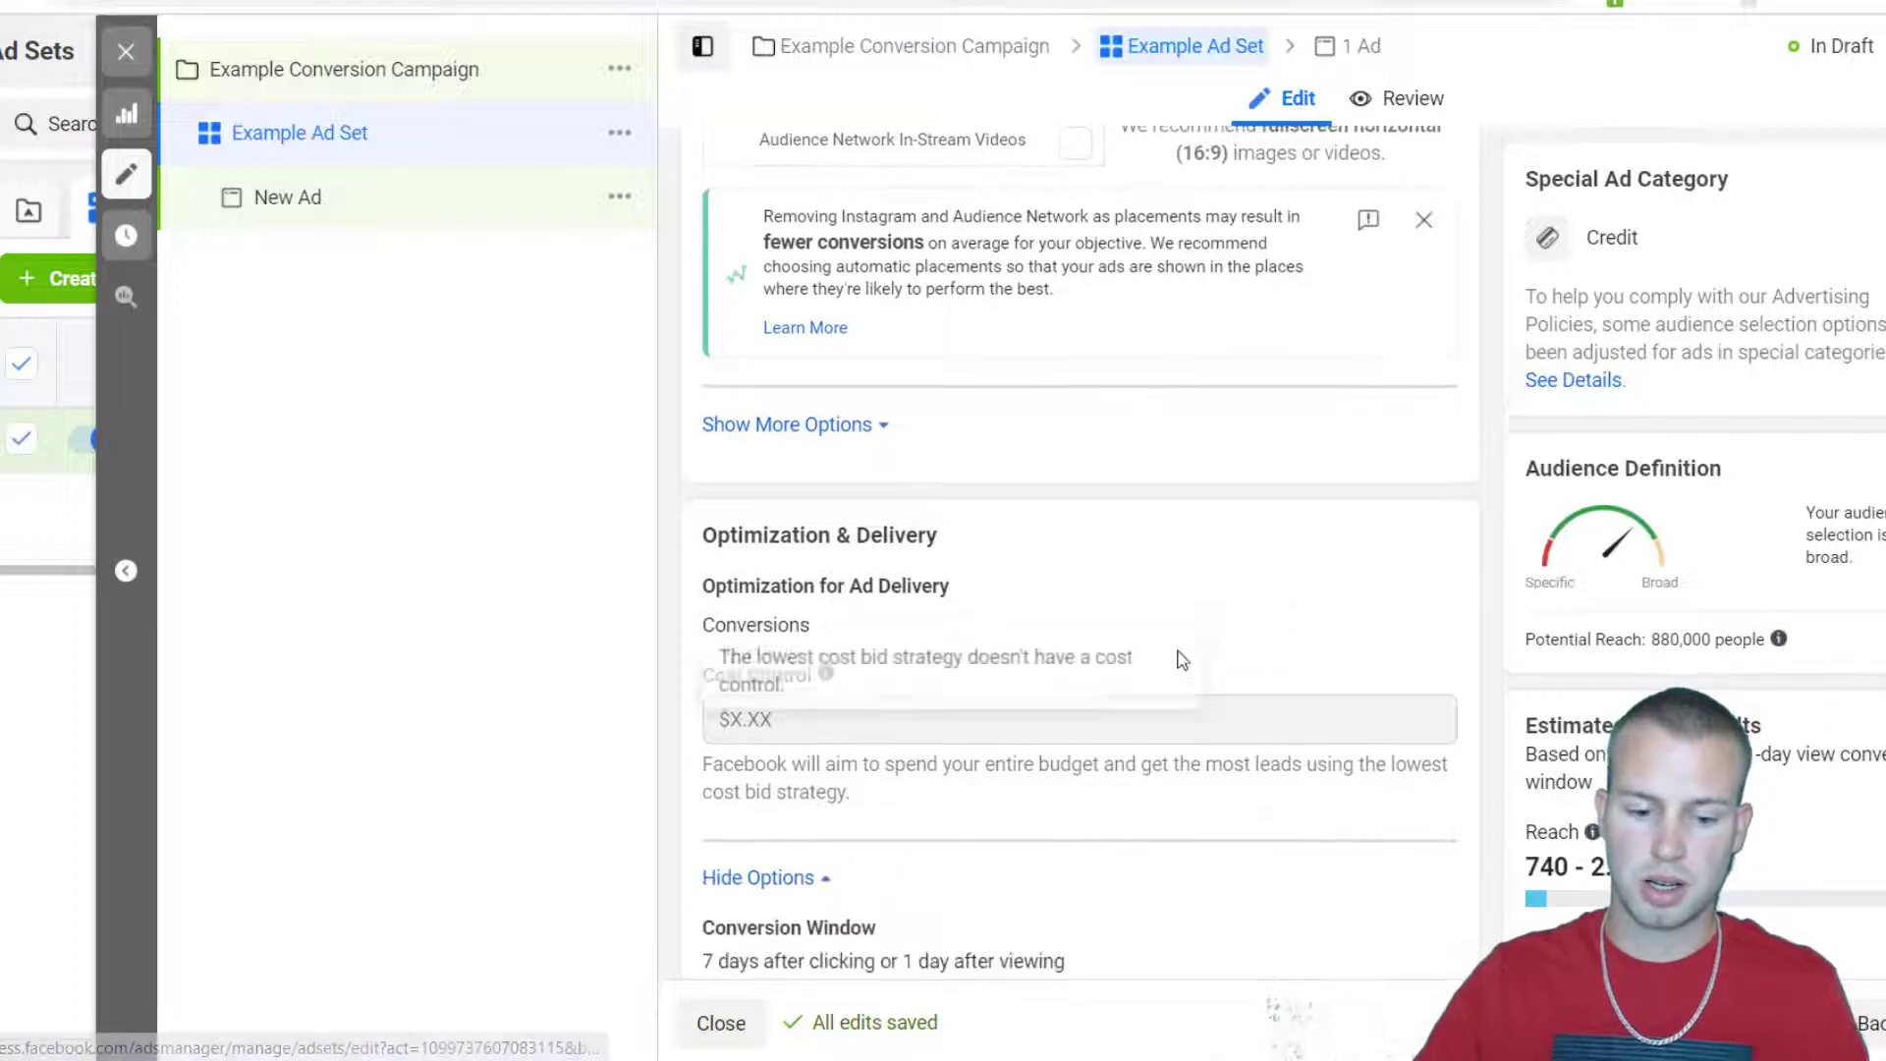
Change the conversion window to 1 day click or view.
{"action": "scroll", "scroll_direction": "down", "scroll_amount": 3}
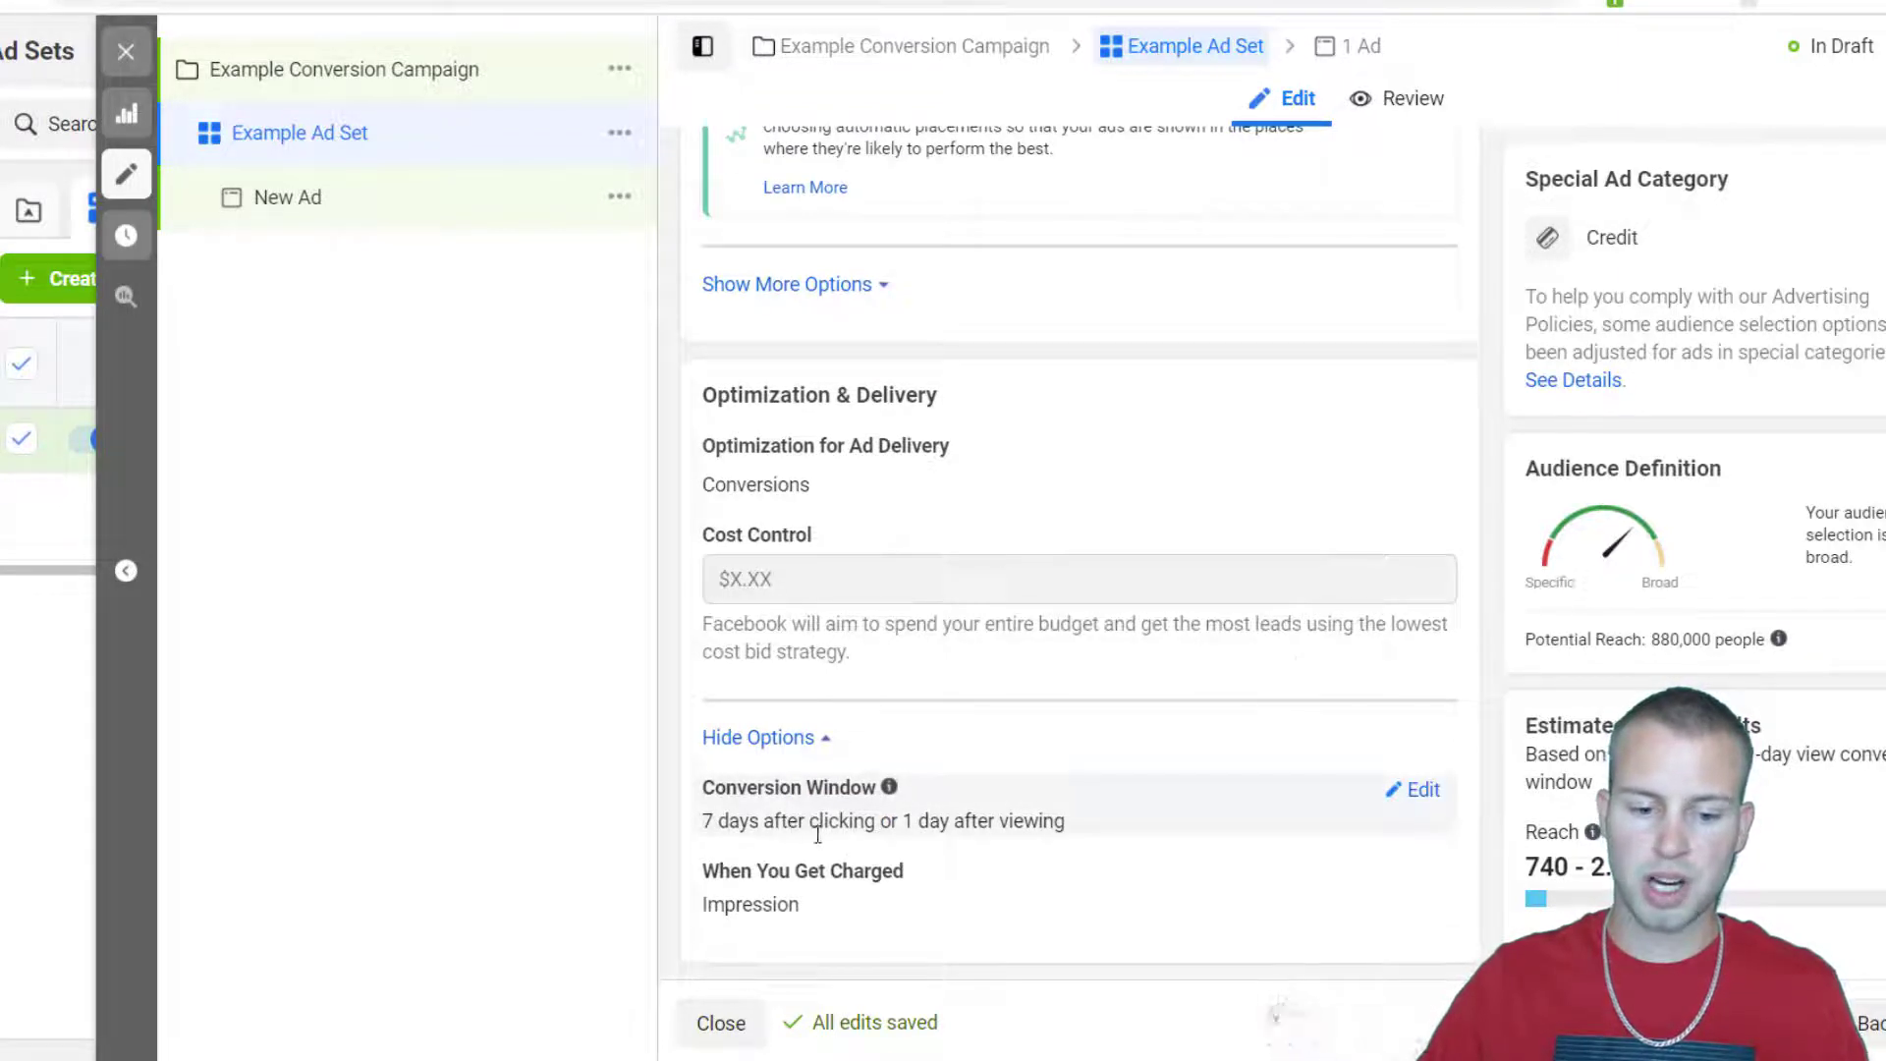
{"action": "left_click", "coordinate": [1412, 790]}
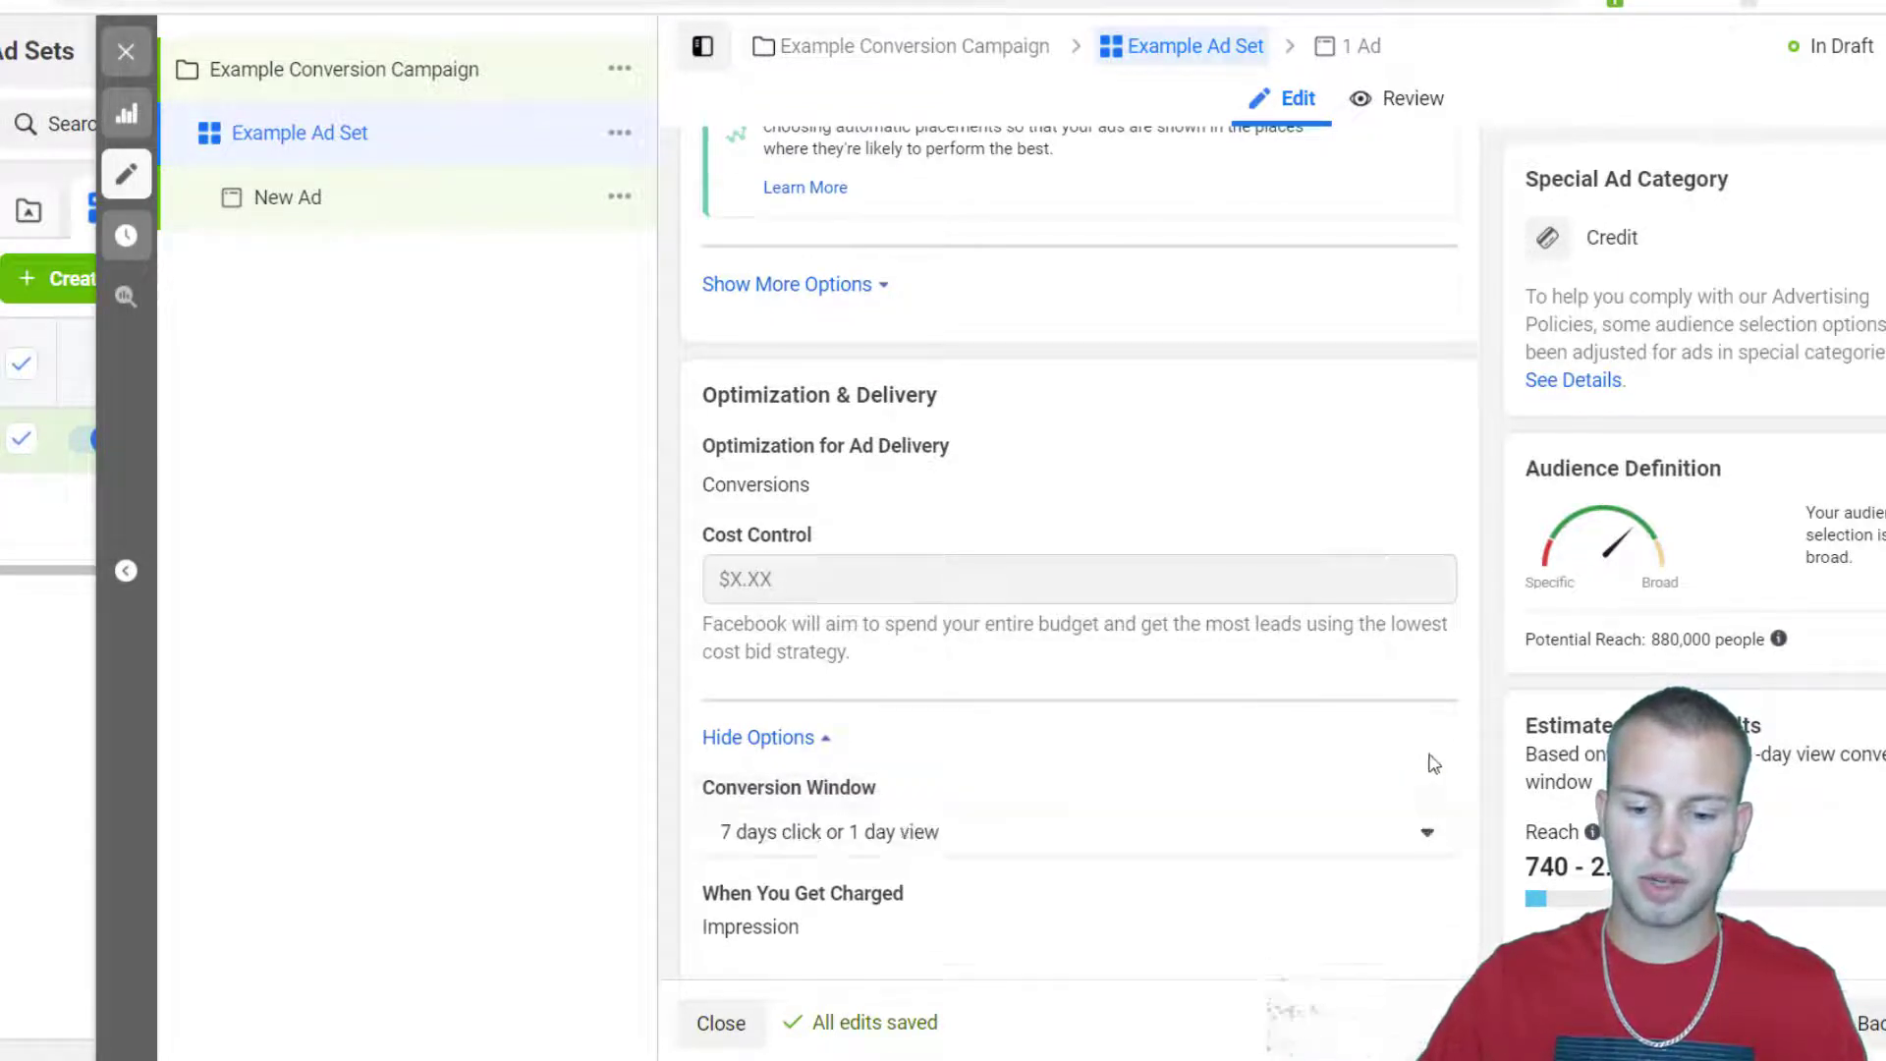
{"action": "scroll", "scroll_direction": "down", "scroll_amount": 3}
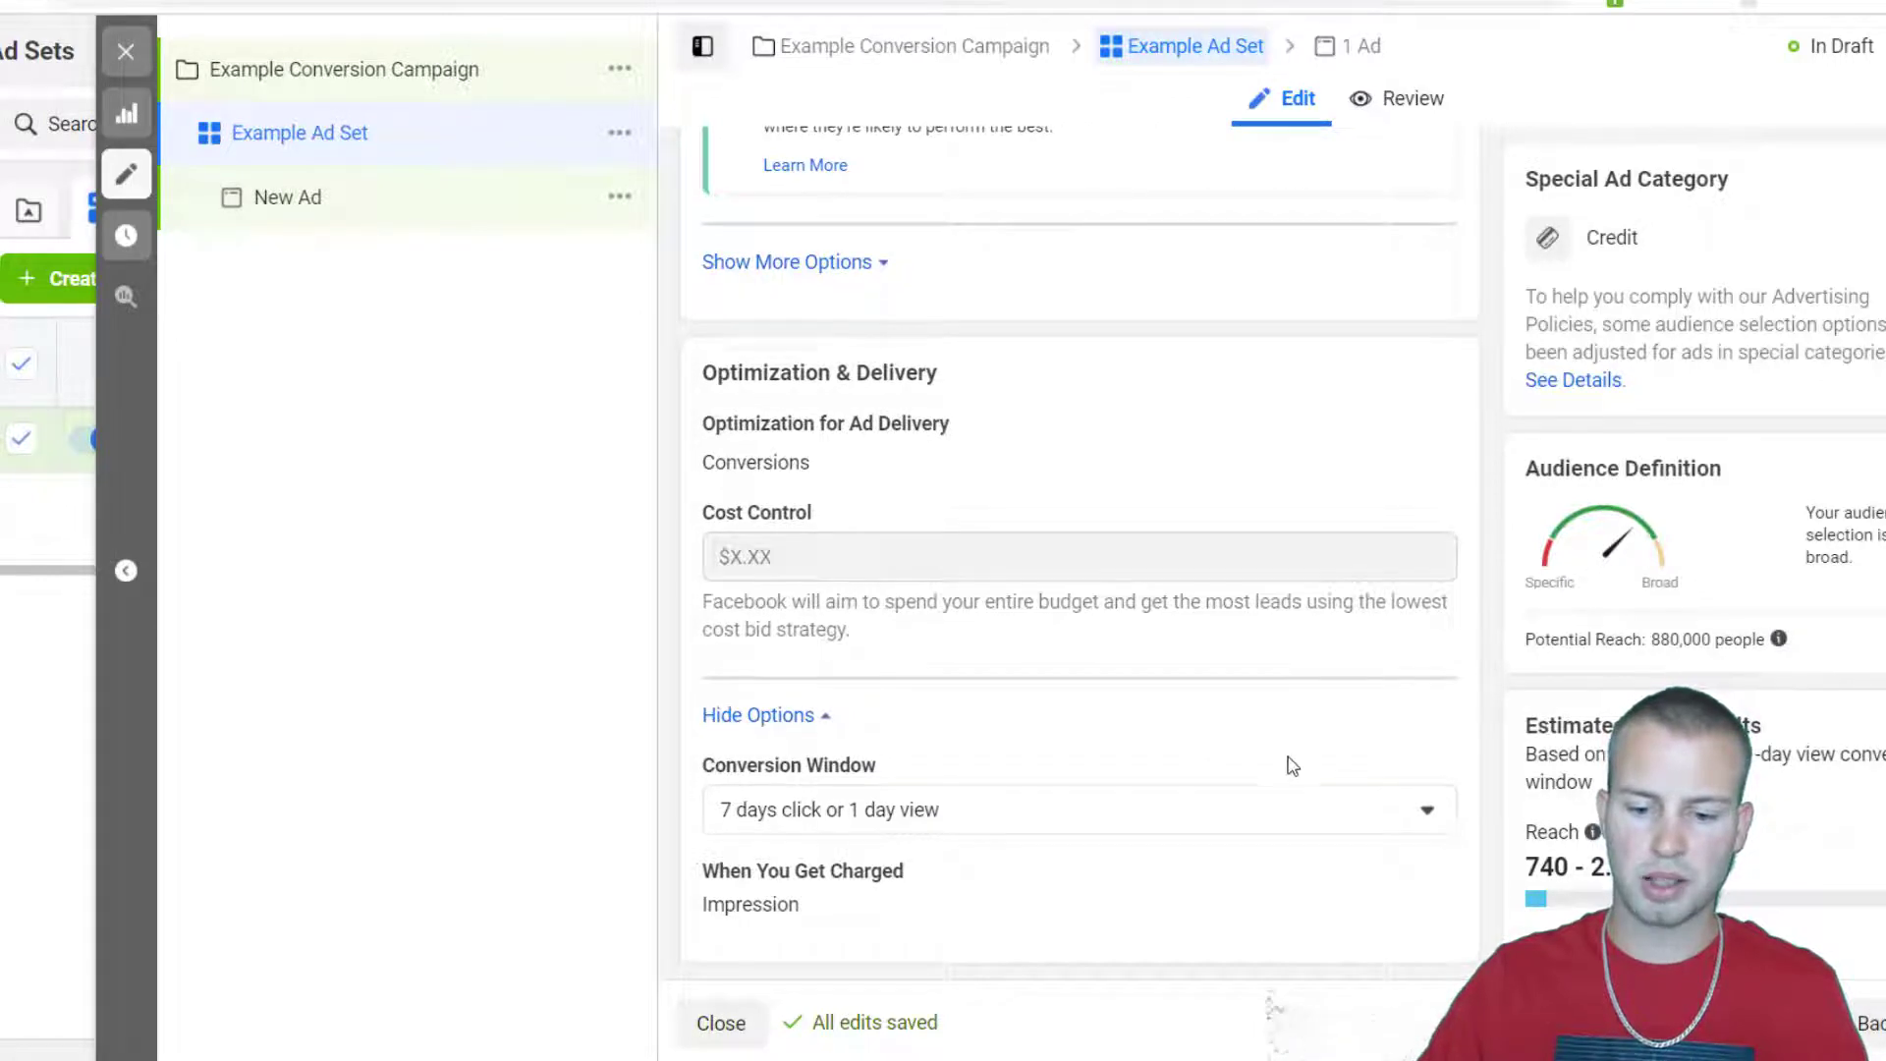
{"action": "left_click", "coordinate": [1076, 807]}
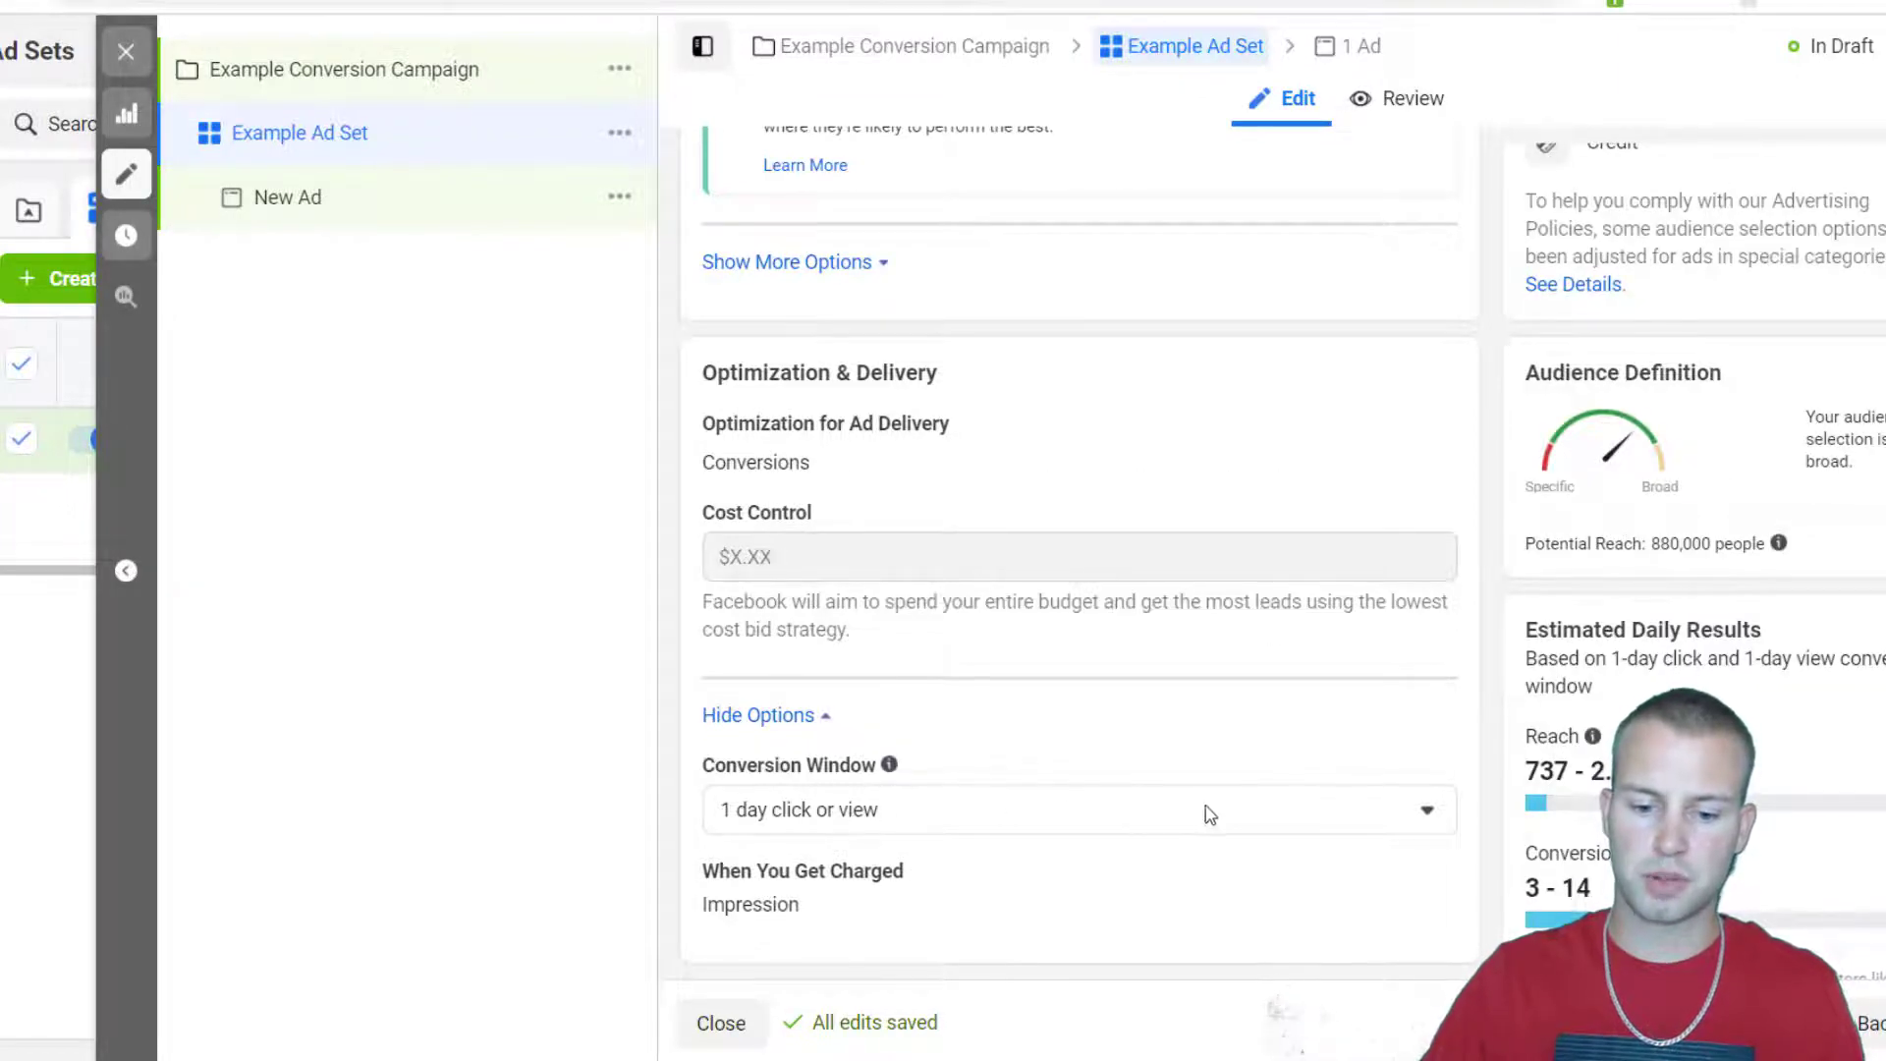
{"action": "left_click", "coordinate": [1076, 809]}
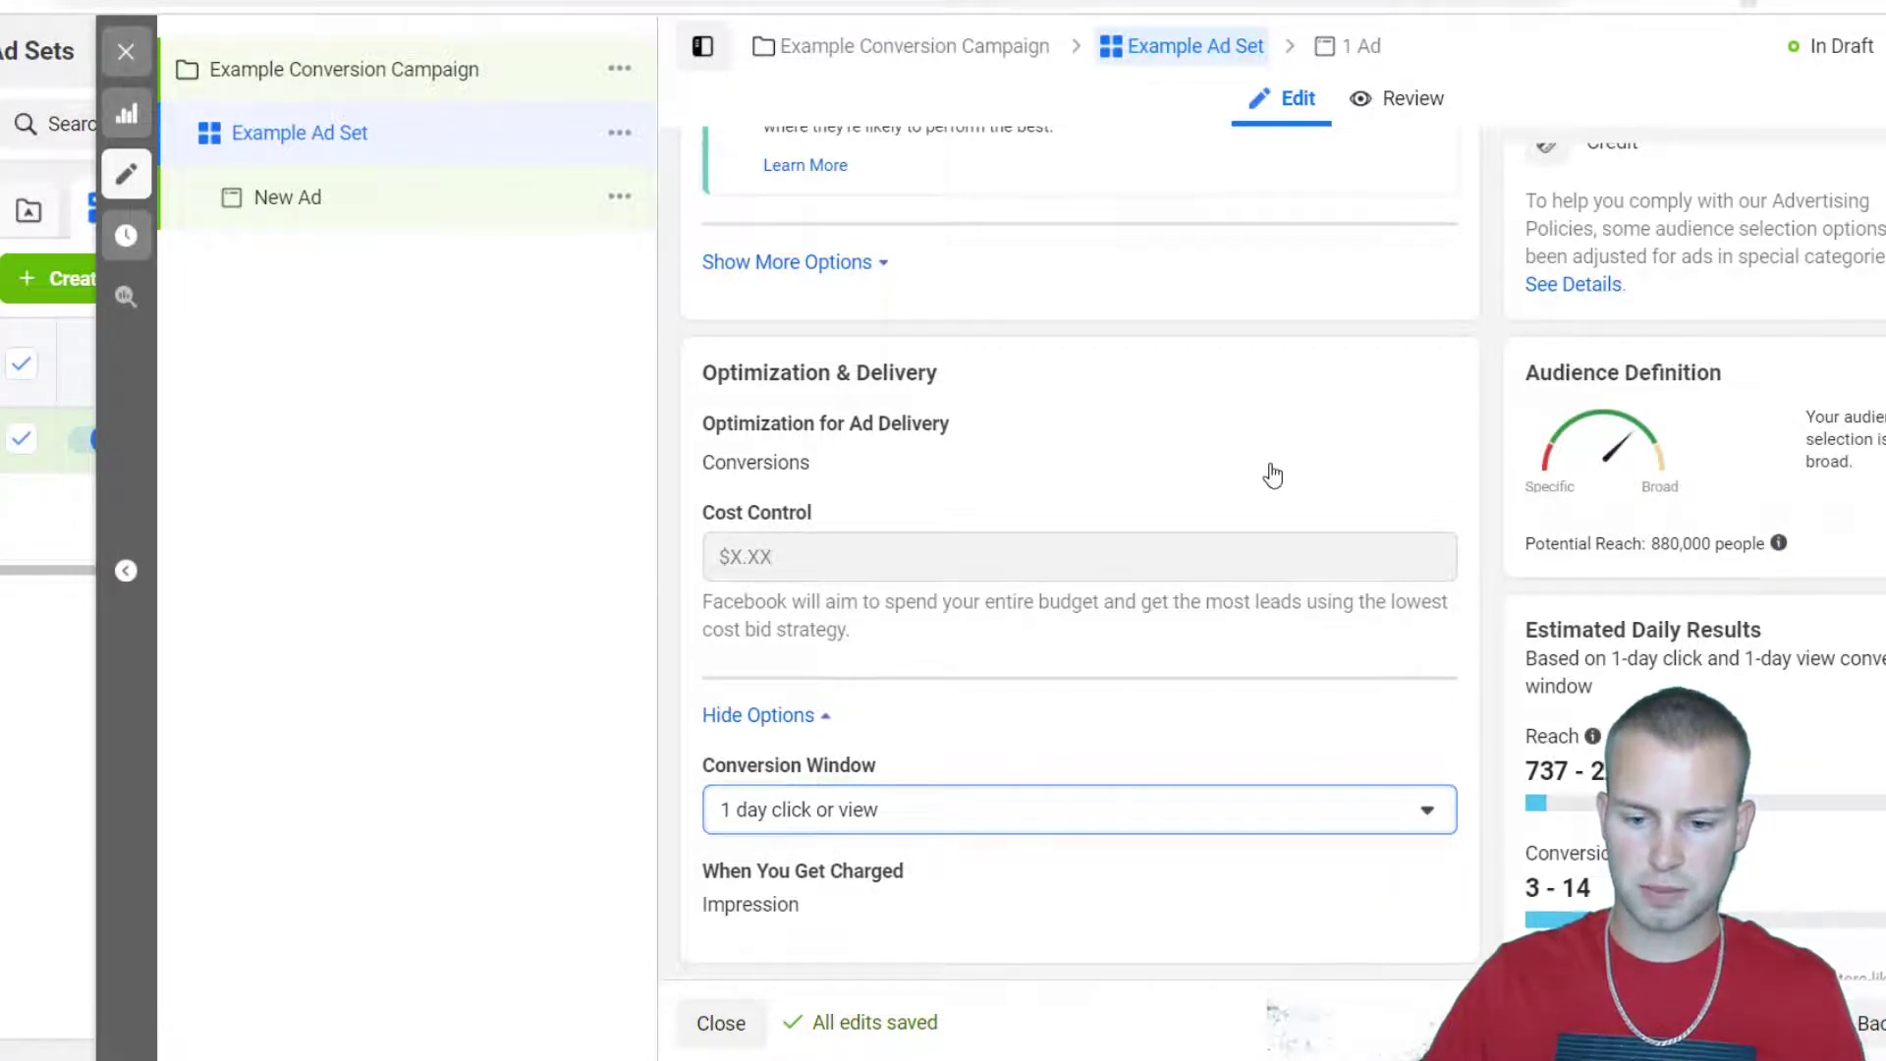
{"action": "left_click", "coordinate": [287, 196]}
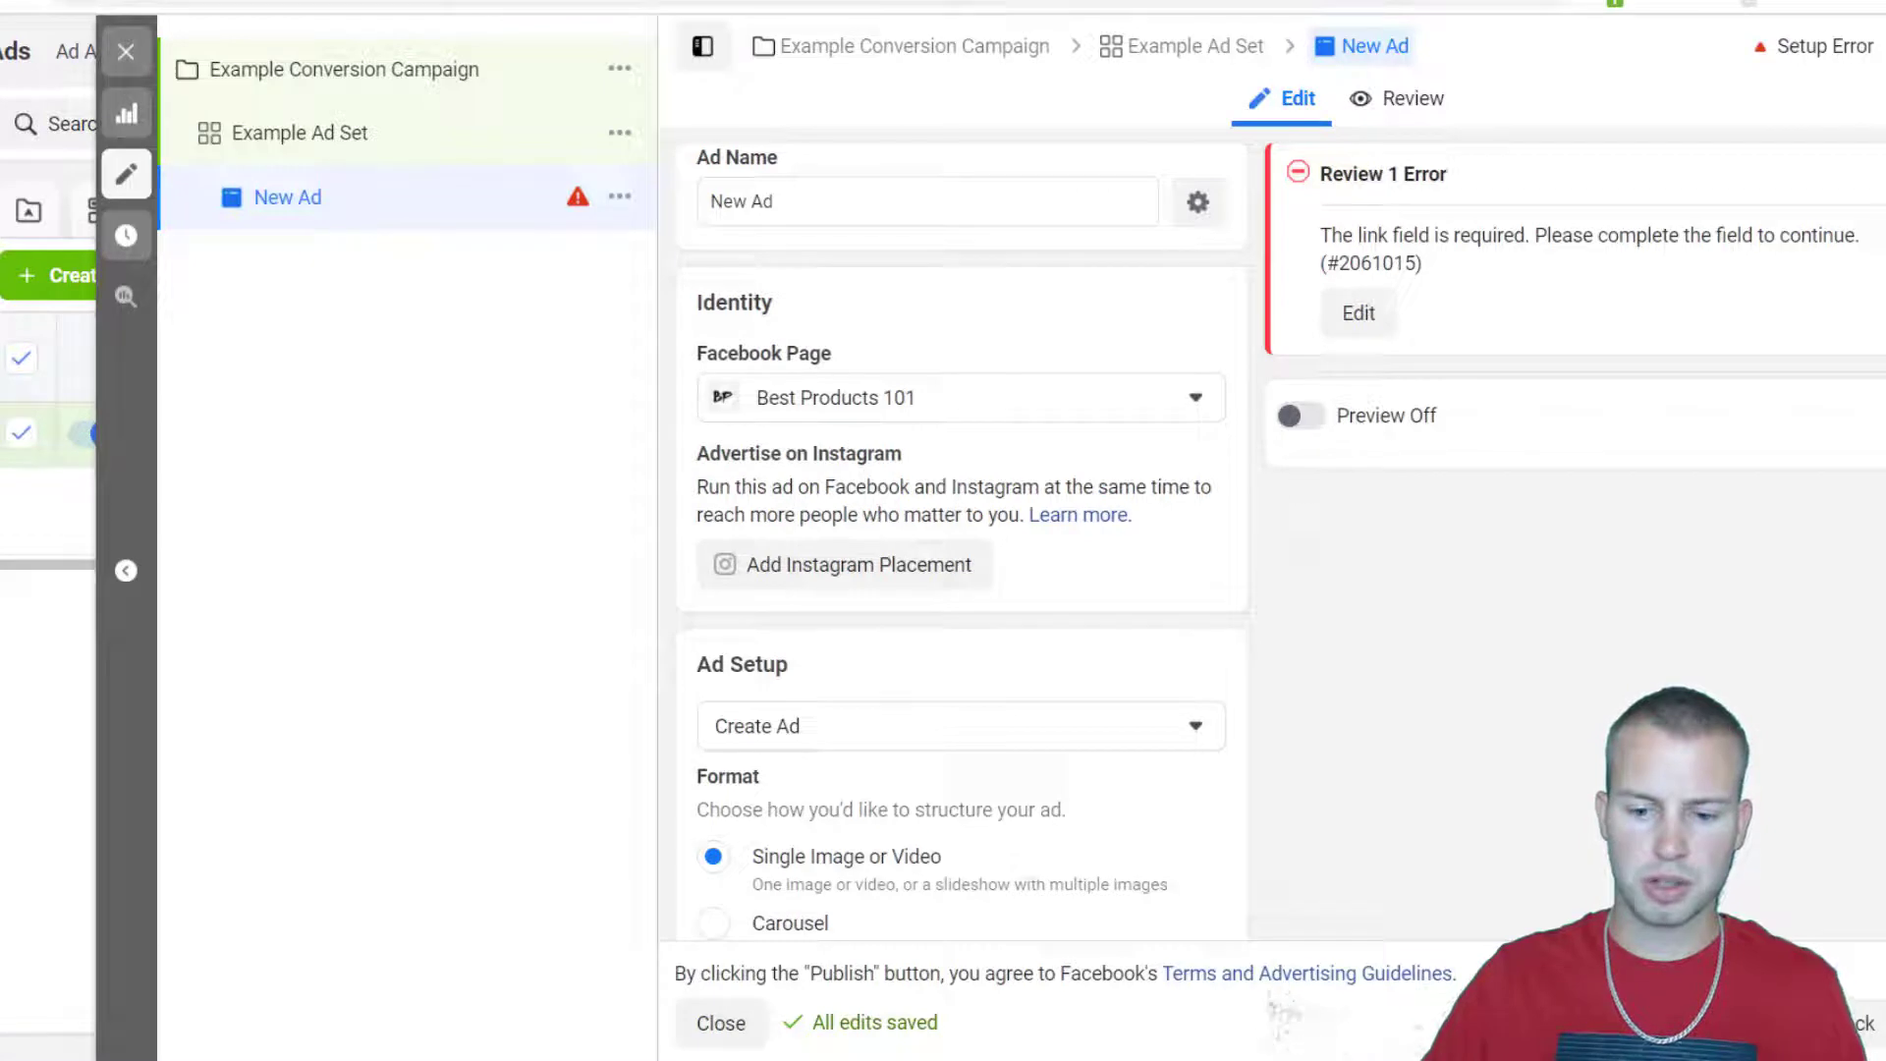
Review the ad setup and copy the LP 1 landing page URL from ClickFunnels.
{"action": "scroll", "scroll_direction": "down", "scroll_amount": 3}
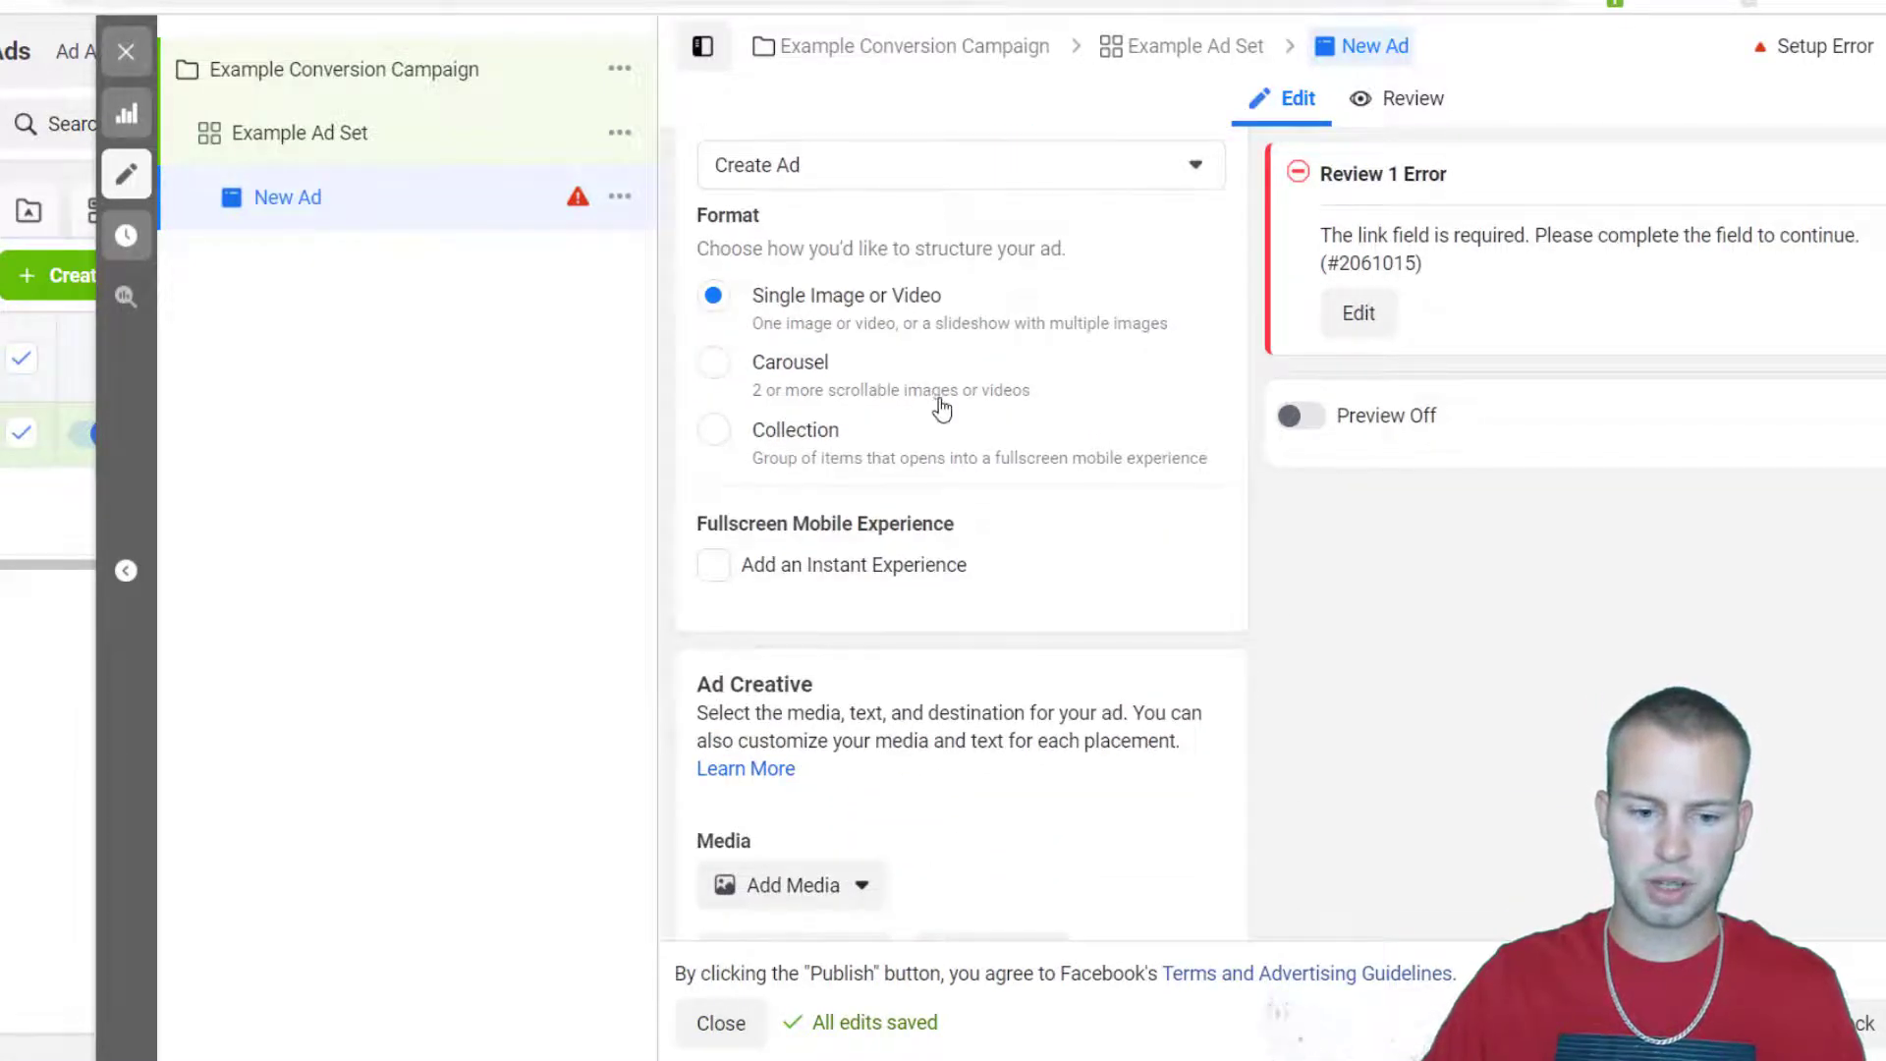
{"action": "scroll", "scroll_direction": "down", "scroll_amount": 3}
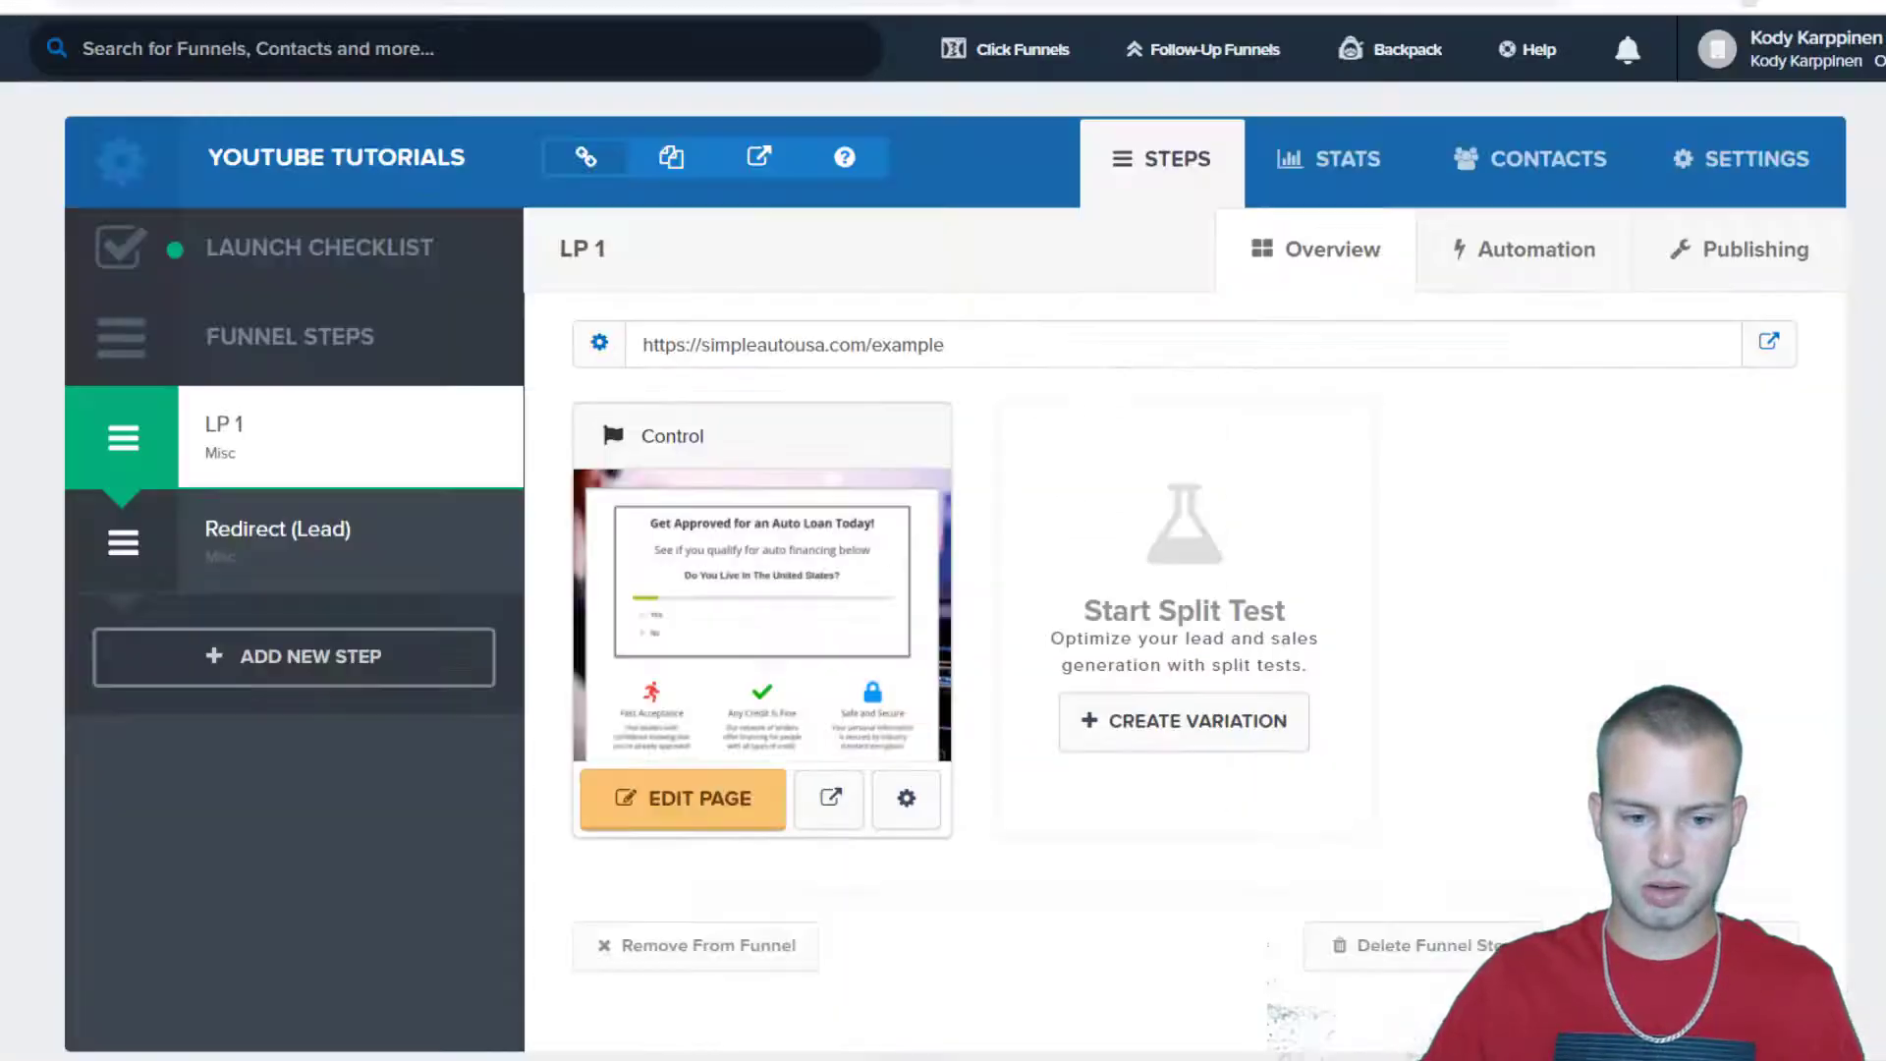
{"action": "right_click", "coordinate": [782, 344]}
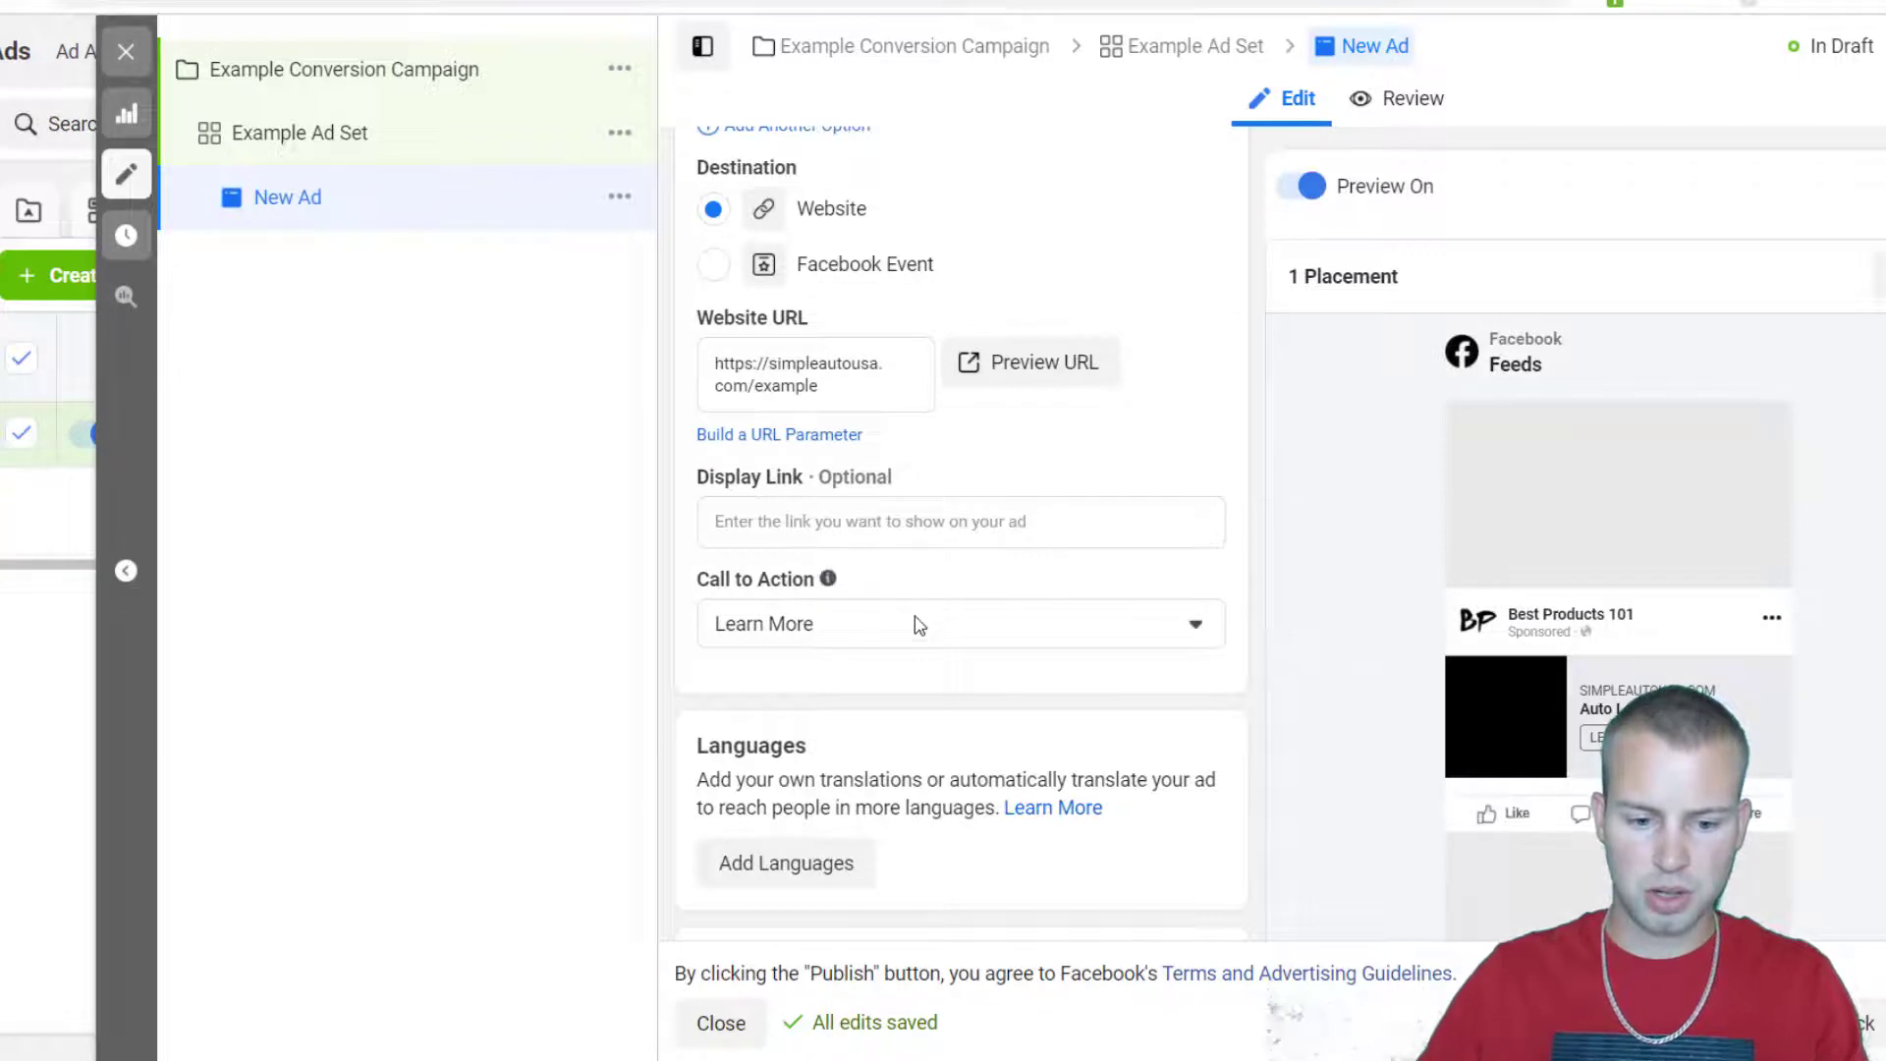
Set the ad's call to action to Apply Now.
{"action": "left_click", "coordinate": [957, 623]}
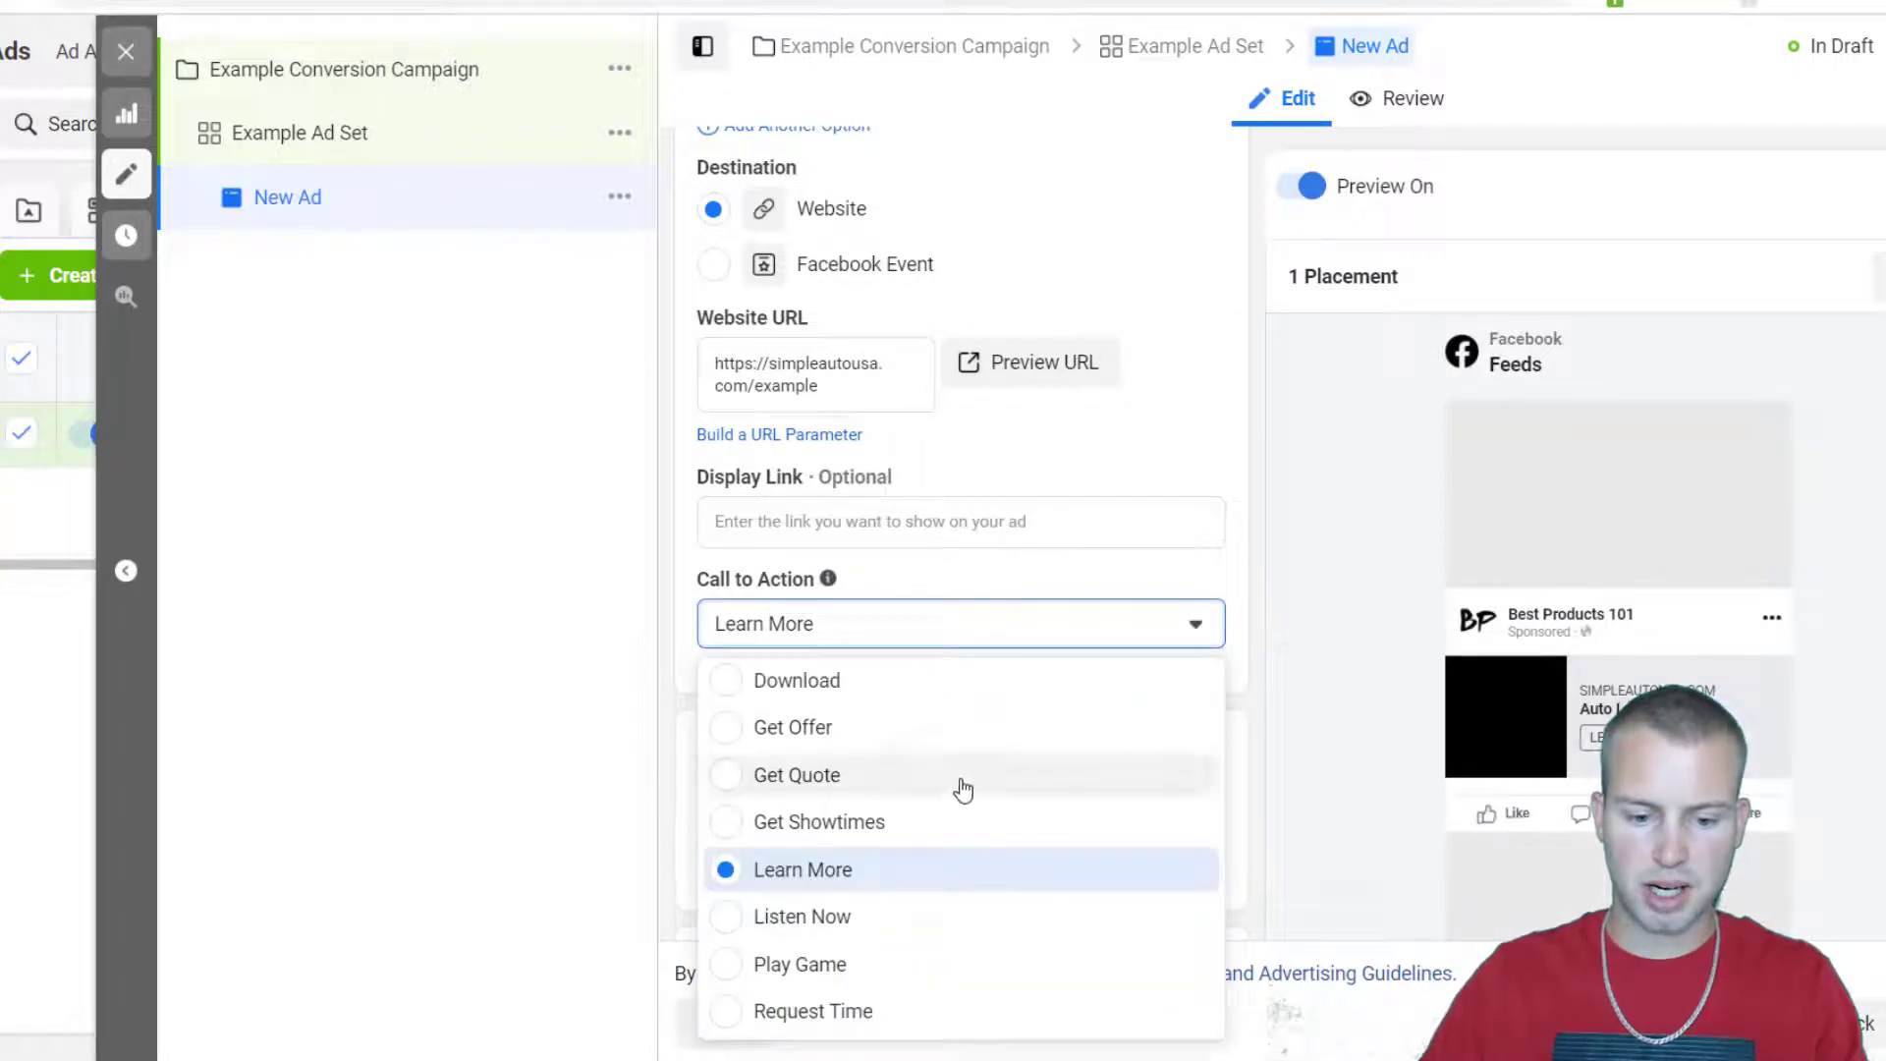
{"action": "scroll", "scroll_direction": "down", "scroll_amount": 3}
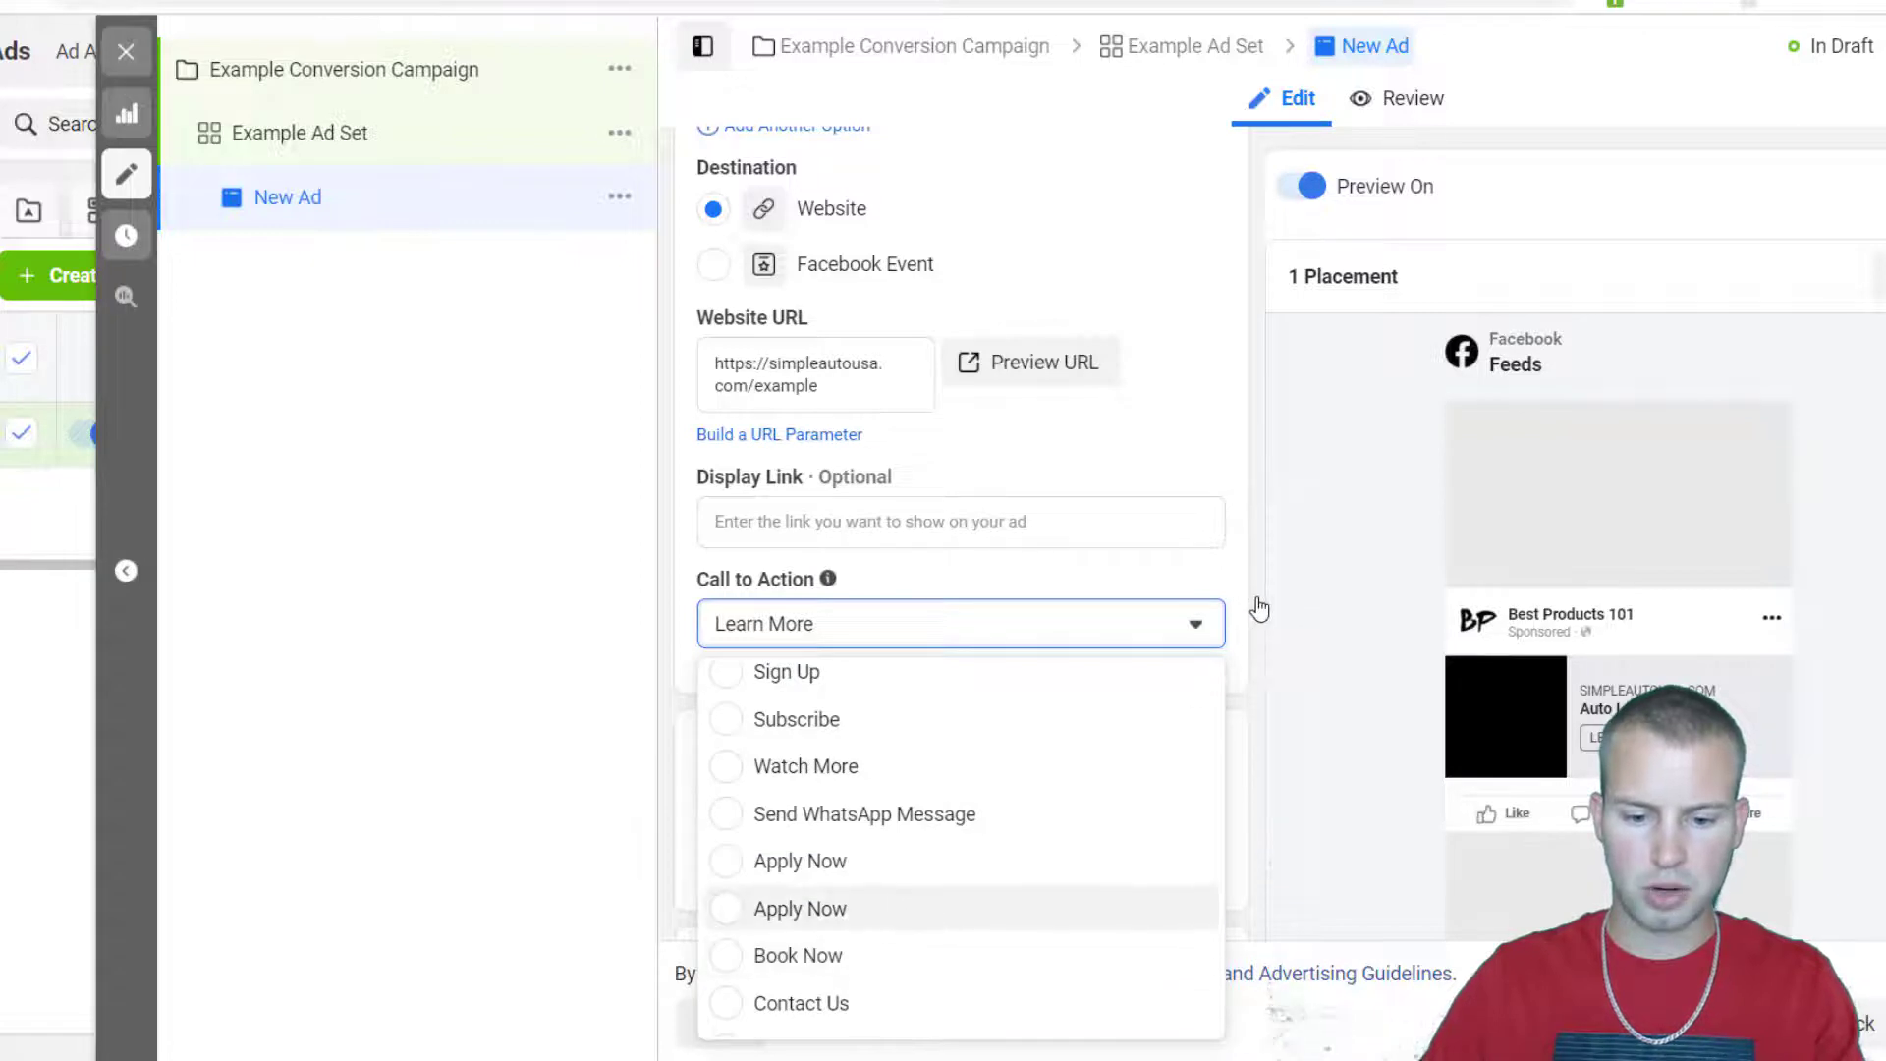
{"action": "left_click", "coordinate": [801, 908]}
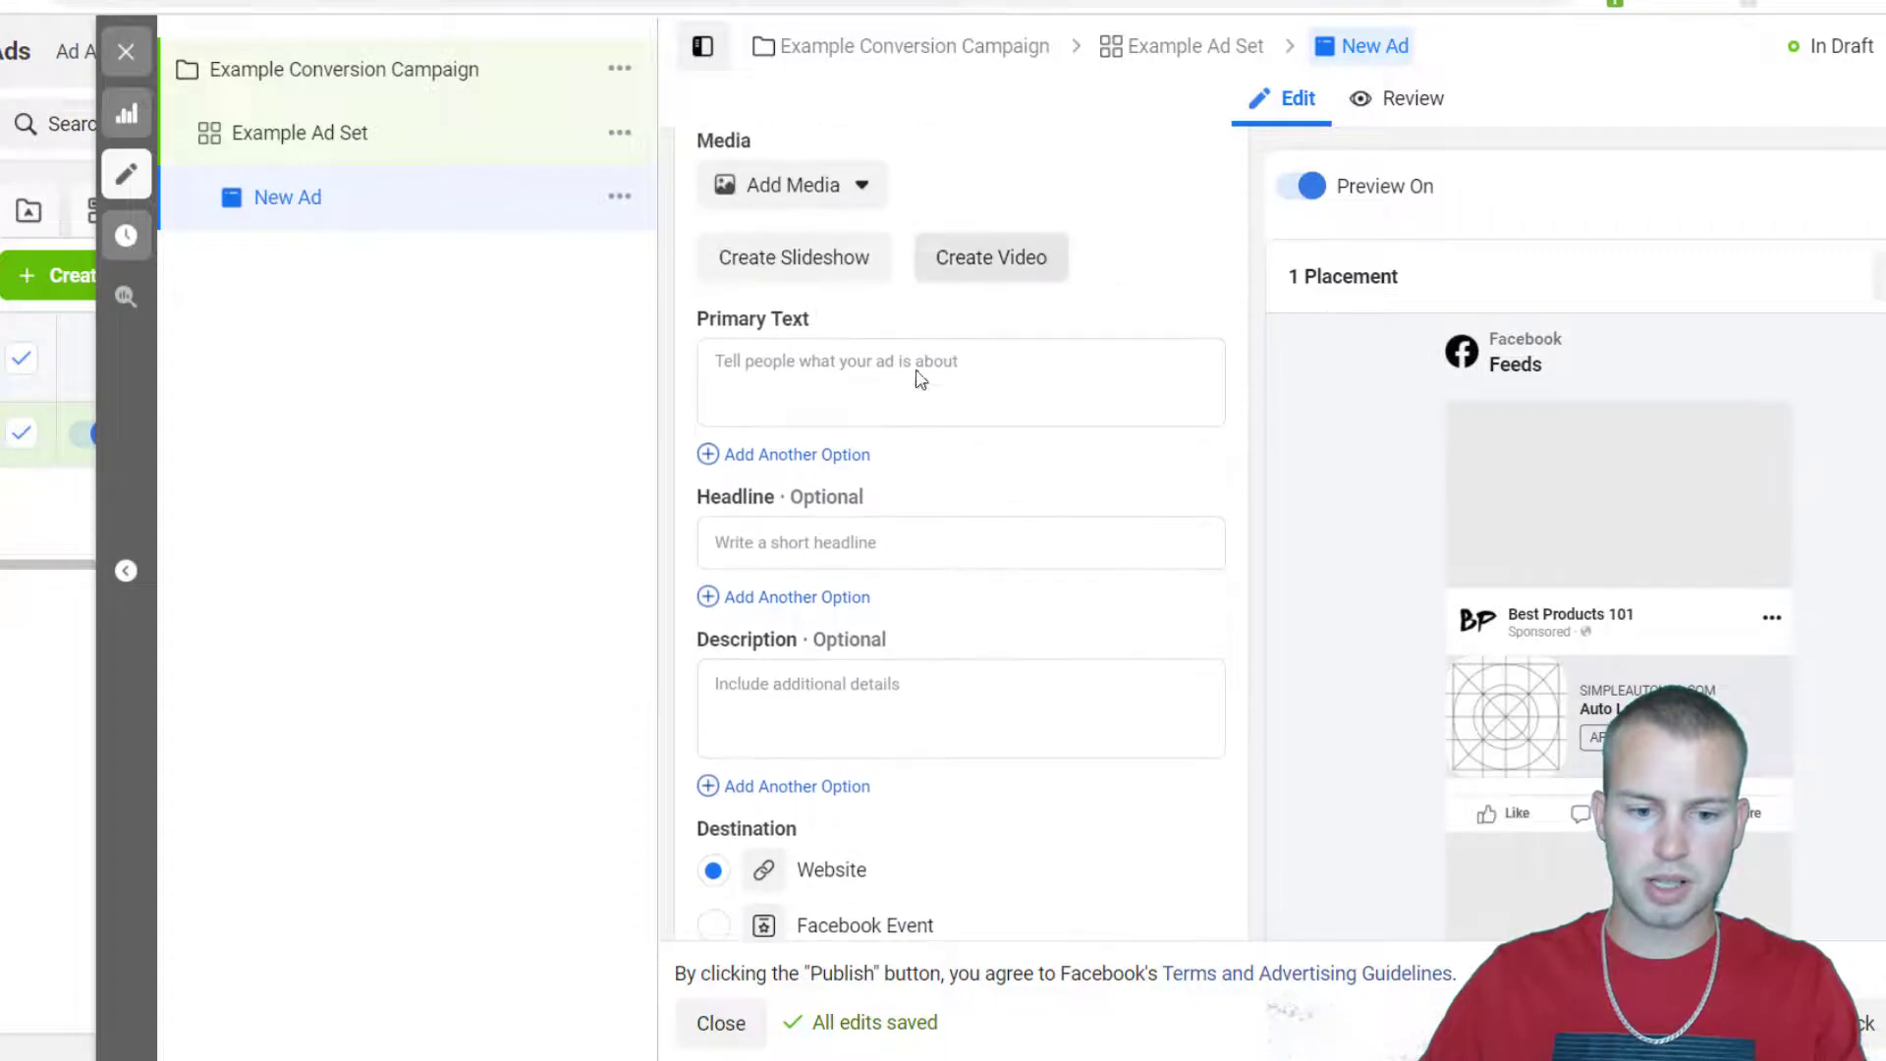
{"action": "scroll", "scroll_direction": "up", "scroll_amount": 3}
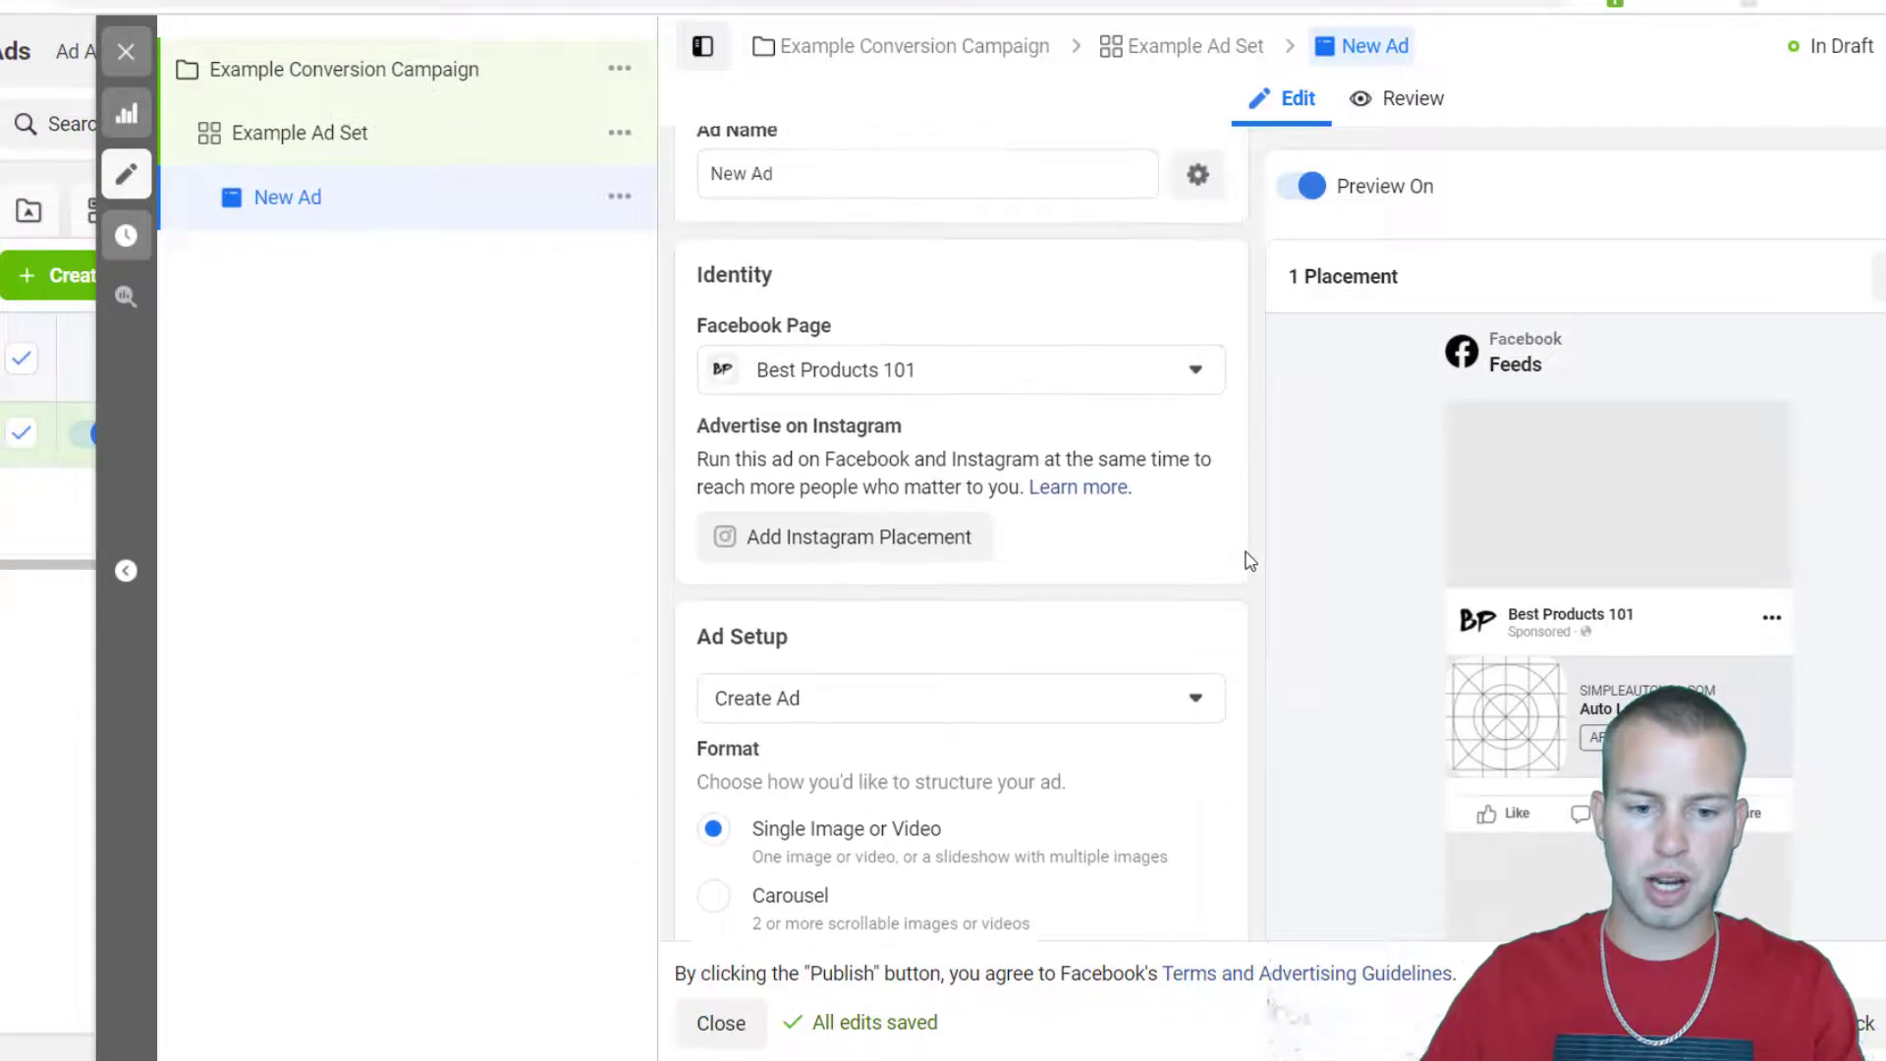
{"action": "scroll", "scroll_direction": "down", "scroll_amount": 3}
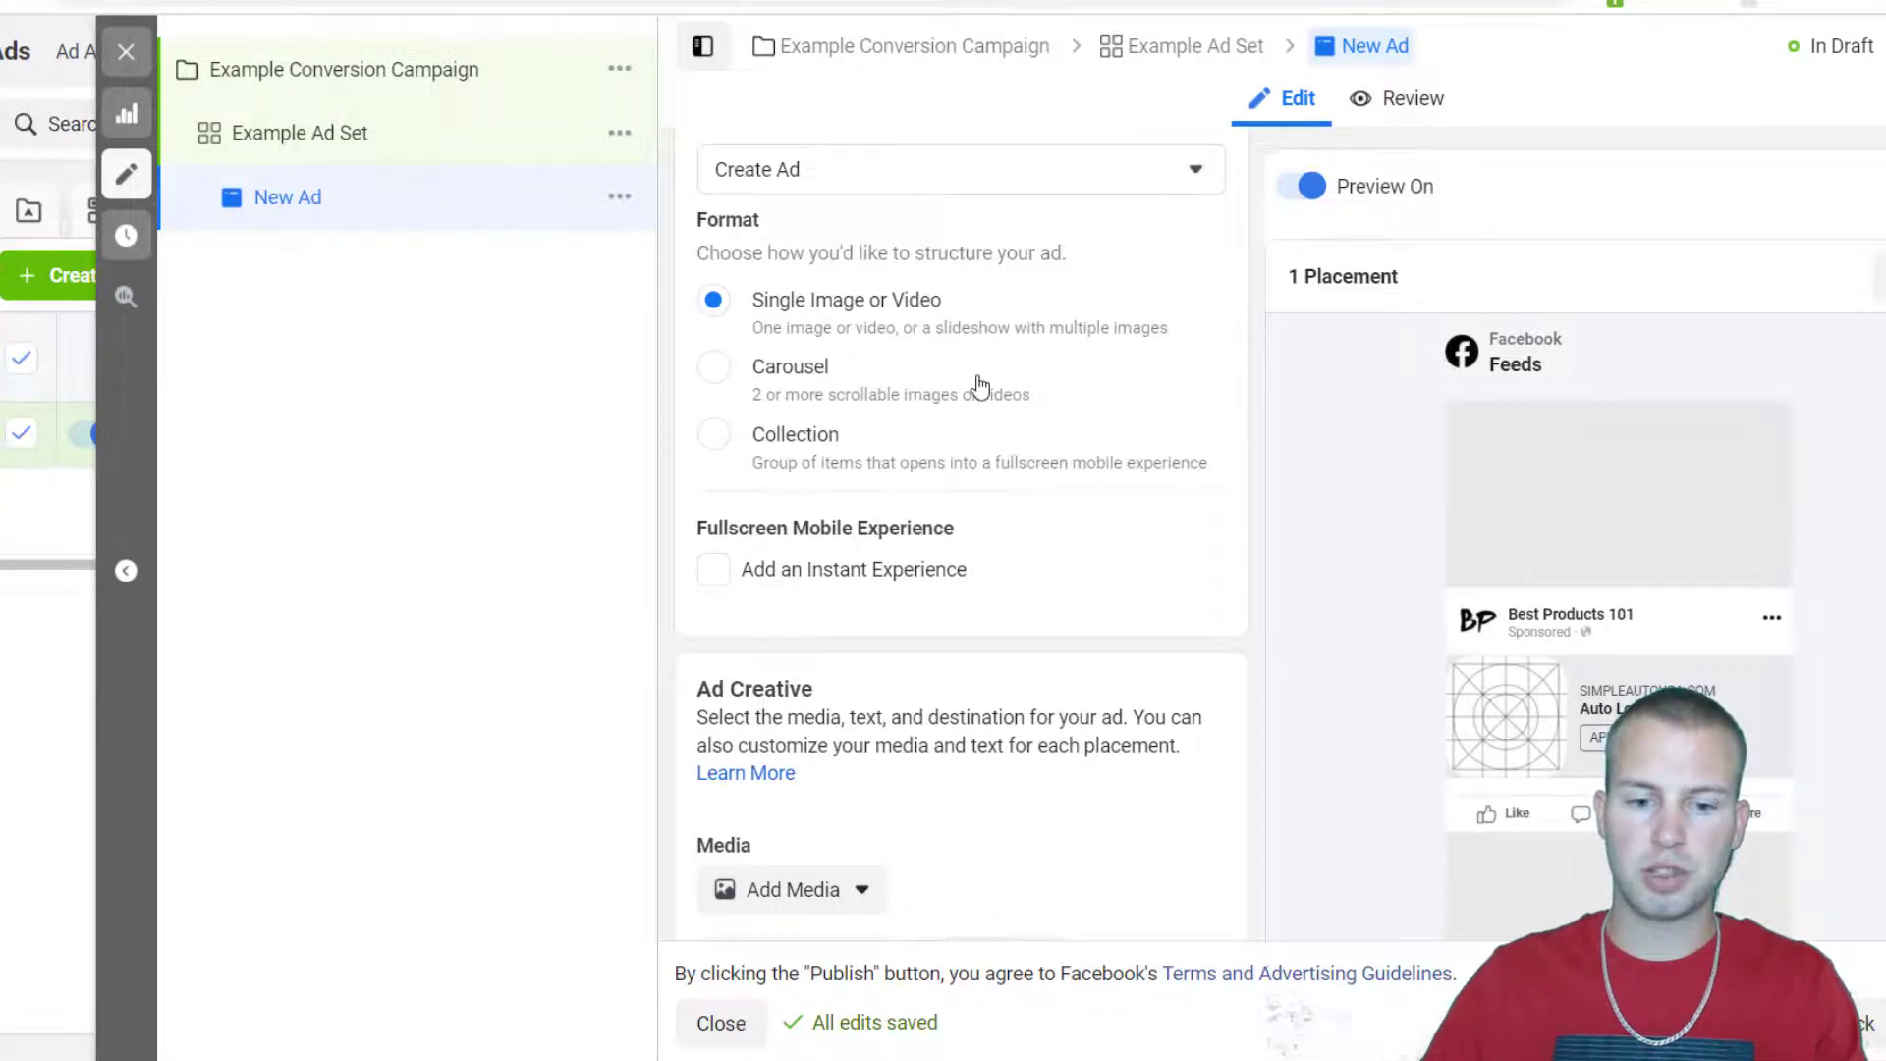
{"action": "mouse_move", "coordinate": [1086, 359]}
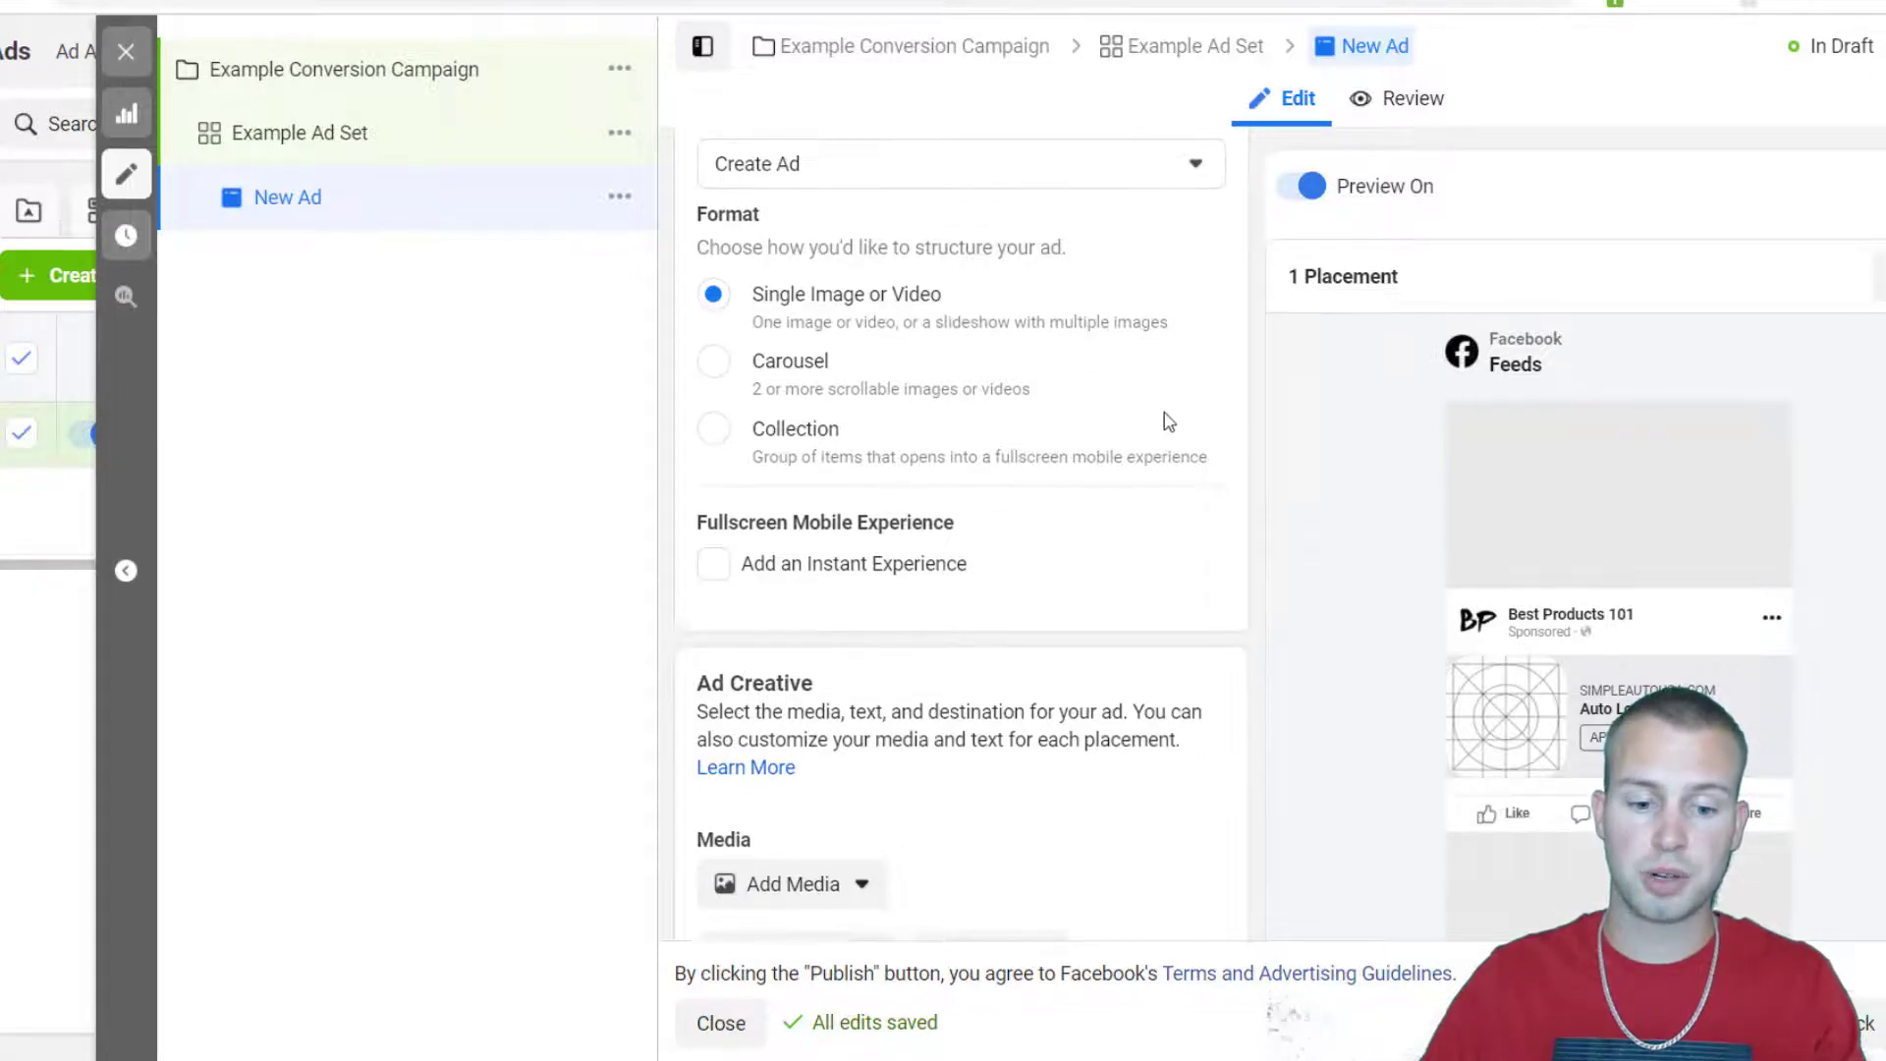
{"action": "scroll", "scroll_direction": "down", "scroll_amount": 3}
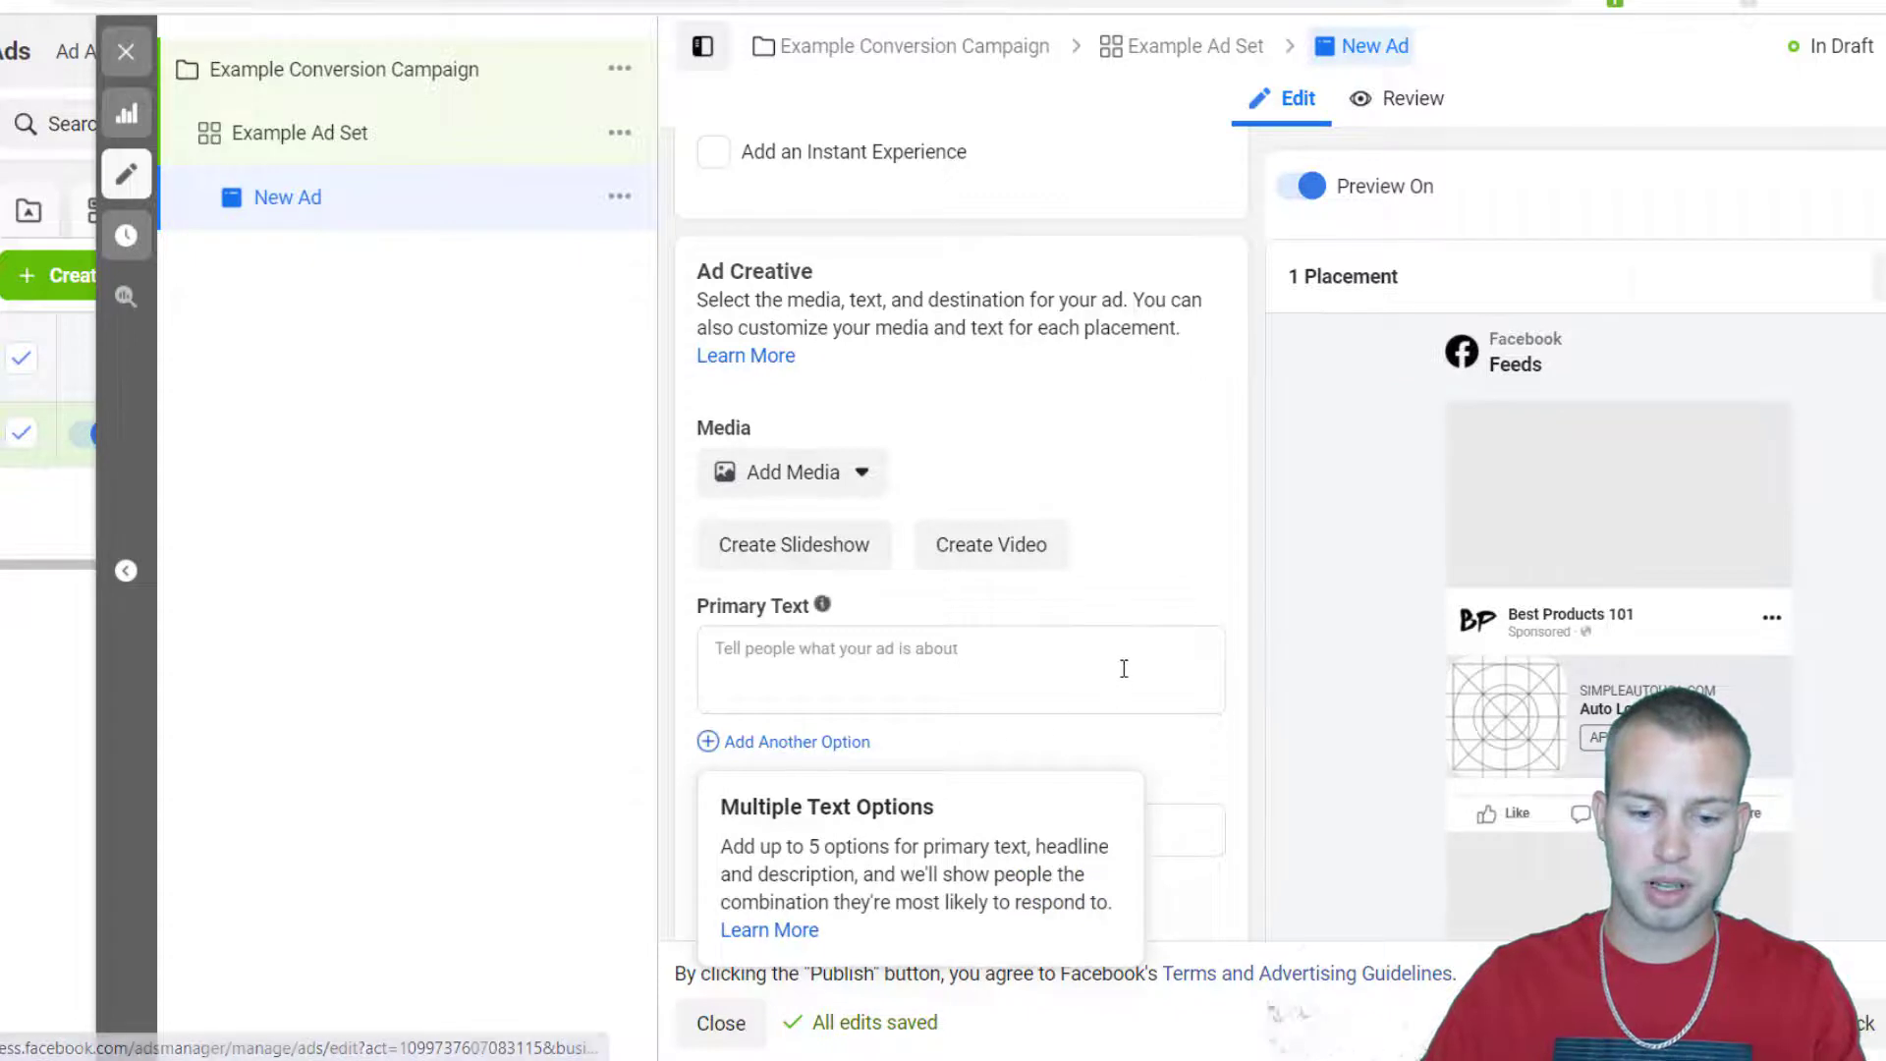
{"action": "left_click", "coordinate": [784, 741]}
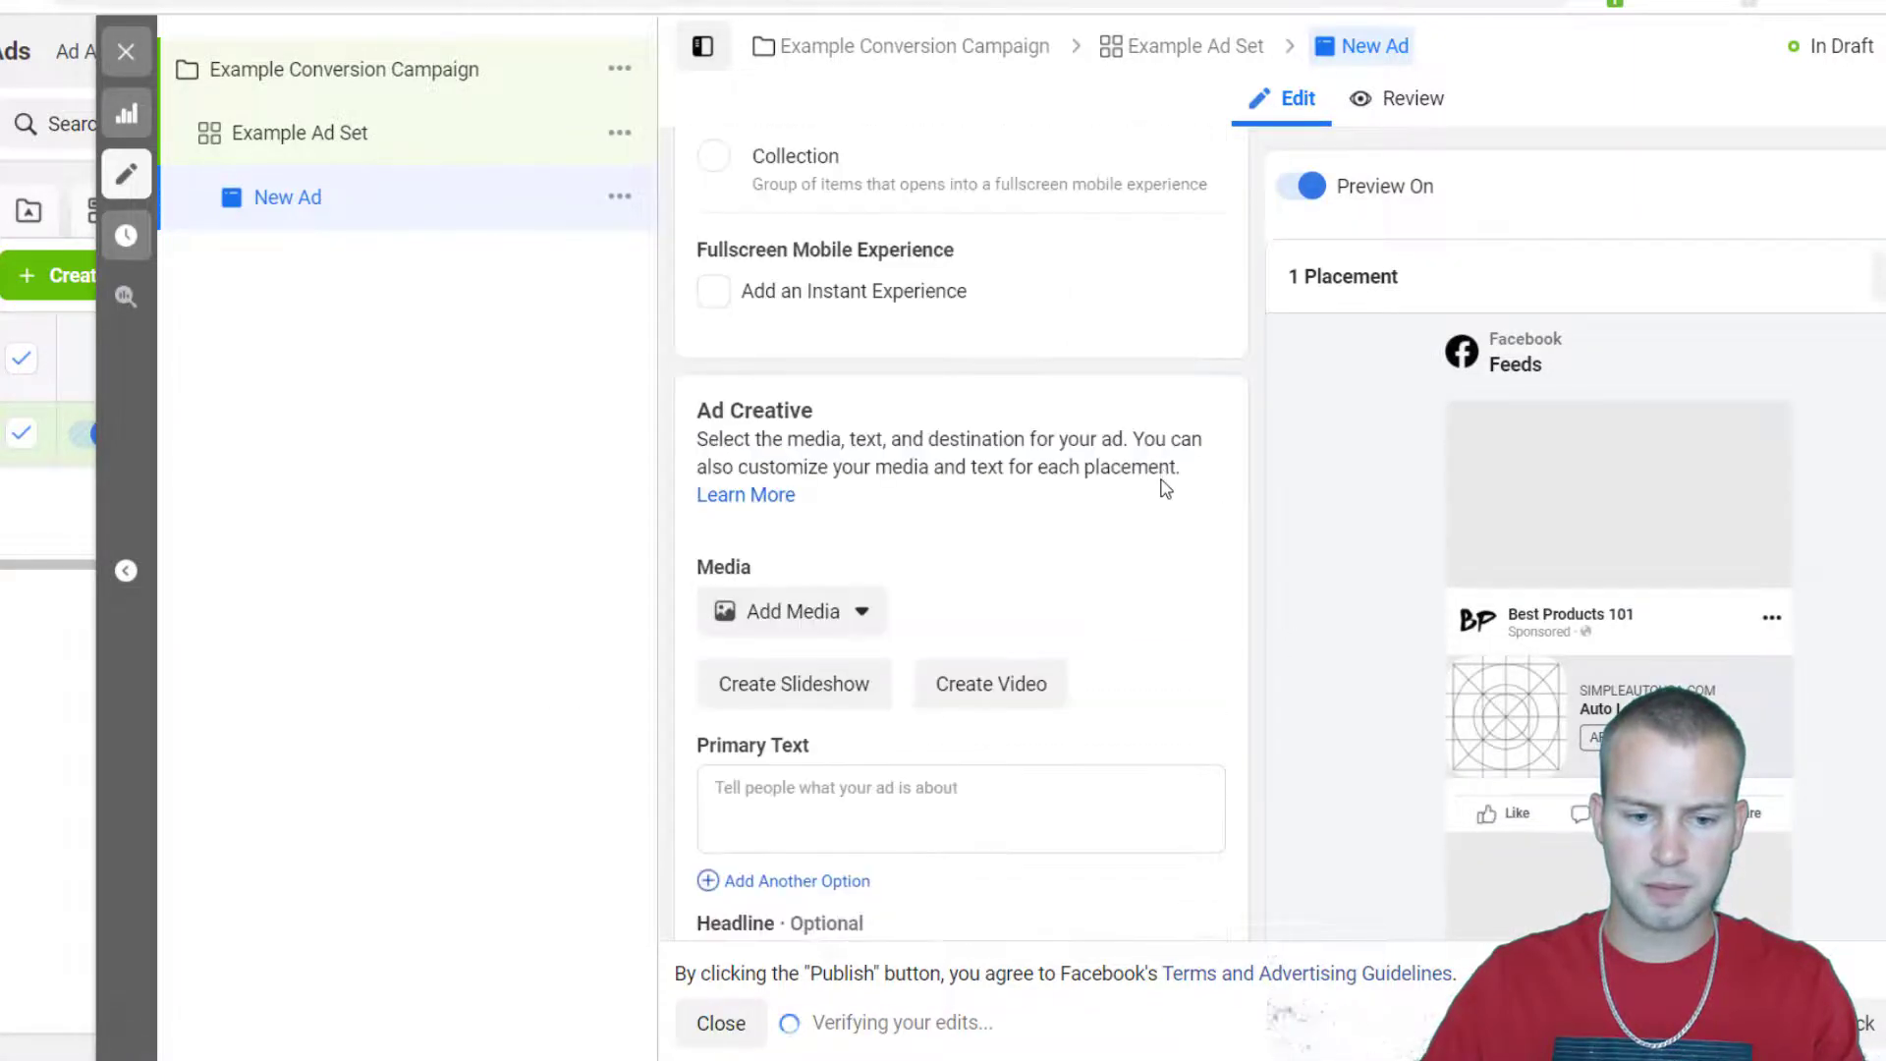
{"action": "scroll", "scroll_direction": "down", "scroll_amount": 3}
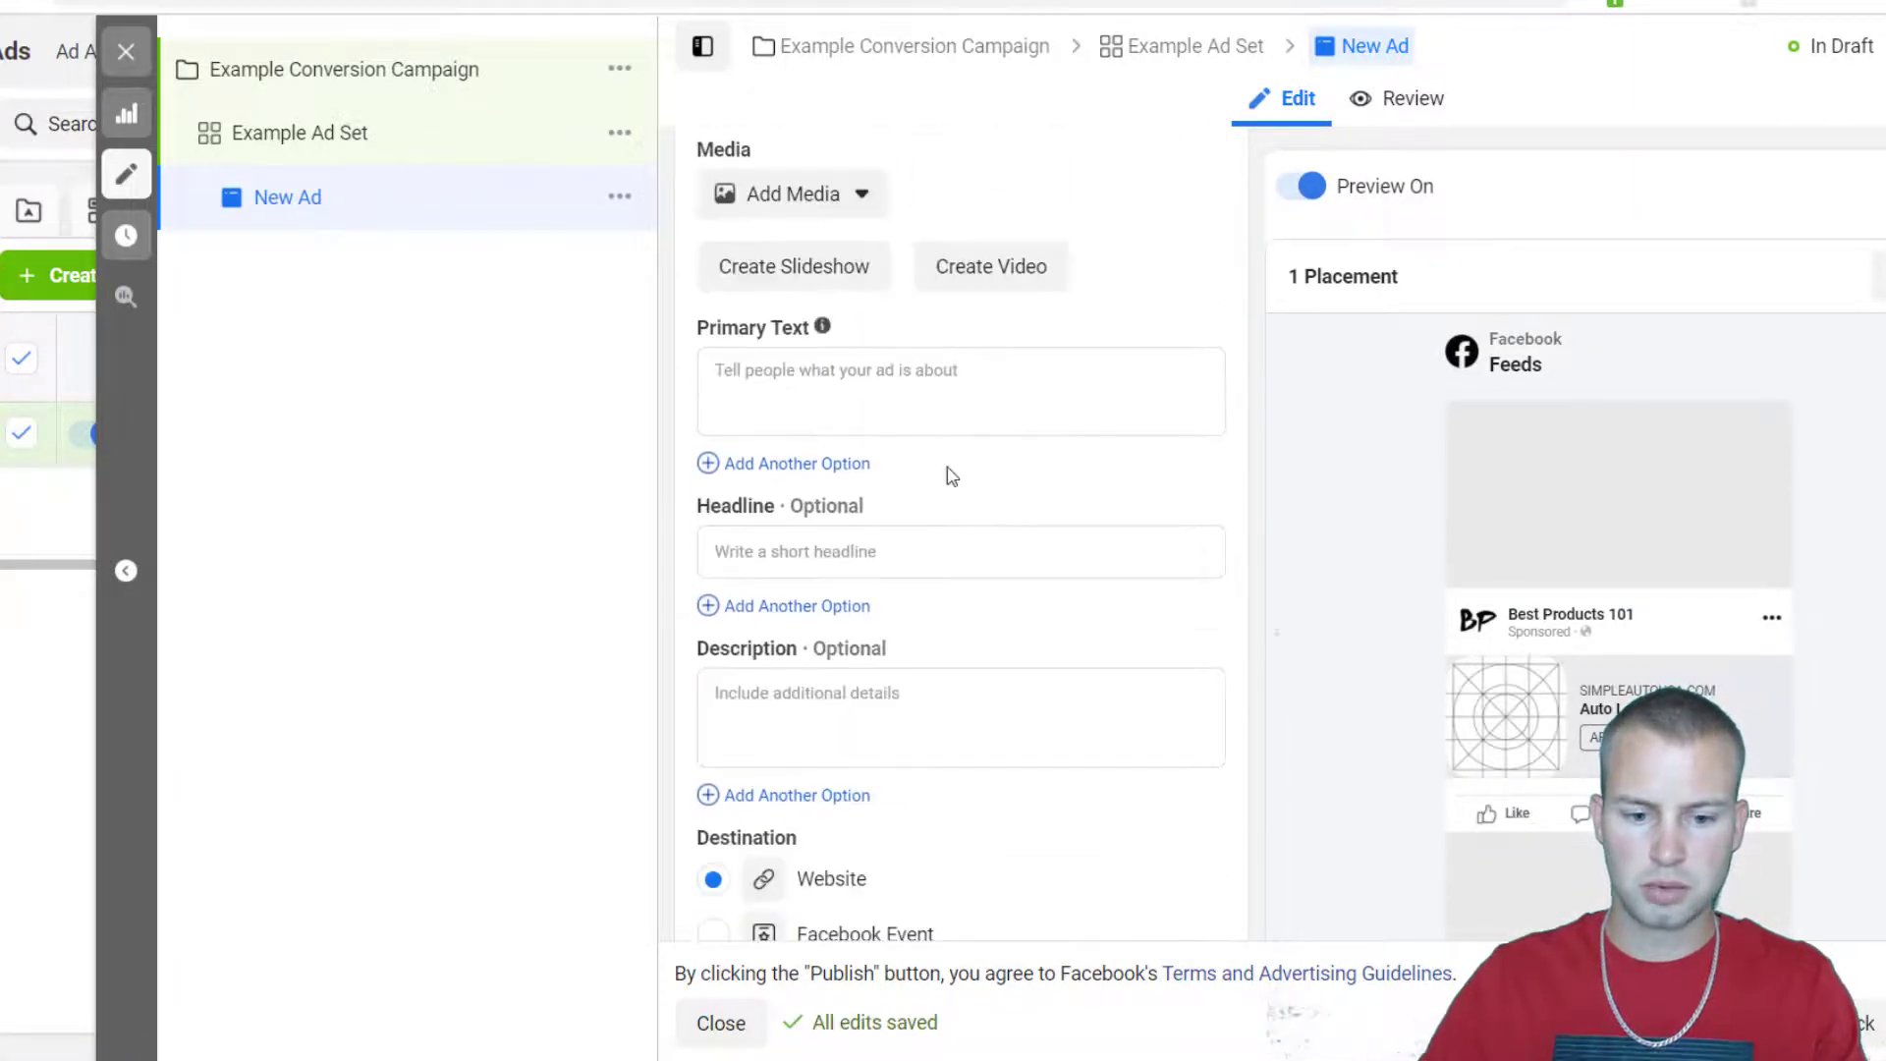
{"action": "scroll", "scroll_direction": "down", "scroll_amount": 3}
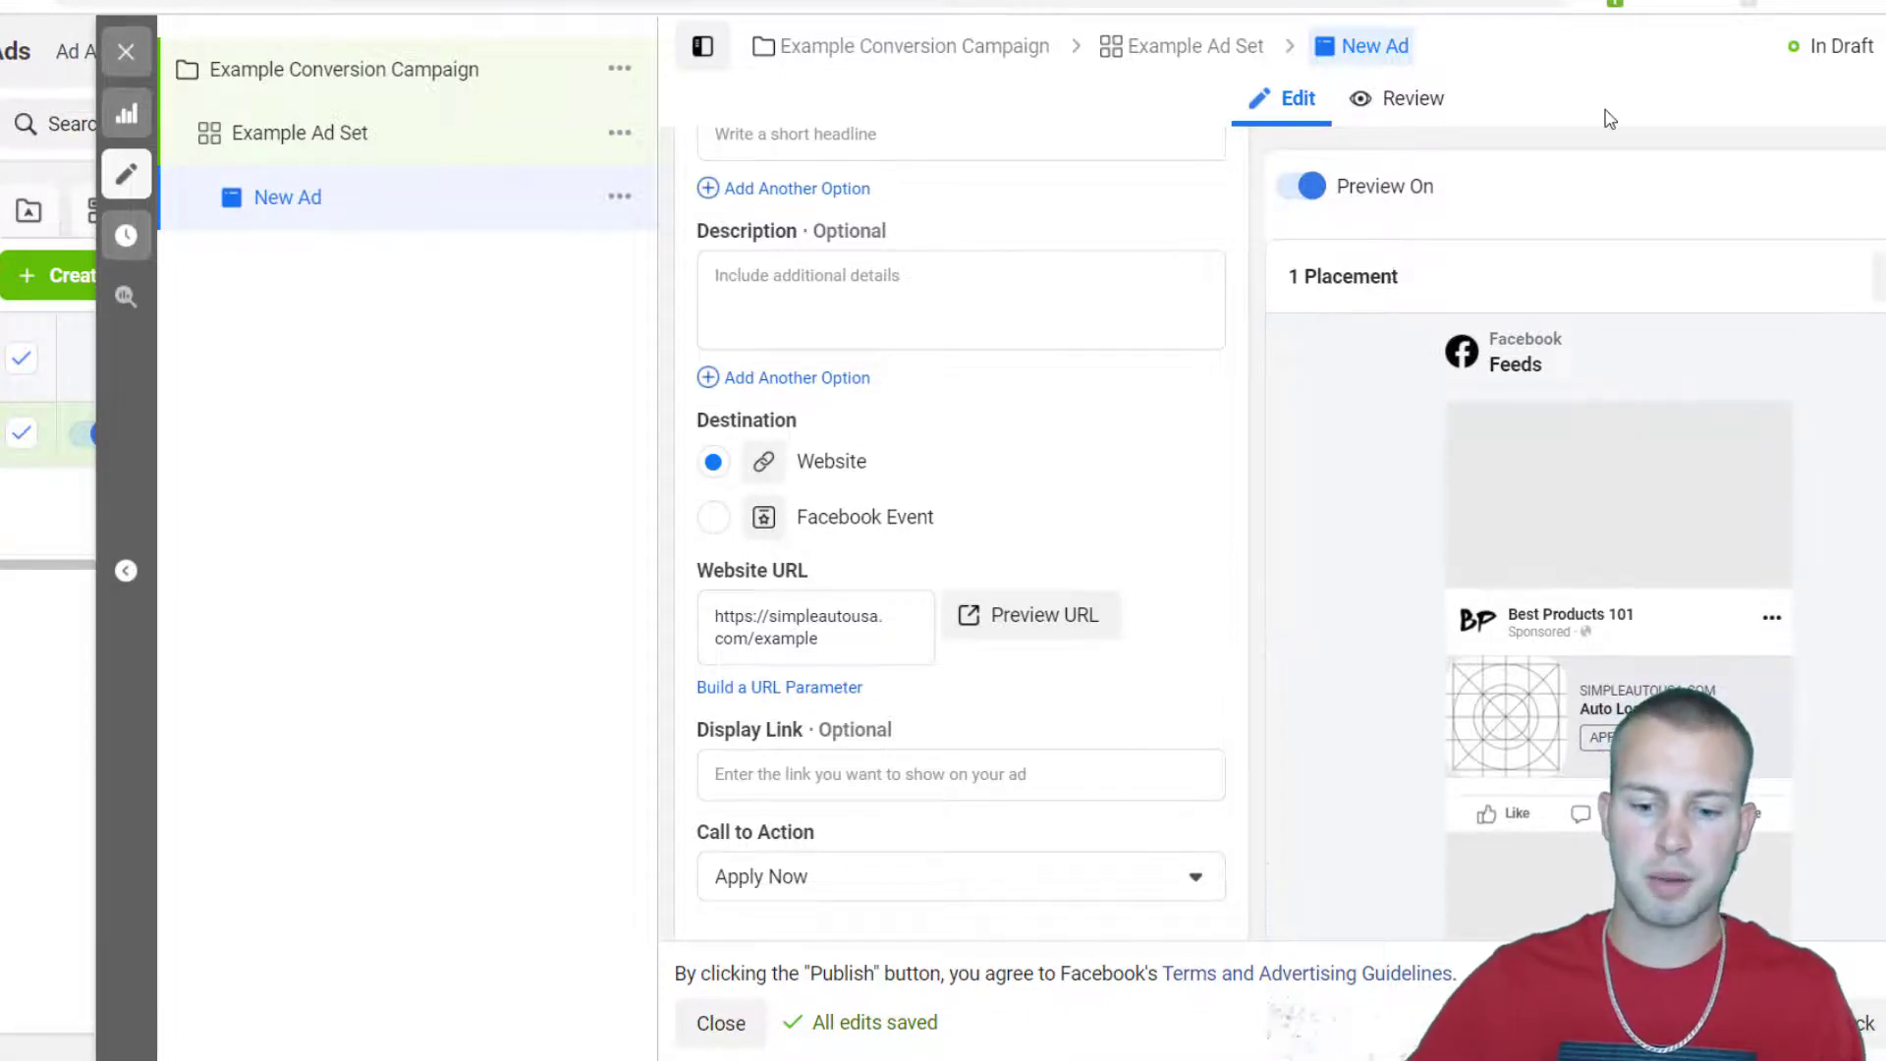
{"action": "mouse_move", "coordinate": [1247, 410]}
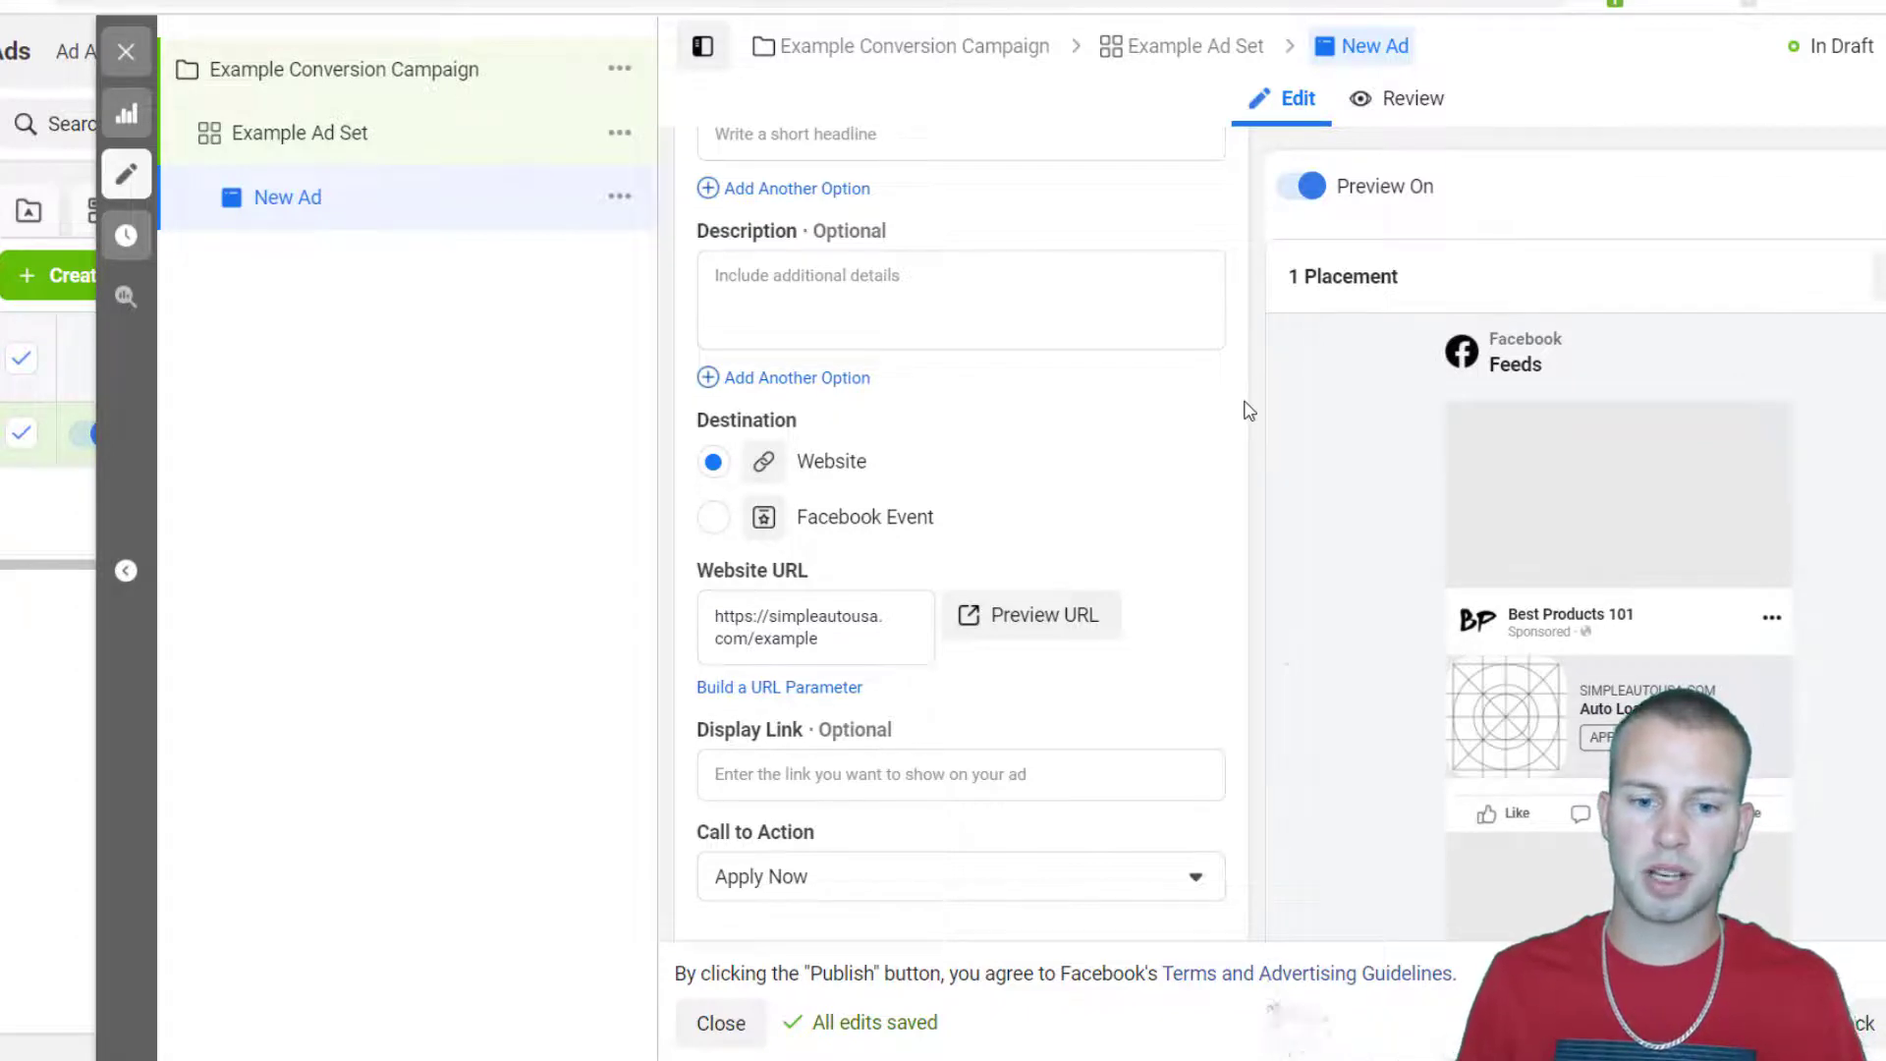